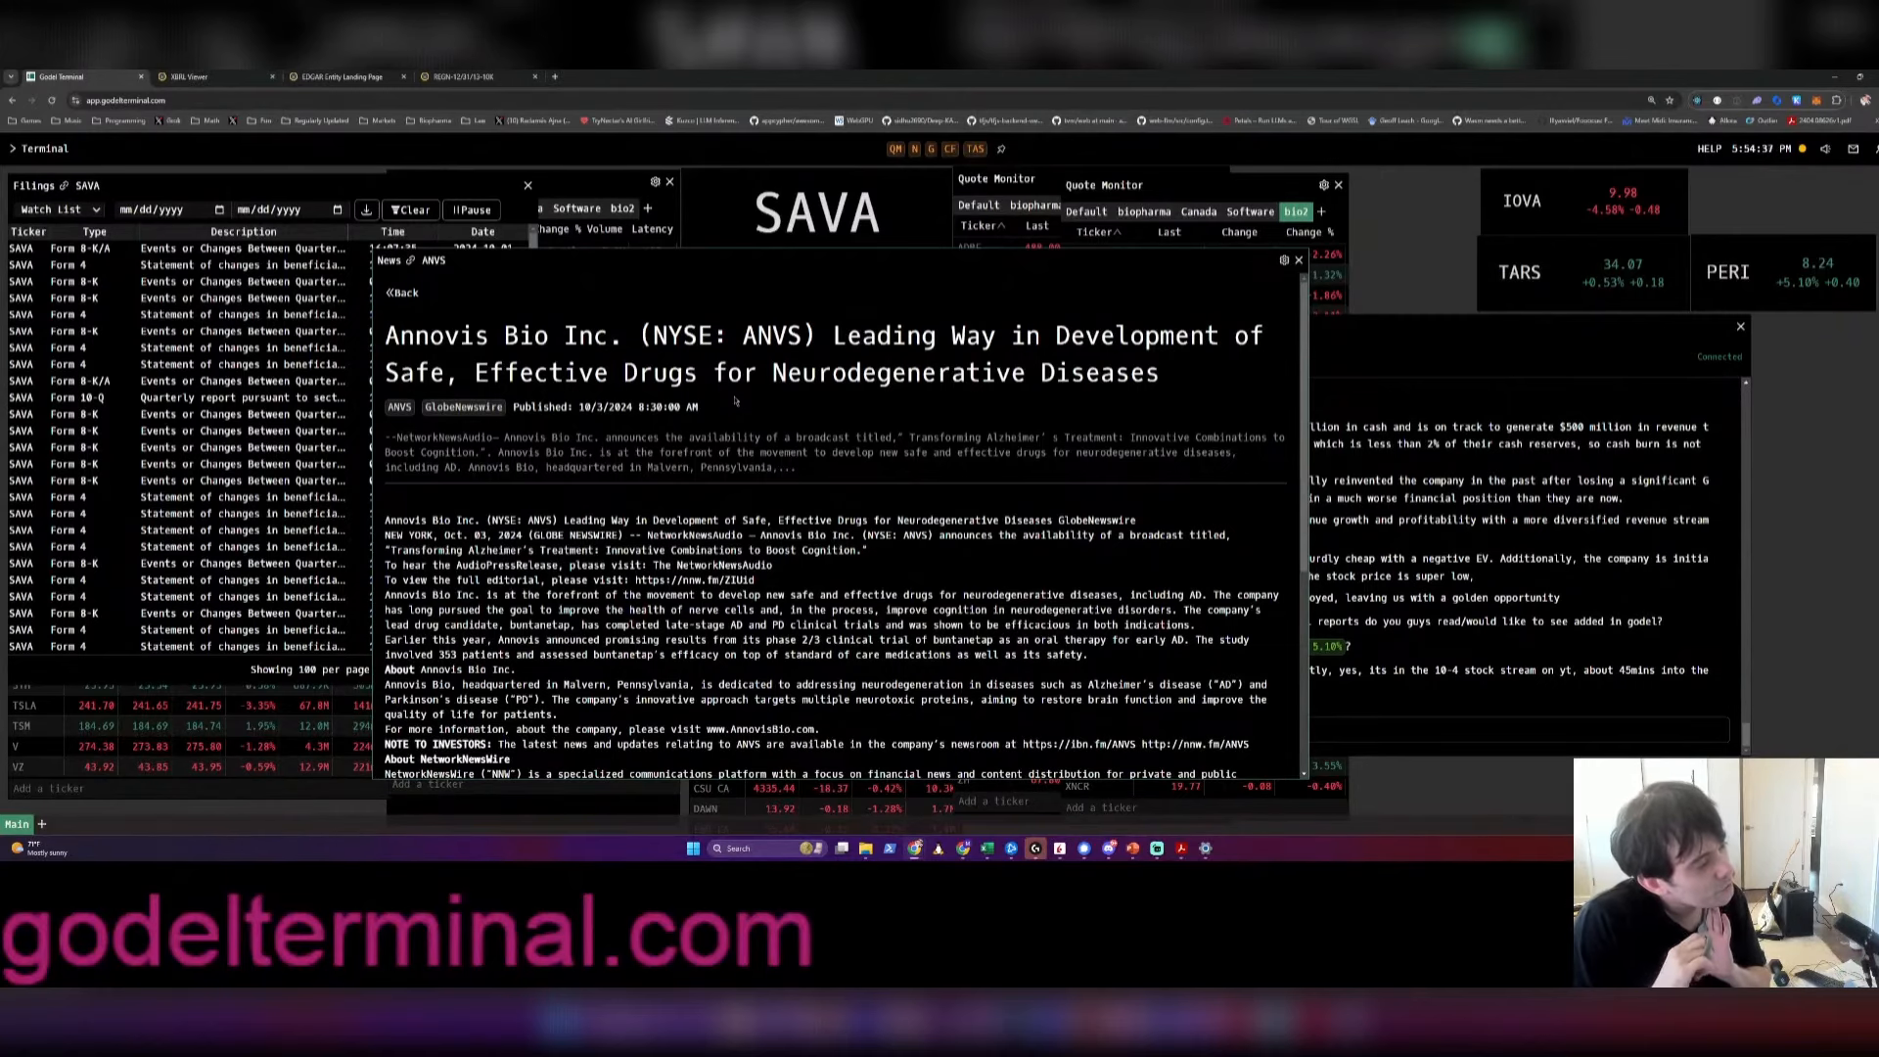
# Read Annovis Bio's Q2 2024 results release, then return to the ANVS headline list
pyautogui.click(402, 292)
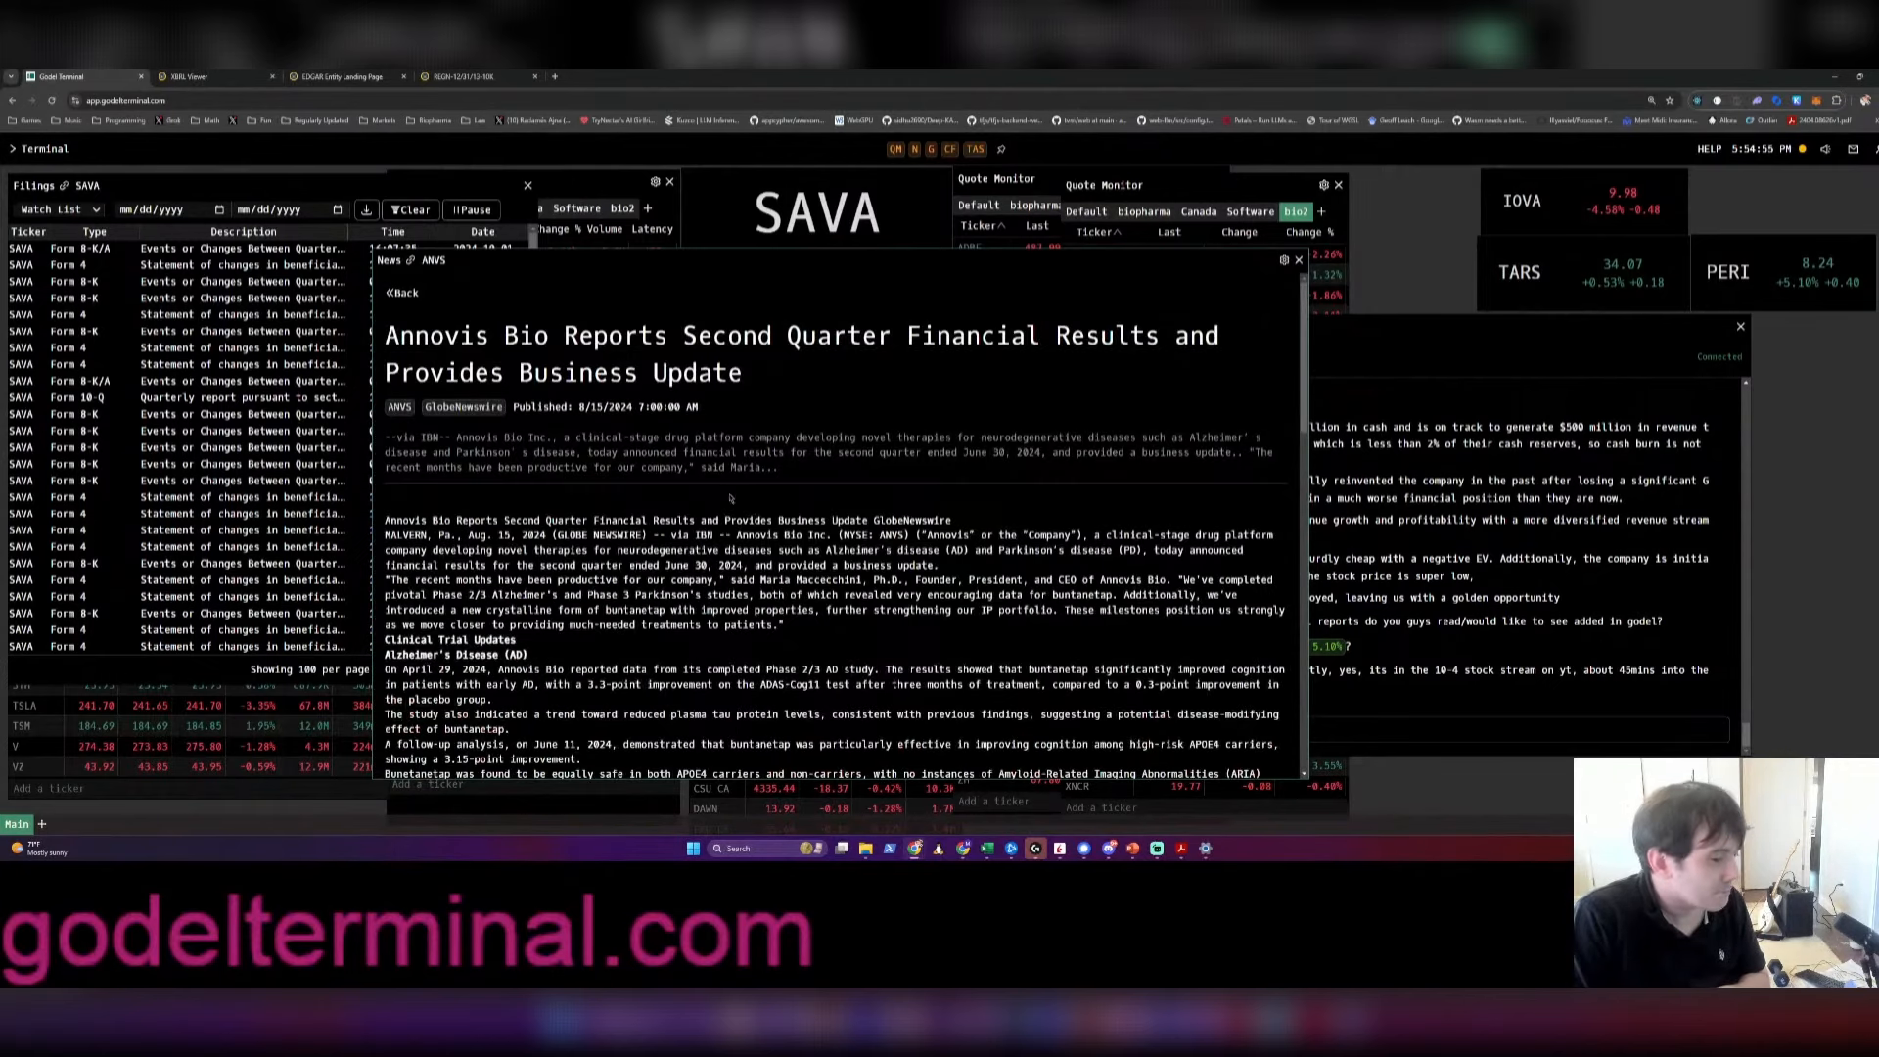
pyautogui.scroll(-3)
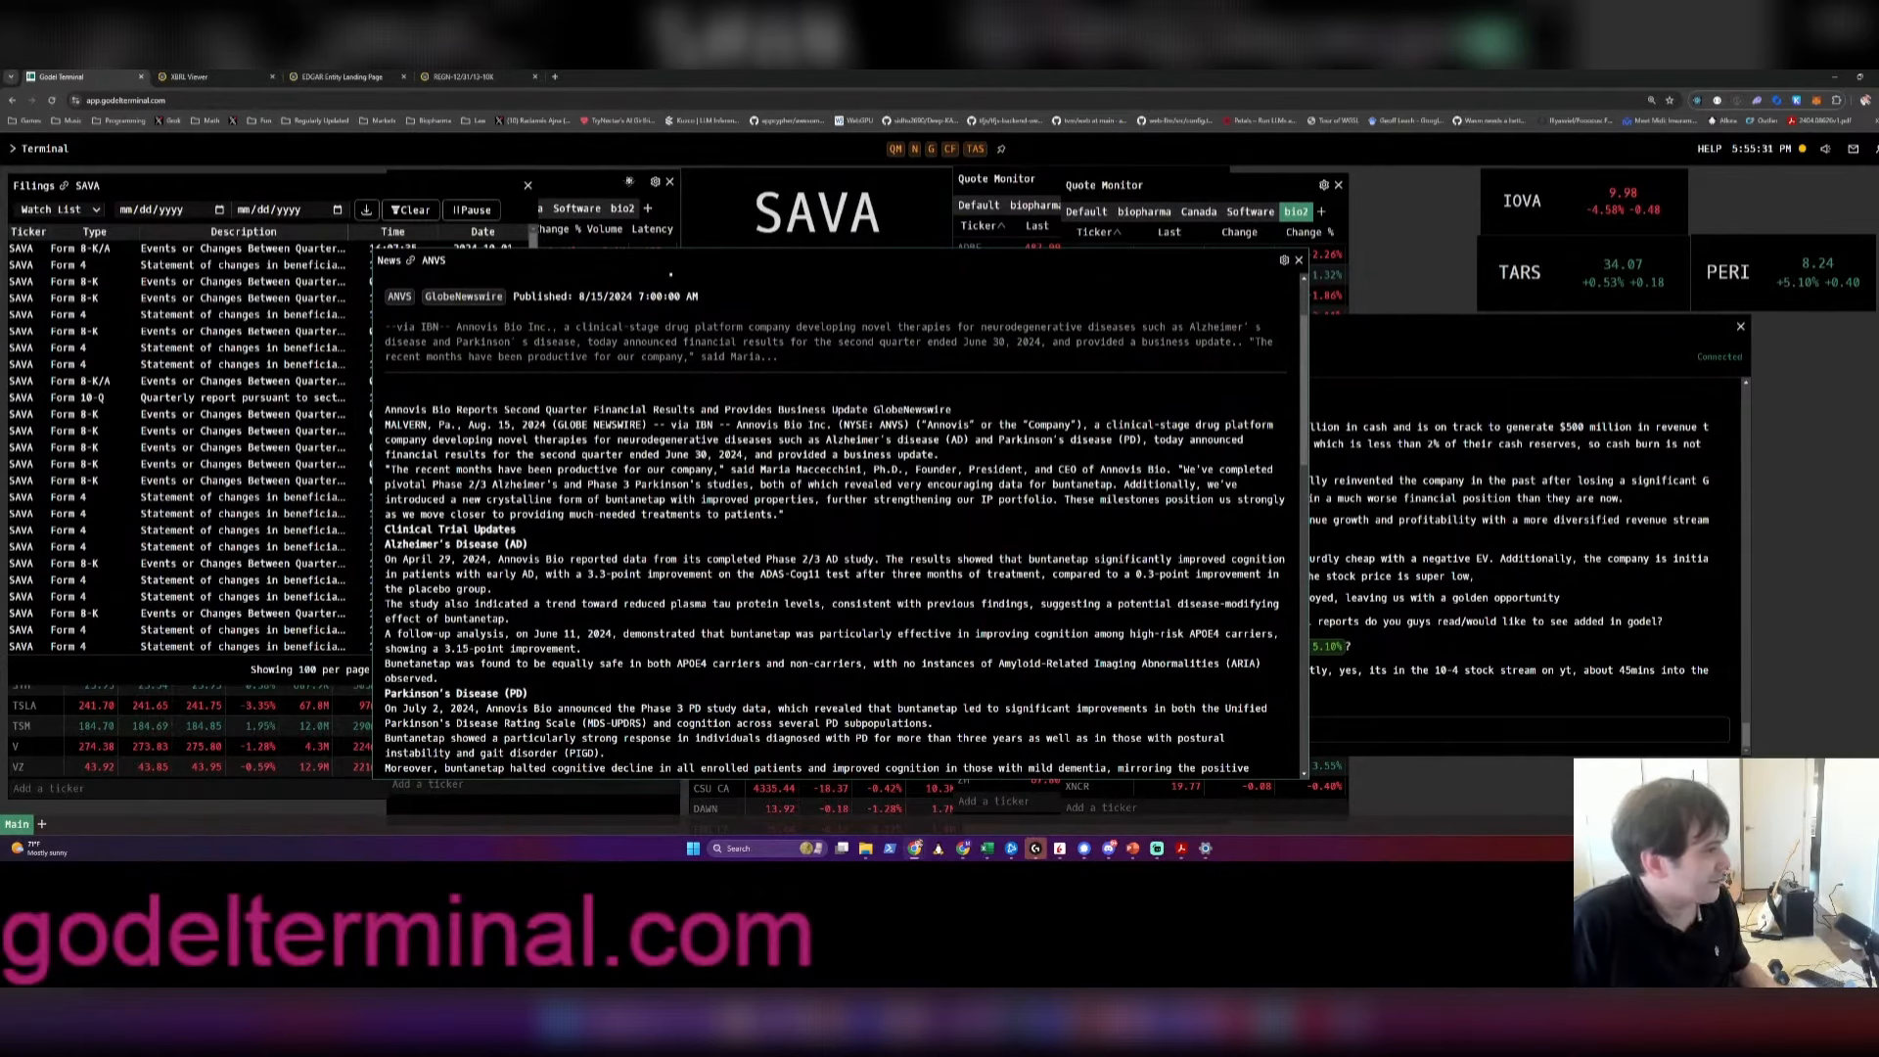
pyautogui.write('ANS')
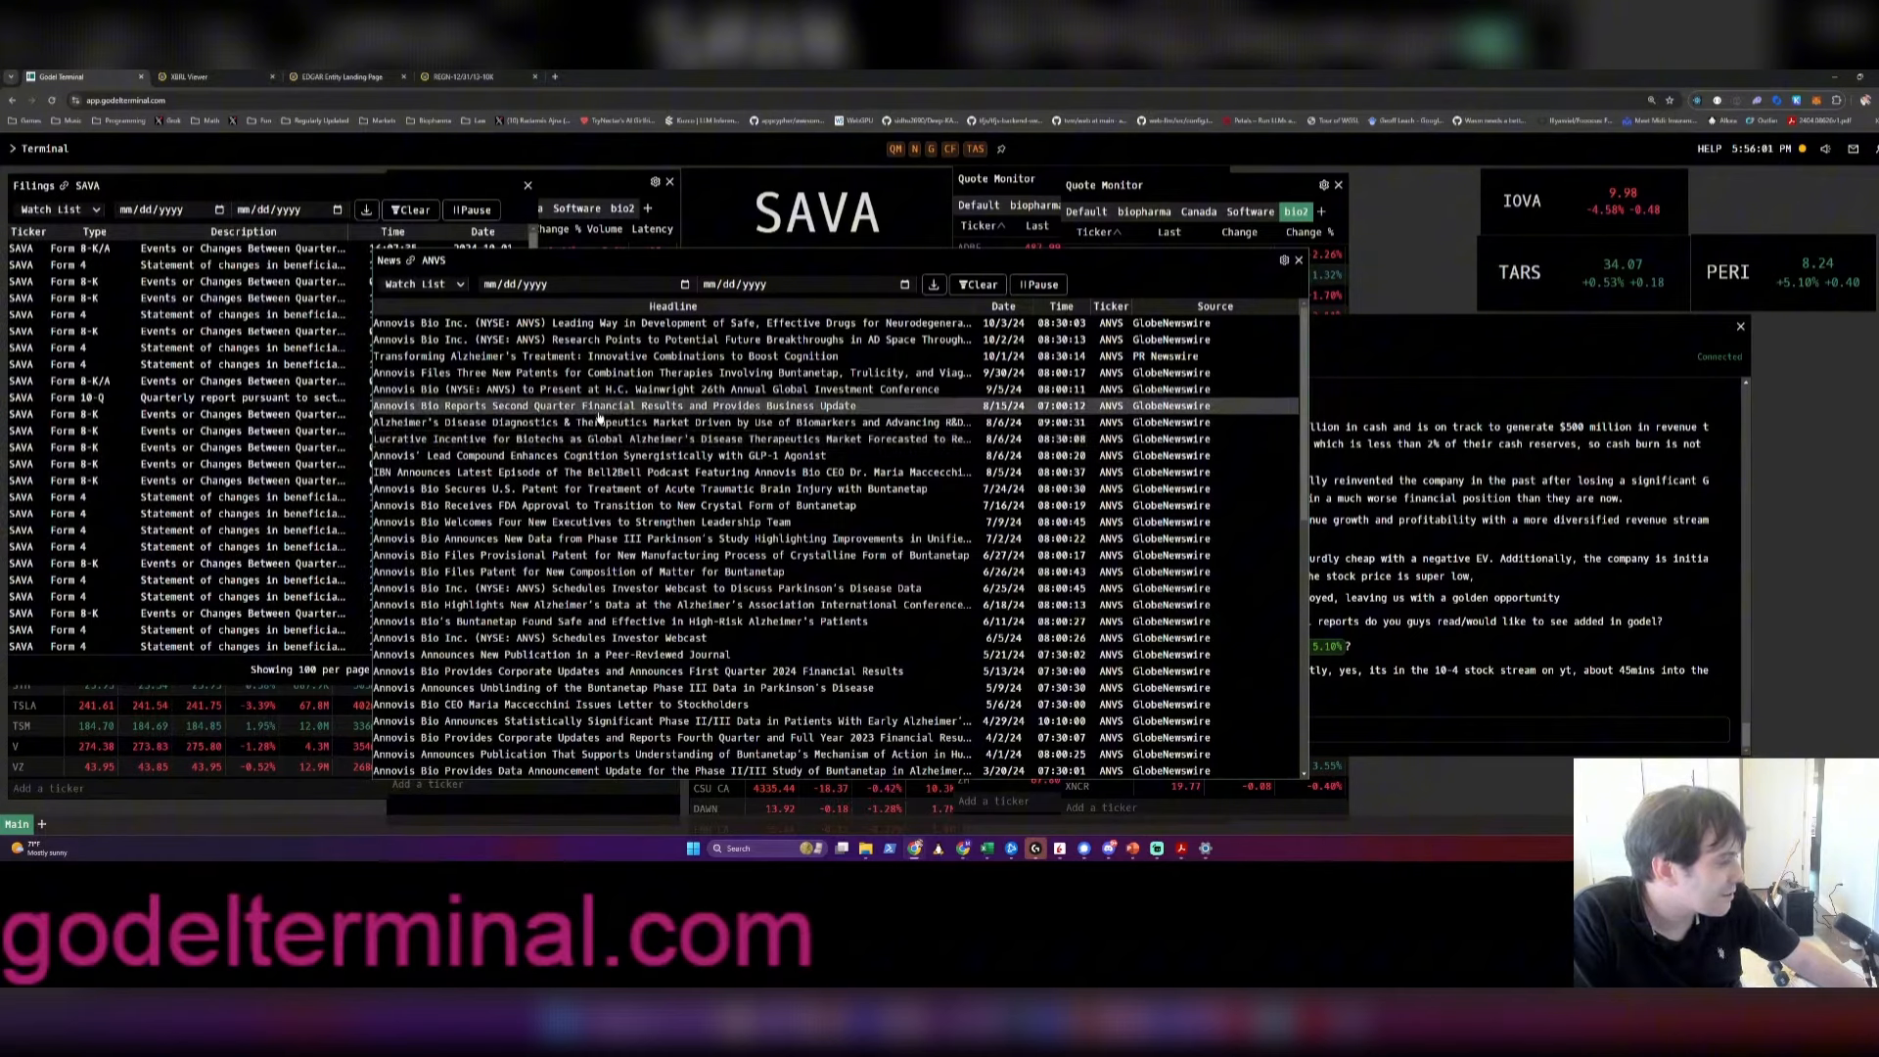
pyautogui.click(658, 538)
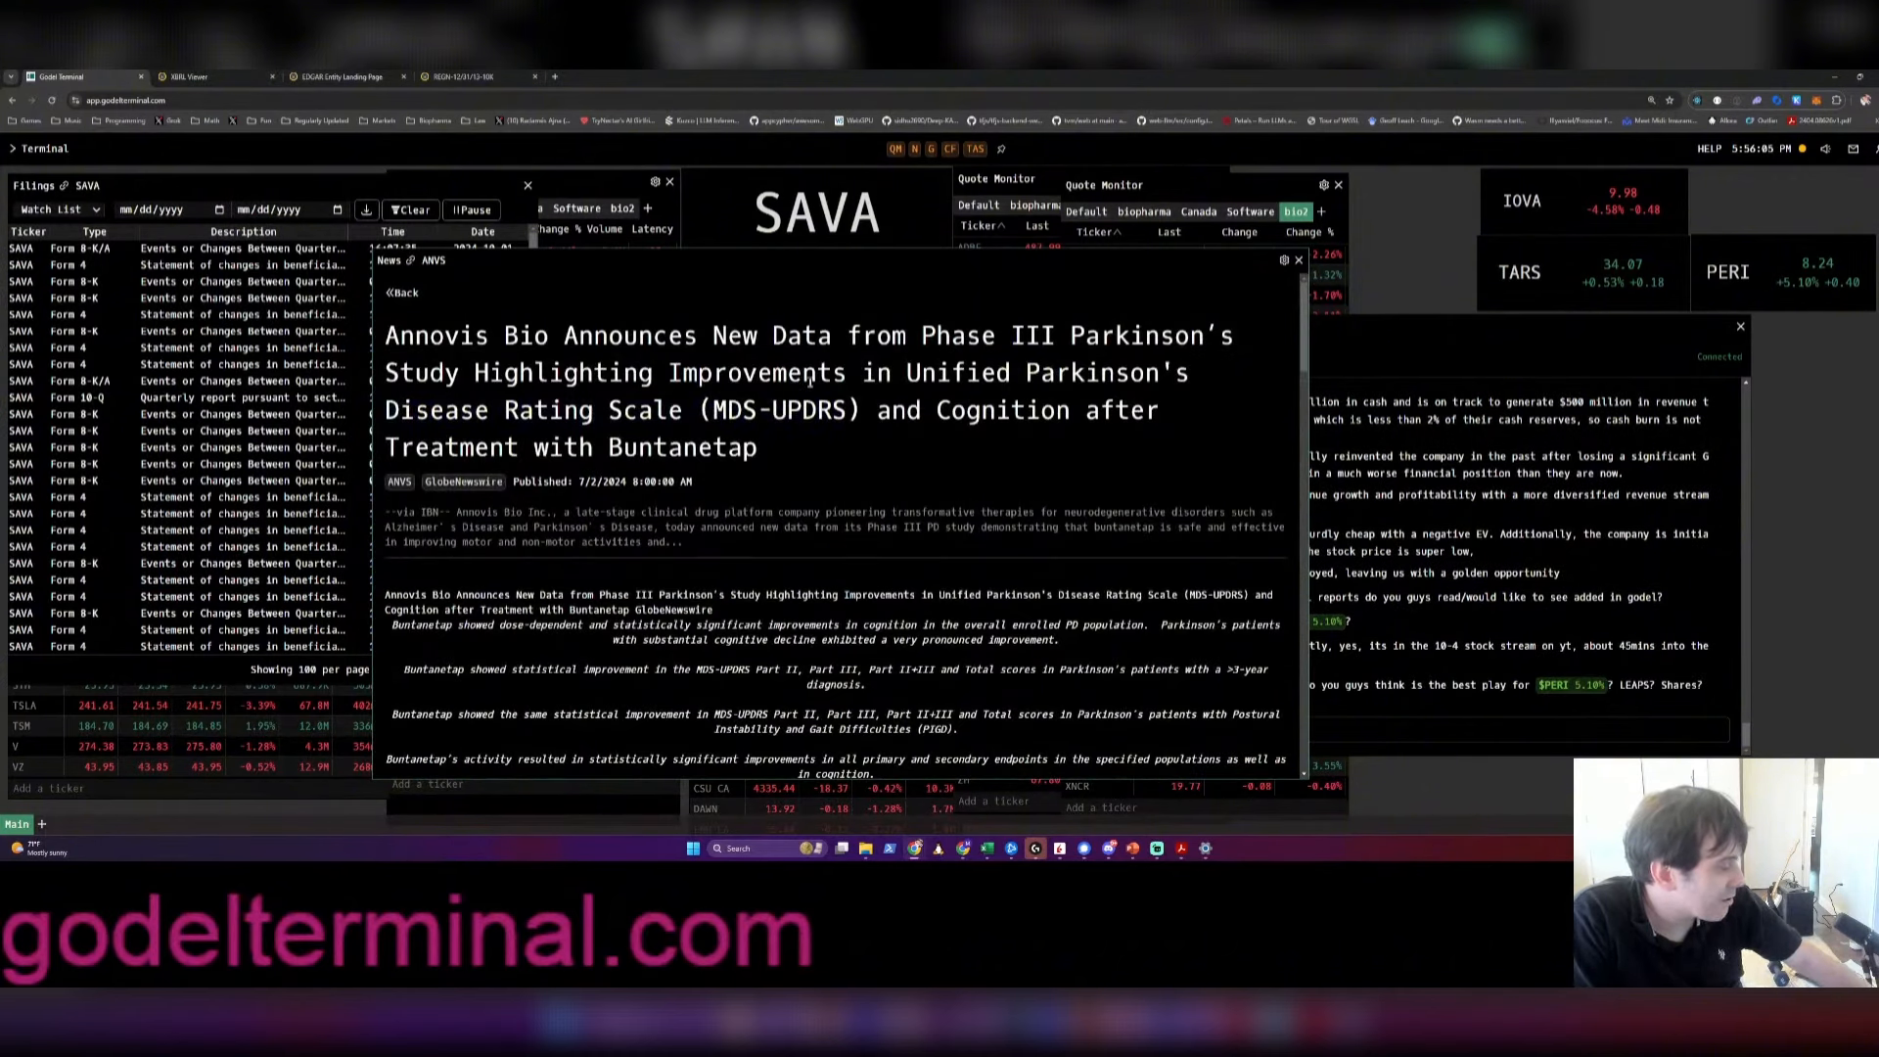
pyautogui.scroll(-3)
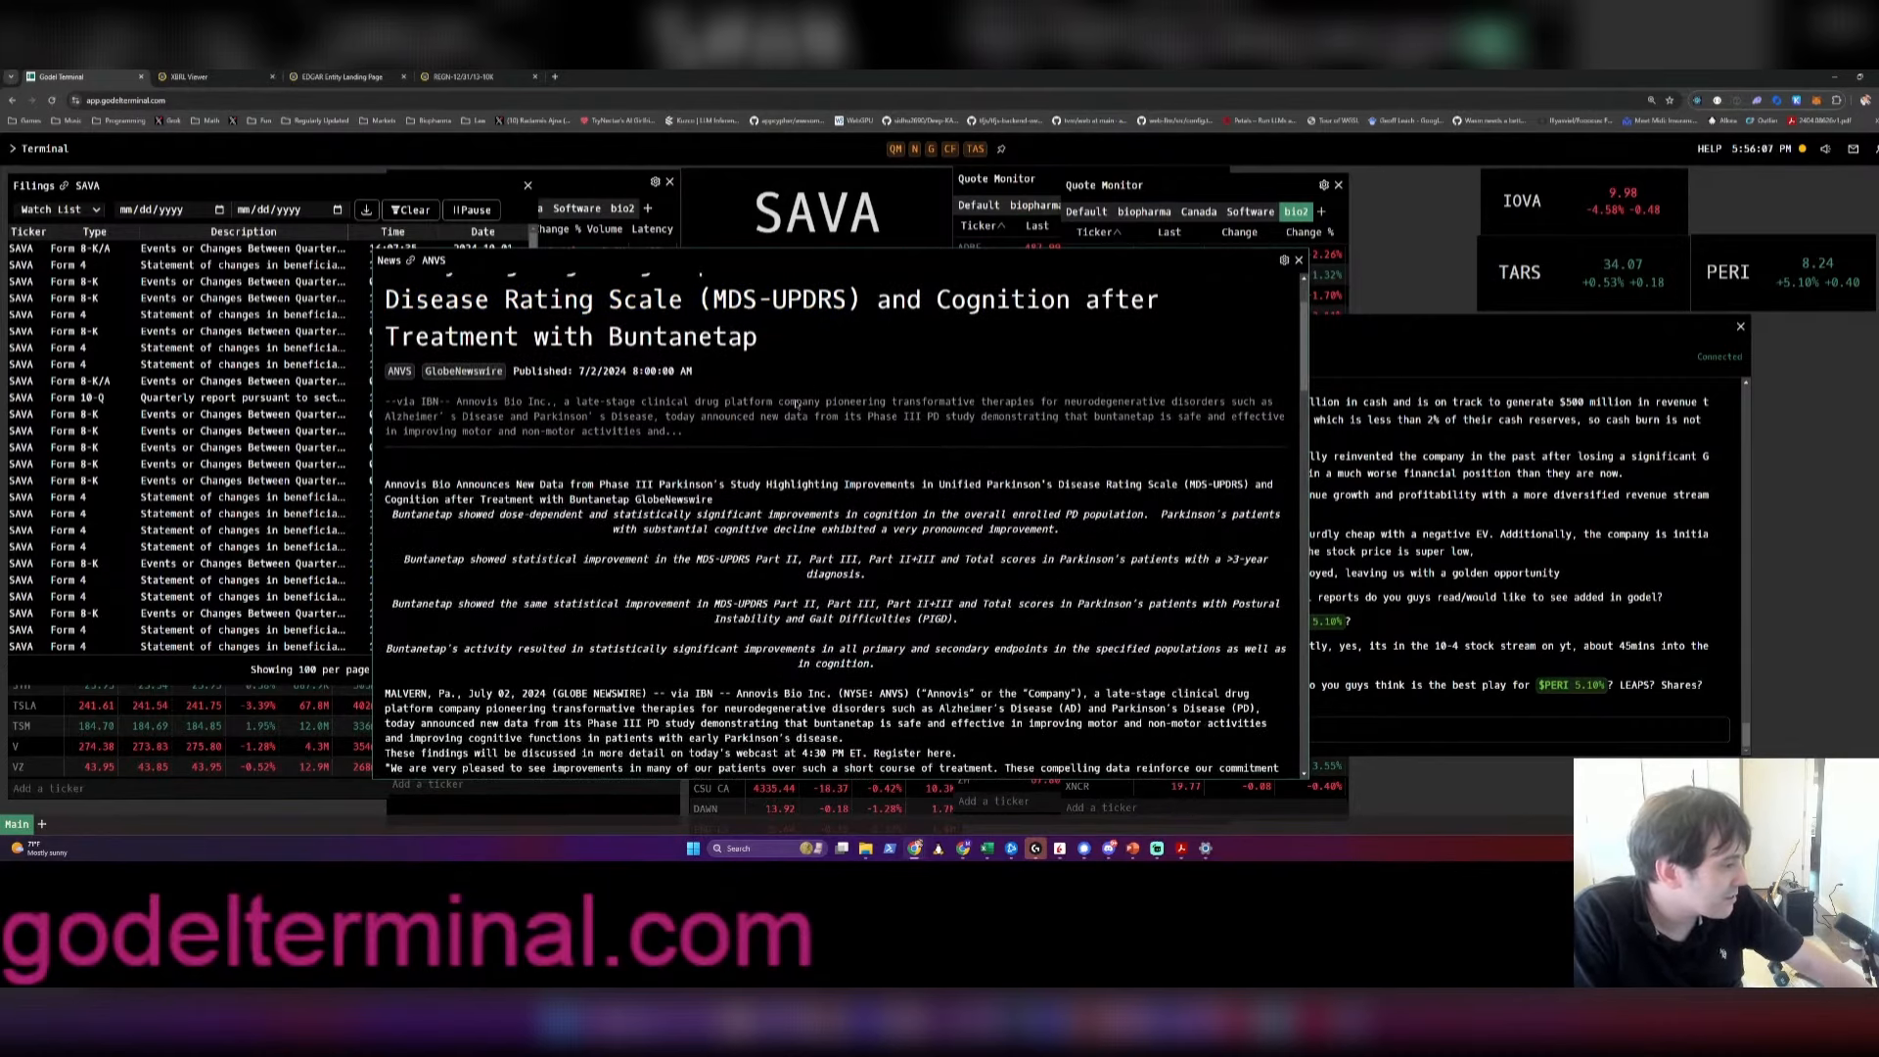
pyautogui.scroll(-3)
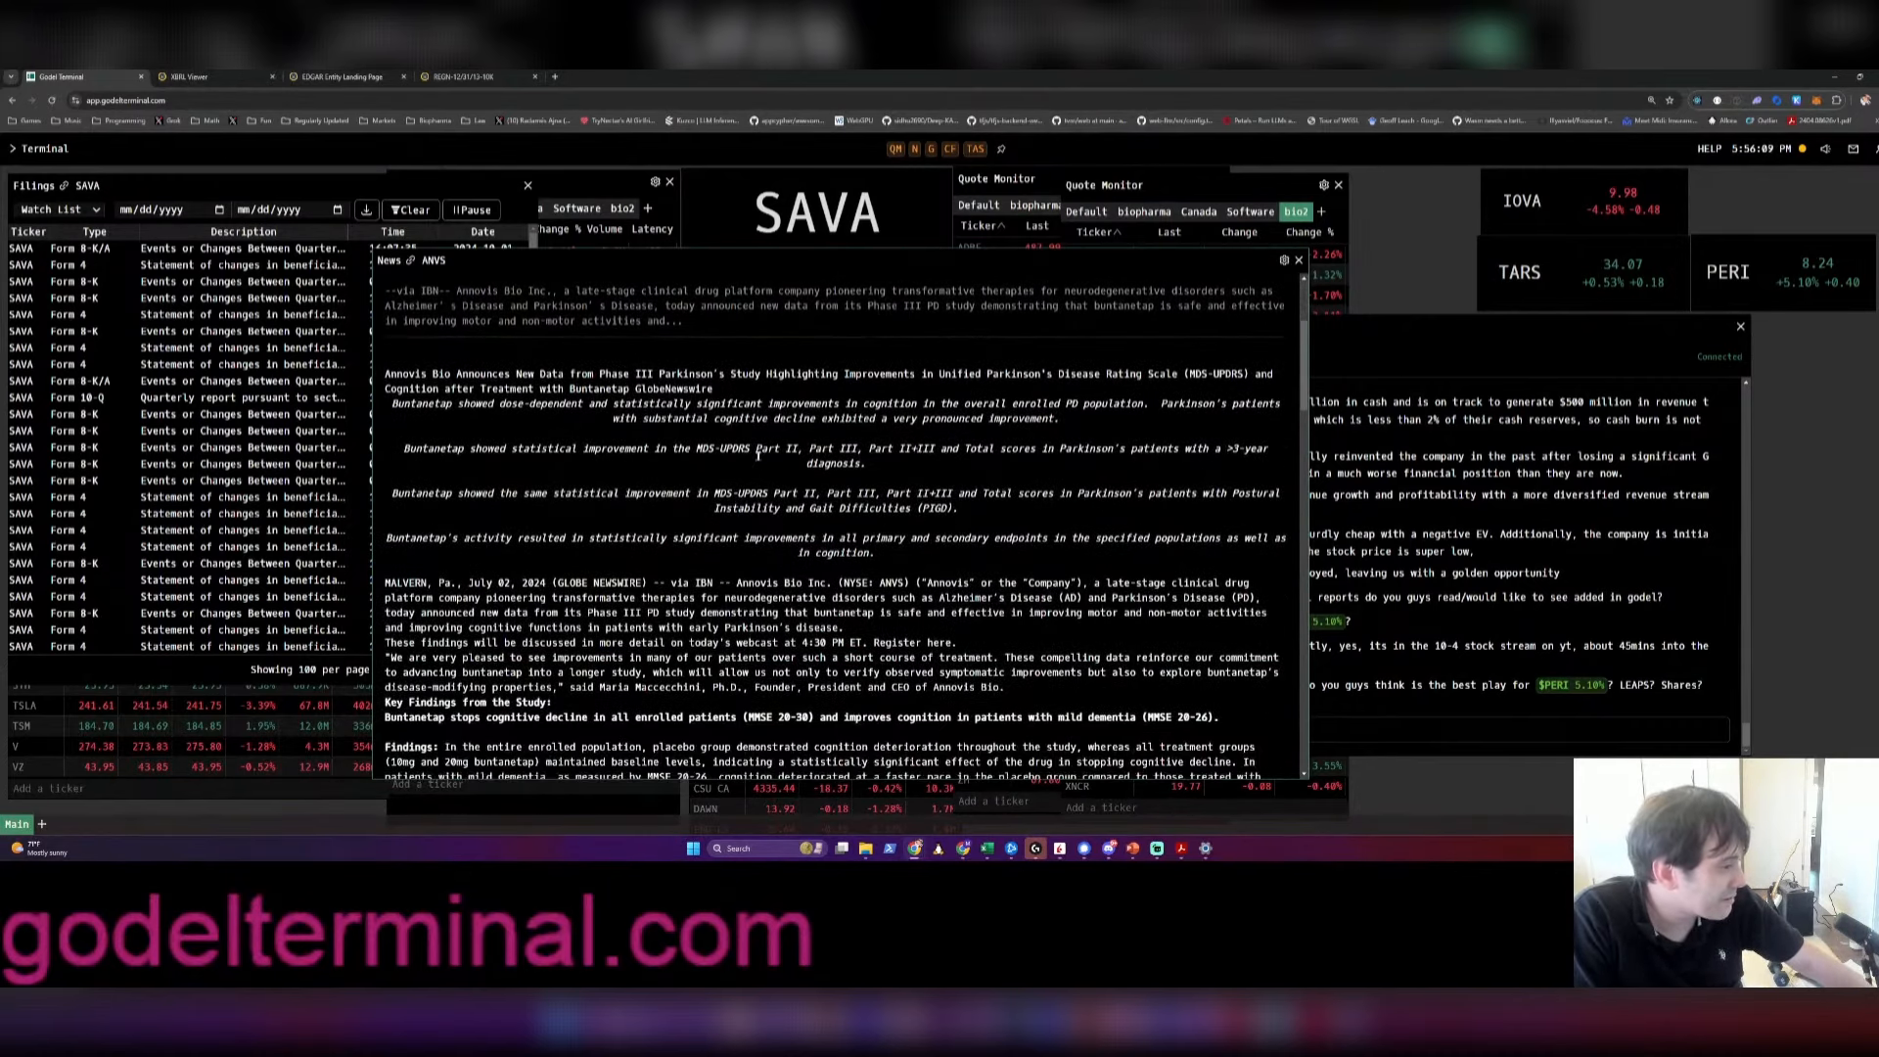
pyautogui.scroll(-3)
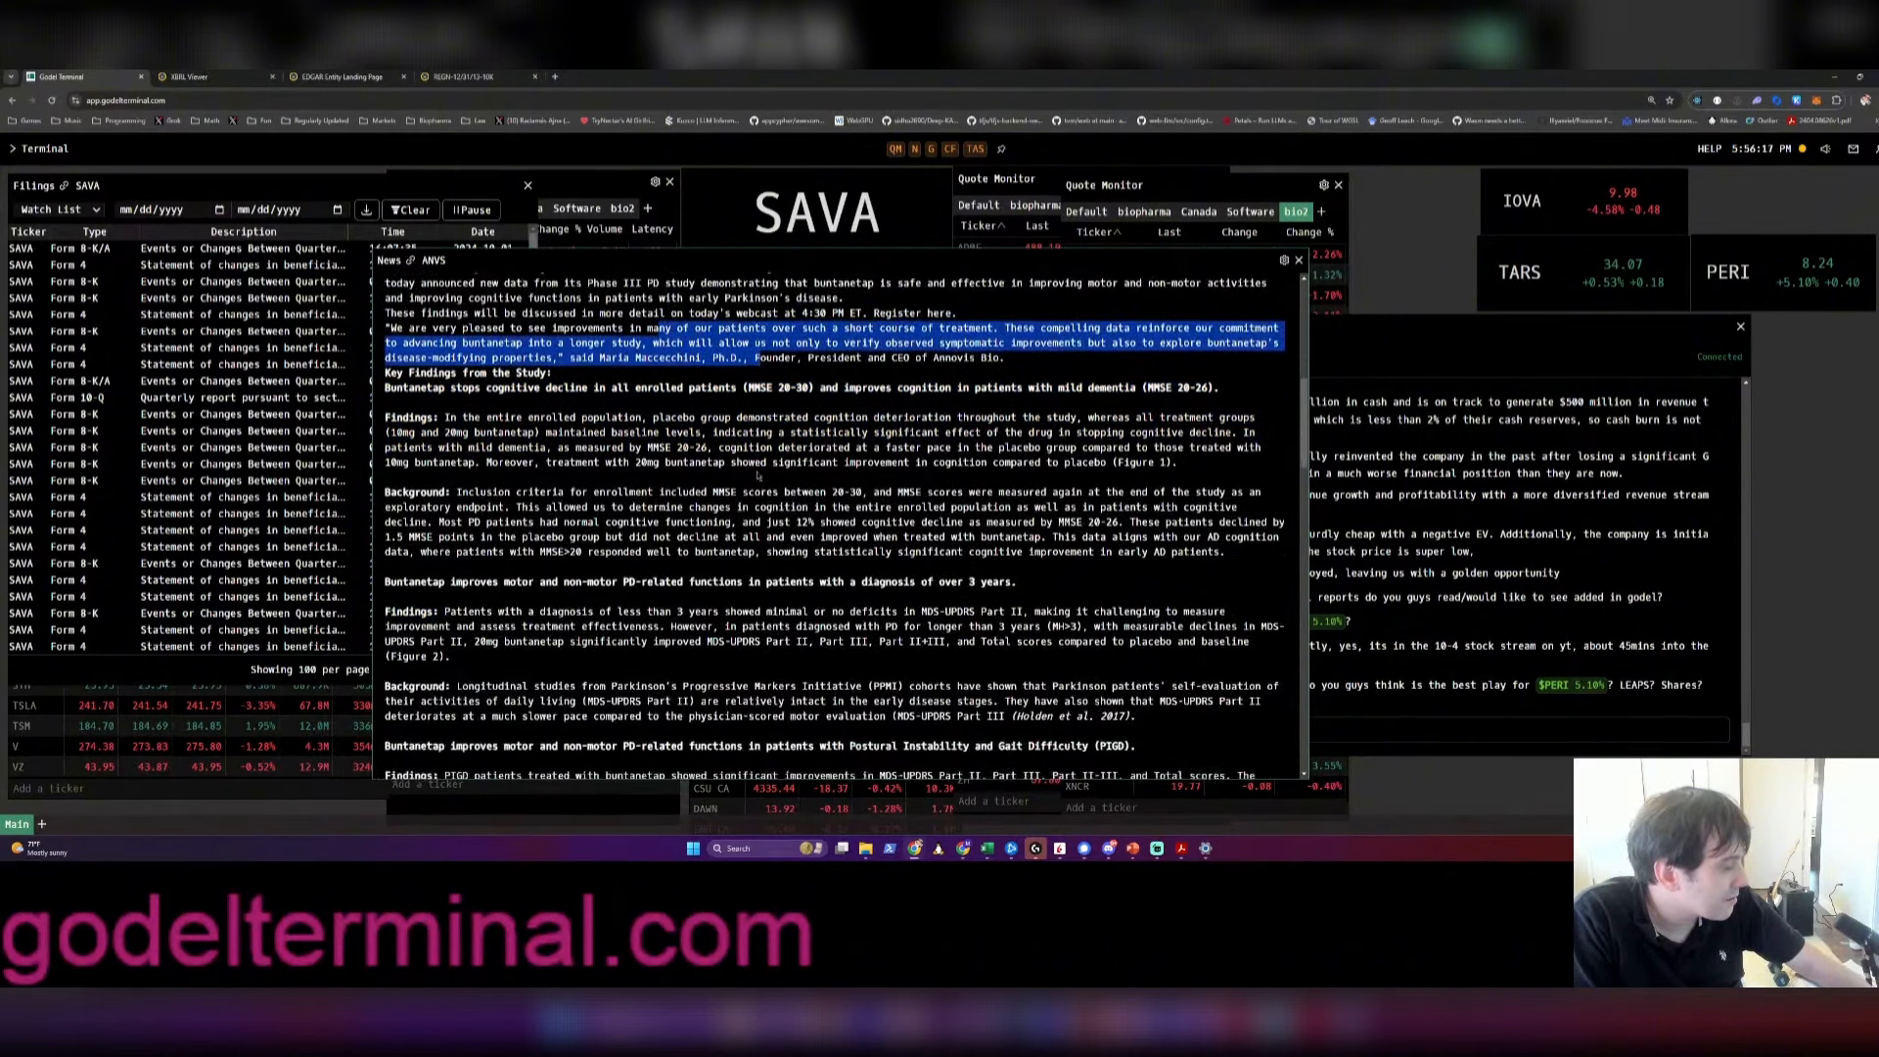
pyautogui.scroll(-3)
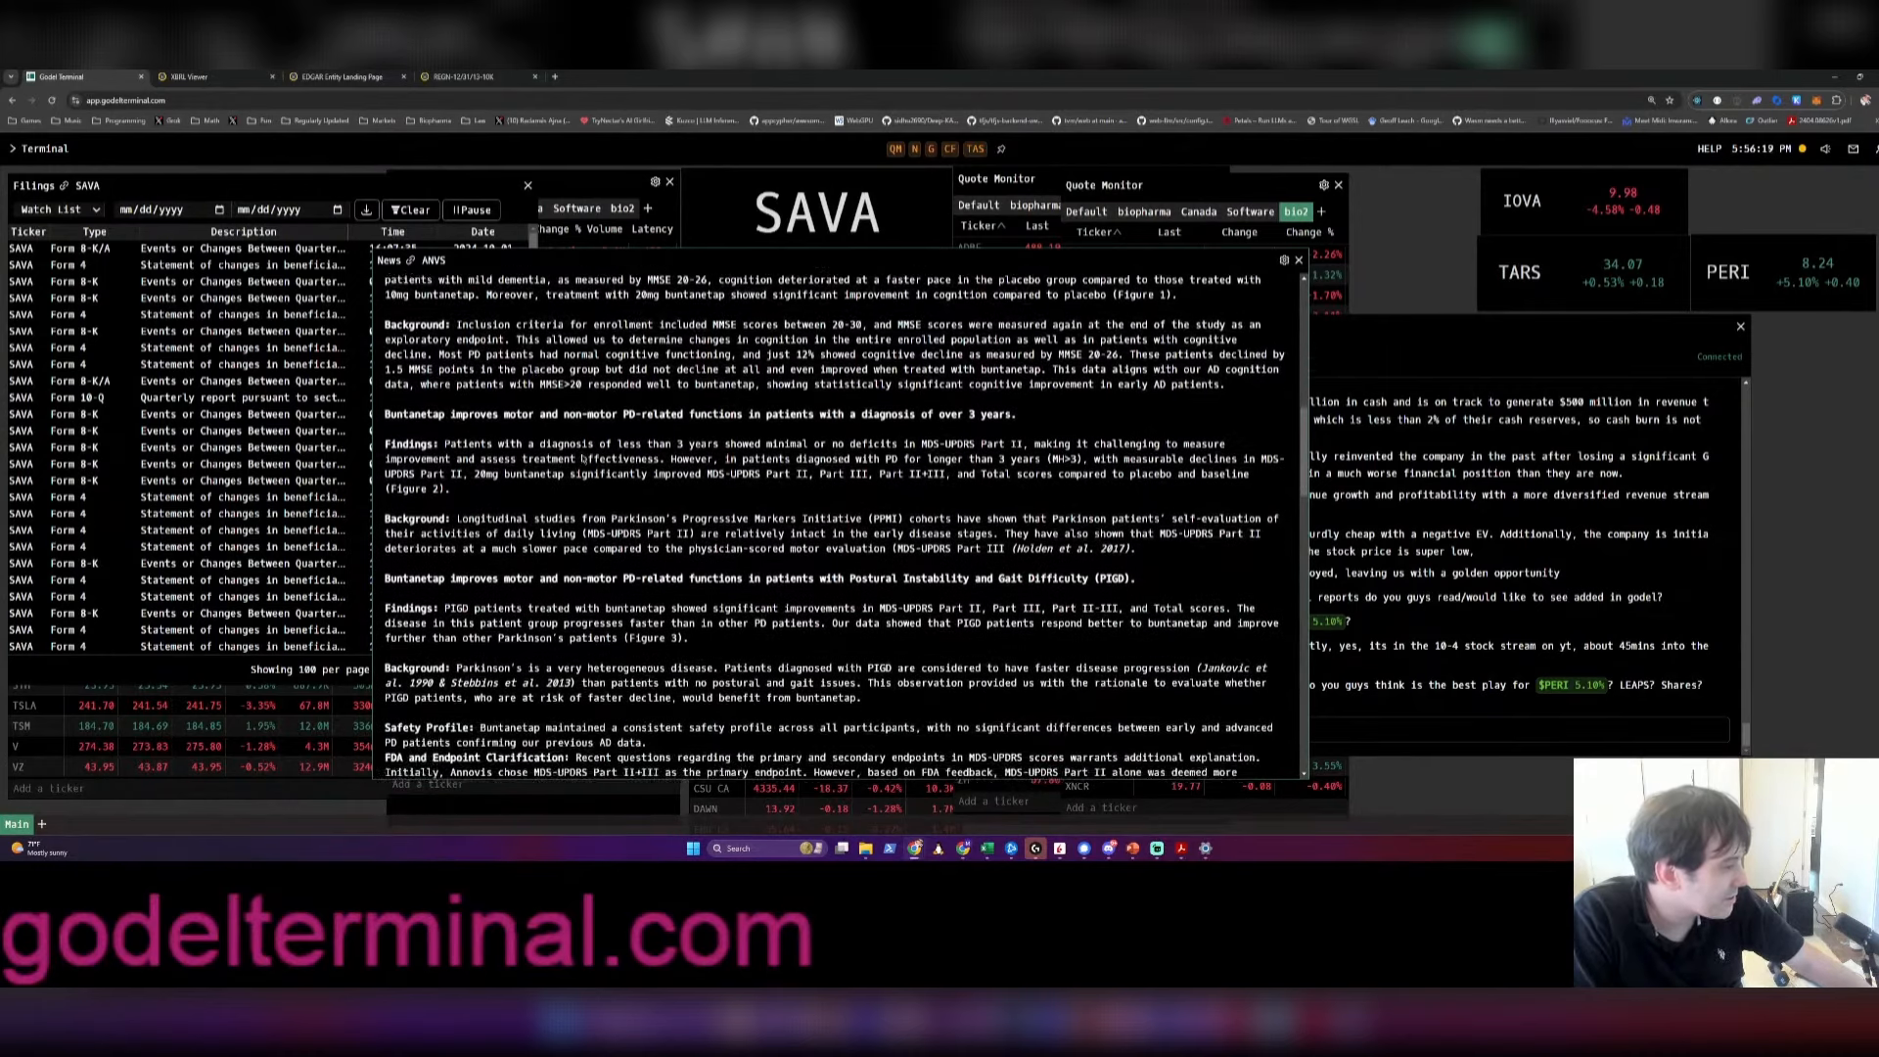
pyautogui.scroll(-3)
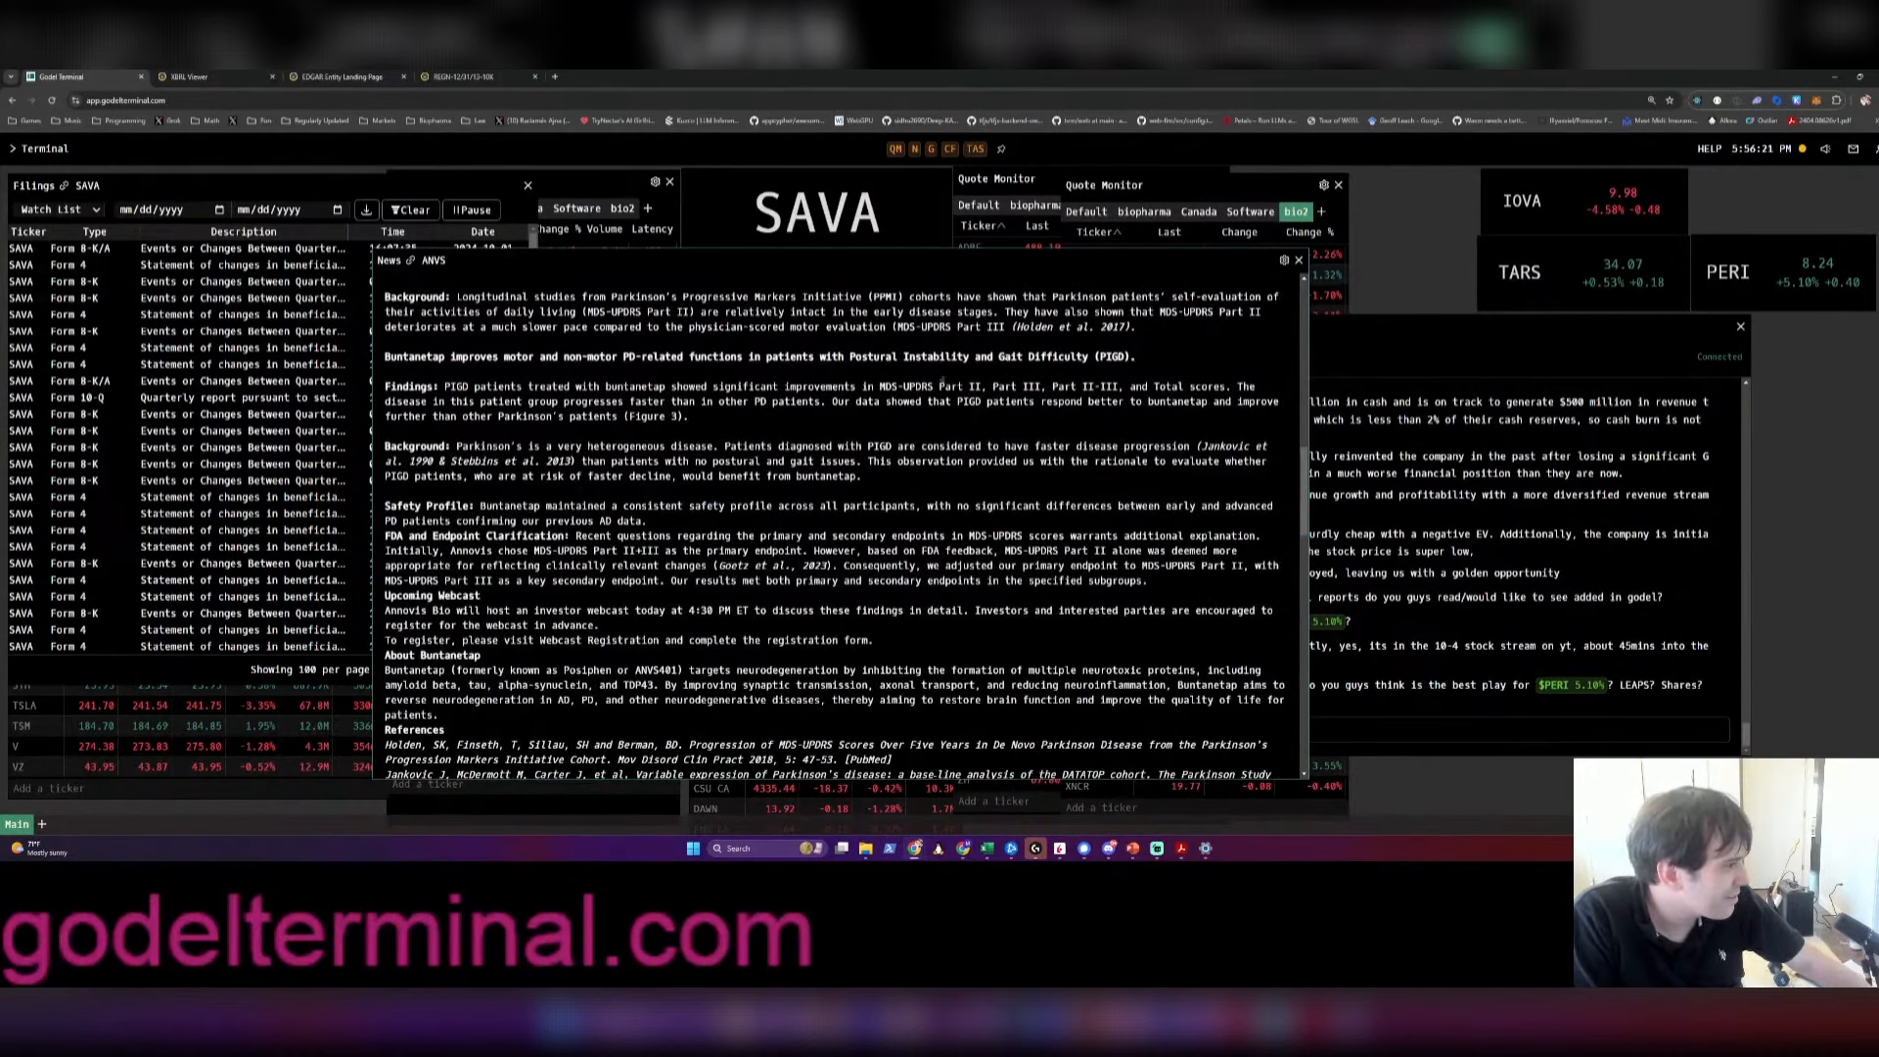
pyautogui.scroll(-3)
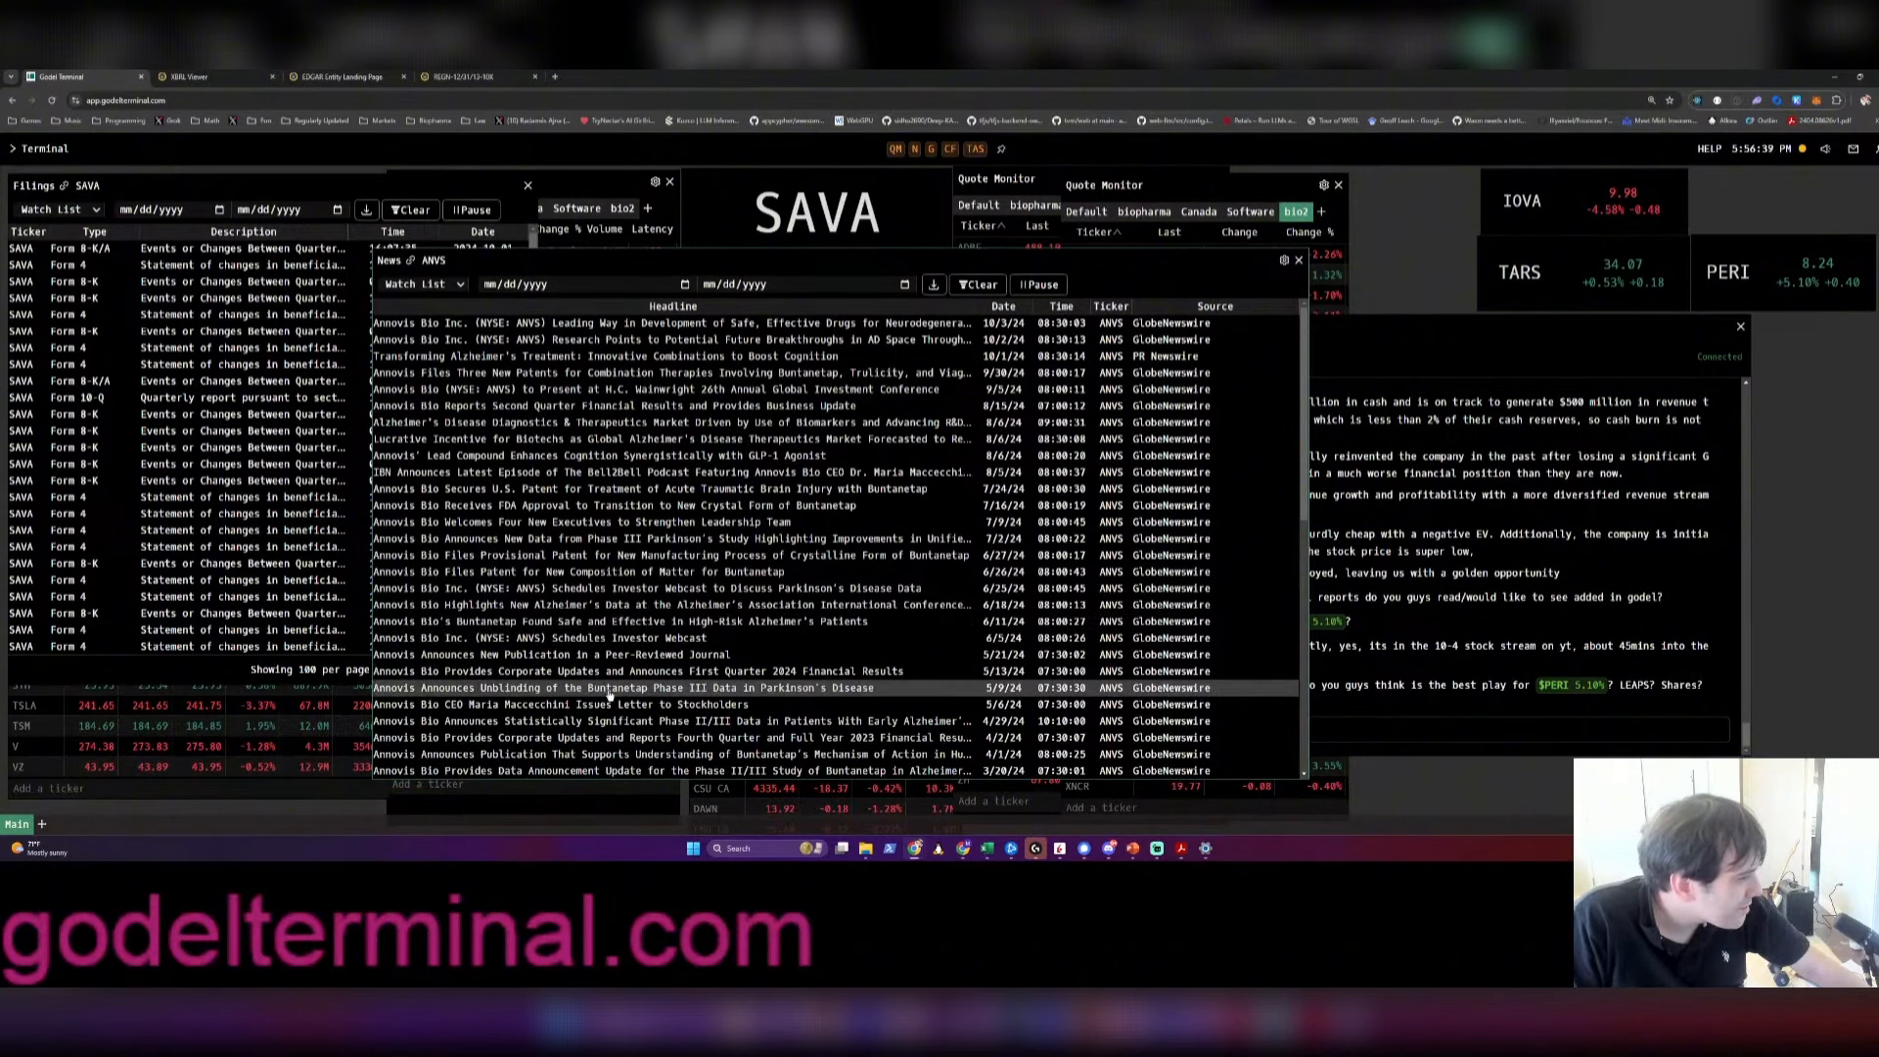
# Read Annovis Bio's May 2024 Phase III Parkinson's unblinding release through its delay explanation
pyautogui.click(623, 687)
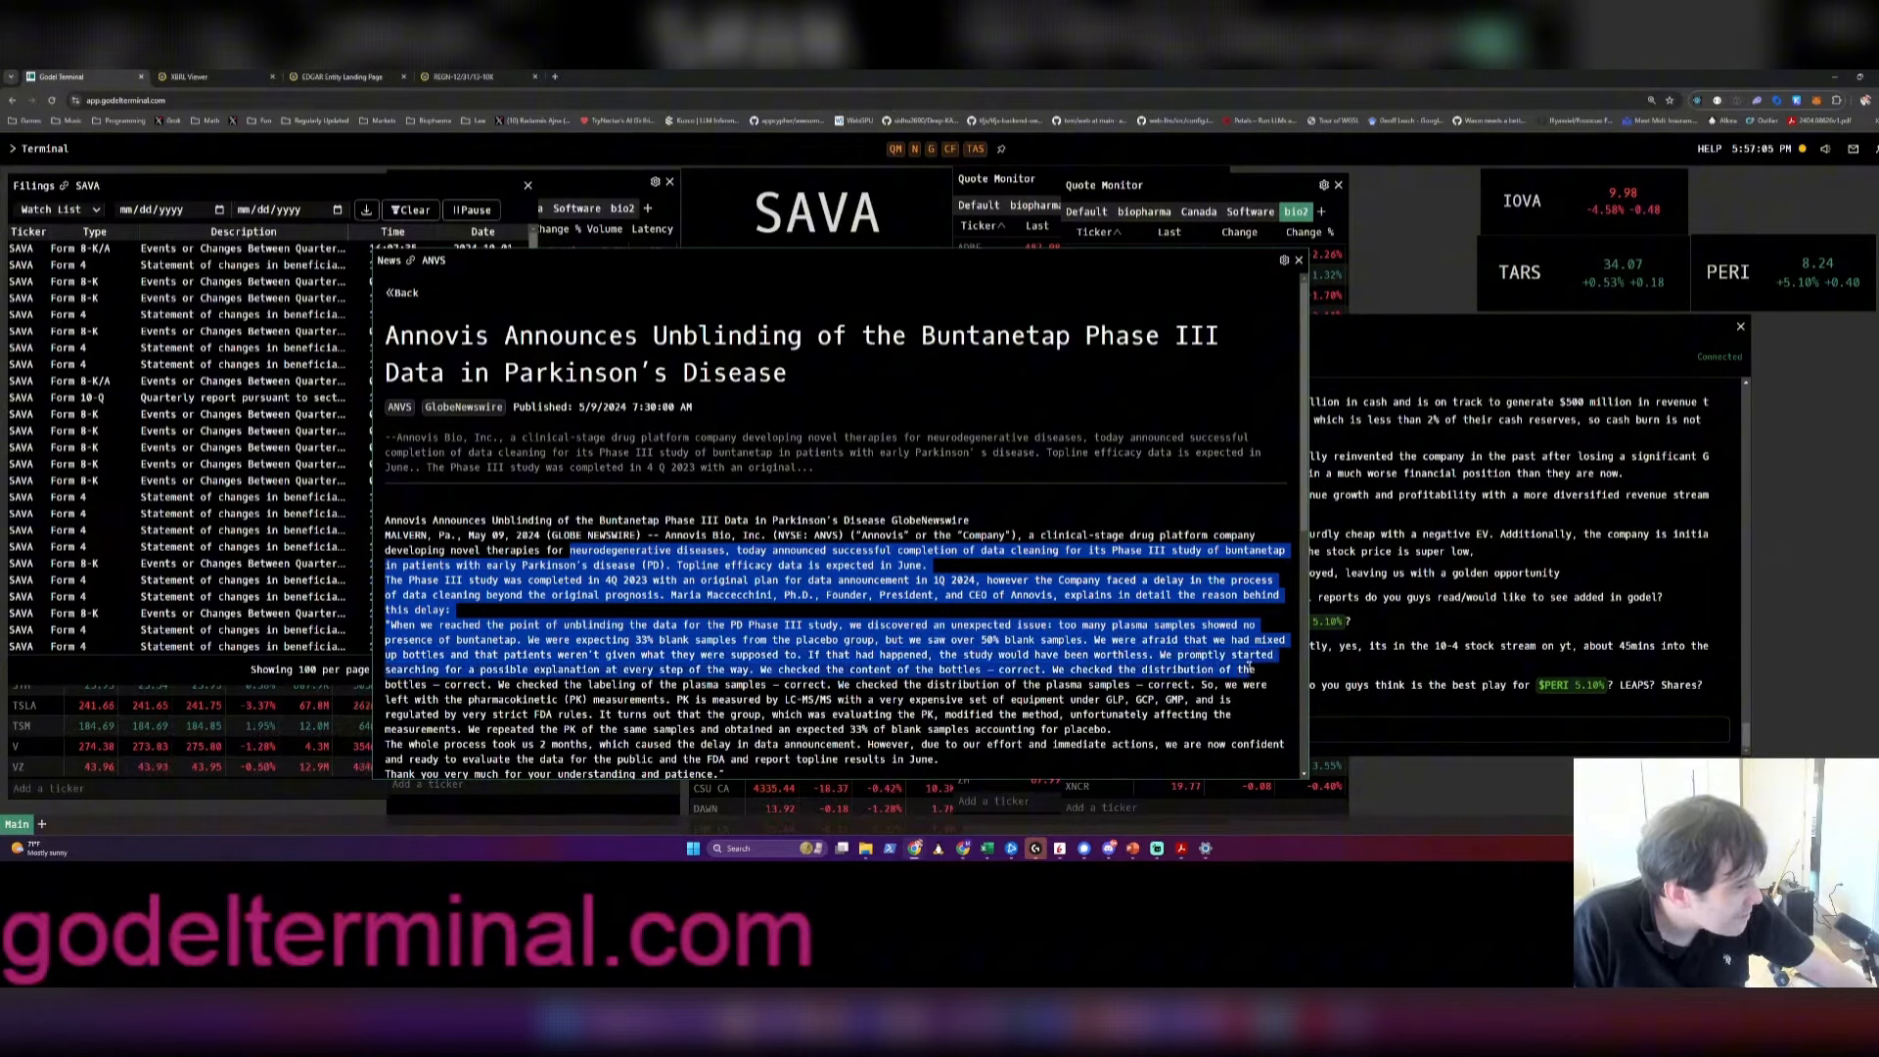
pyautogui.scroll(-3)
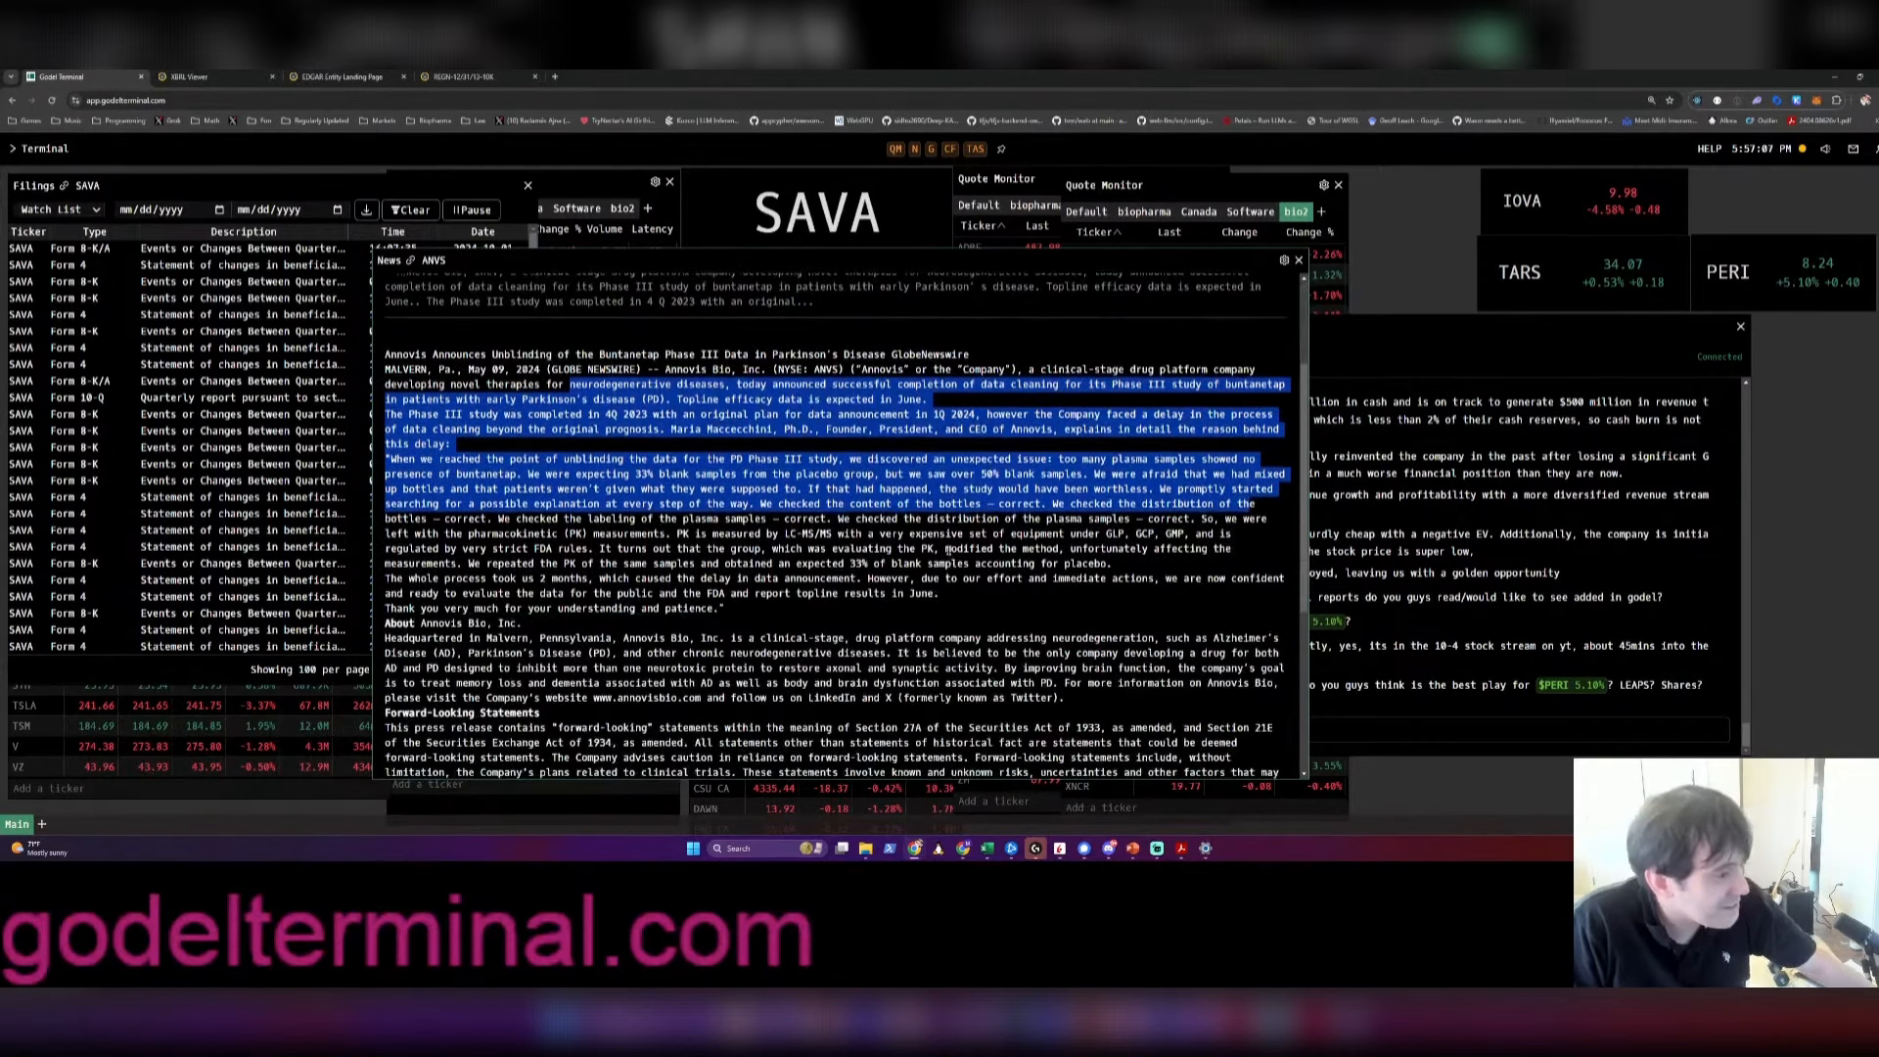
pyautogui.scroll(-3)
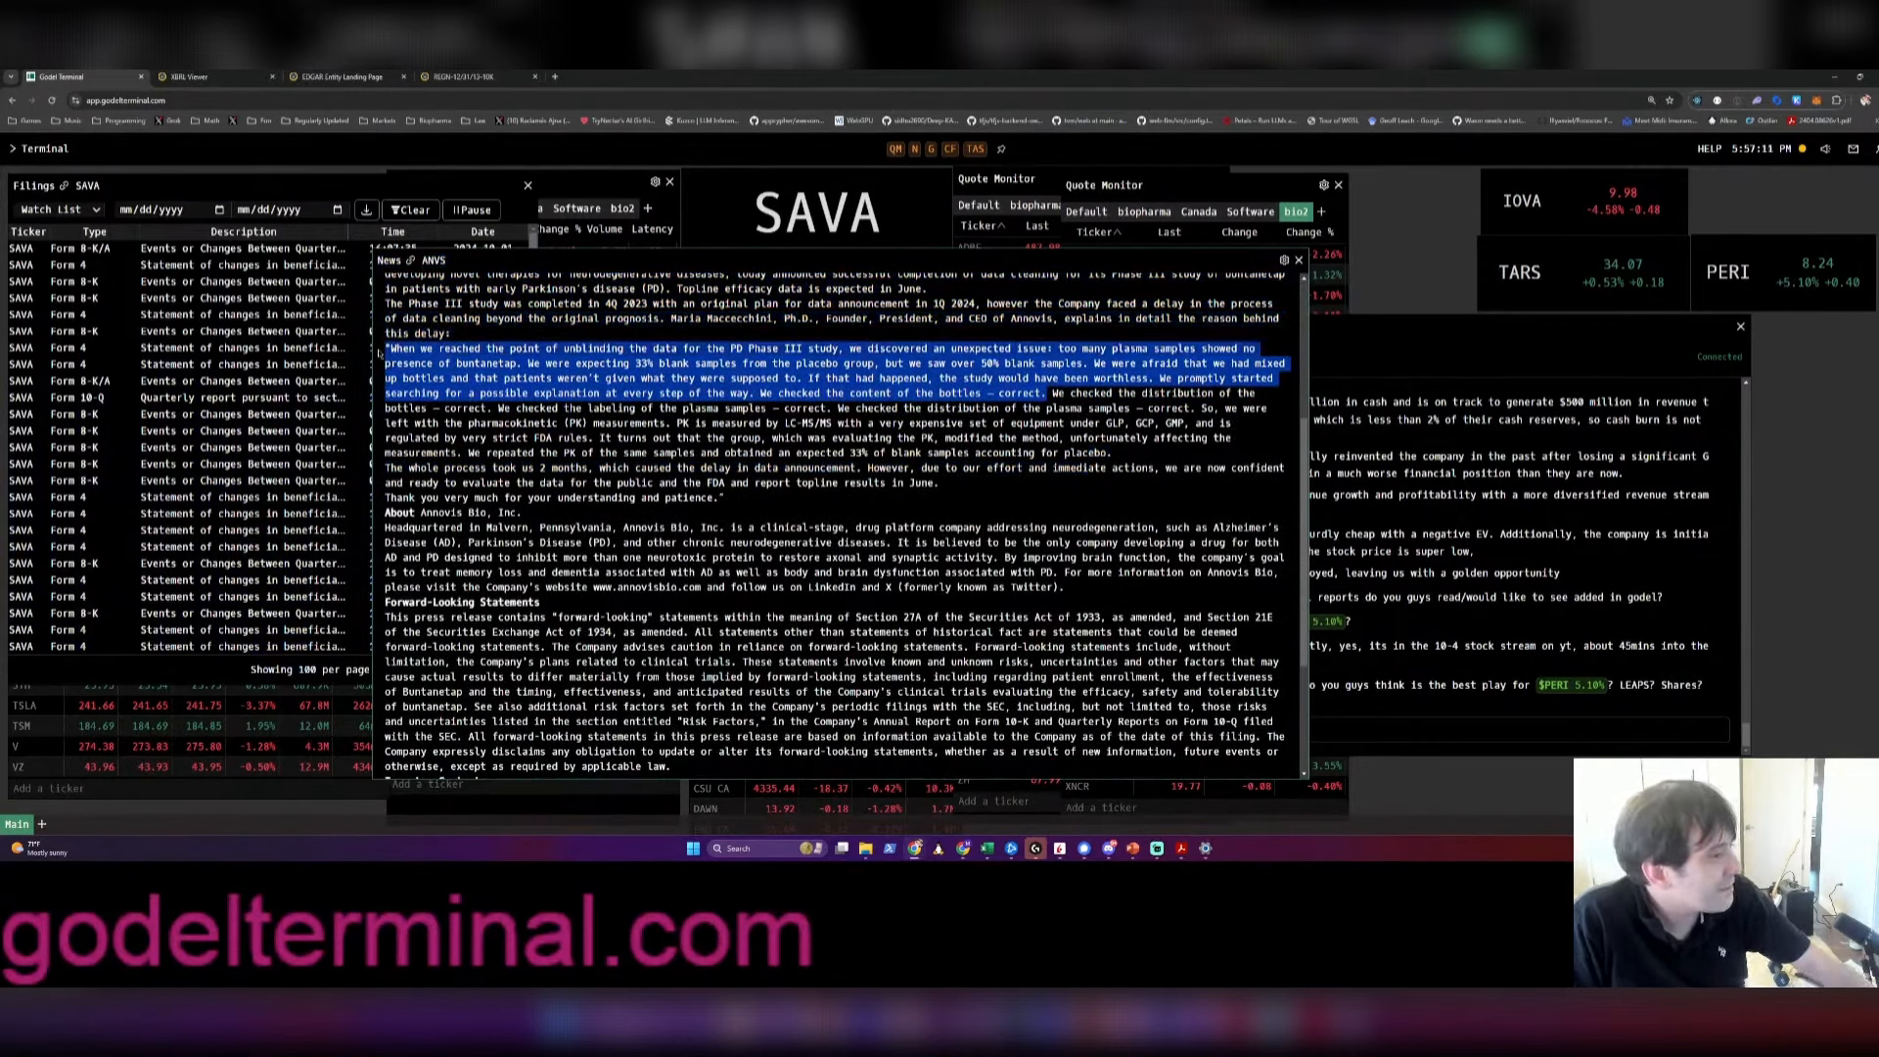
pyautogui.scroll(3)
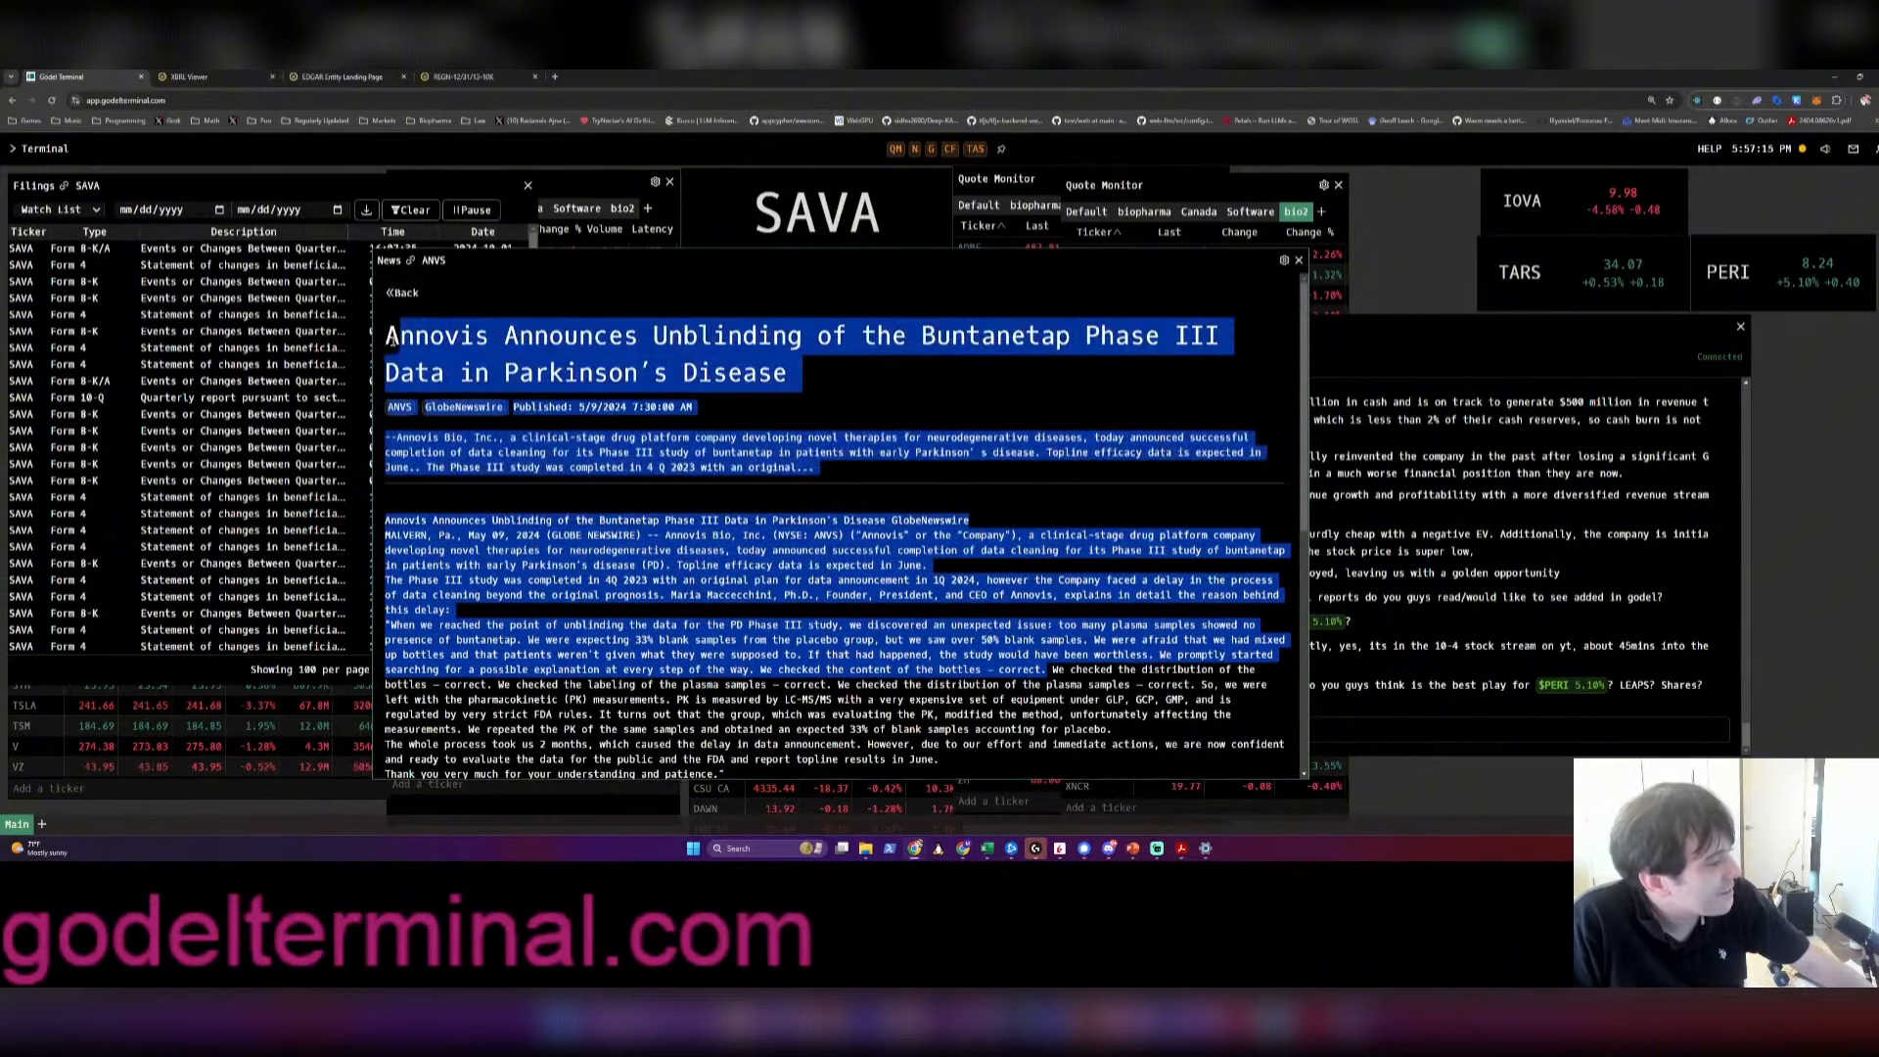
pyautogui.scroll(-3)
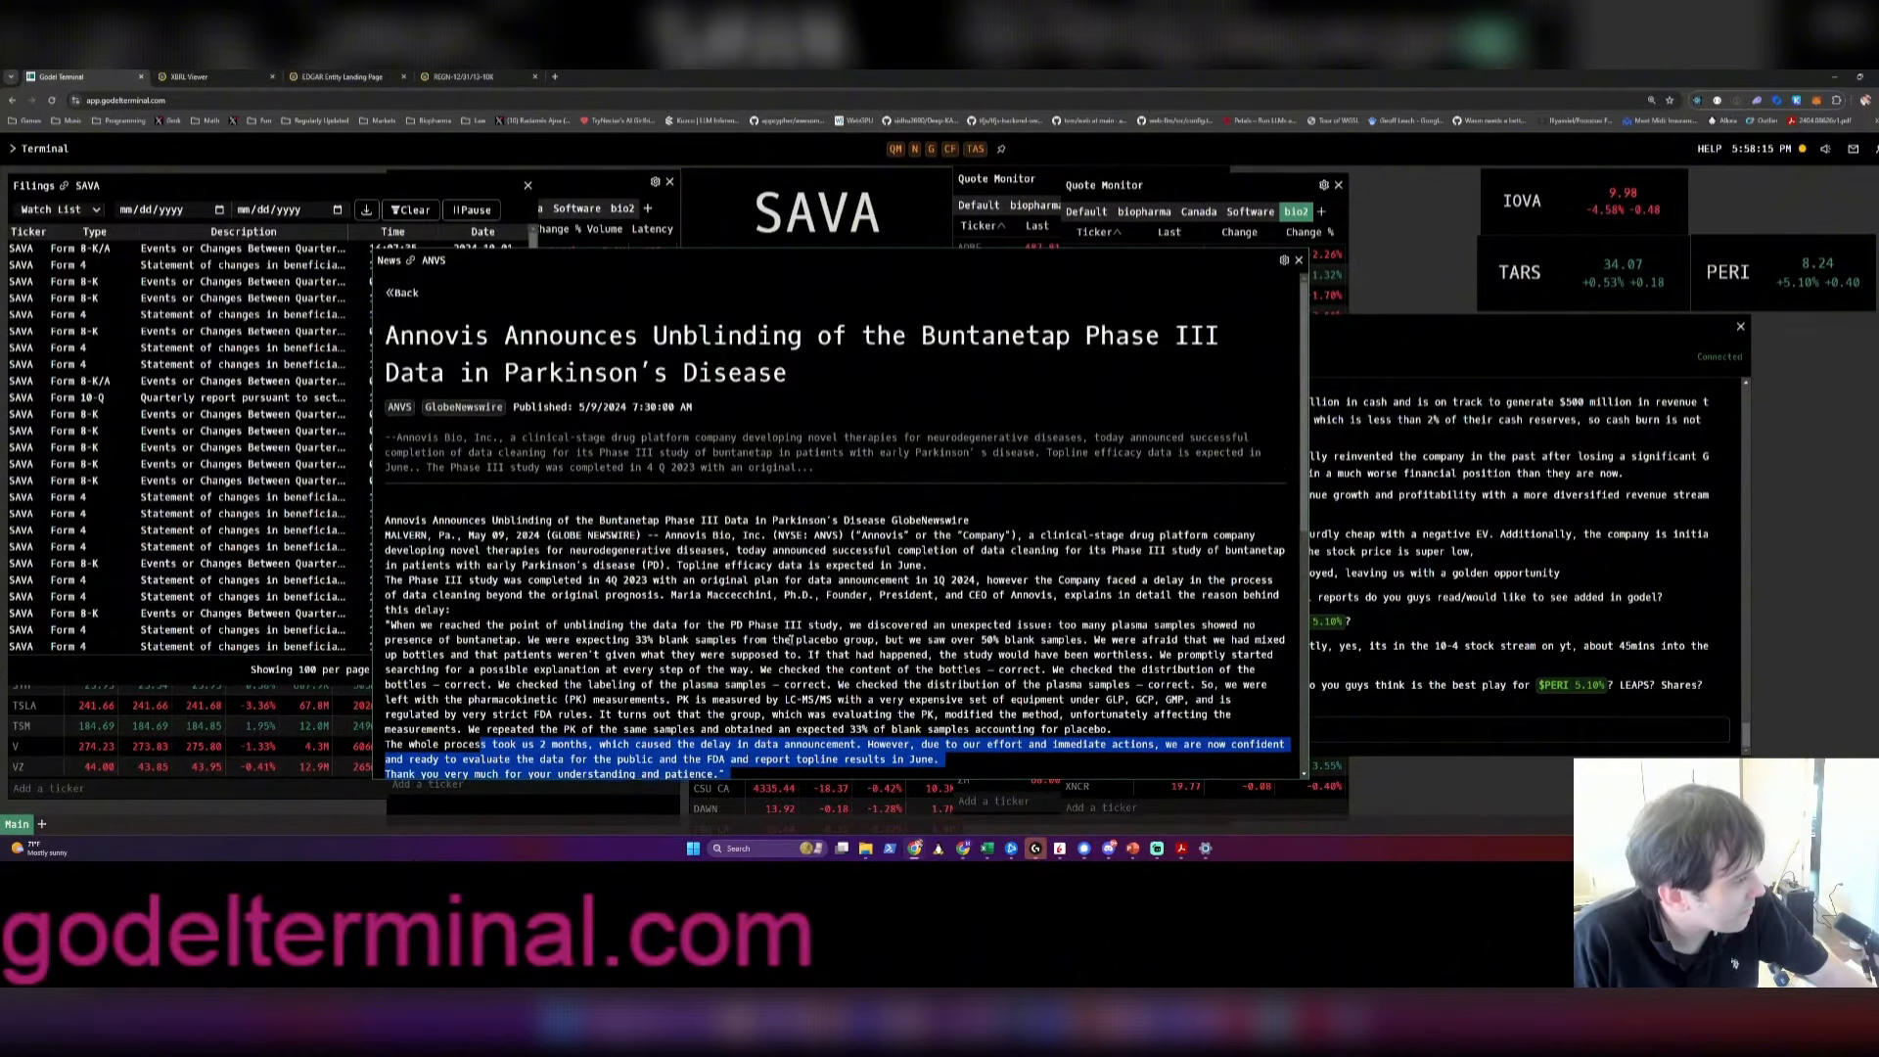
# Glance at the June webcast notice, then reach the July Phase III release's MMSE and MDS-UPDRS charts
pyautogui.click(400, 292)
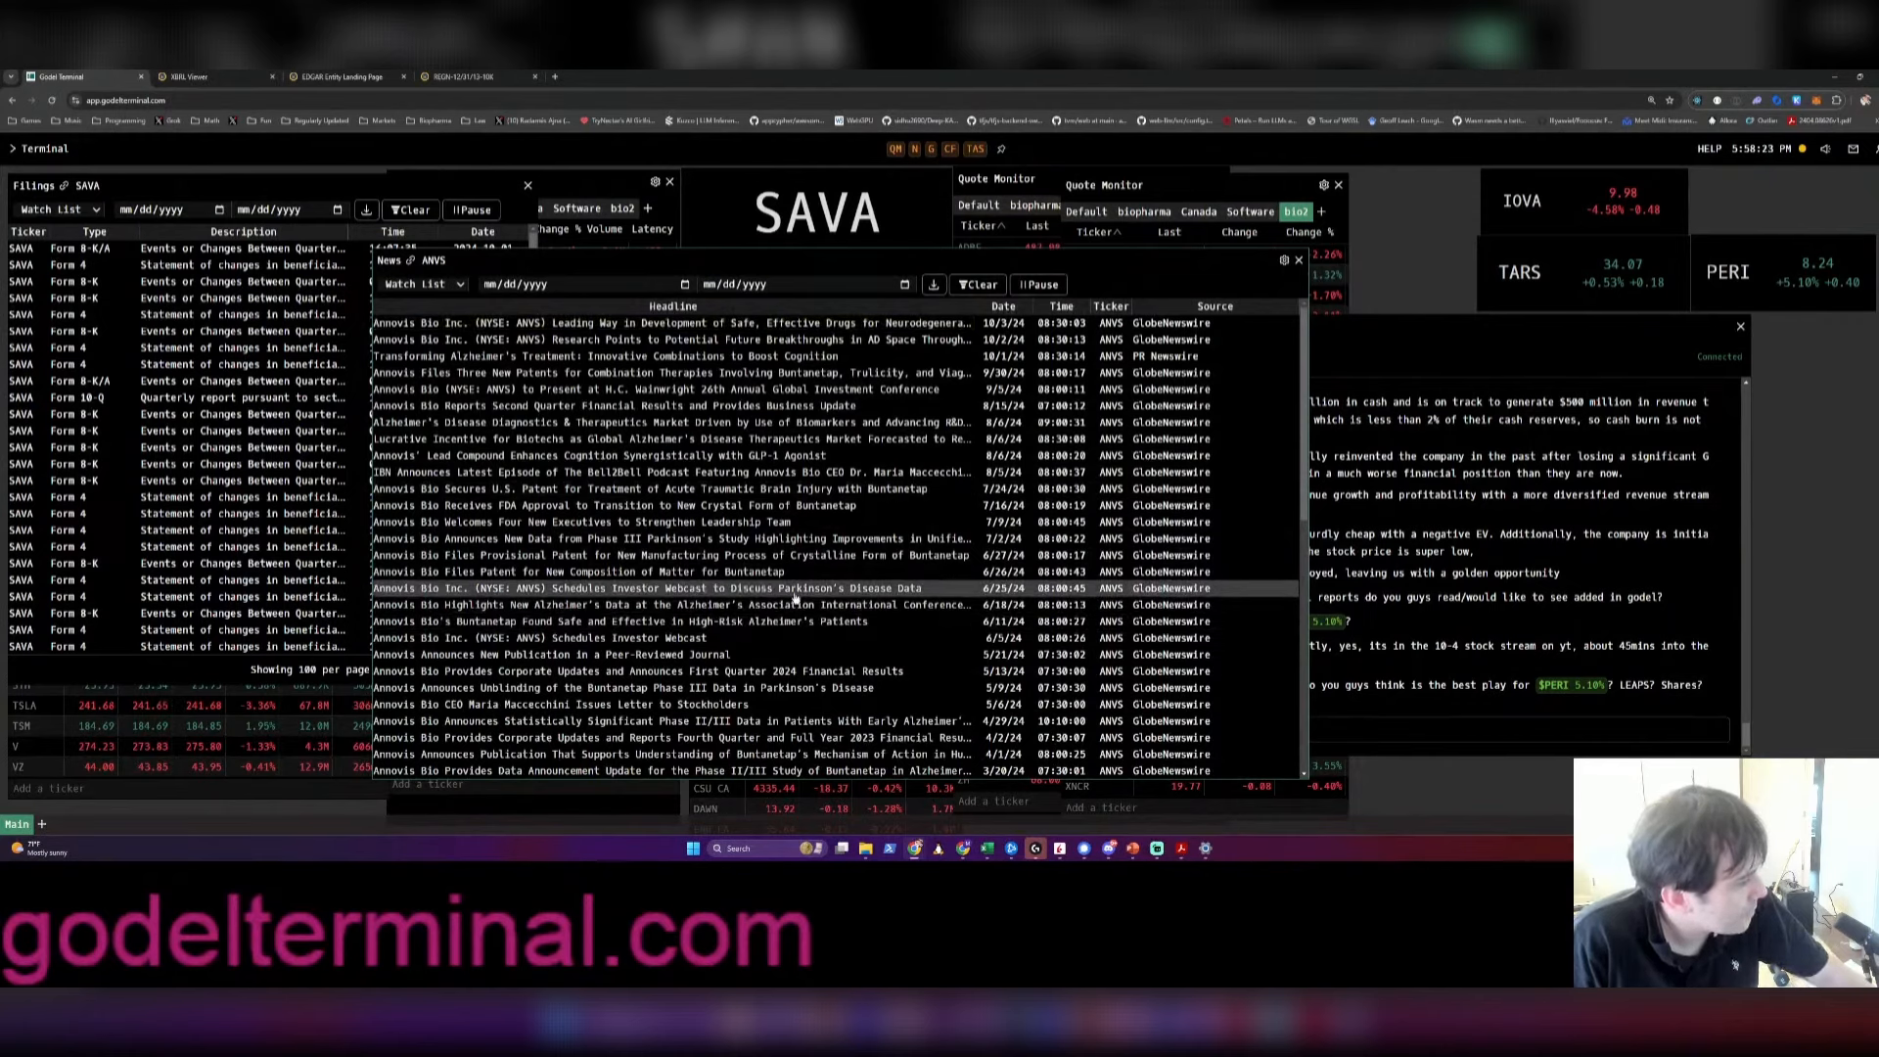
pyautogui.click(647, 587)
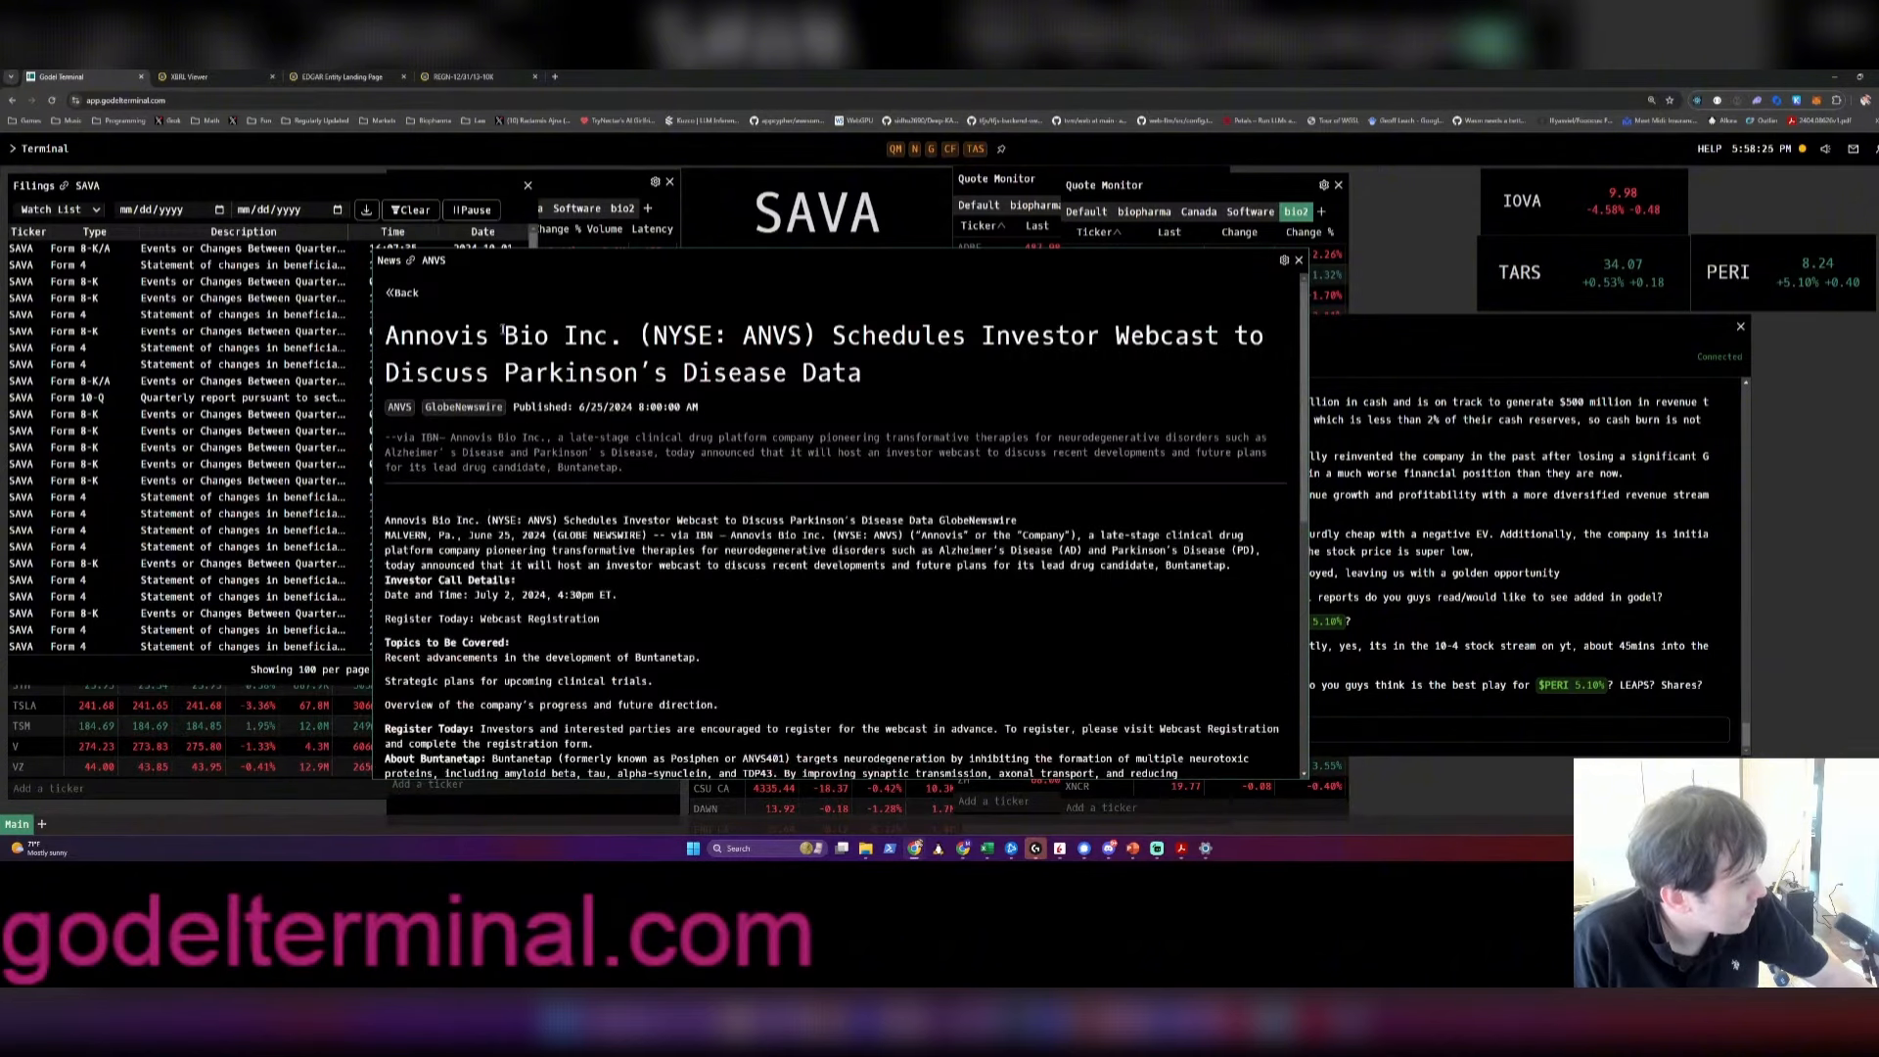
pyautogui.click(400, 292)
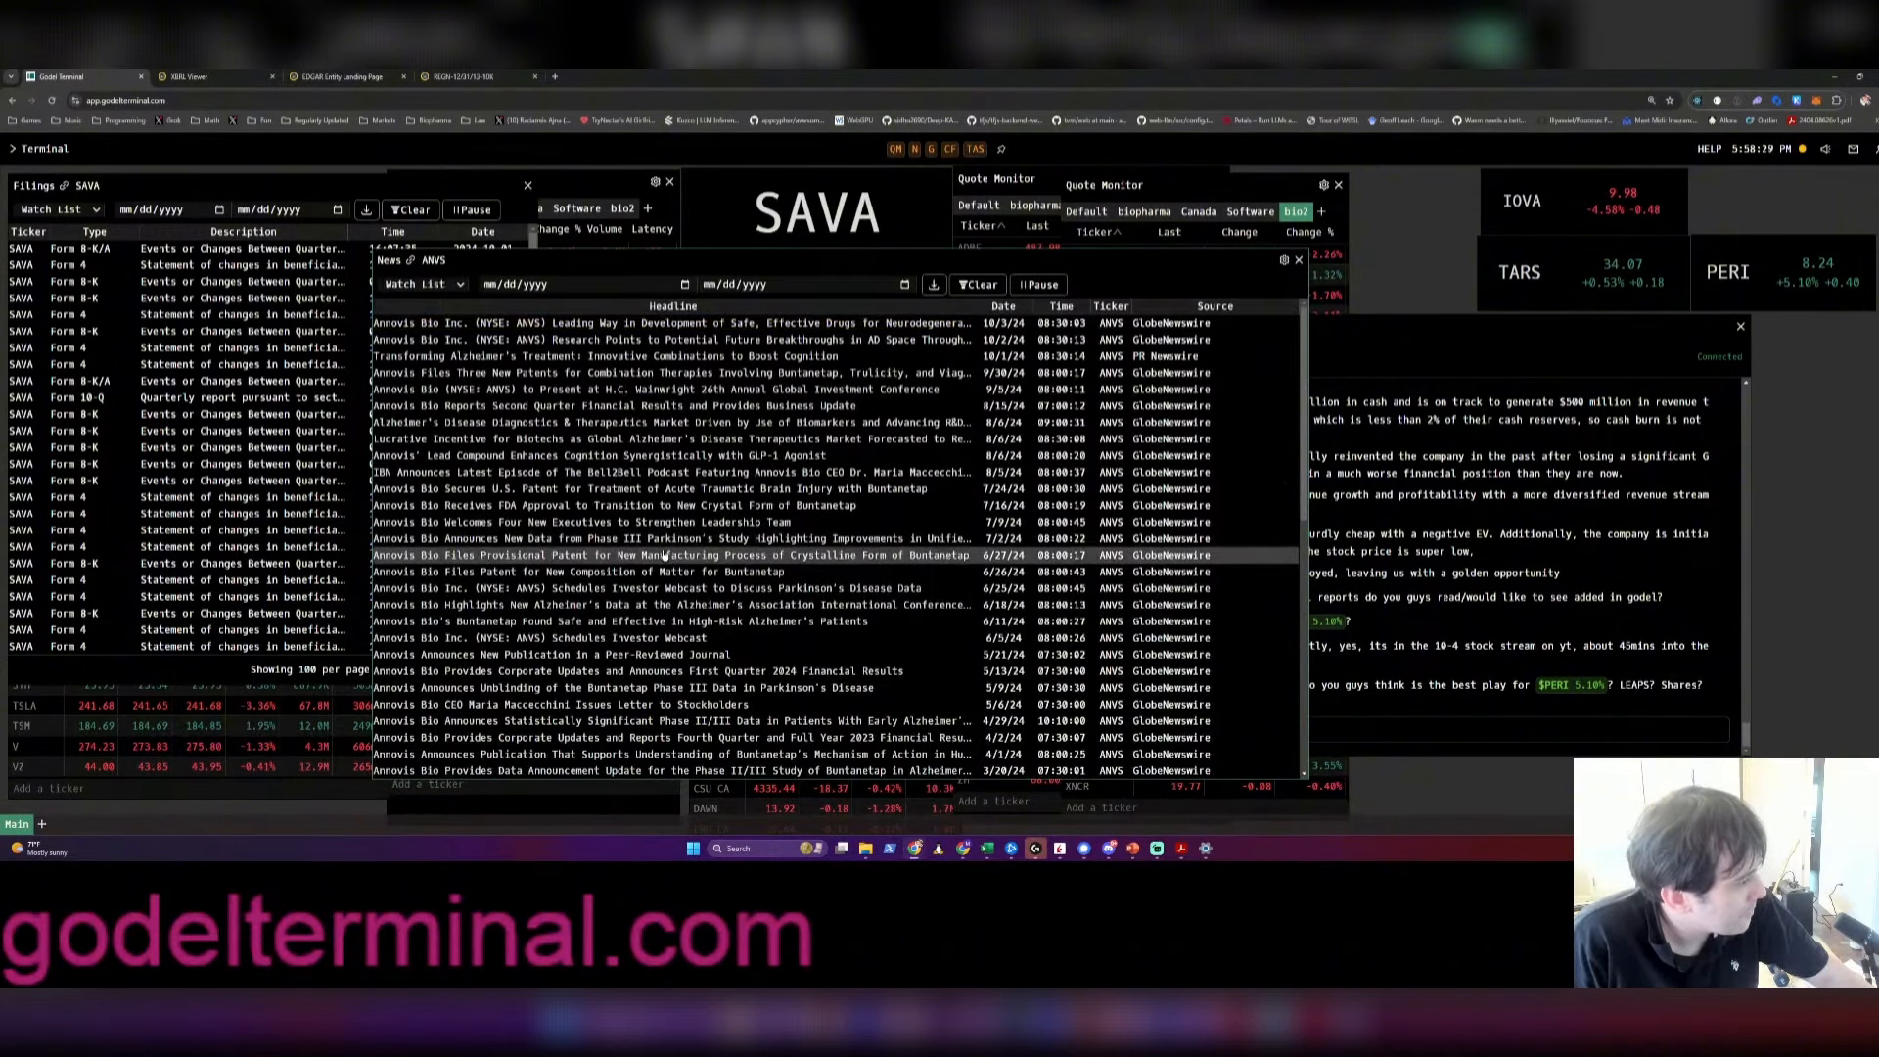
pyautogui.click(671, 538)
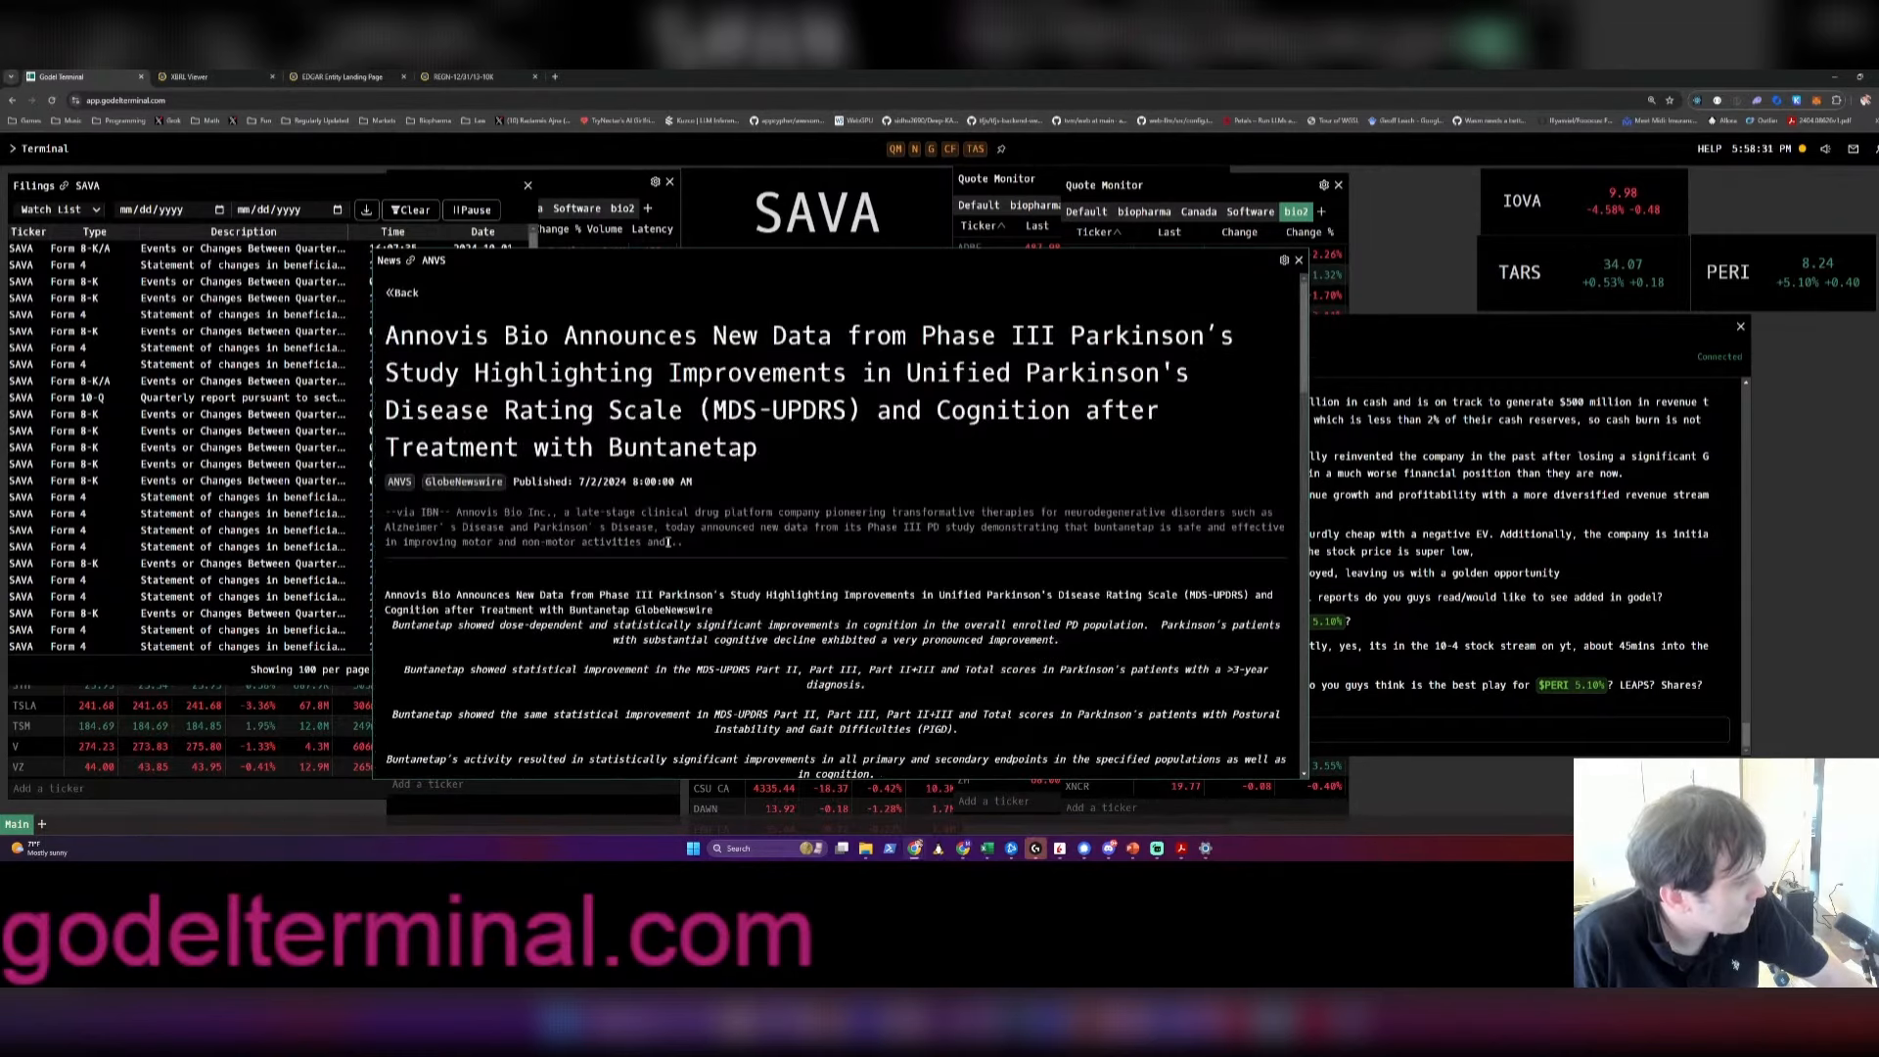
pyautogui.scroll(-3)
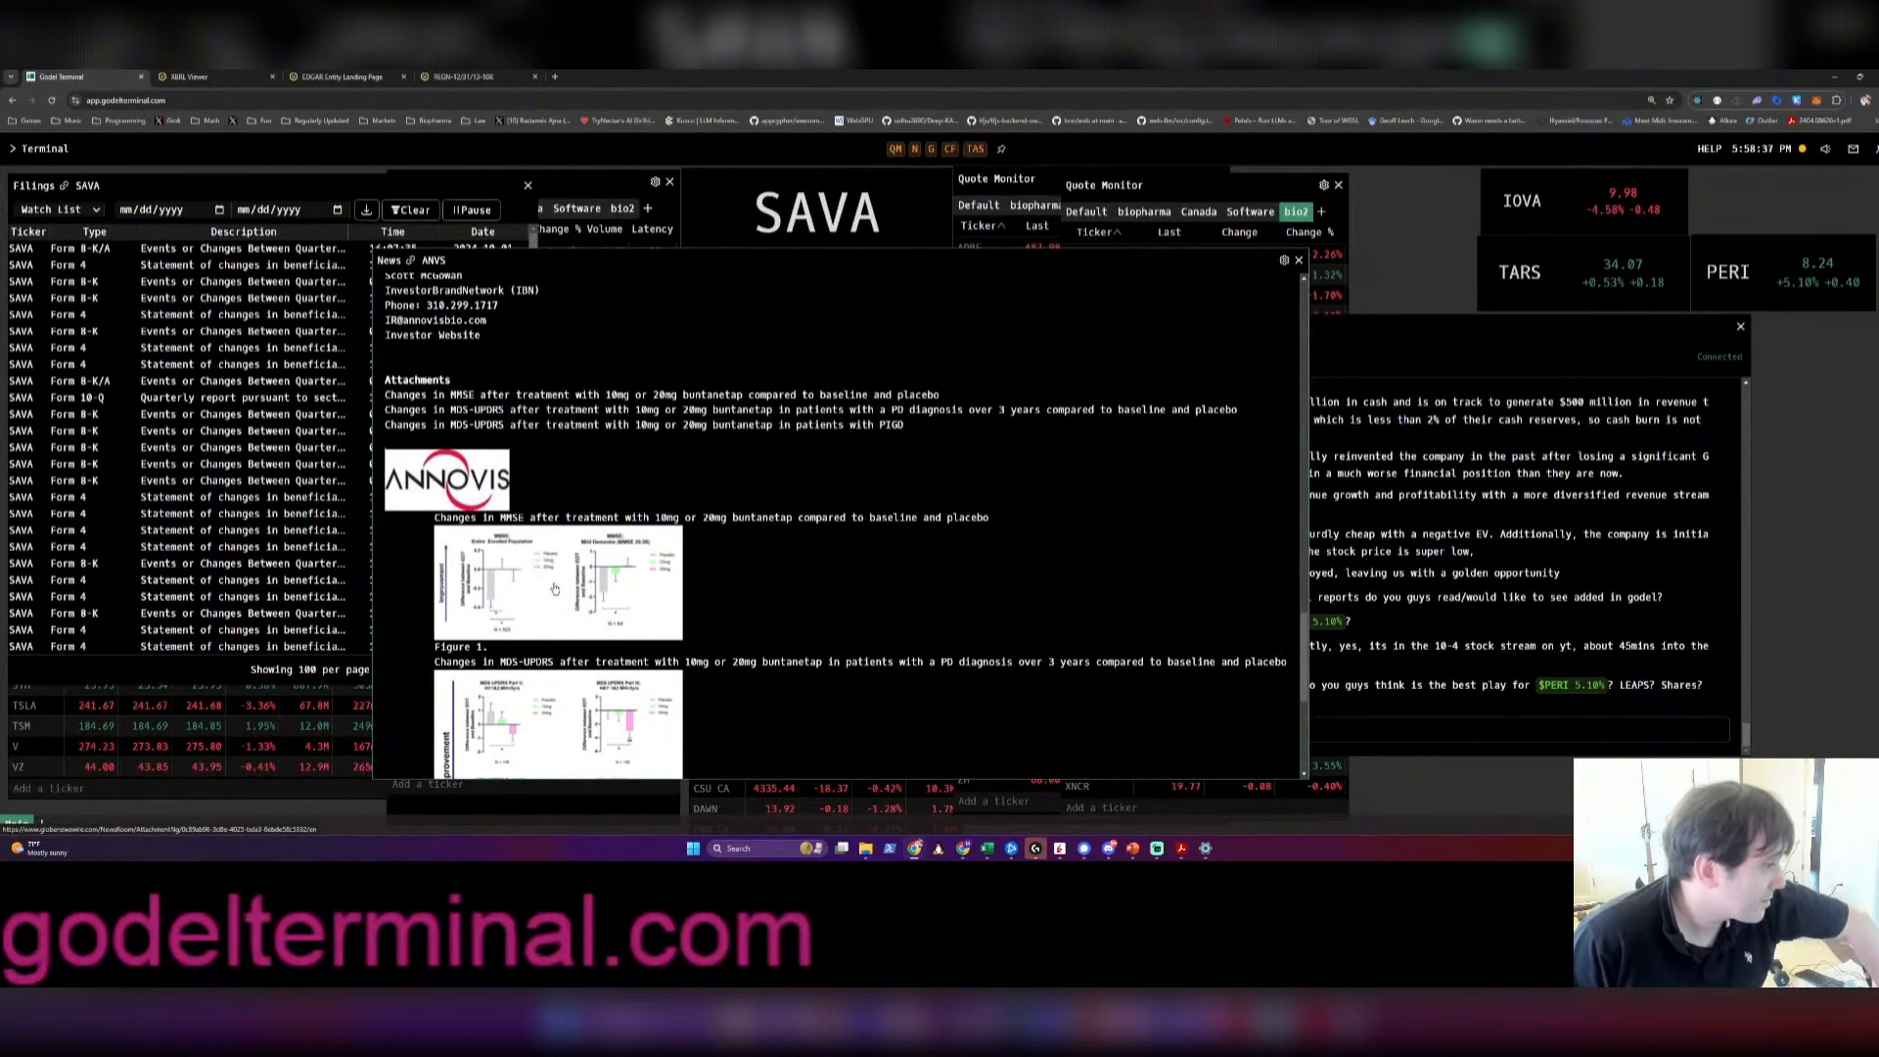
# View the MMSE and MDS-UPDRS chart attachments full size on GlobeNewswire, then return to the article
pyautogui.click(557, 582)
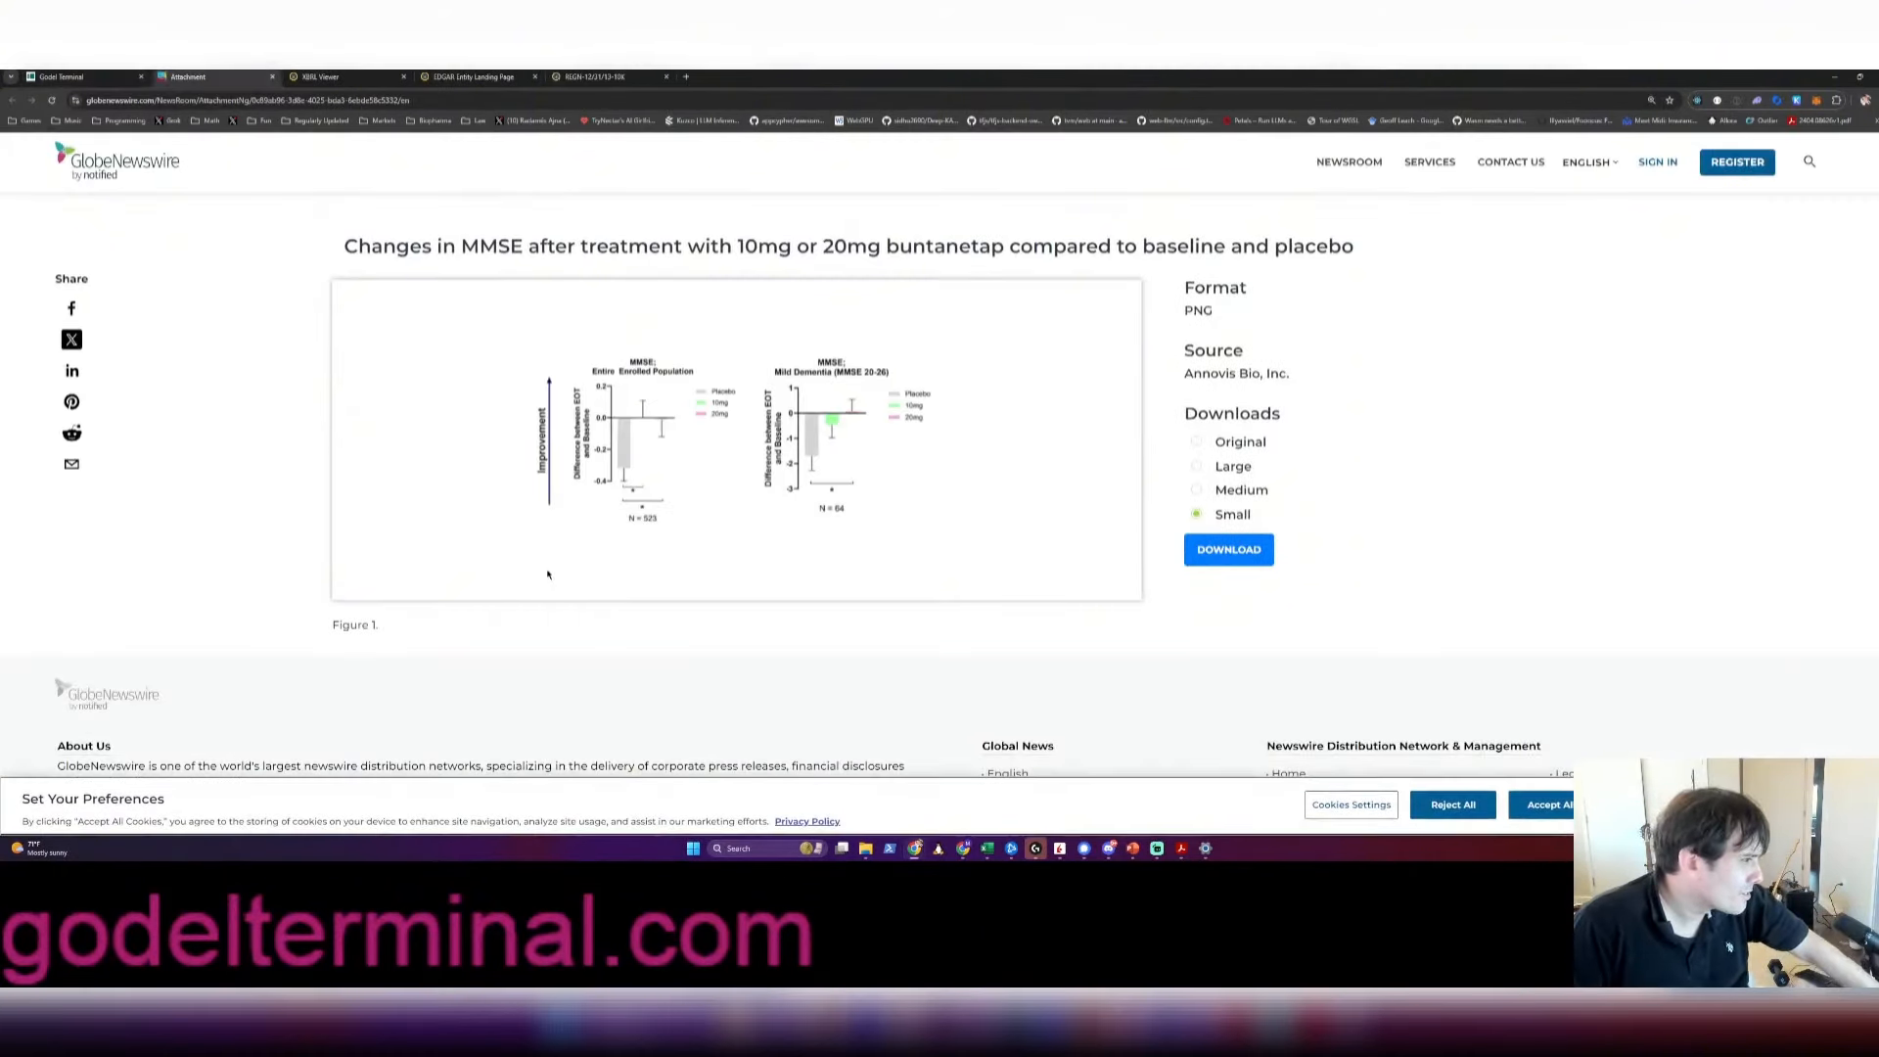
pyautogui.moveTo(526, 511)
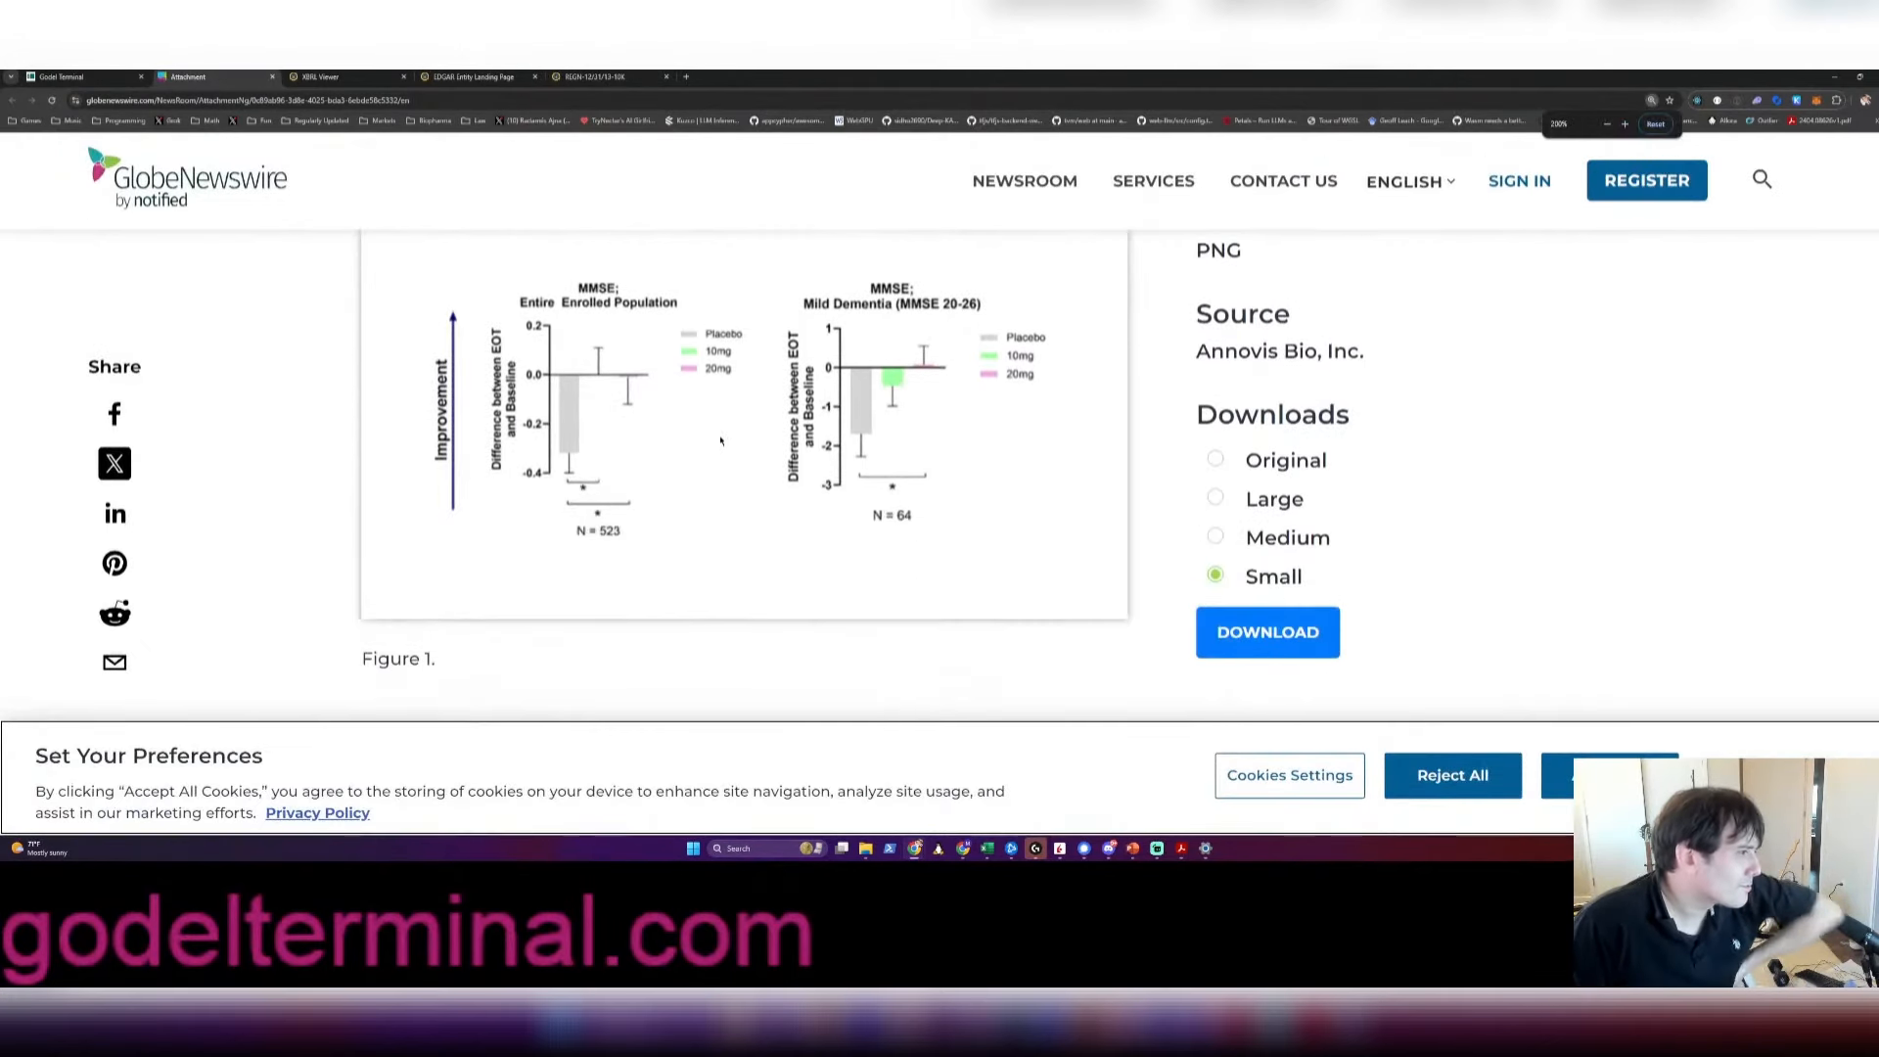
pyautogui.scroll(3)
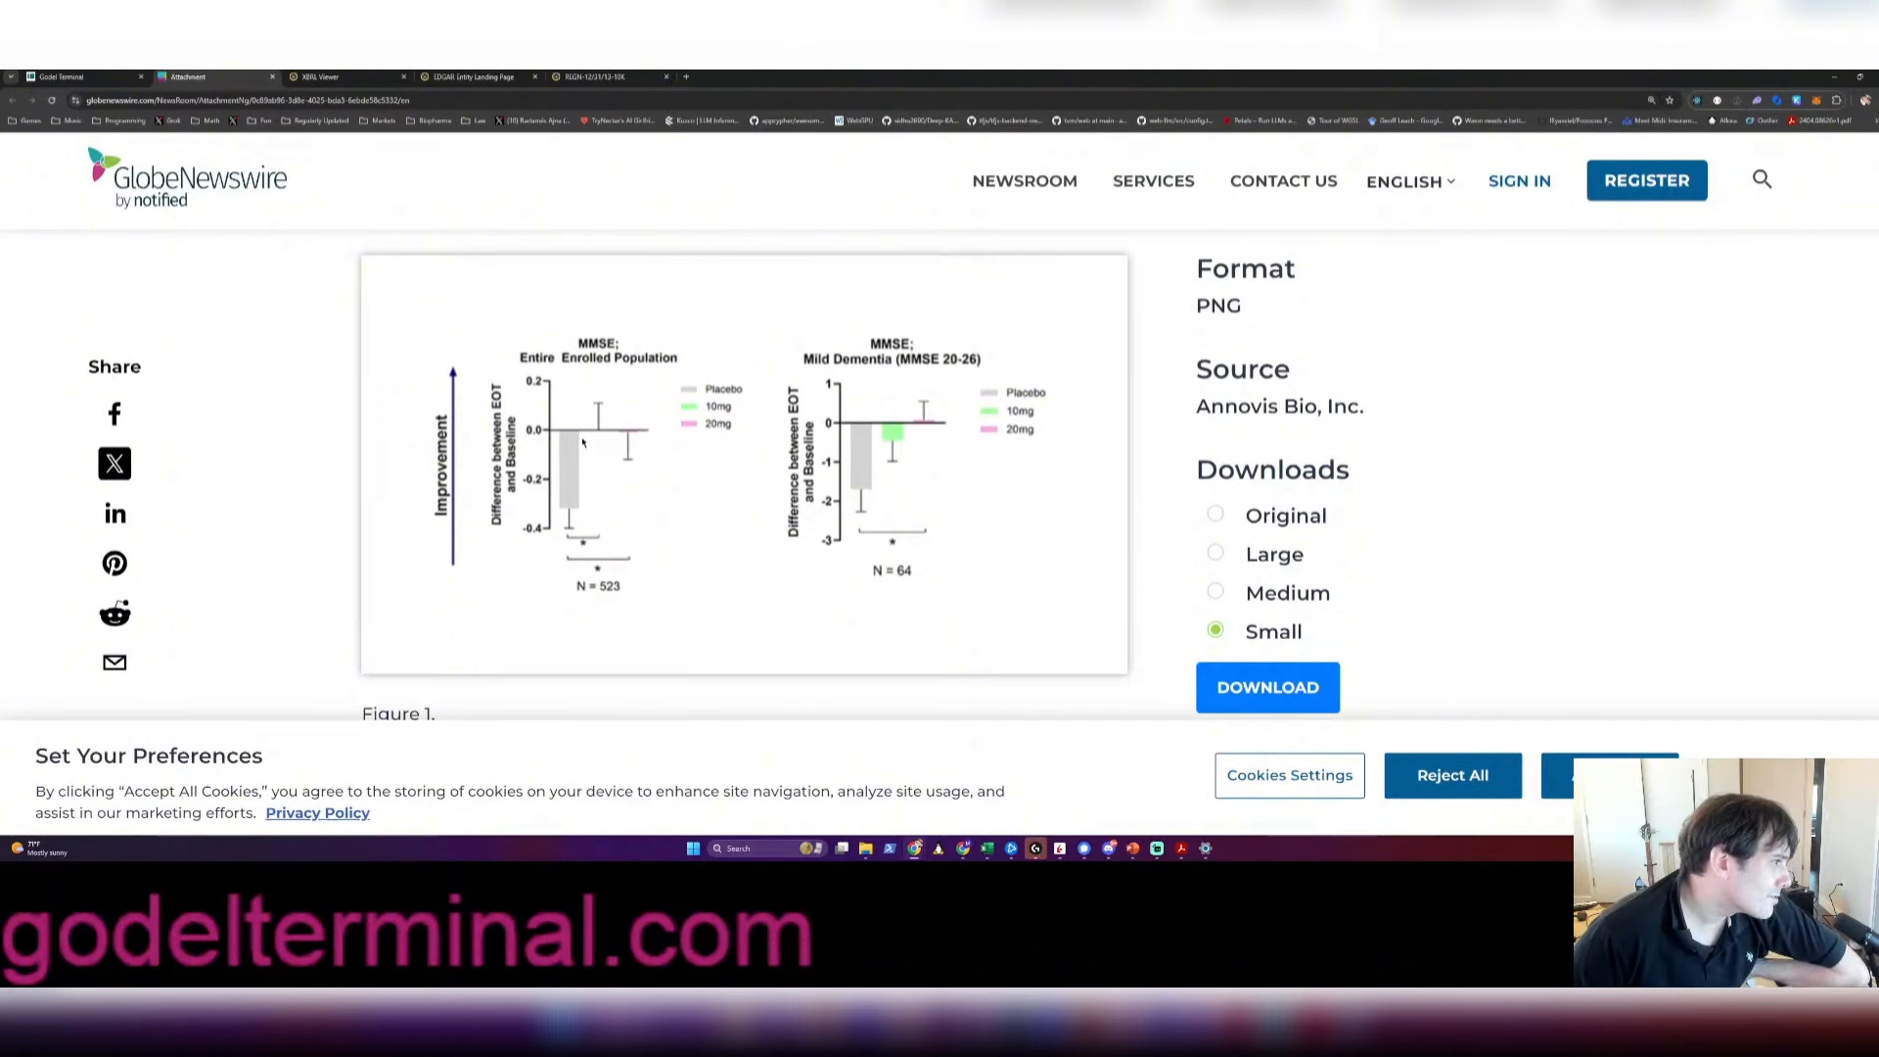
pyautogui.moveTo(564, 518)
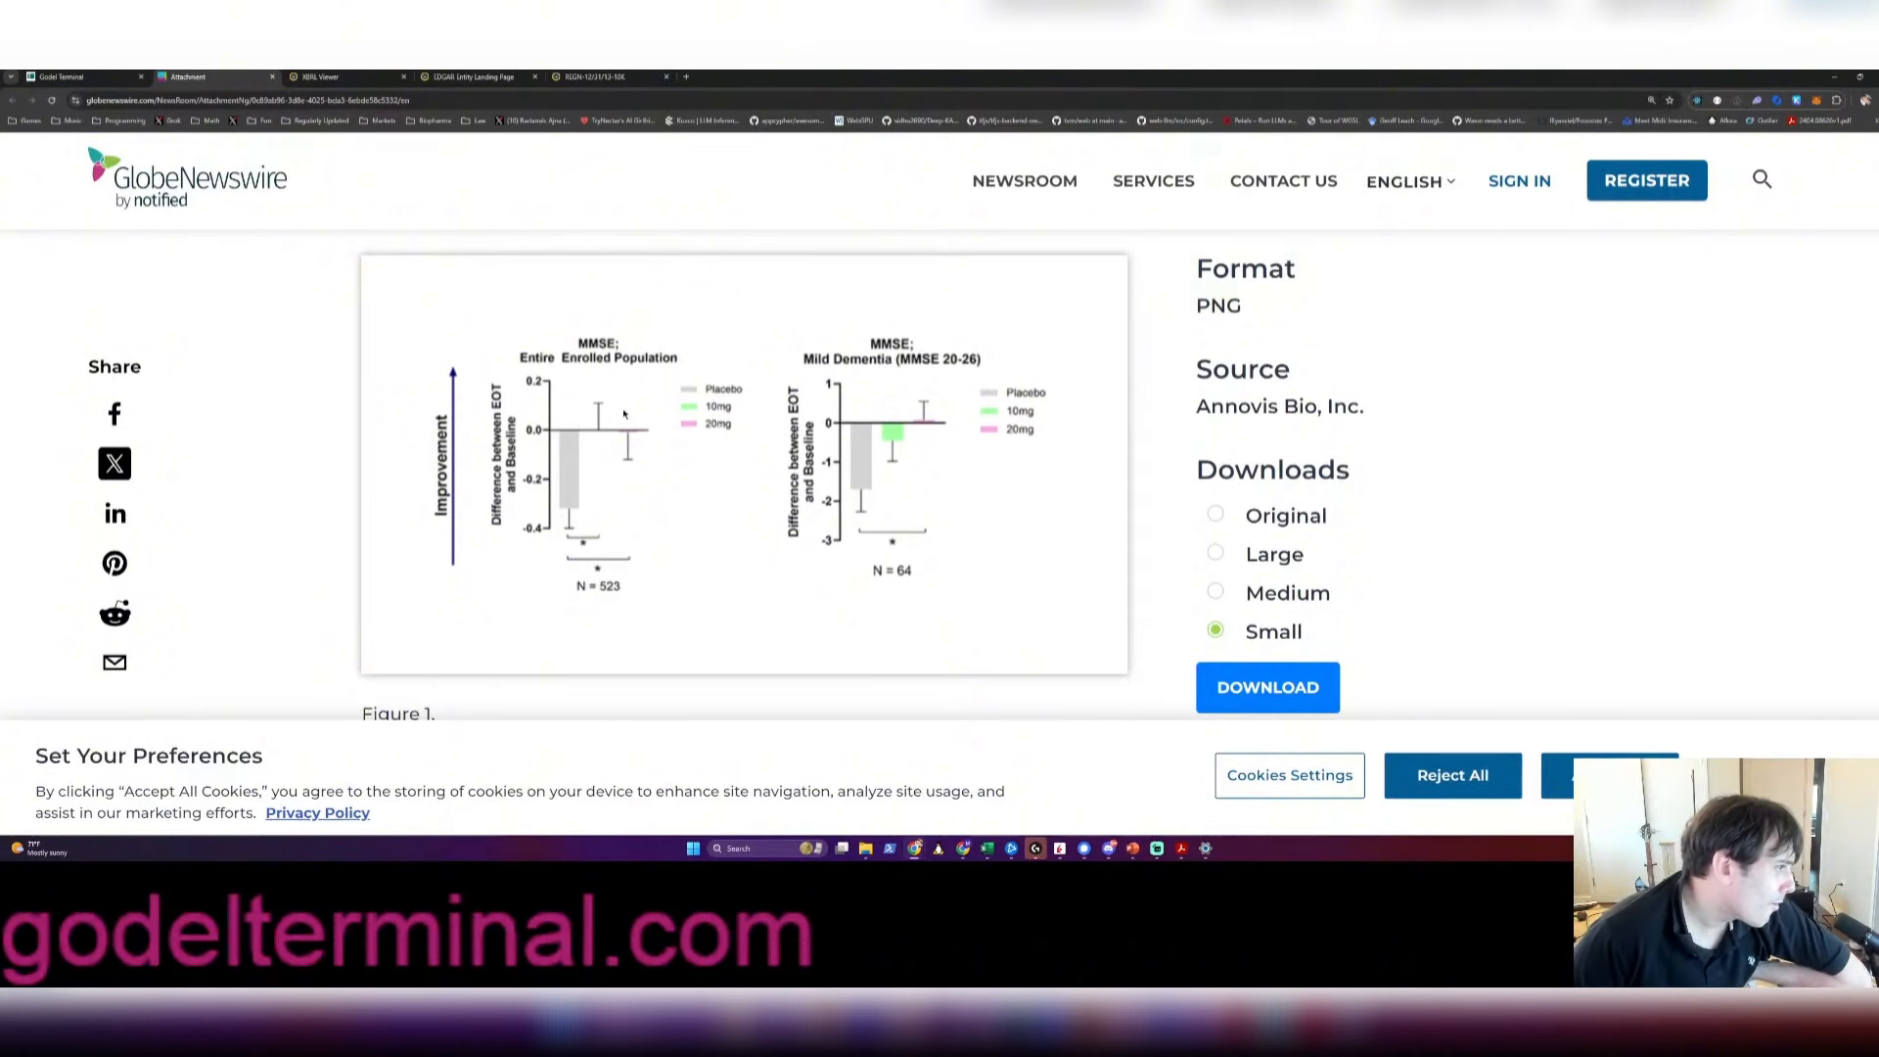
pyautogui.moveTo(619, 459)
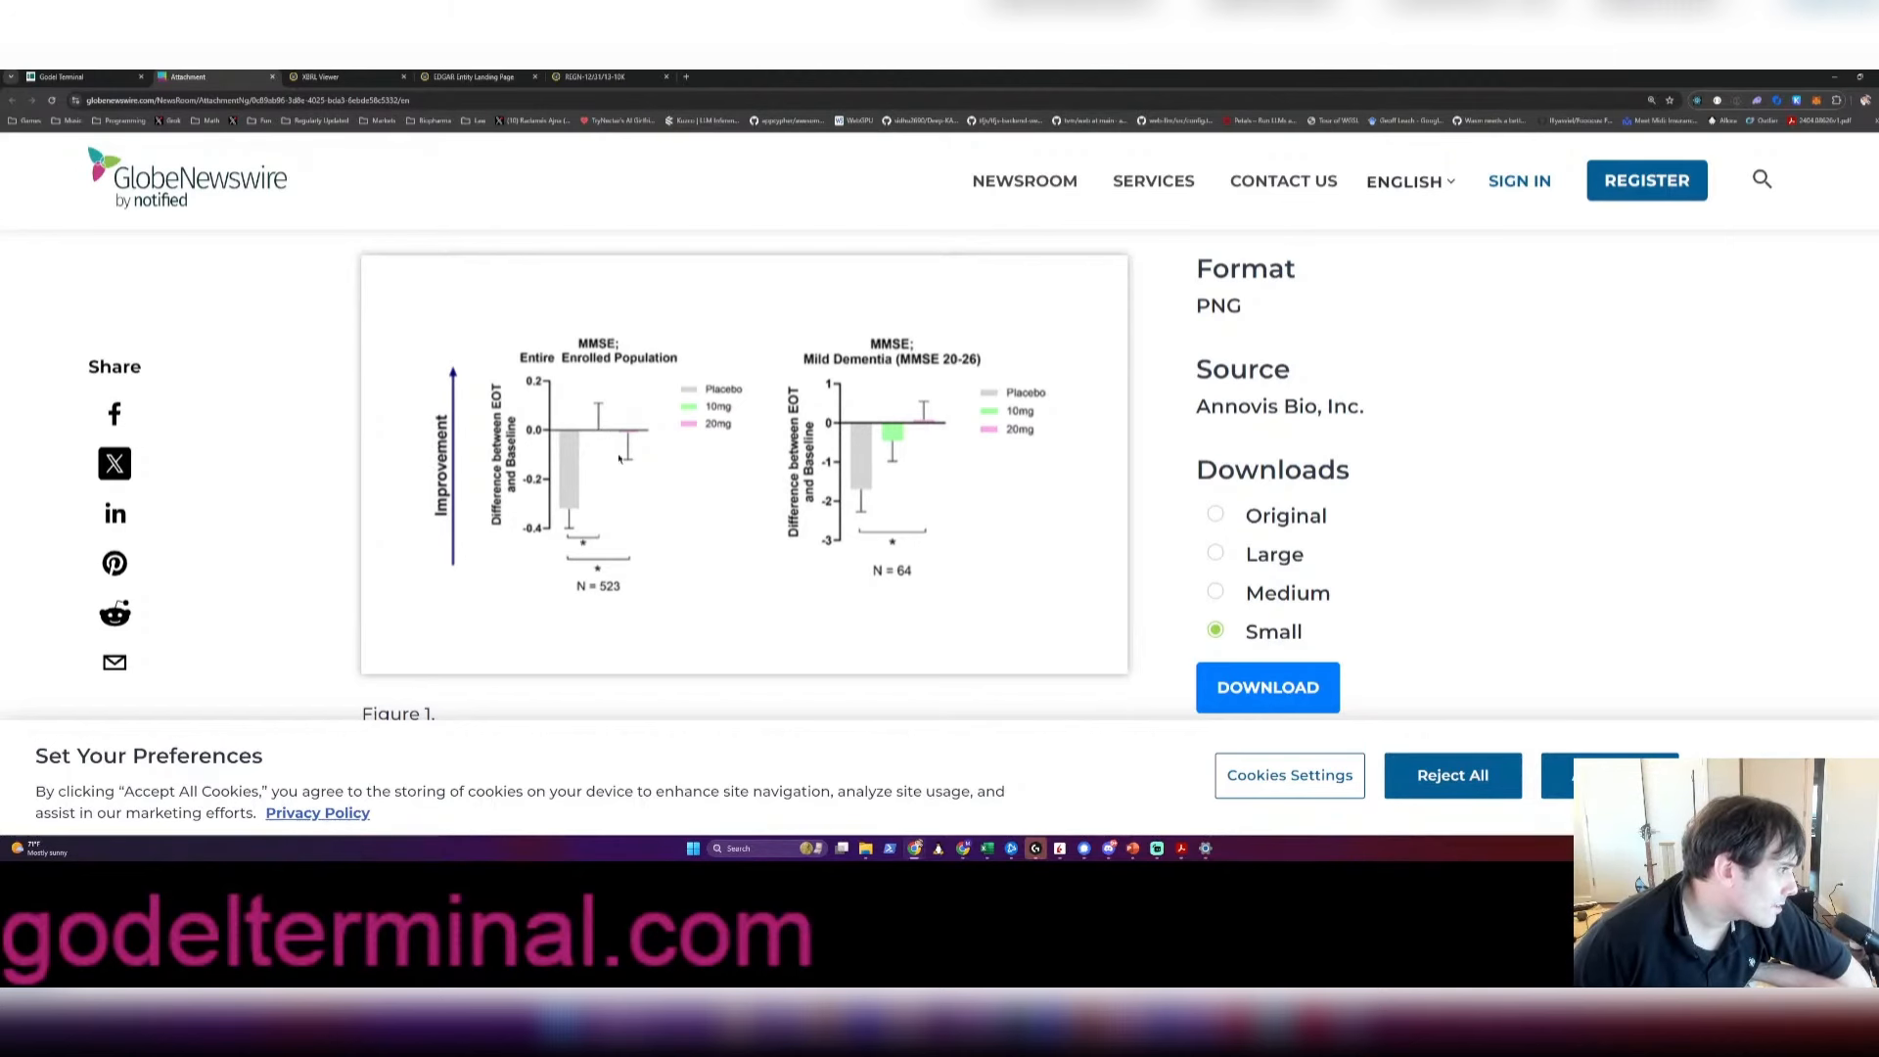
pyautogui.scroll(-3)
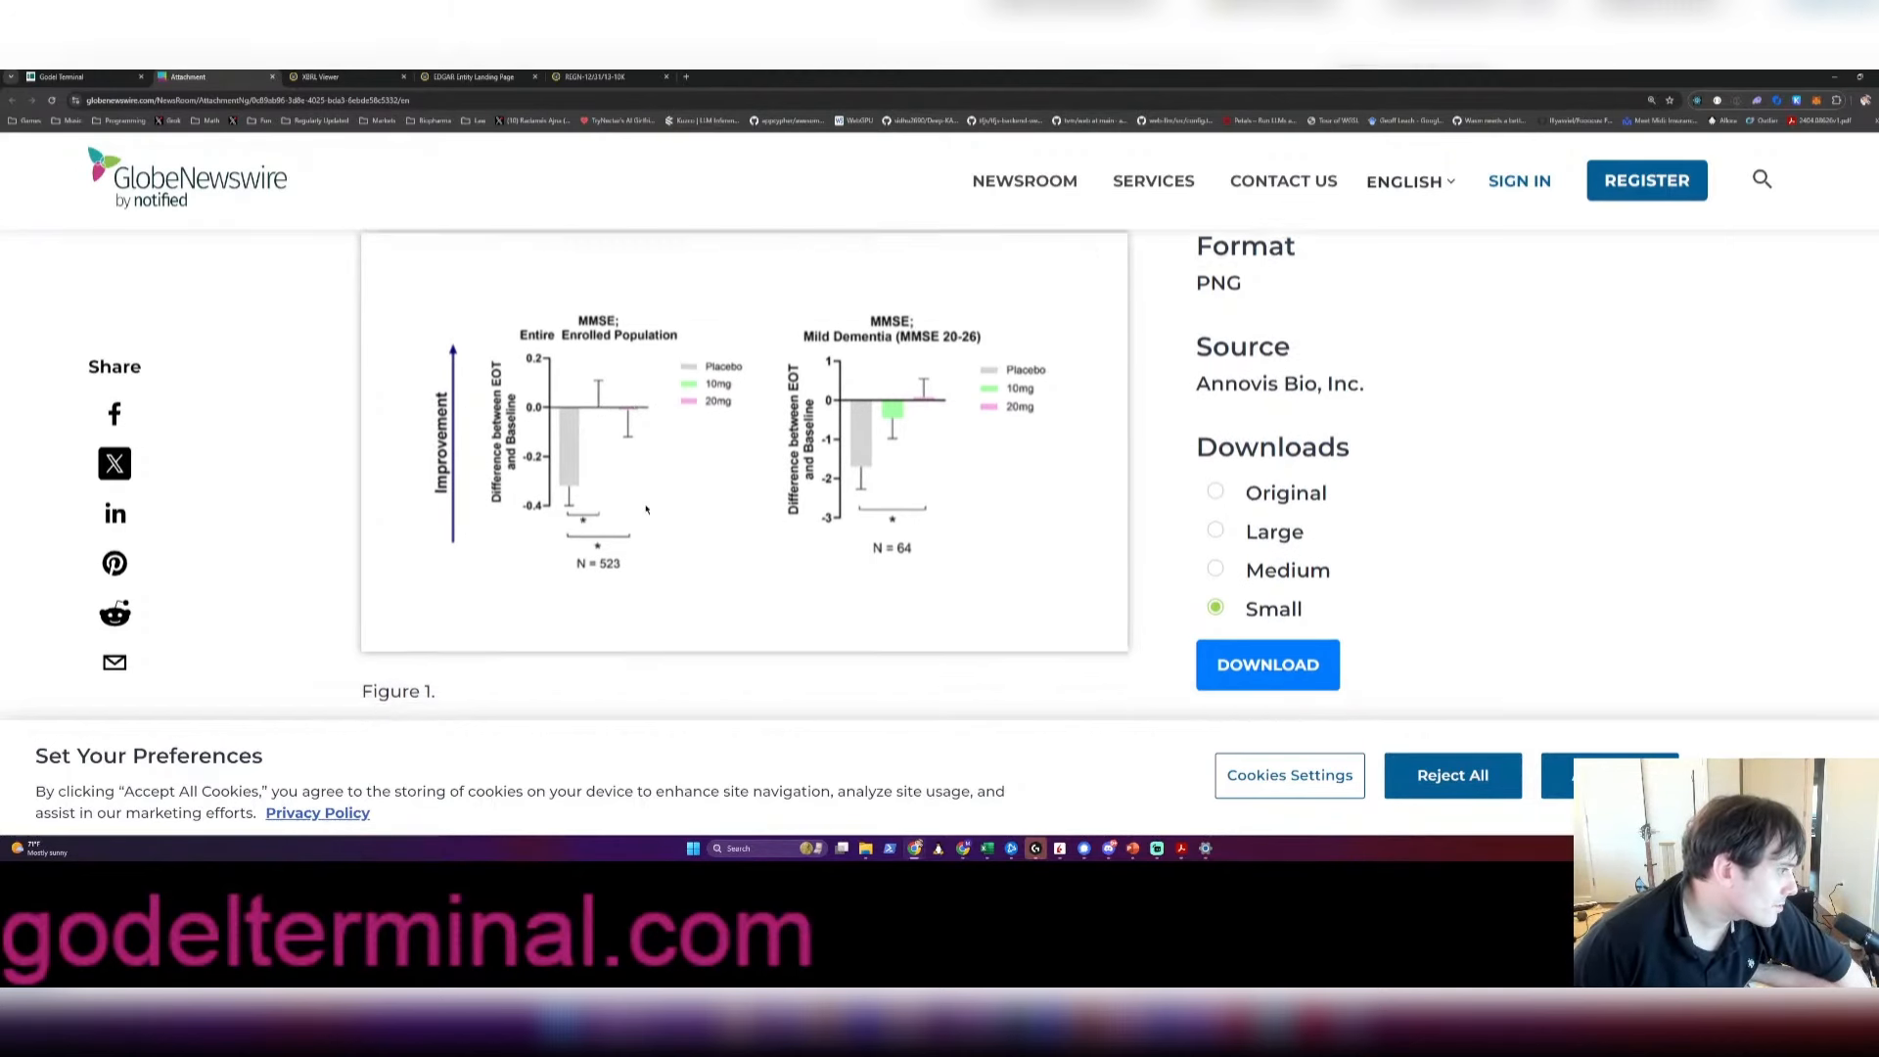
pyautogui.scroll(3)
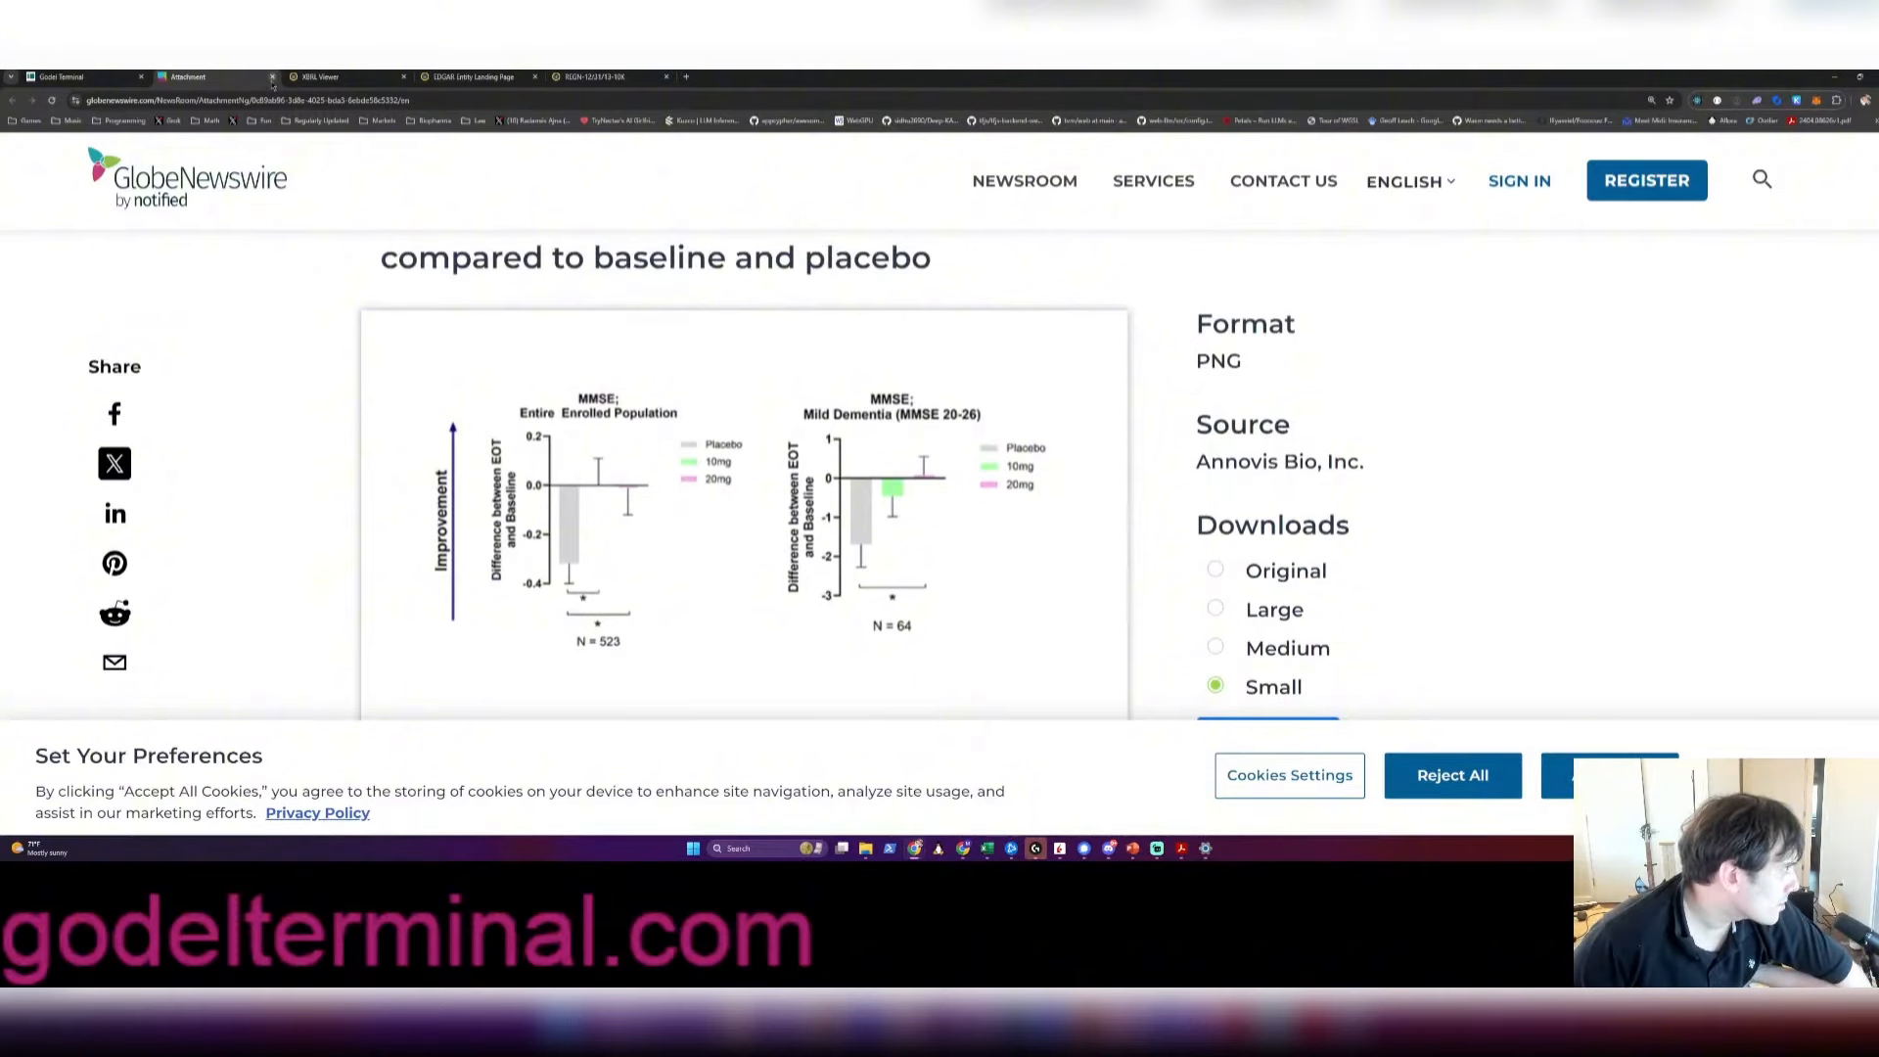
pyautogui.click(65, 76)
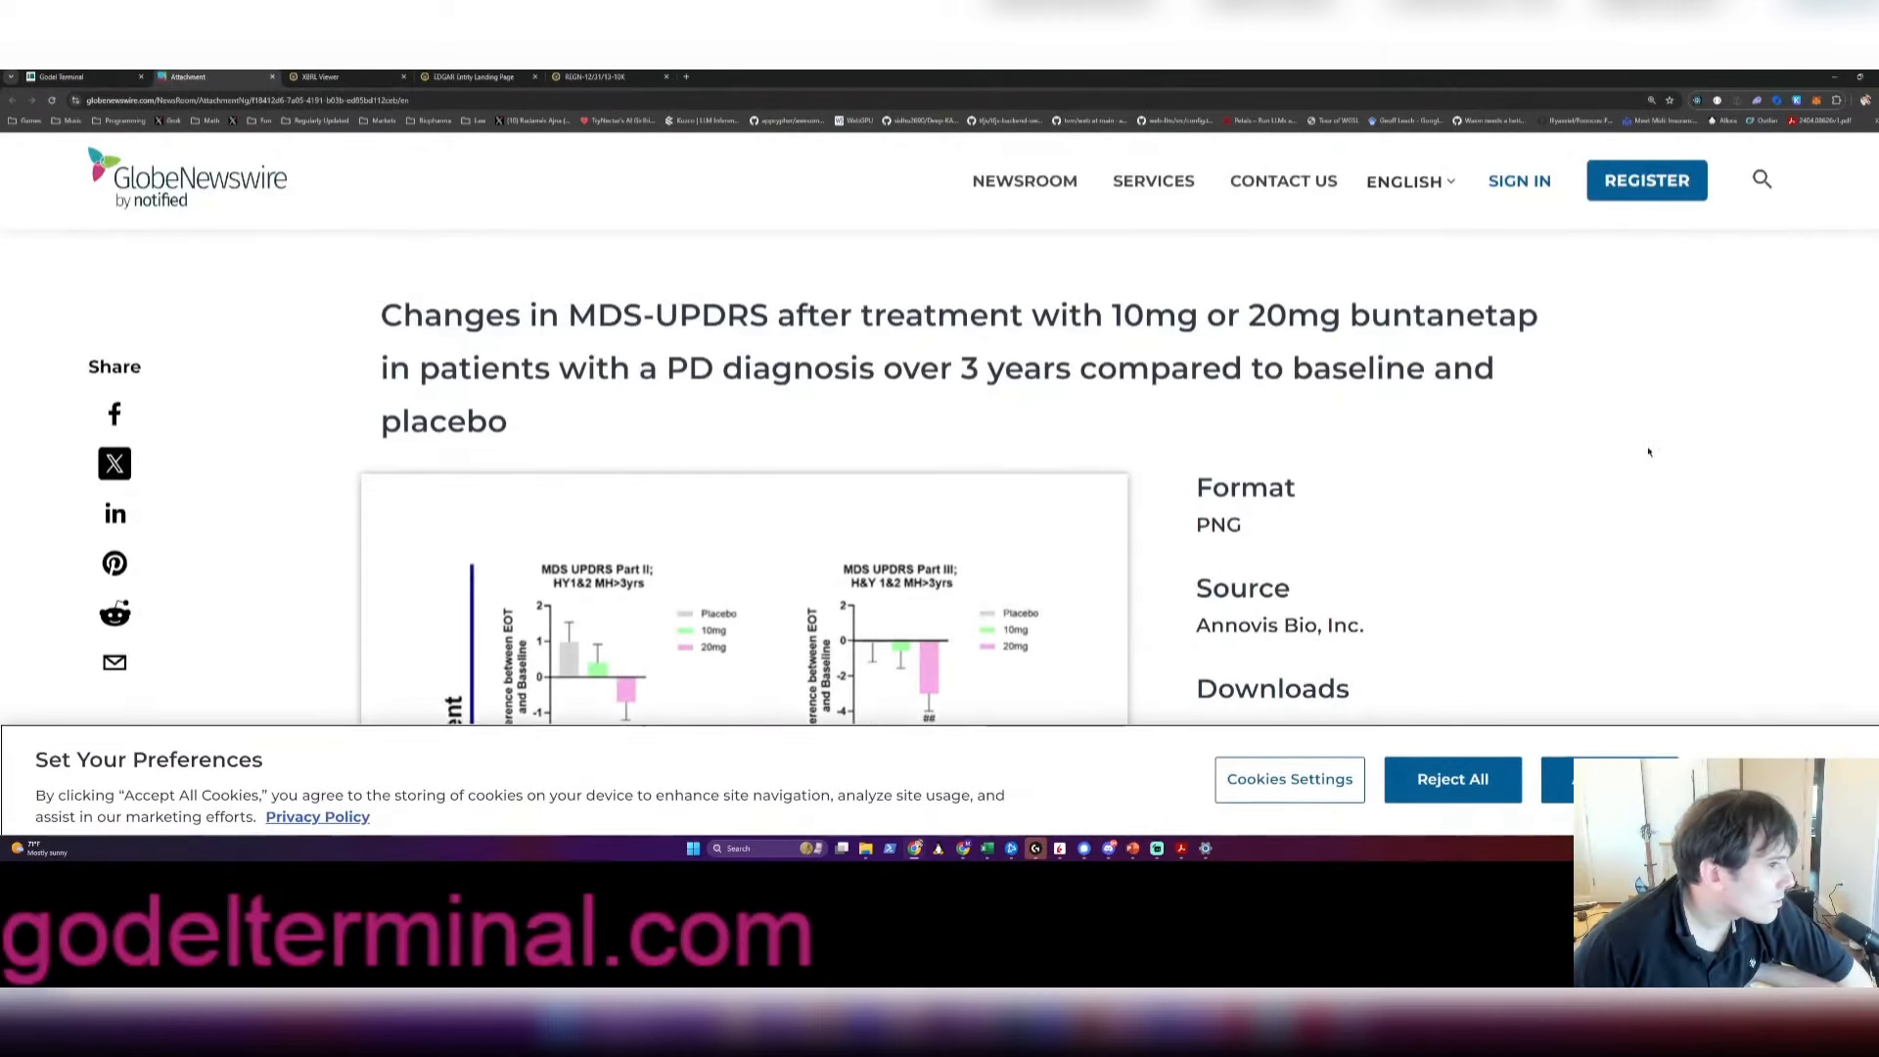
pyautogui.scroll(-3)
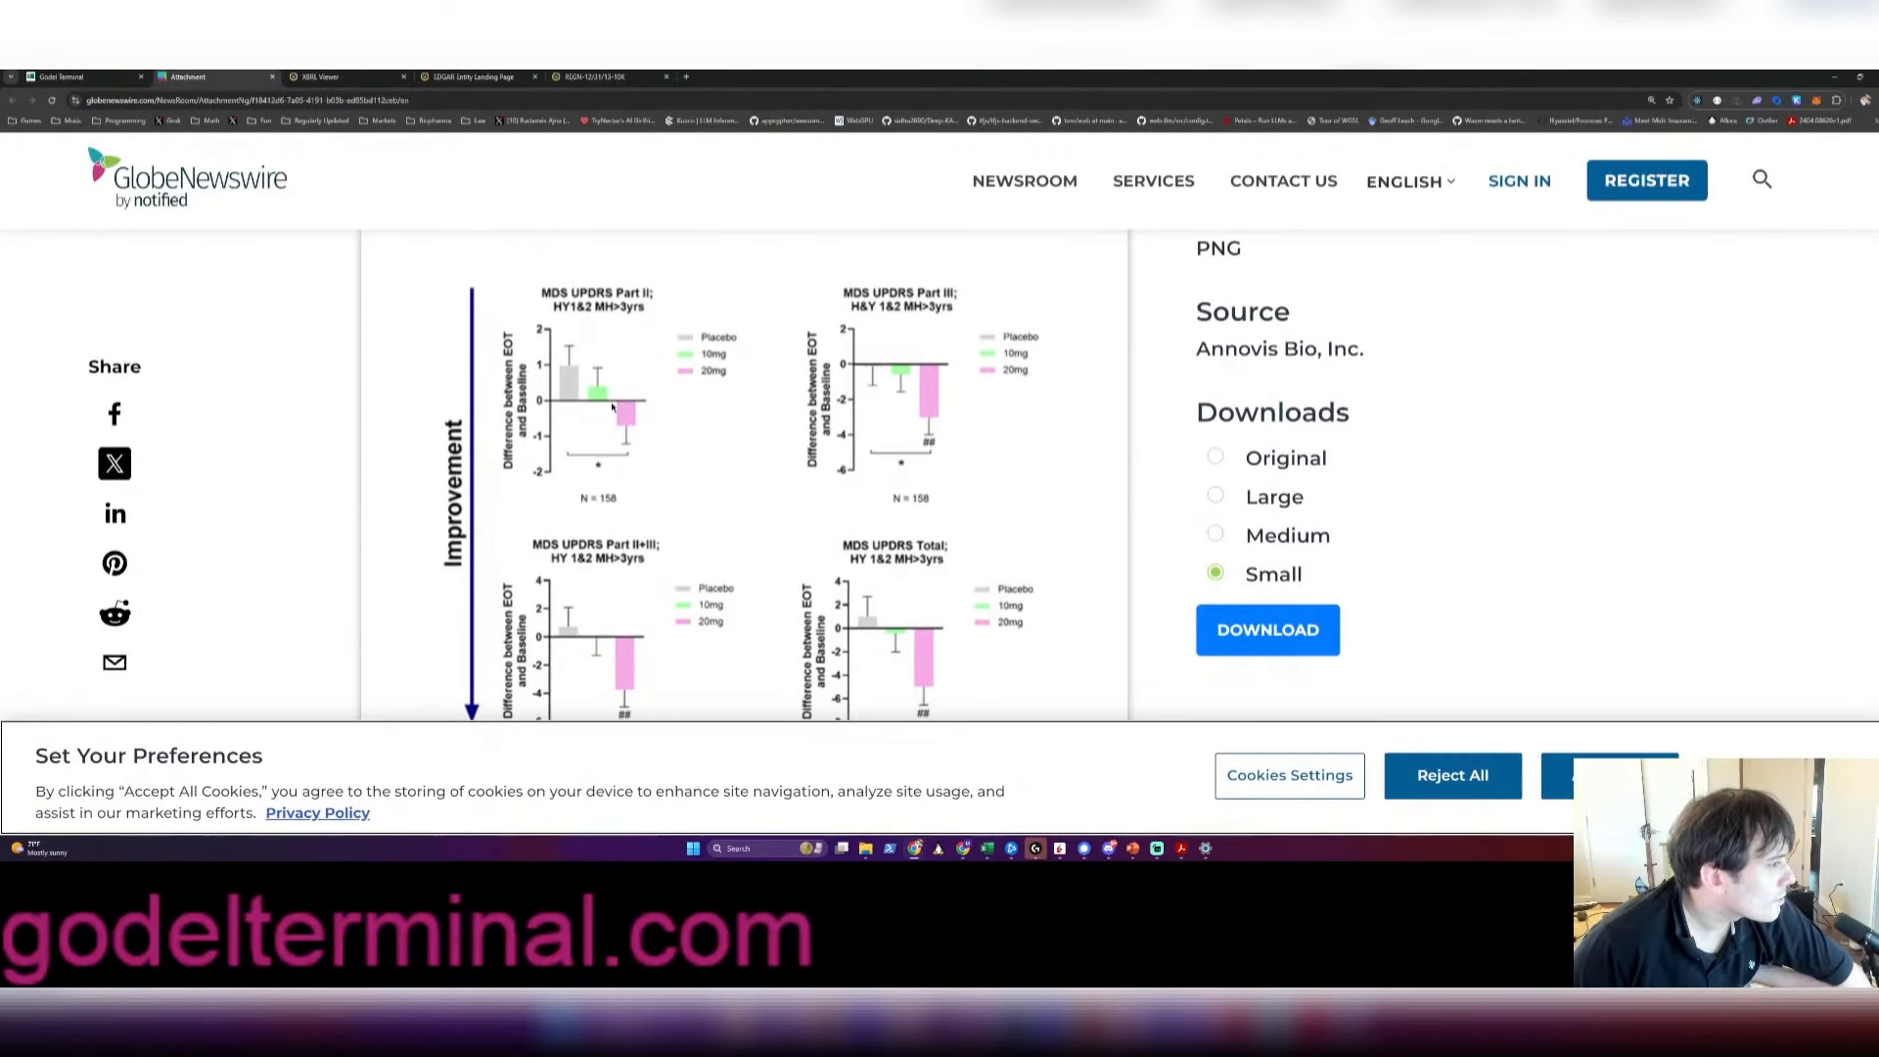
pyautogui.scroll(-3)
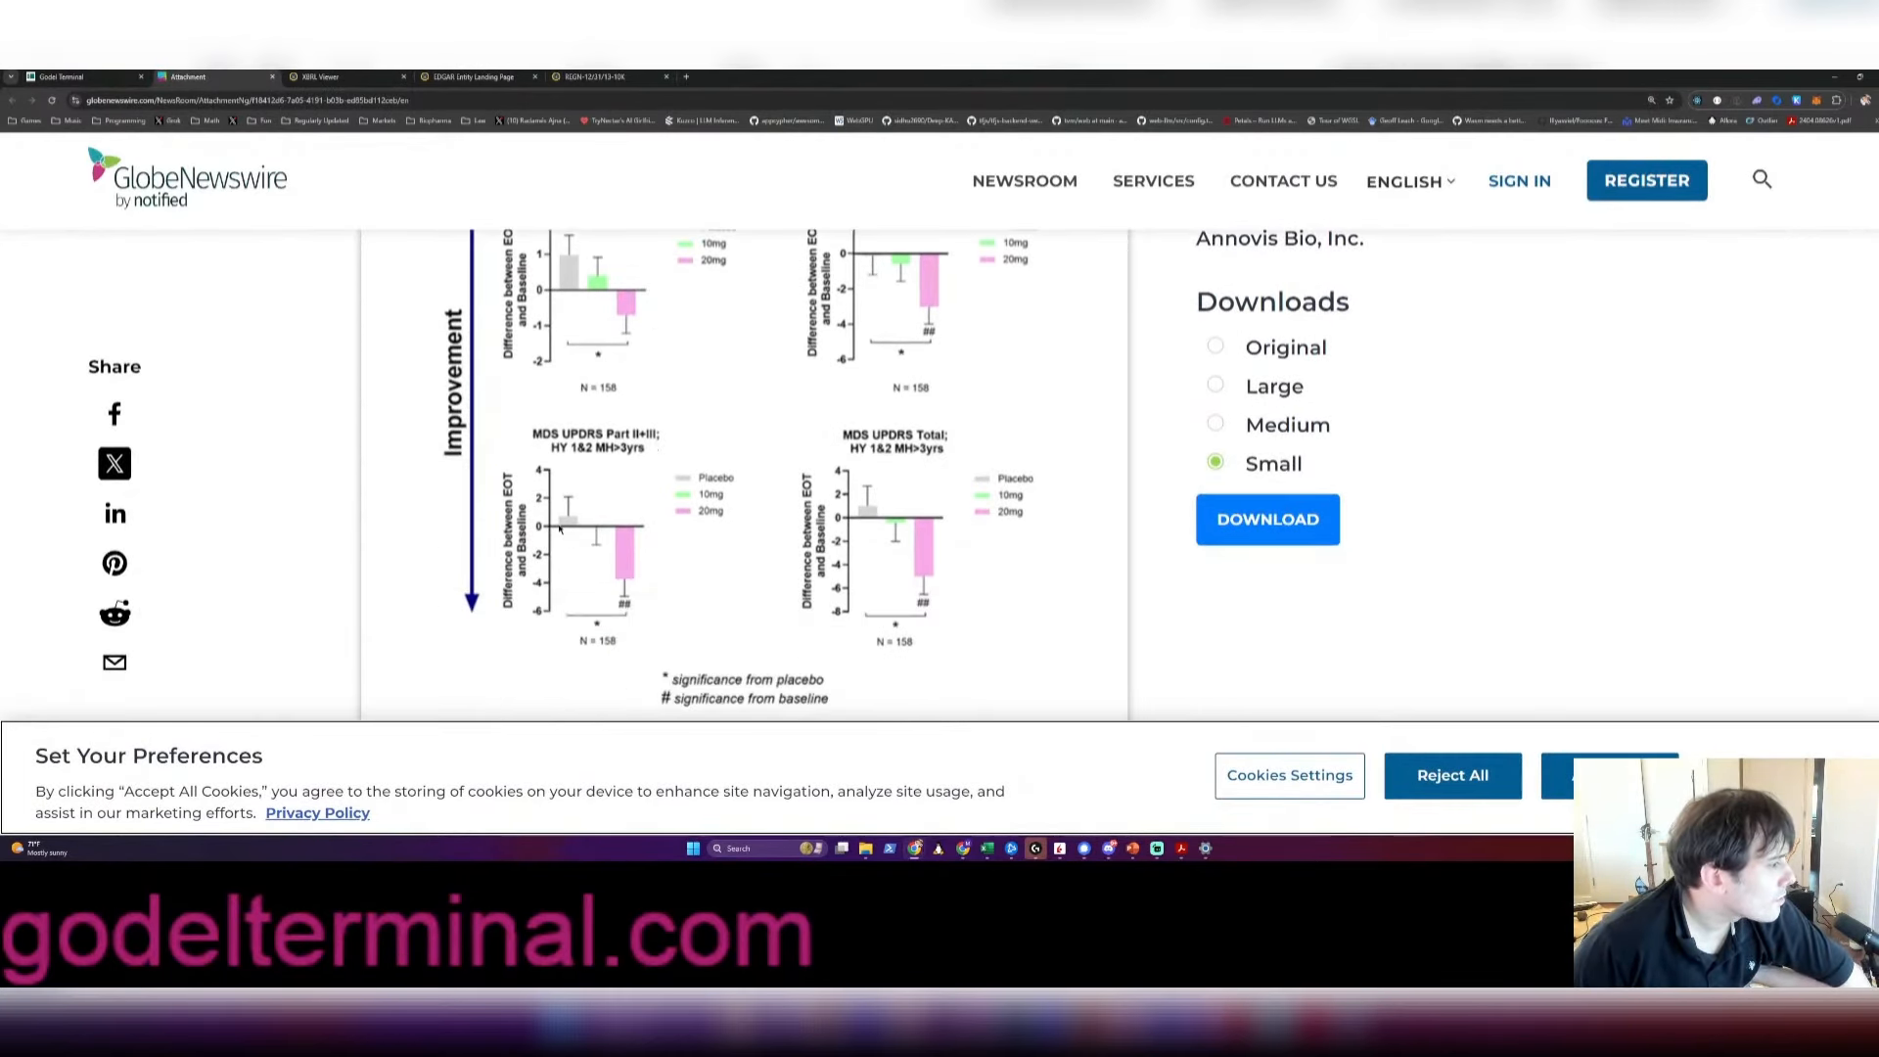
pyautogui.scroll(-3)
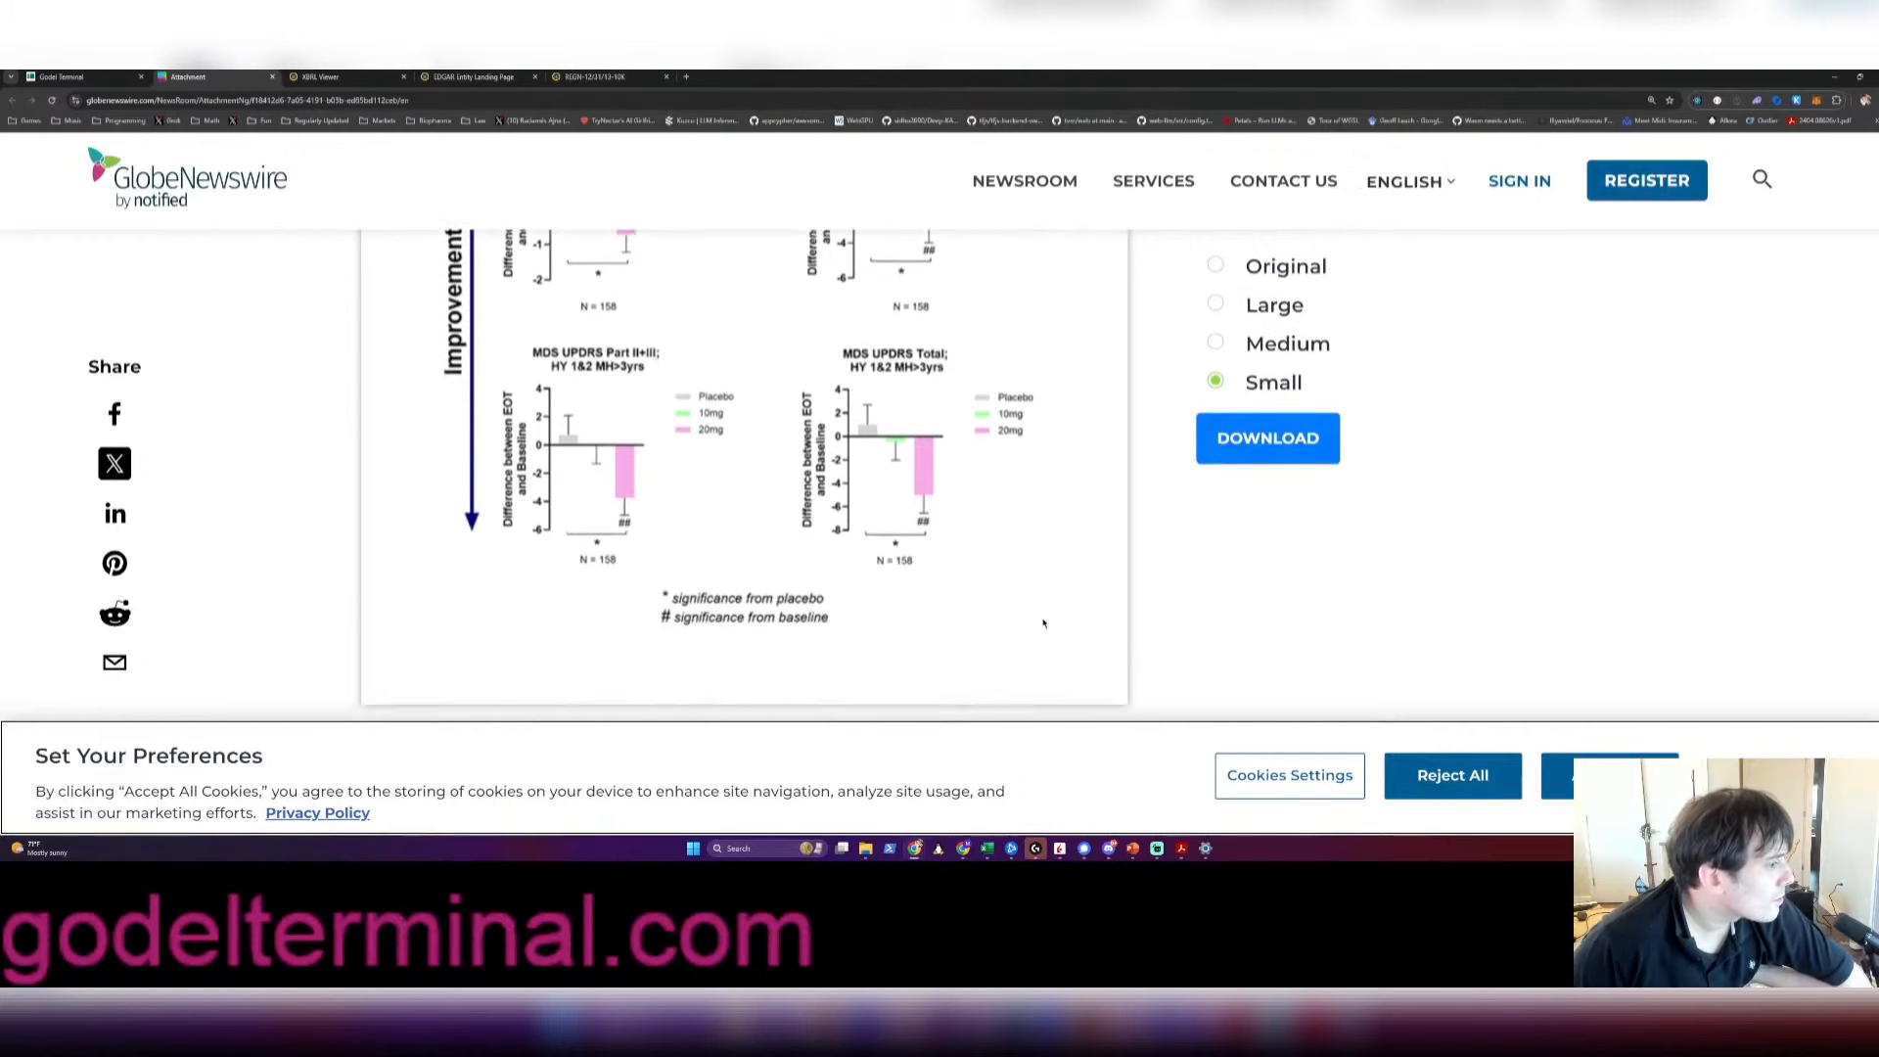
pyautogui.scroll(-3)
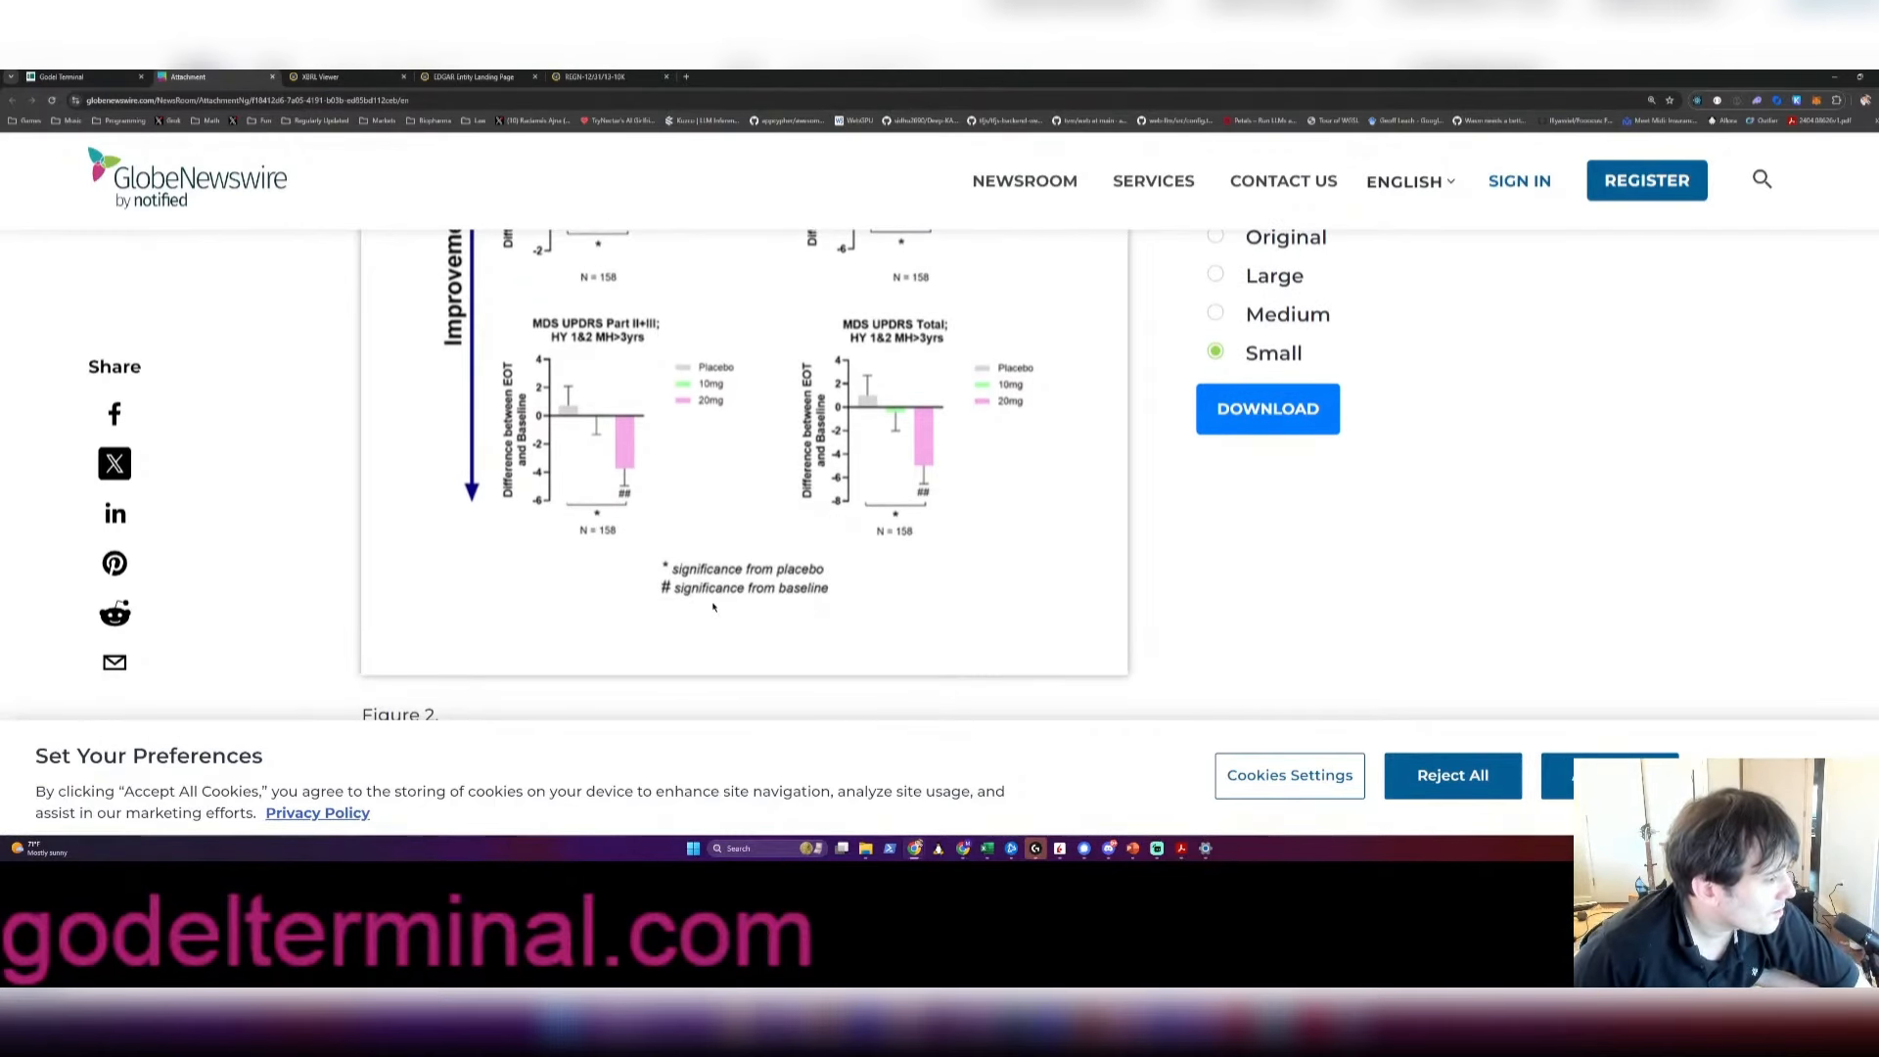
pyautogui.moveTo(797, 610)
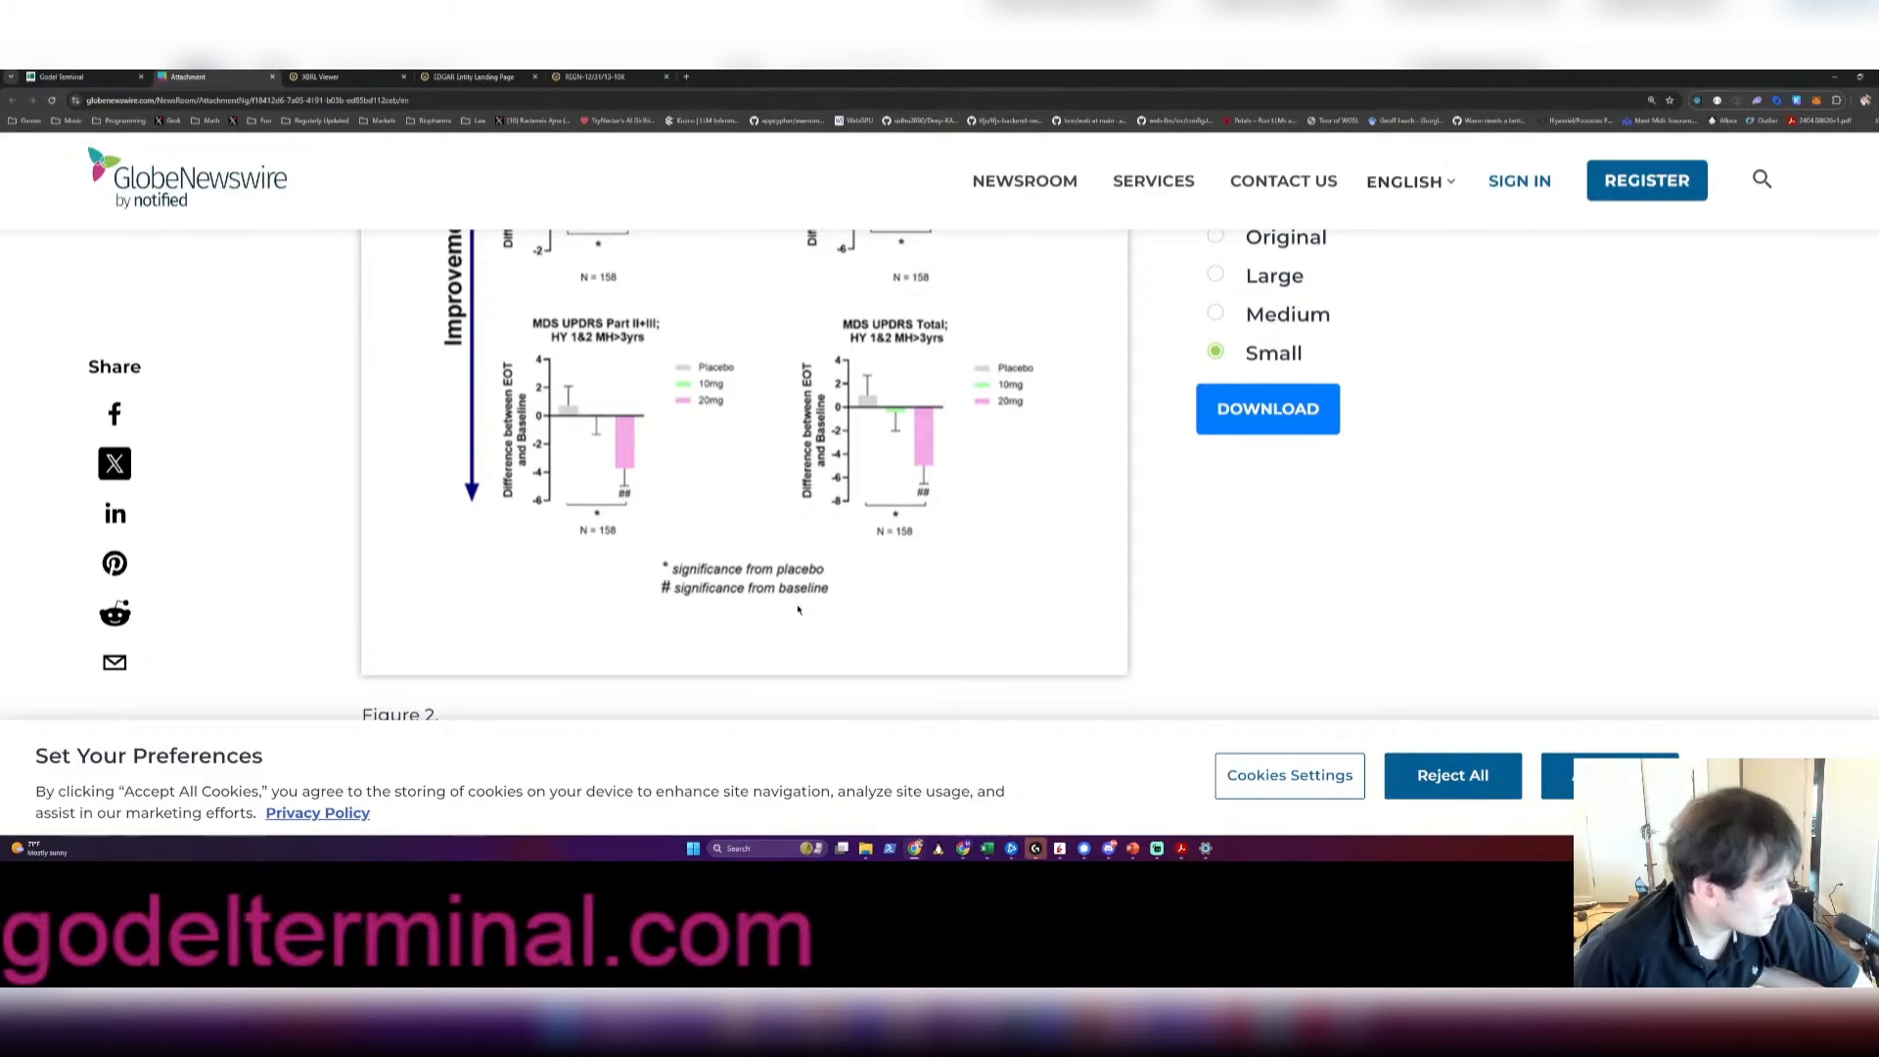
pyautogui.scroll(3)
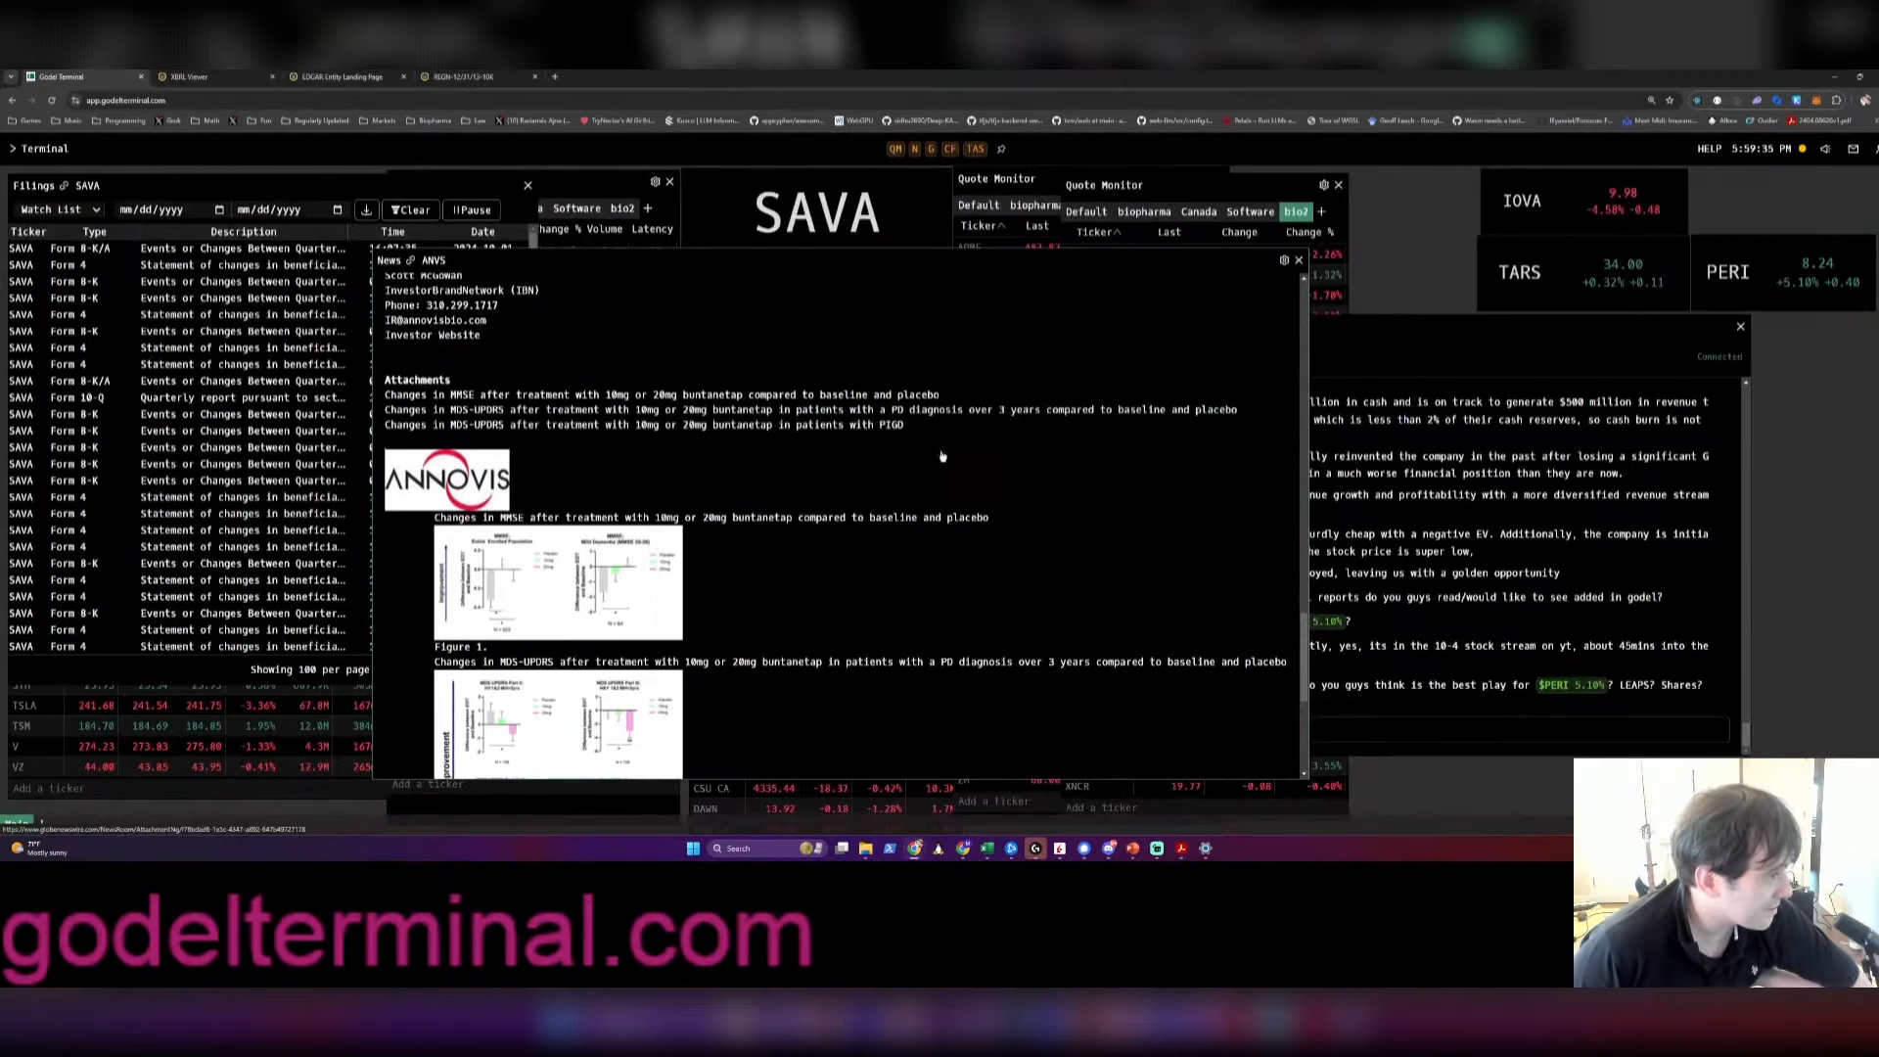
# Scroll the article through its Figure 3 PIGD chart, then move to ClinicalTrials.gov
pyautogui.scroll(-3)
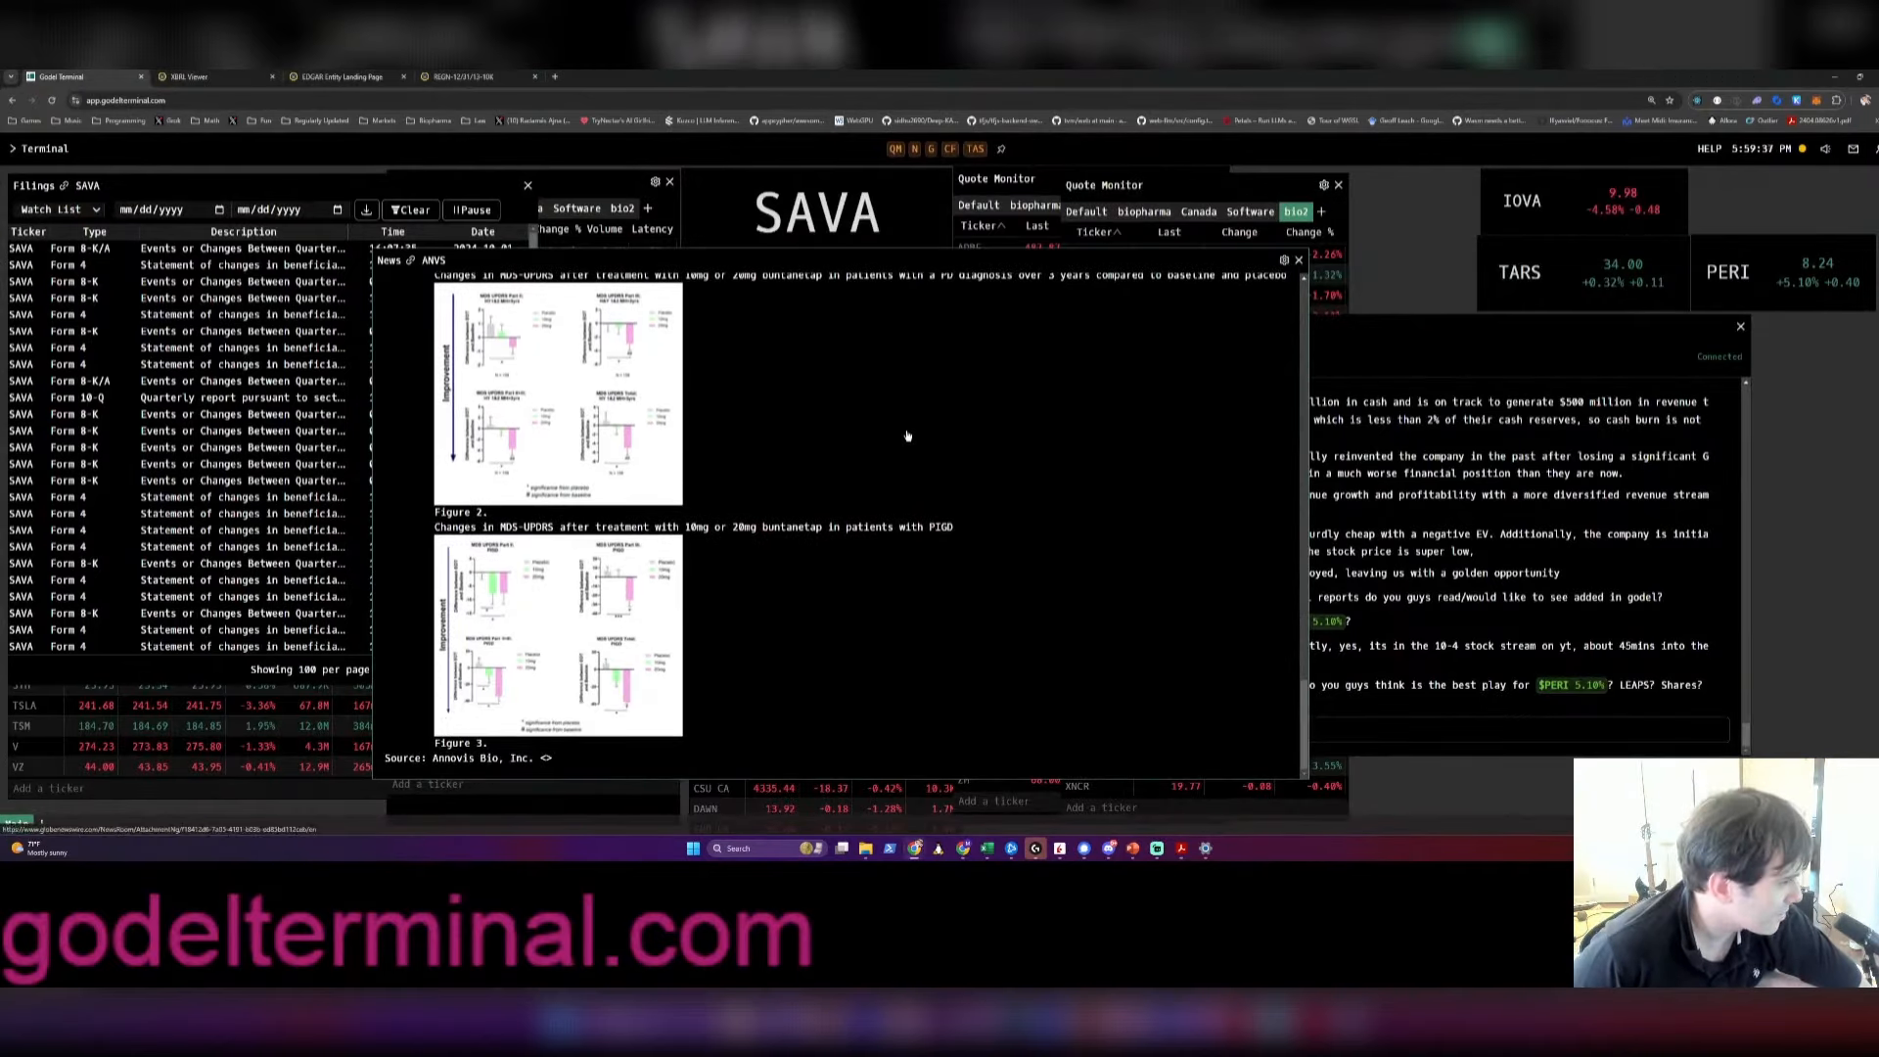
pyautogui.scroll(3)
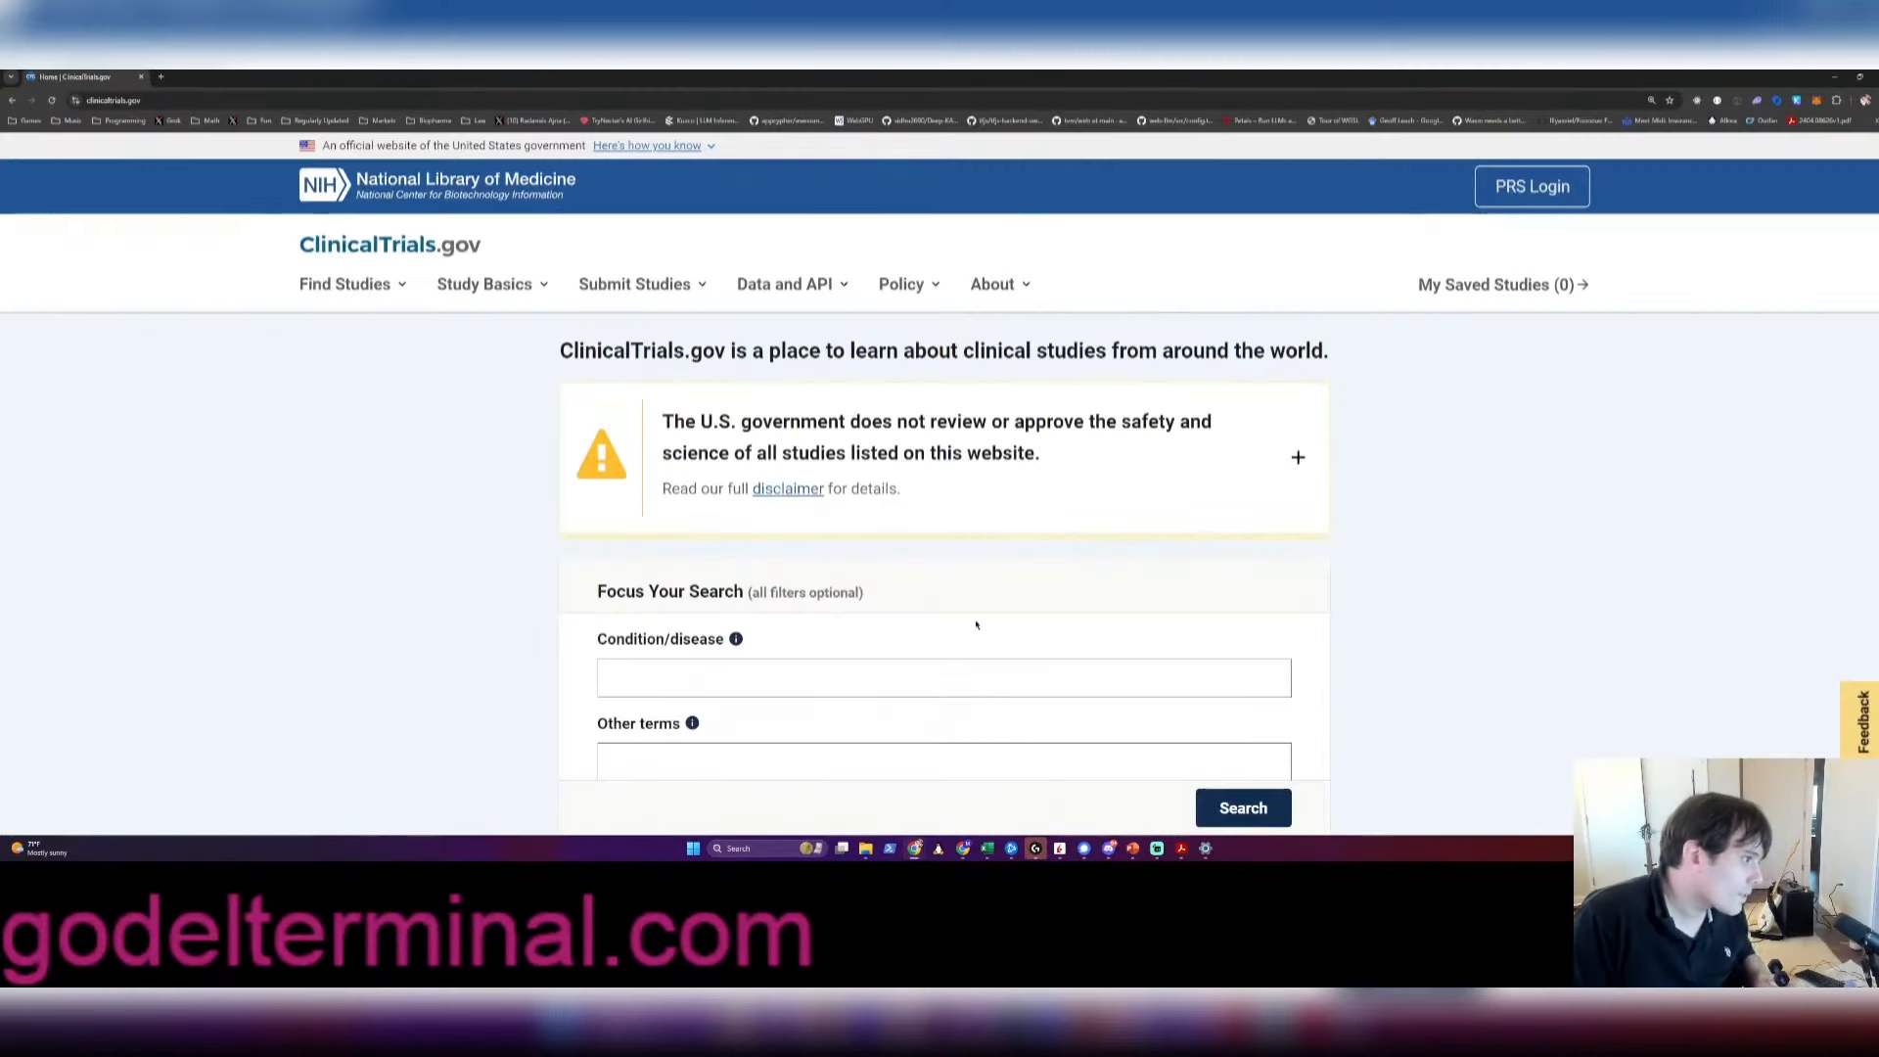
# Search 'Buntanetap' and review the two completed Alzheimer's and early Parkinson's studies
pyautogui.write('Buntanetap')
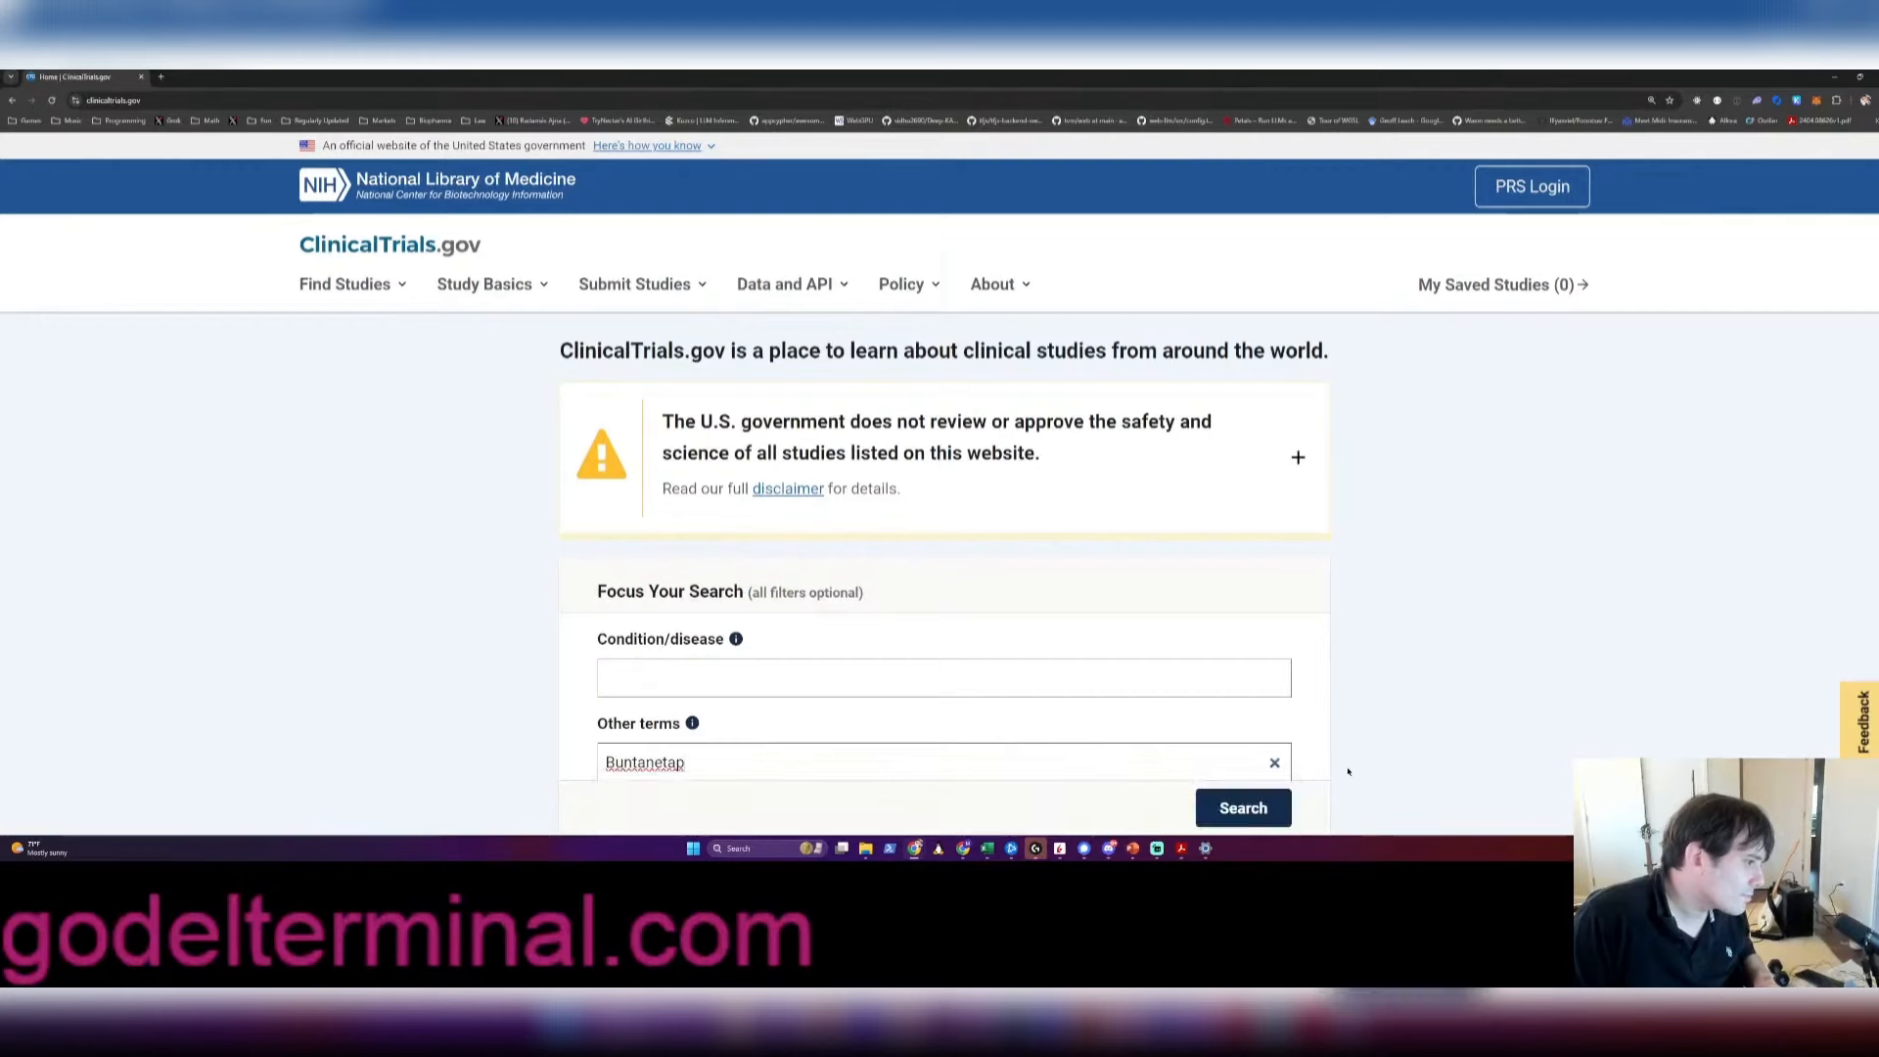
pyautogui.click(1242, 806)
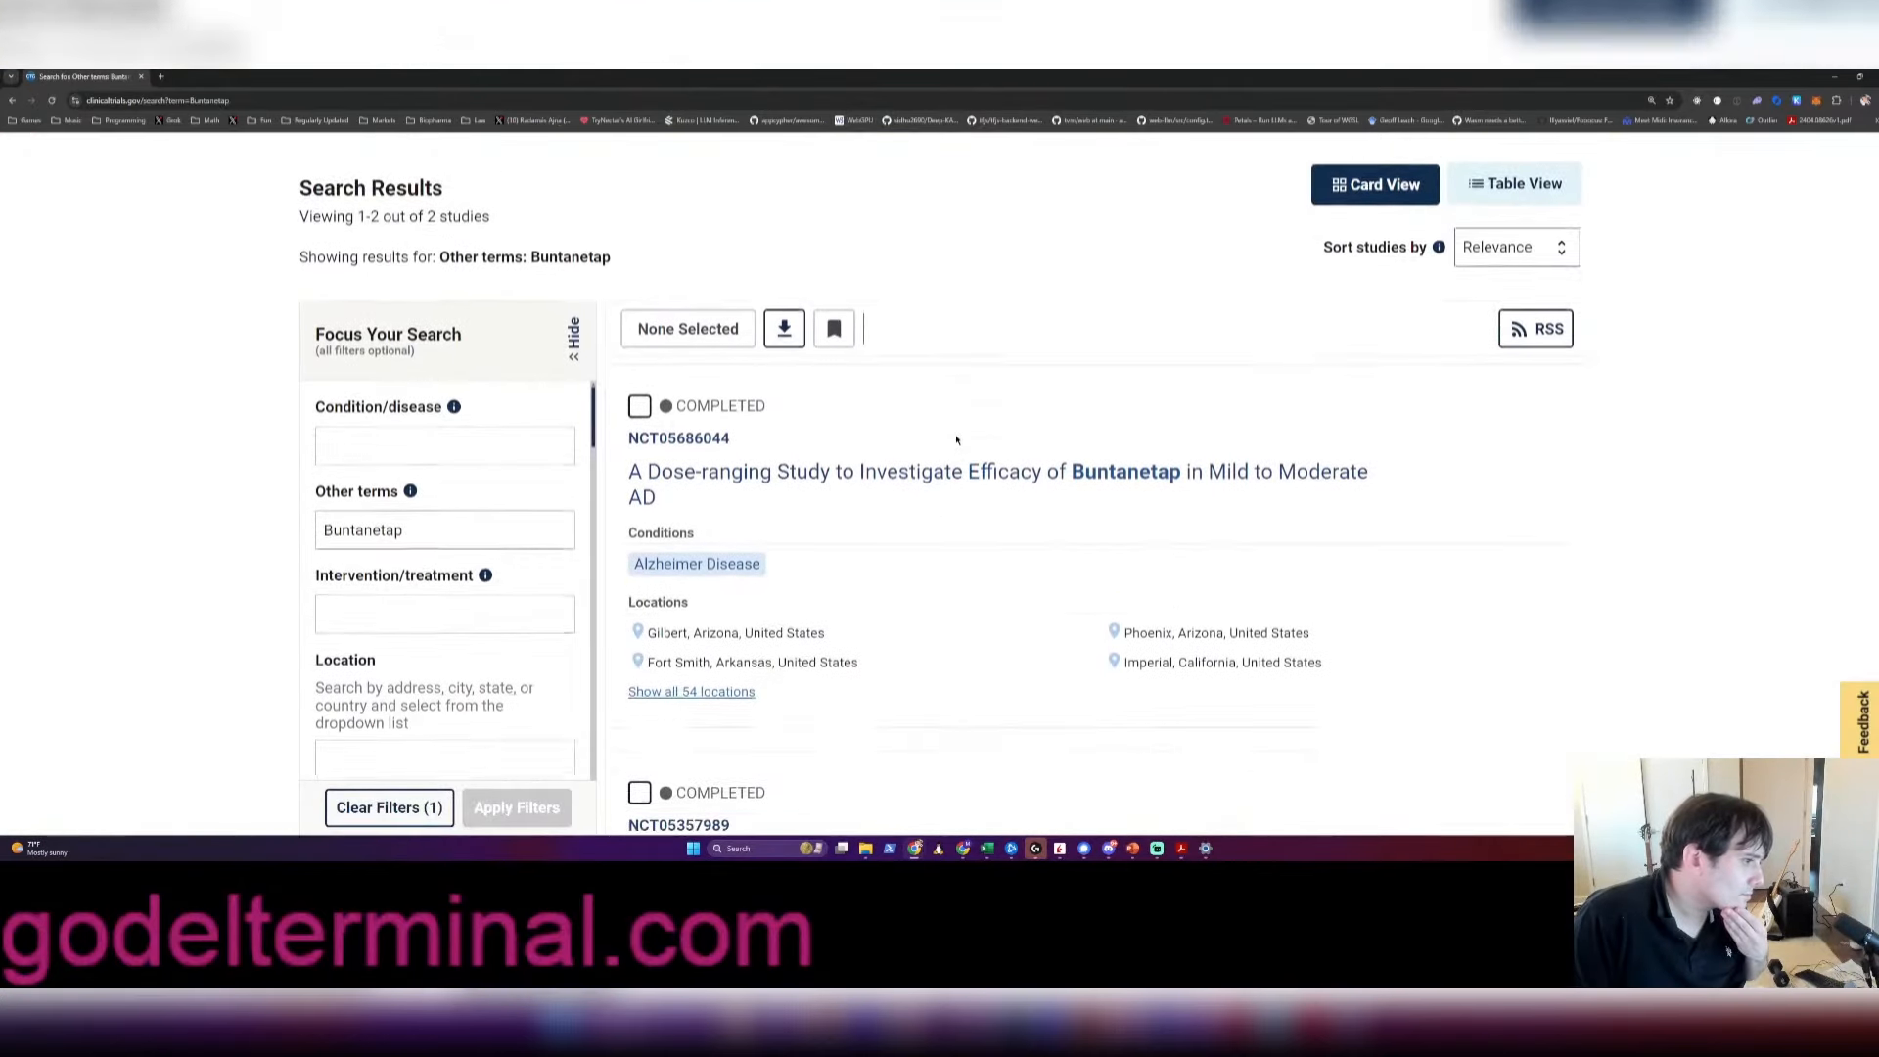
pyautogui.scroll(-3)
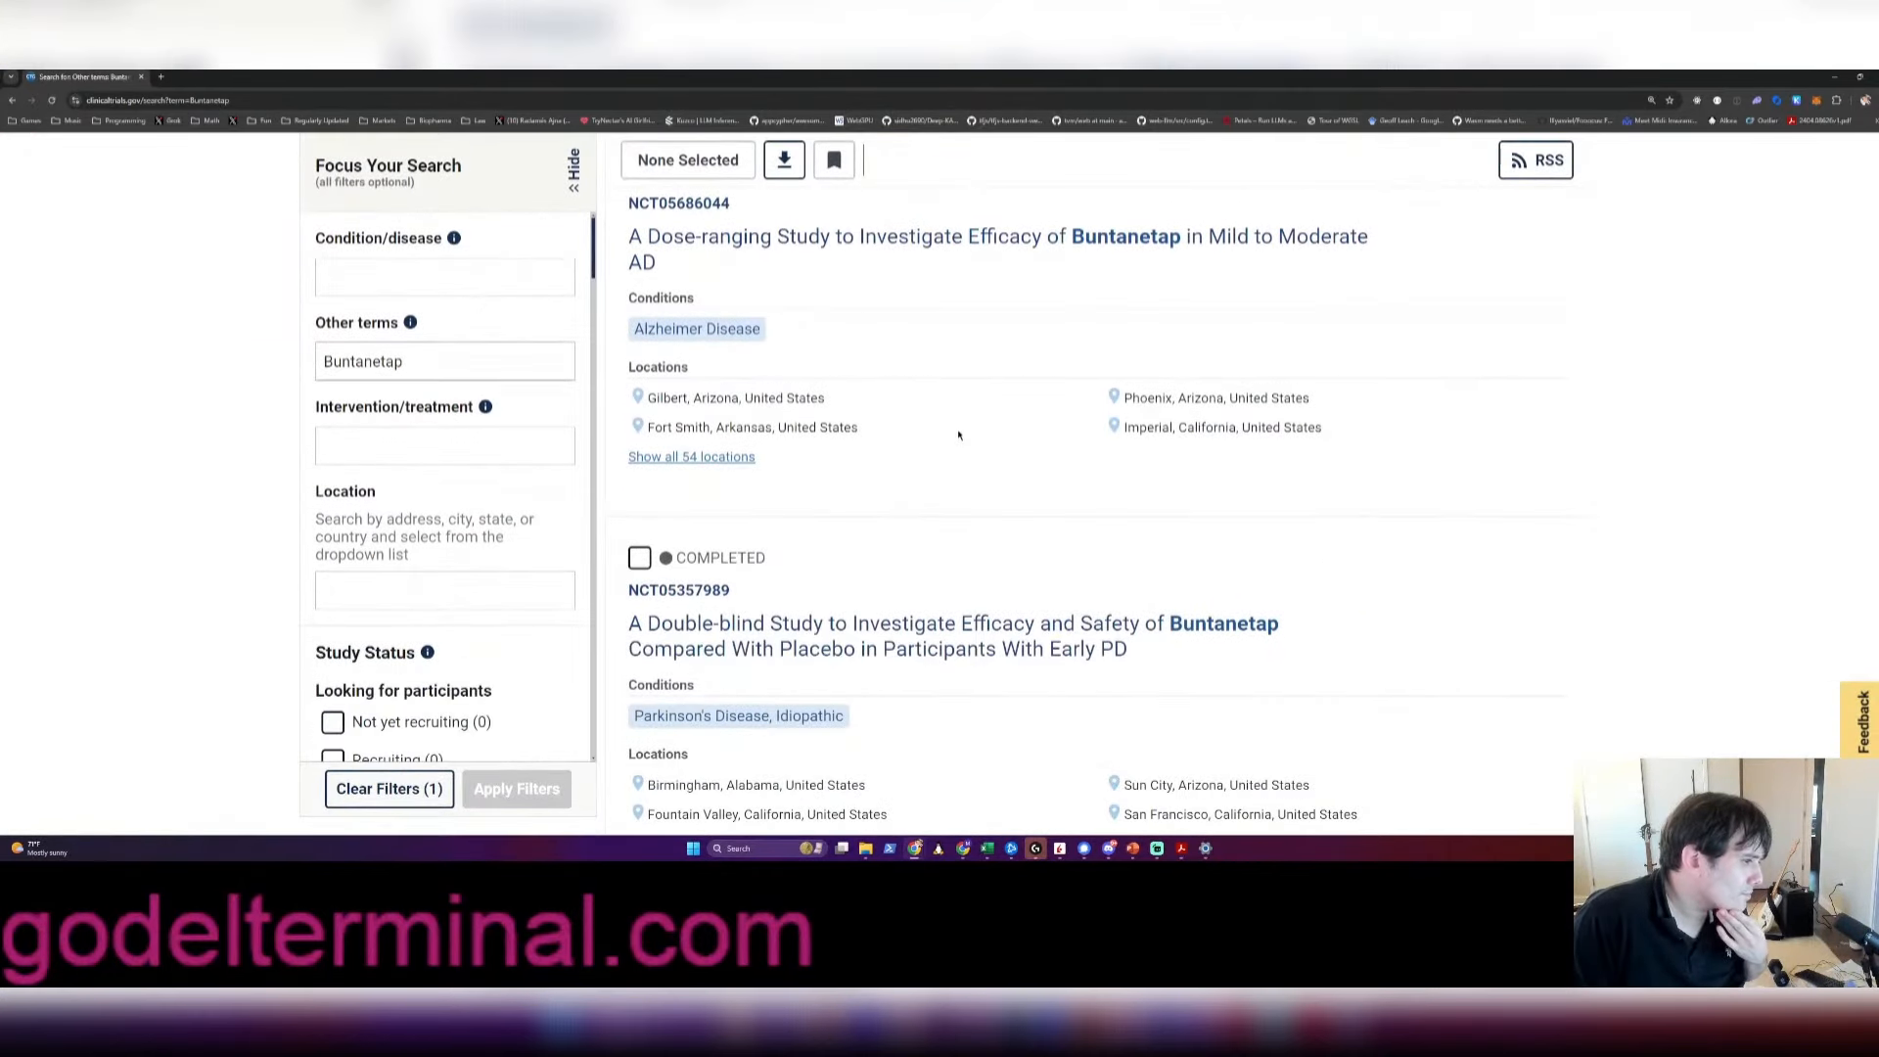
pyautogui.scroll(-3)
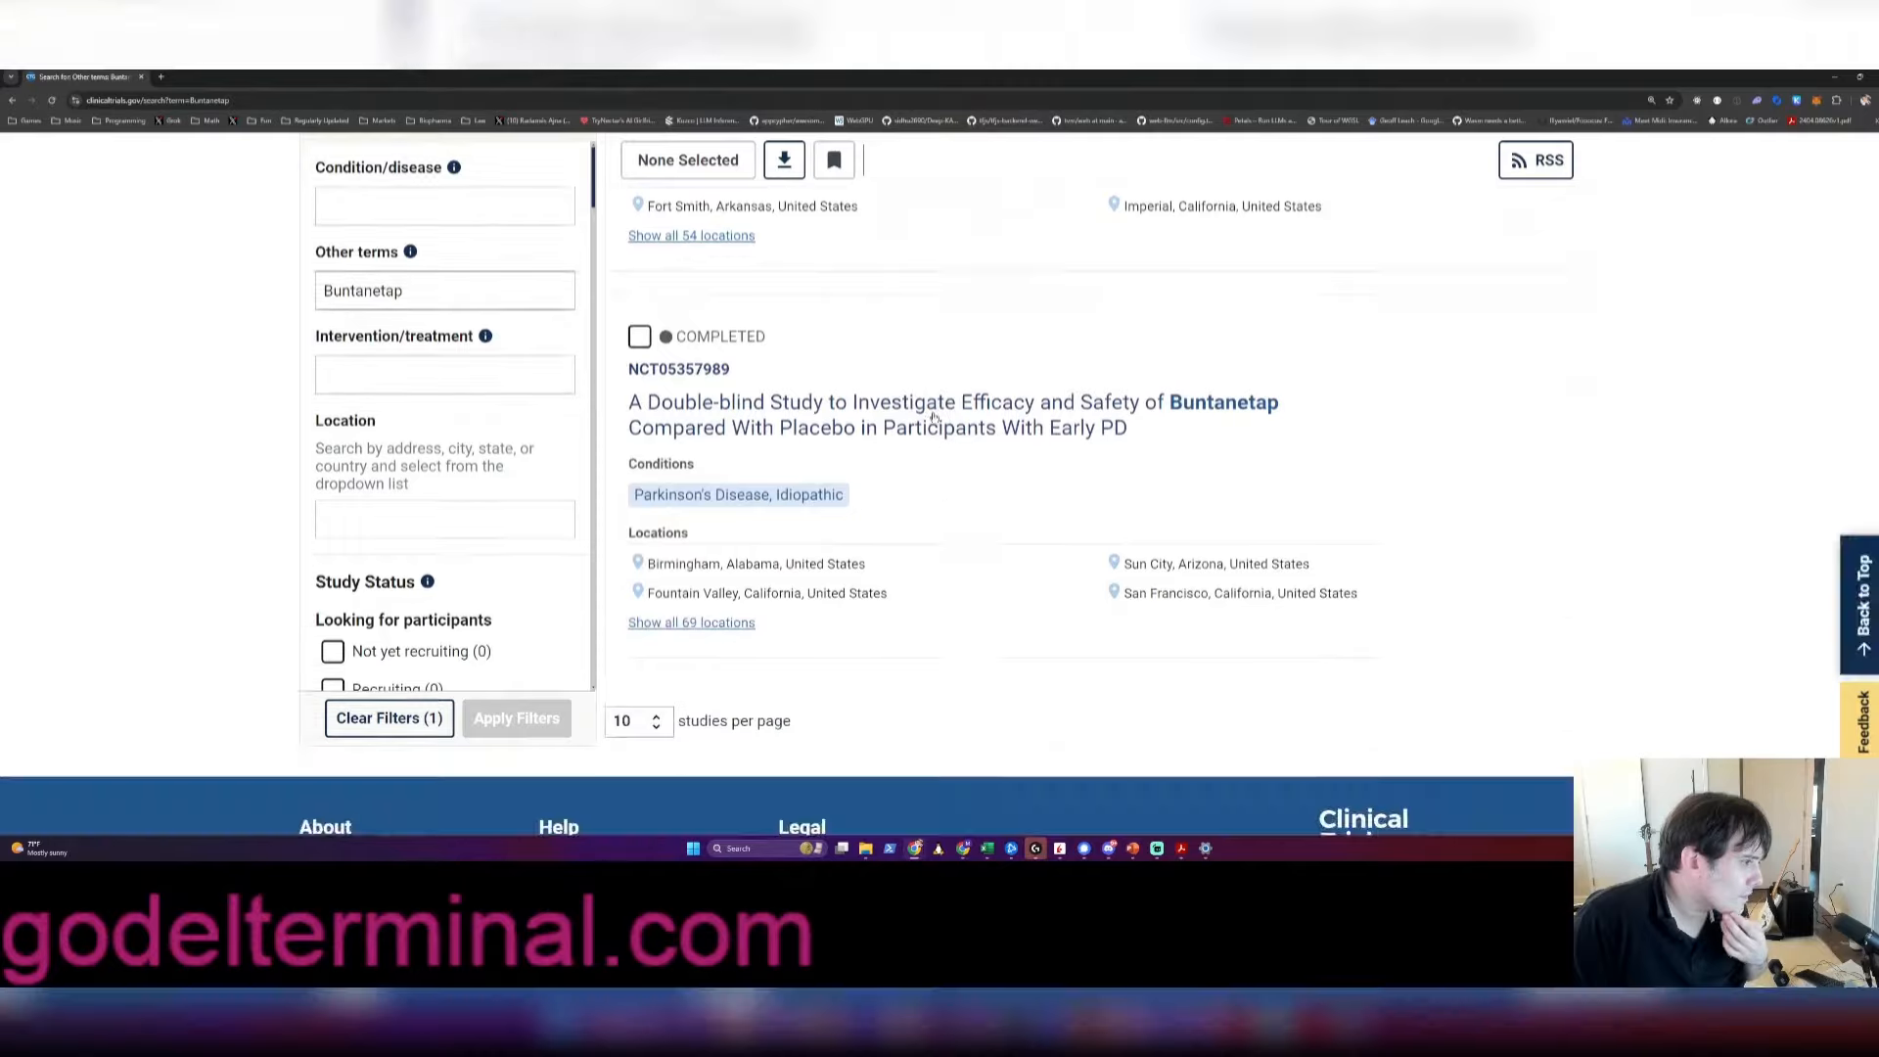
# Read study NCT05357989's description, study plan, arms and primary outcome measures
pyautogui.click(952, 401)
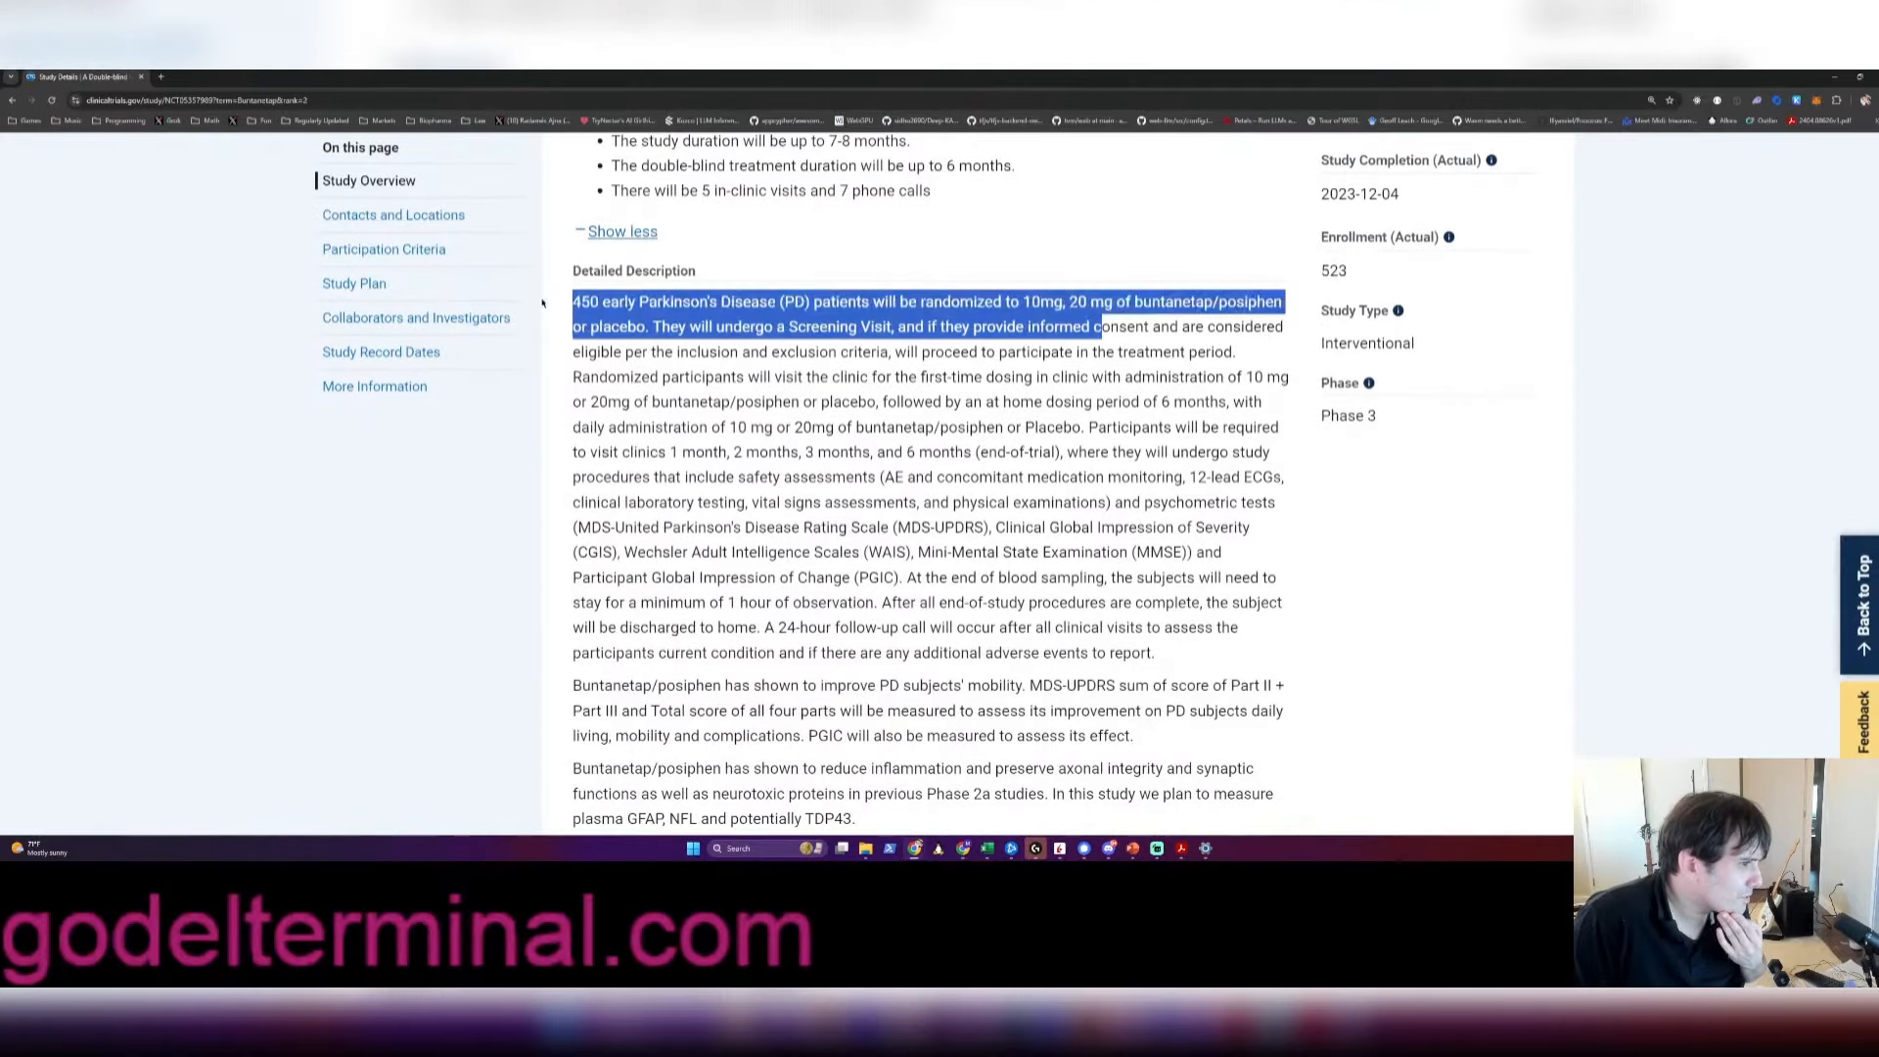
pyautogui.doubleClick(1250, 301)
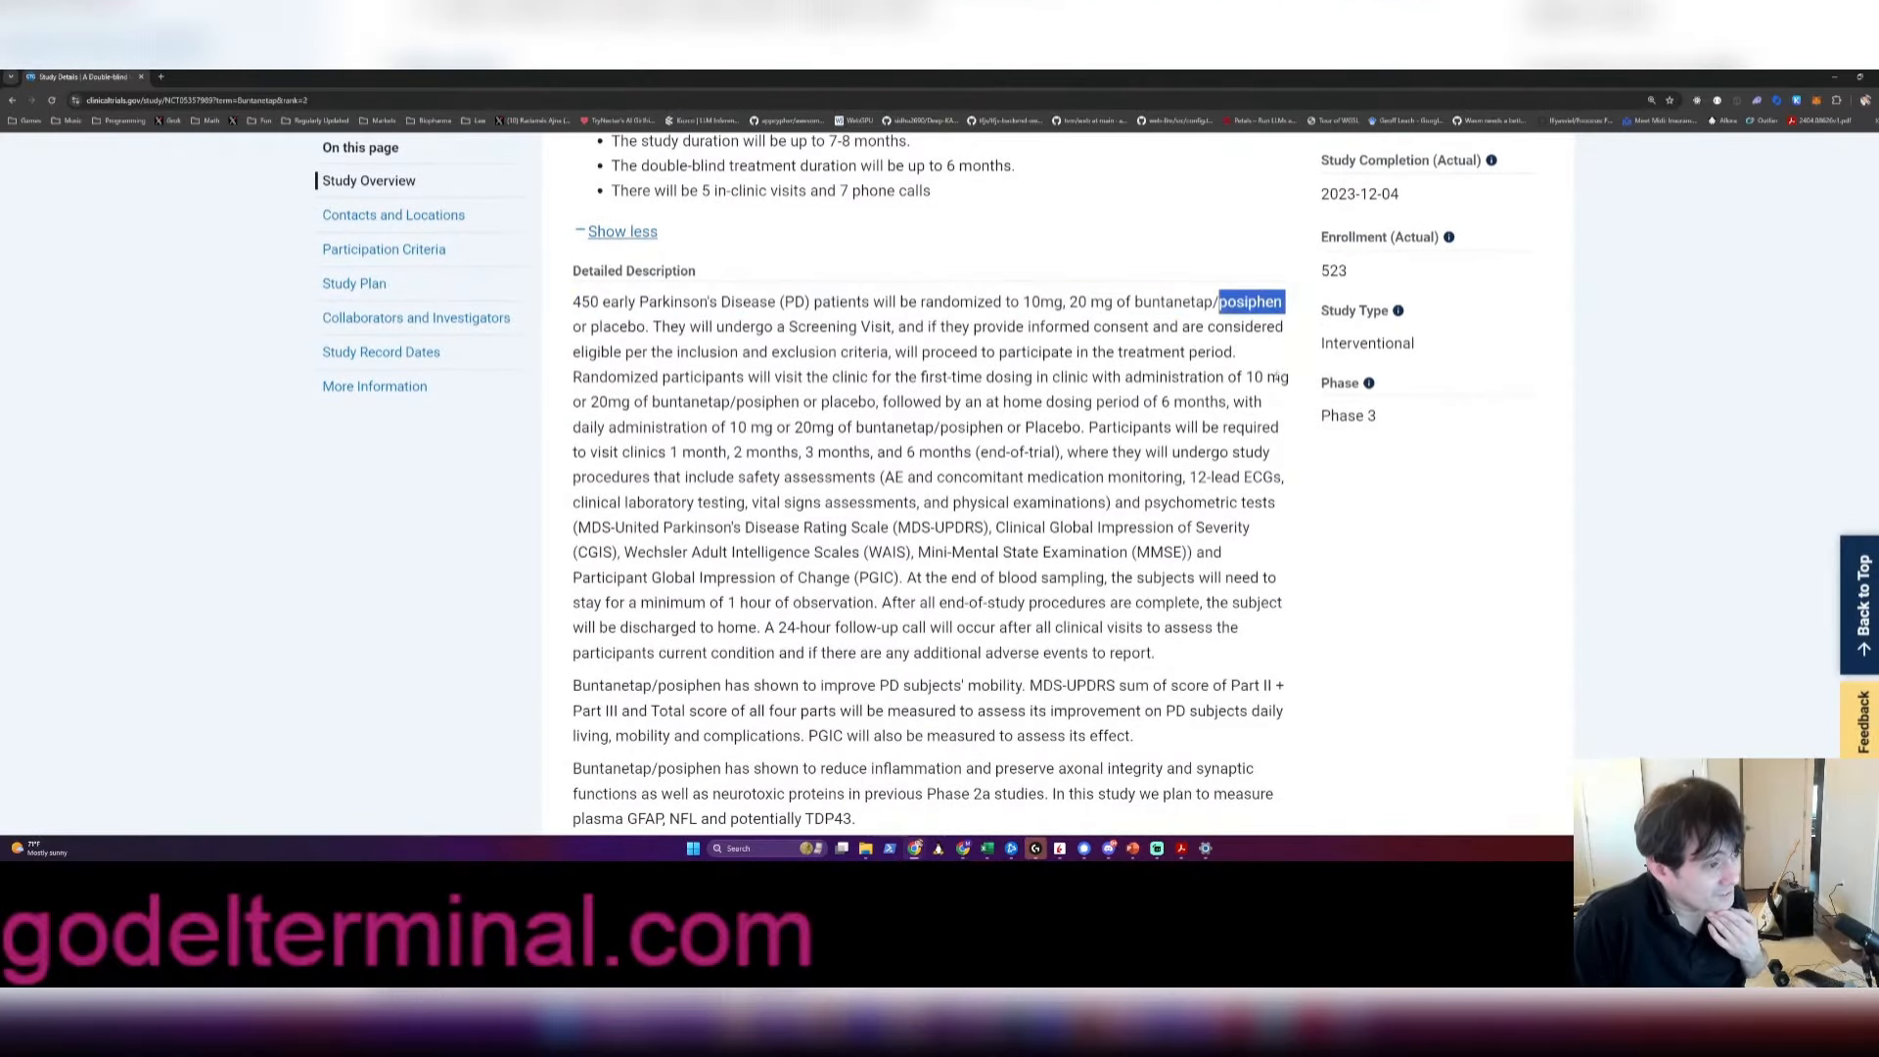
pyautogui.scroll(-3)
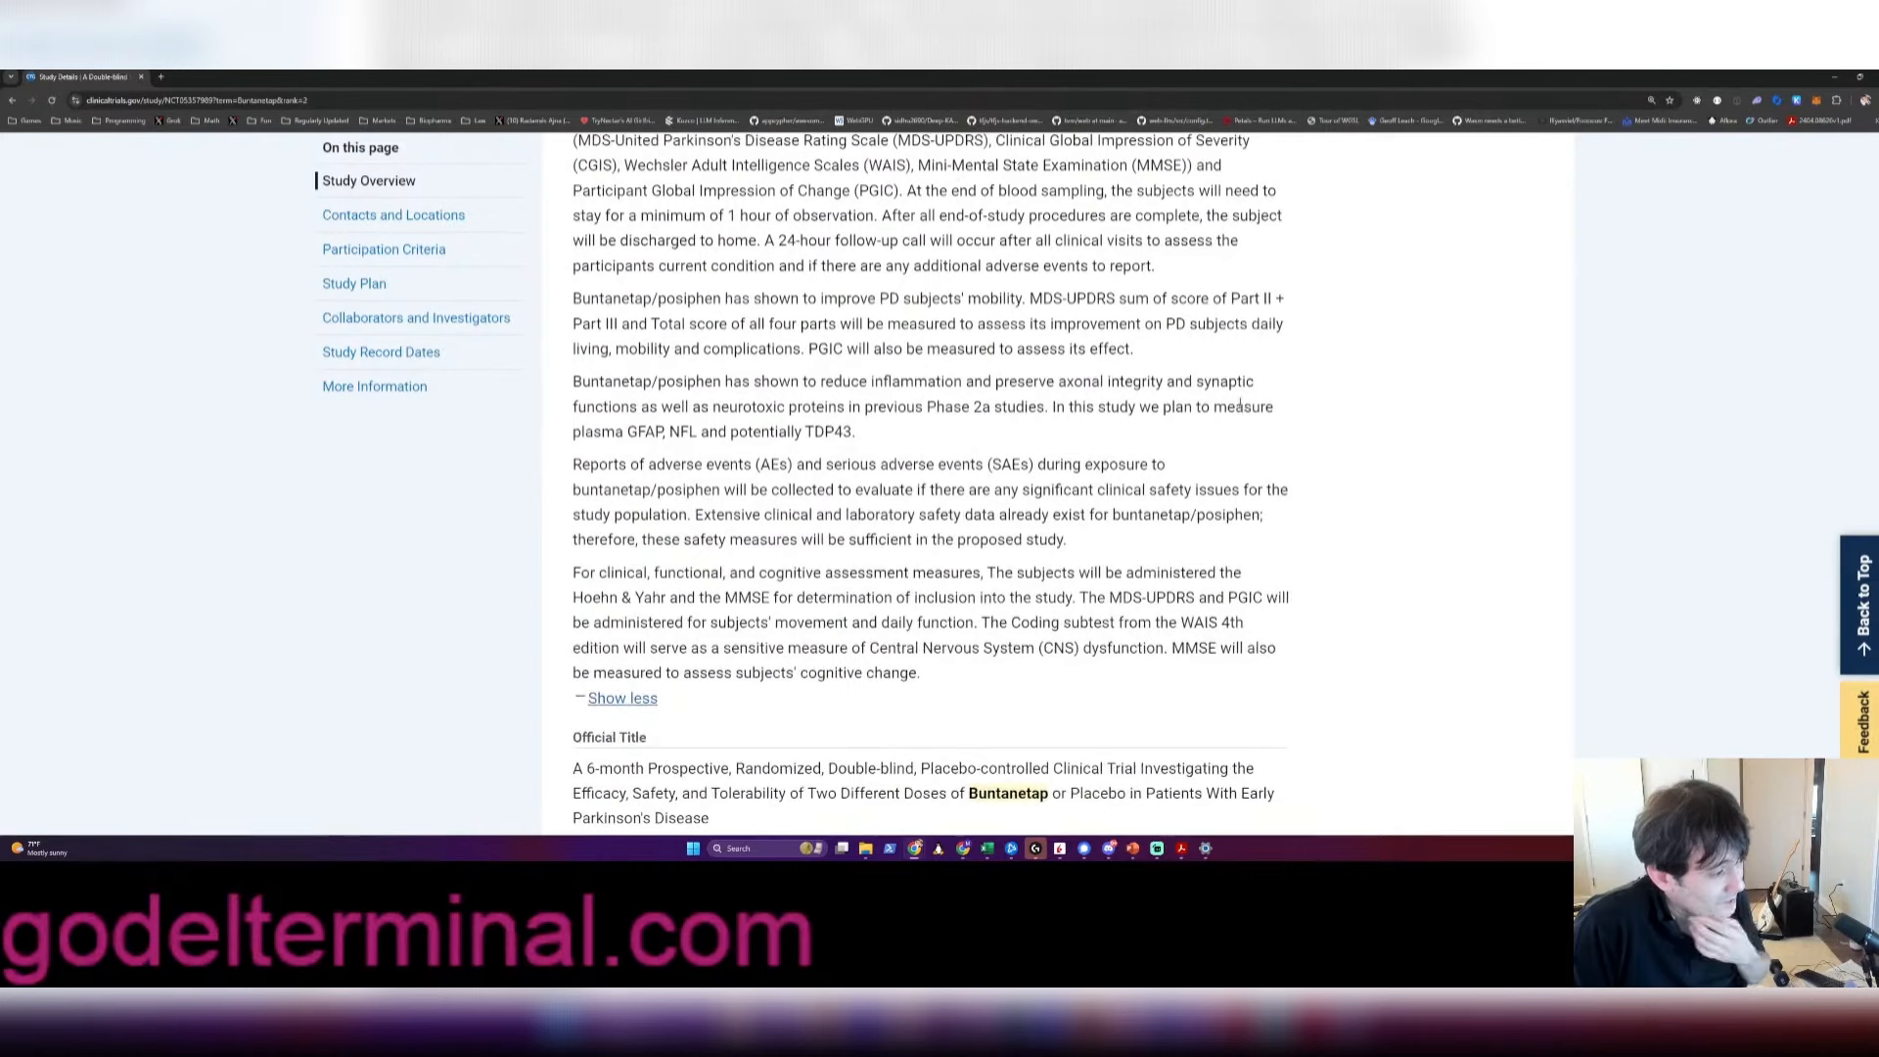
pyautogui.scroll(-3)
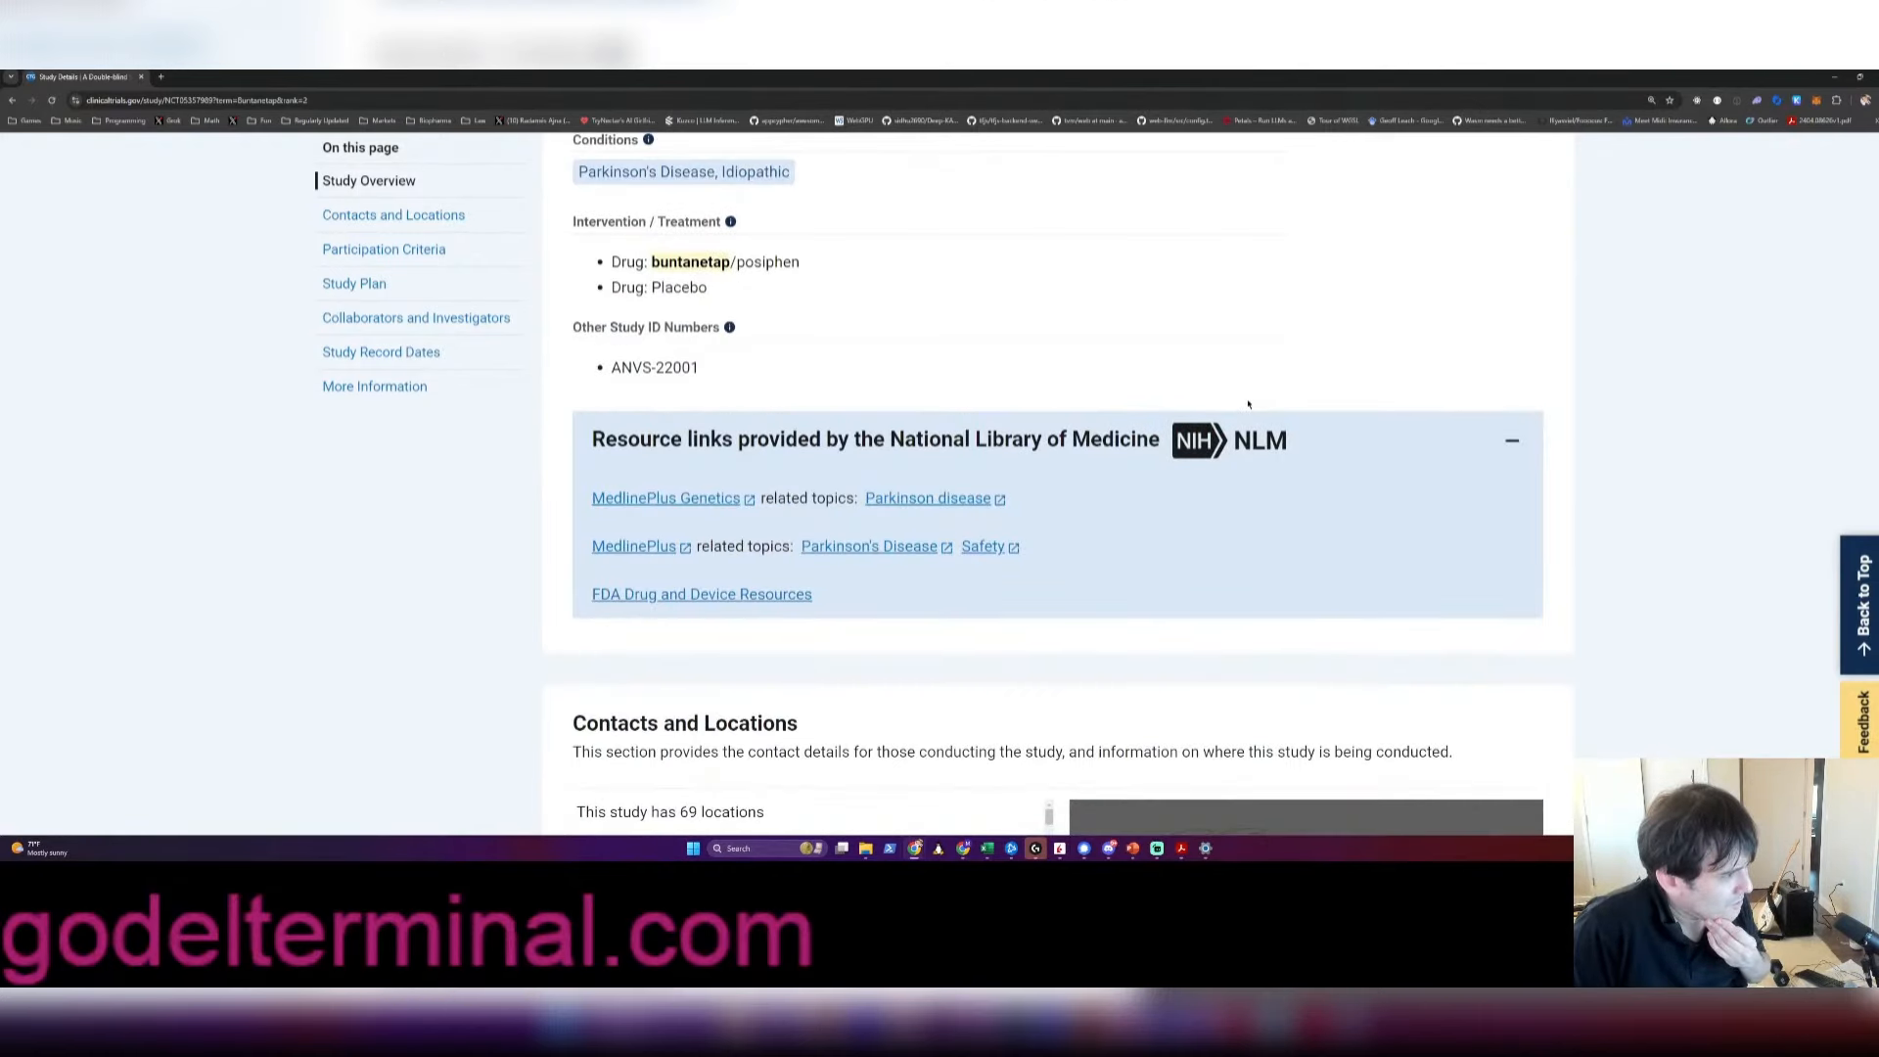
pyautogui.scroll(-3)
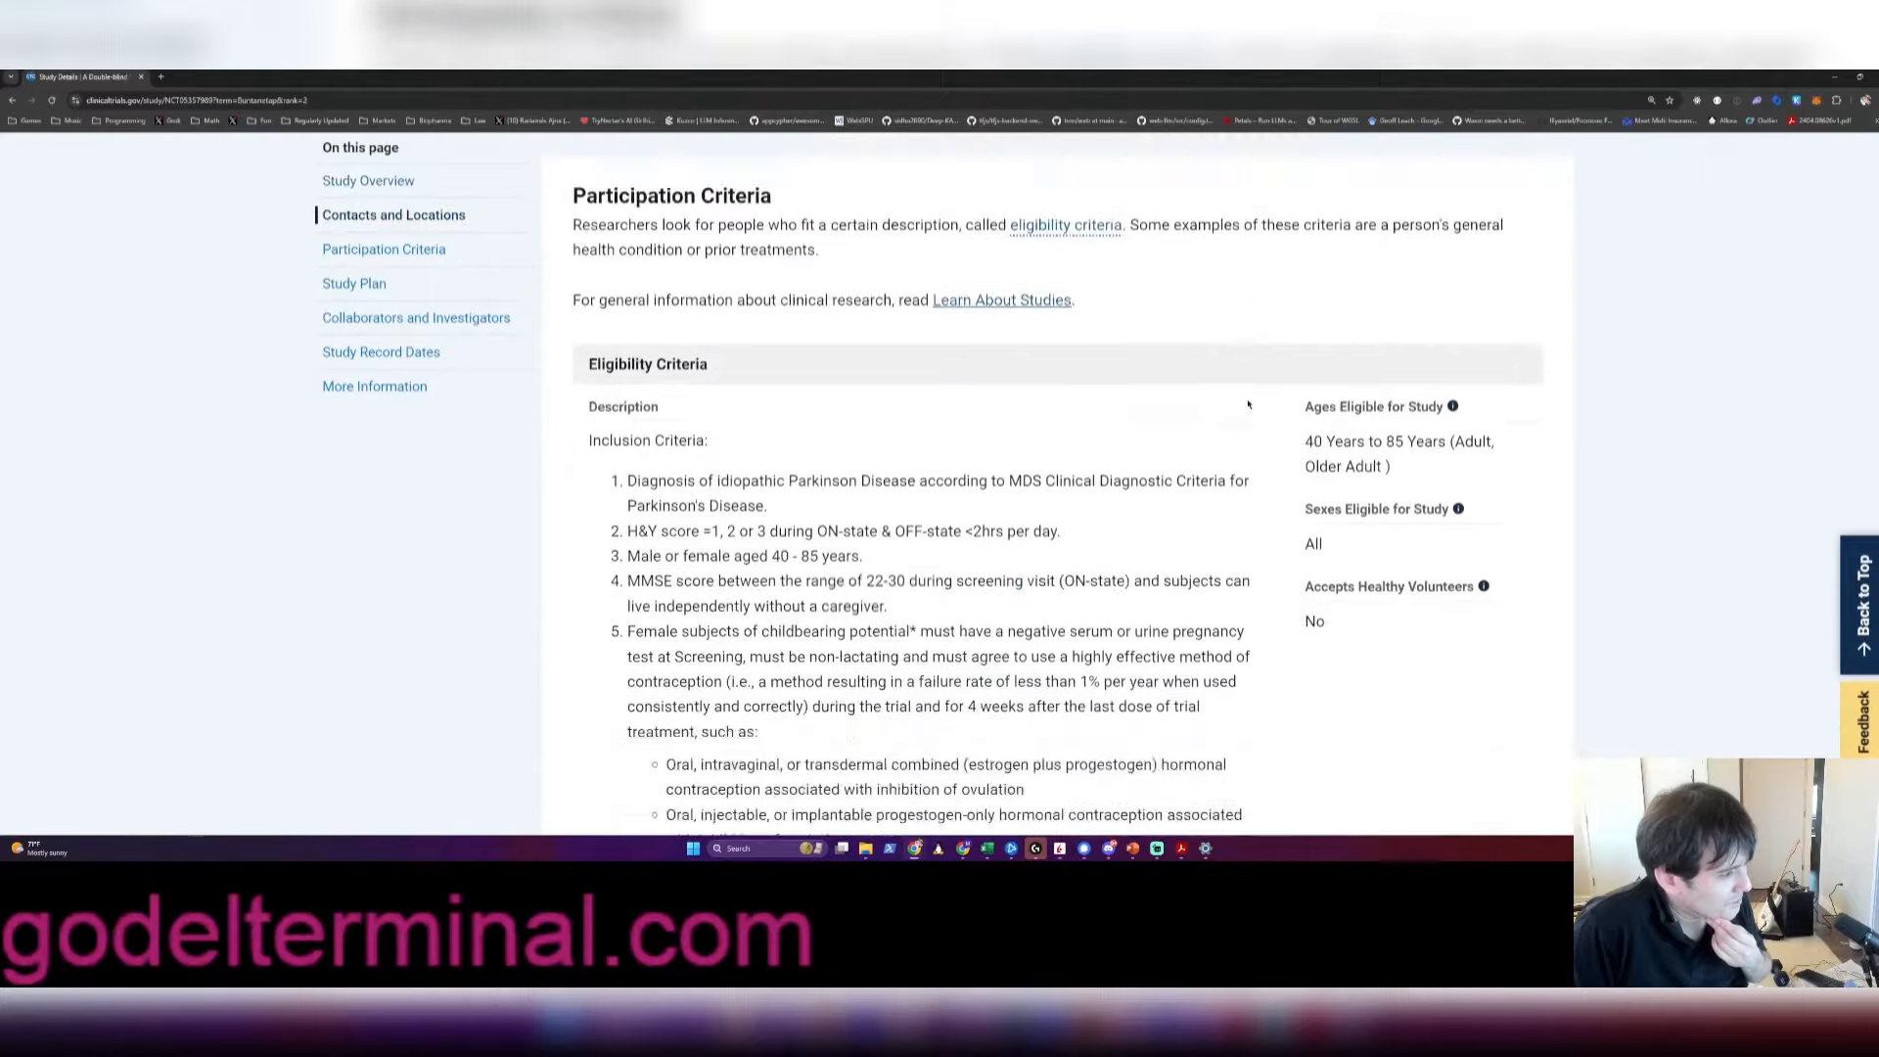
pyautogui.scroll(-3)
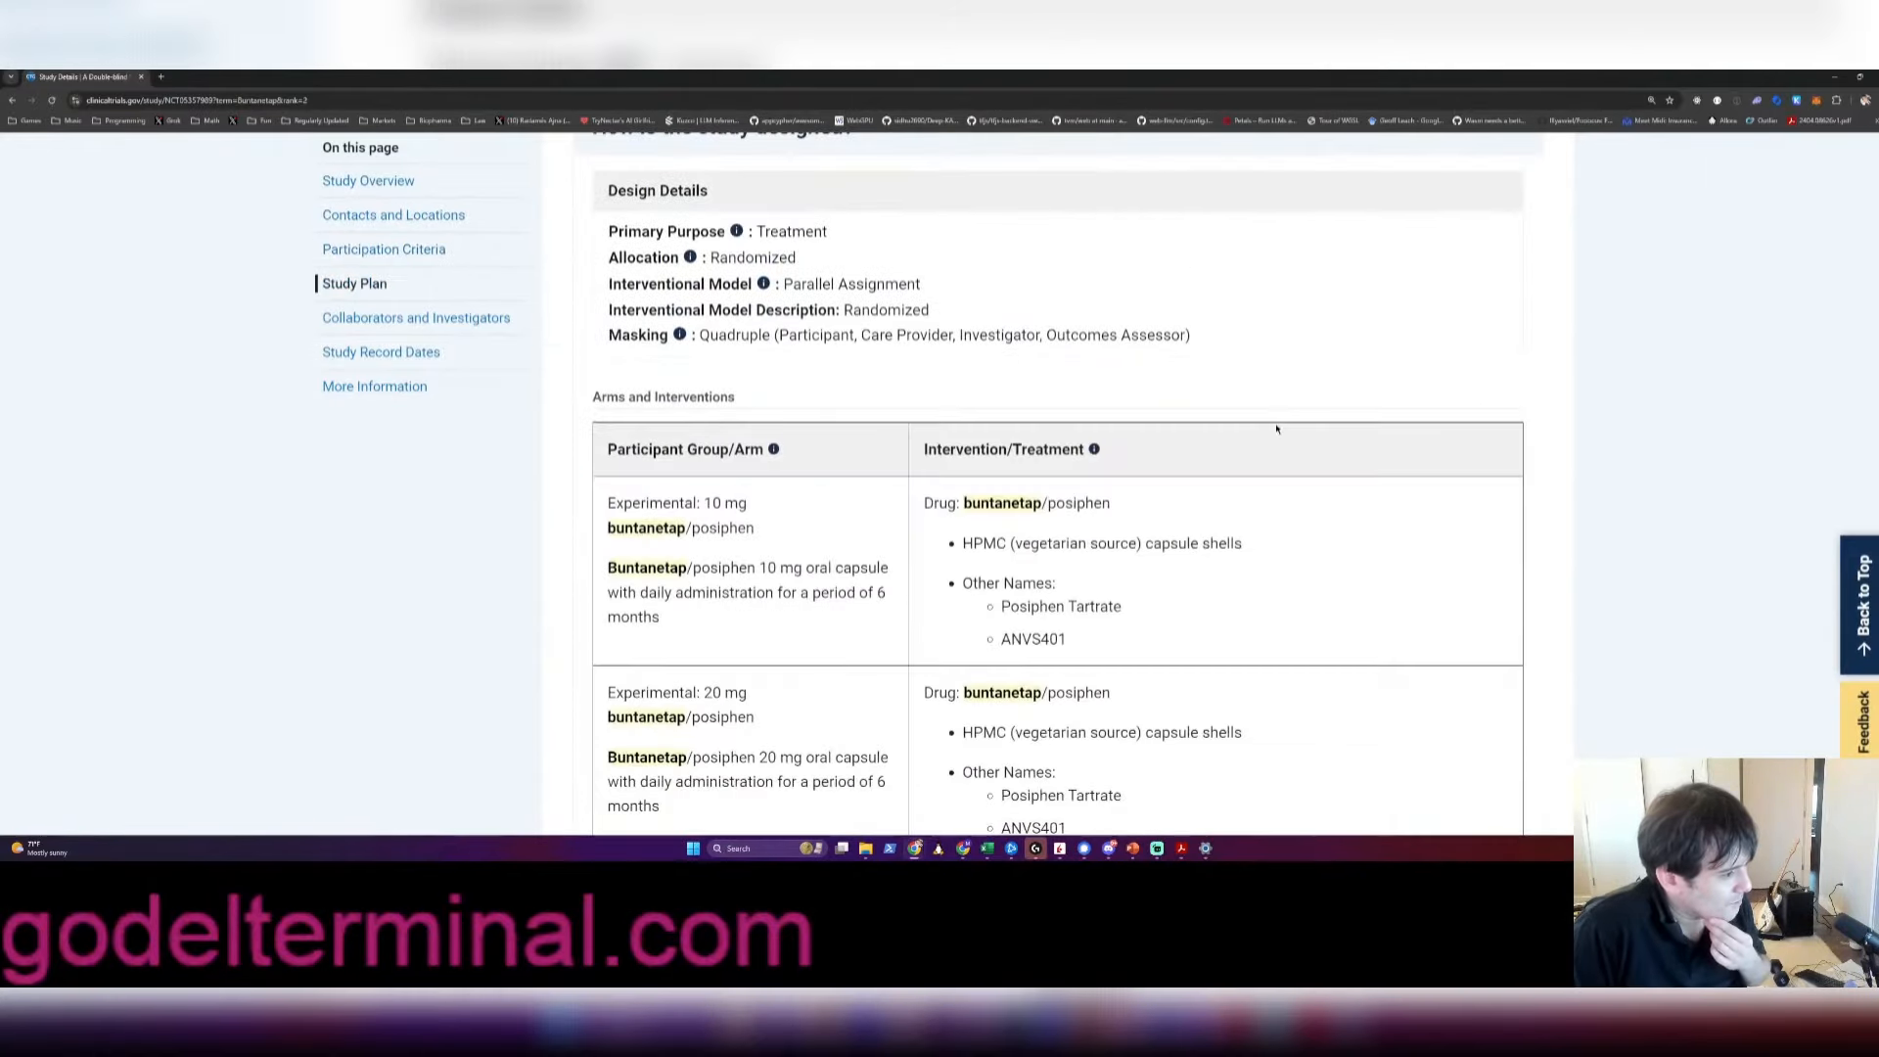
pyautogui.moveTo(827, 523)
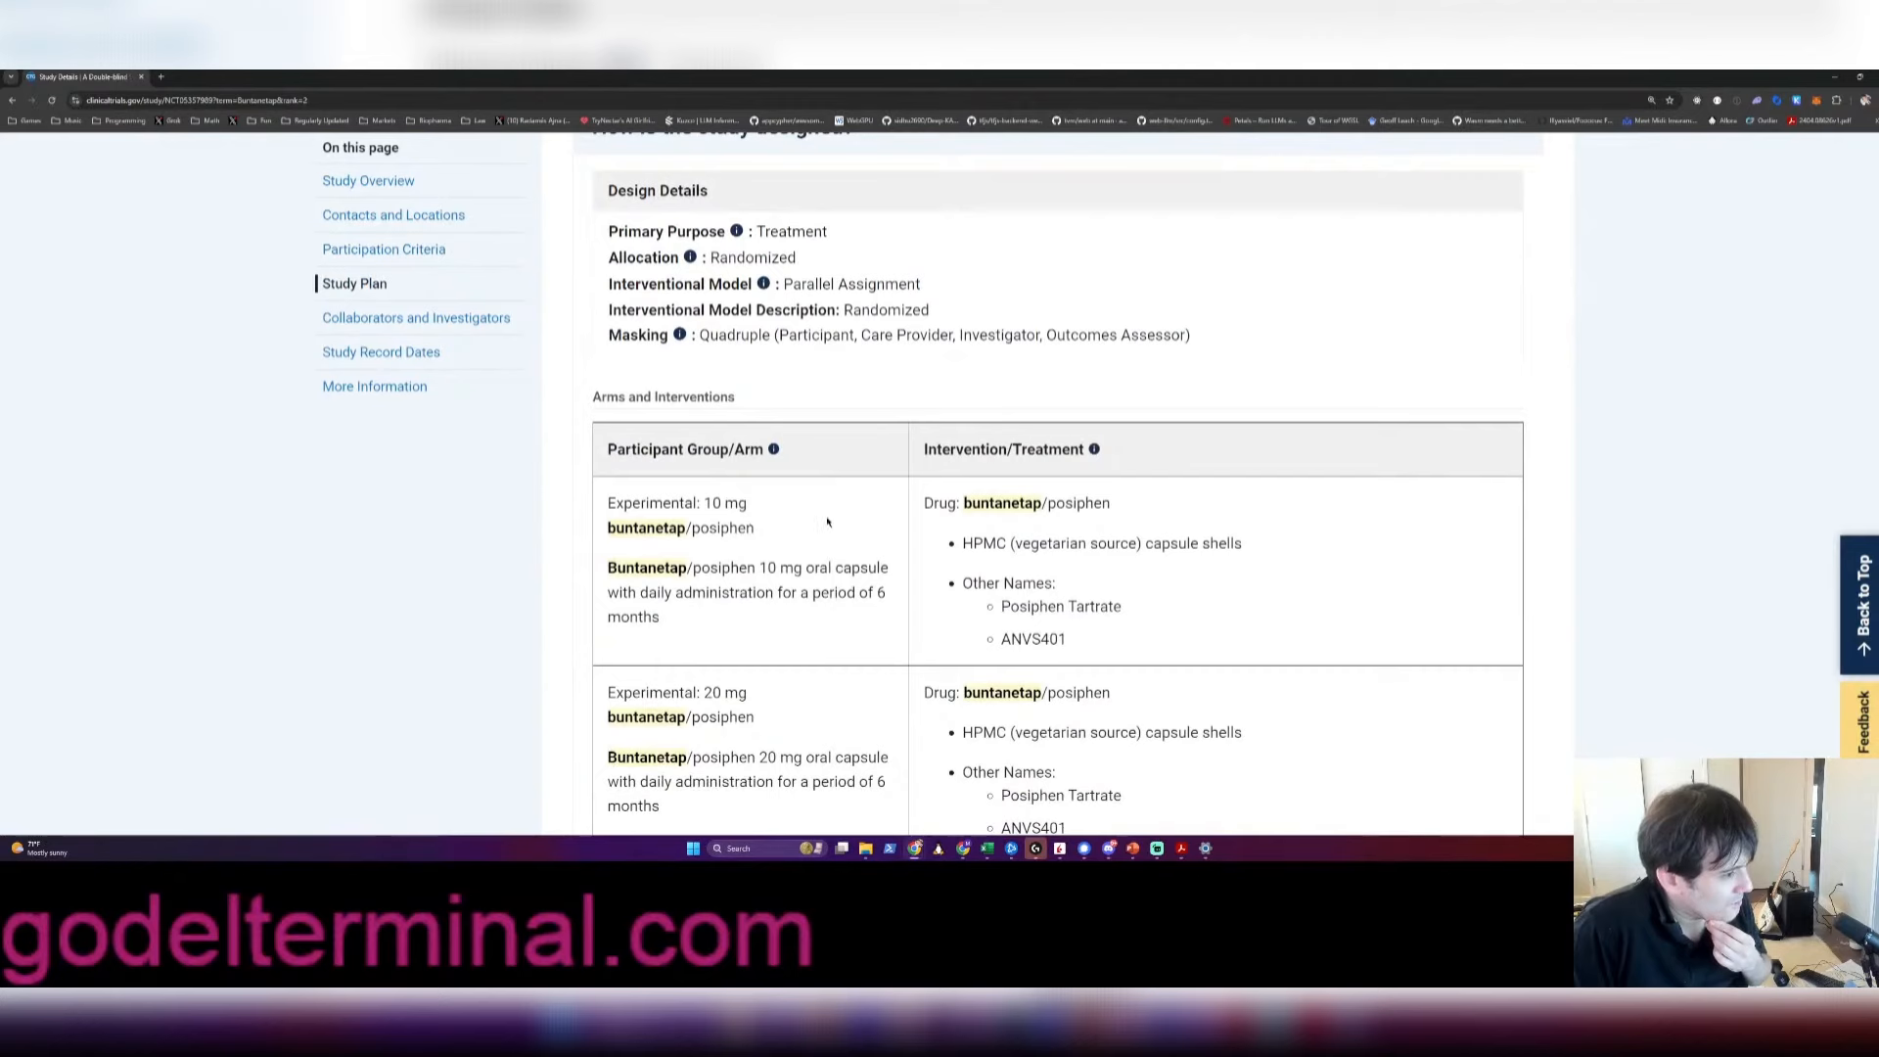
pyautogui.scroll(-3)
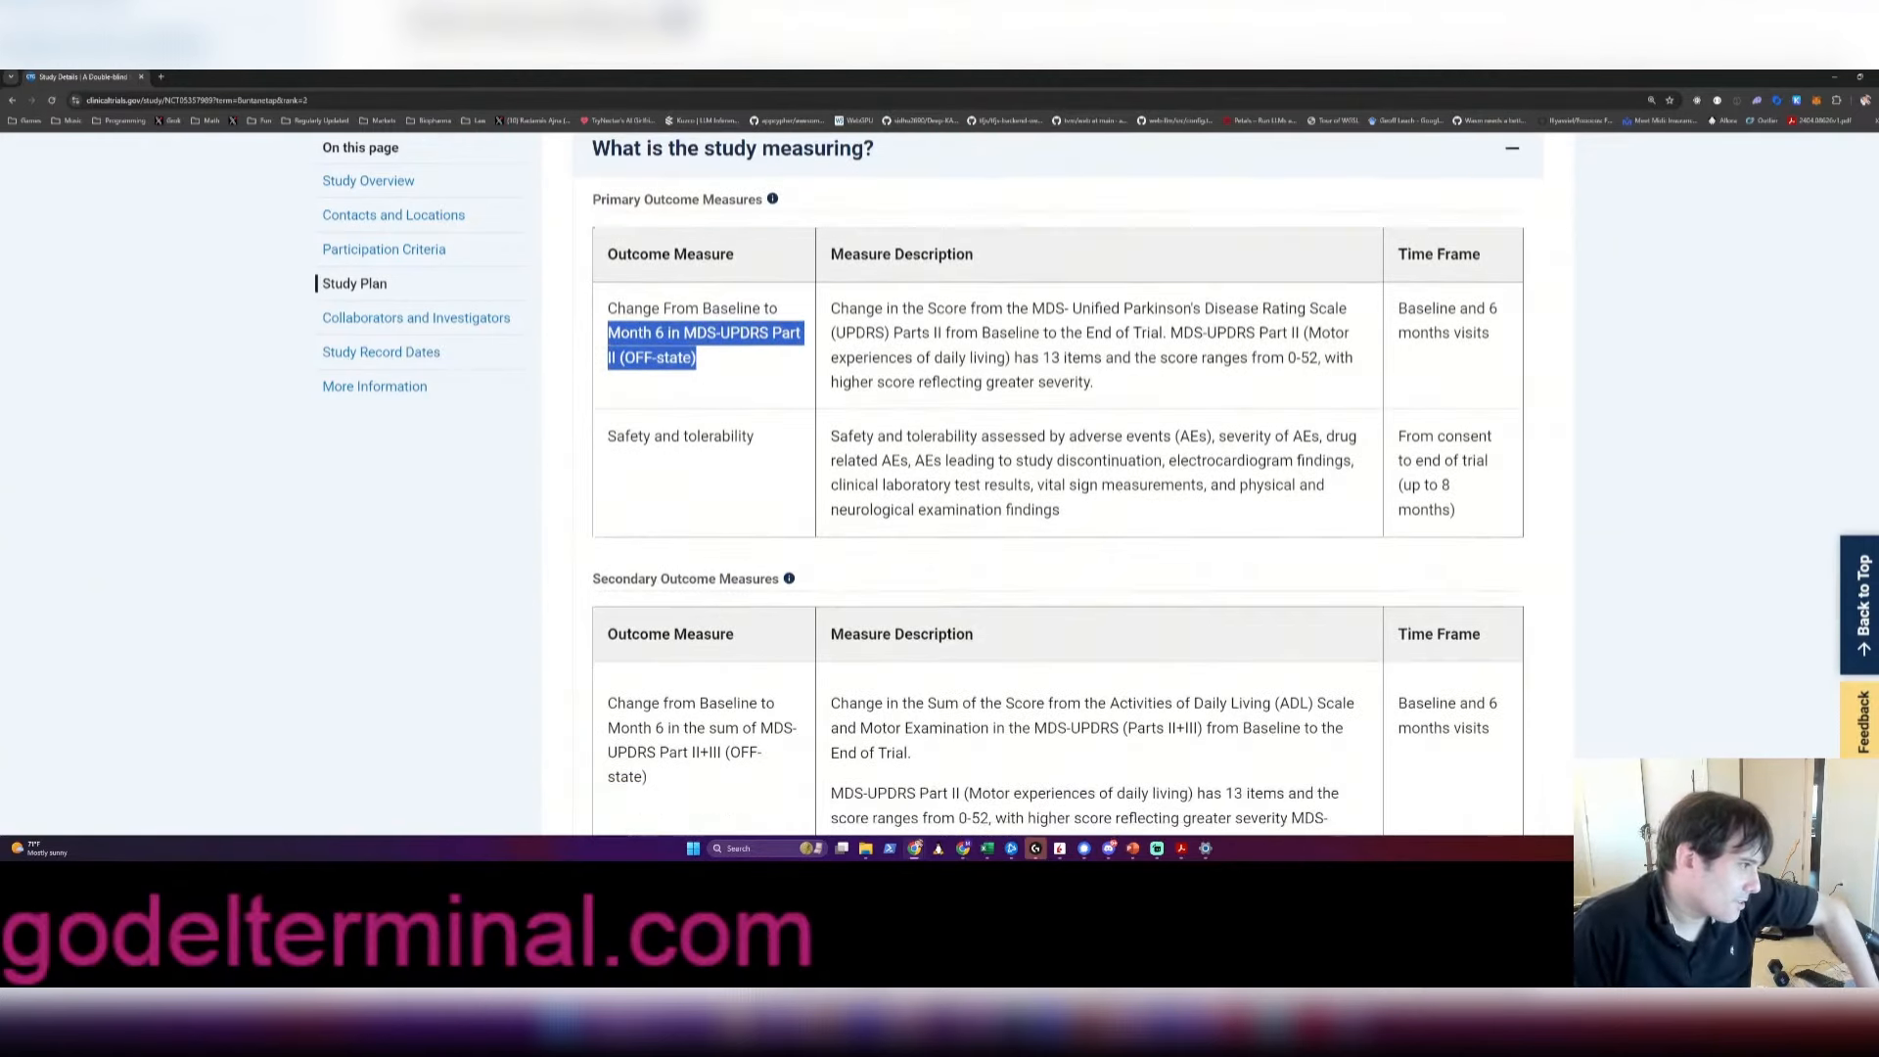
pyautogui.scroll(3)
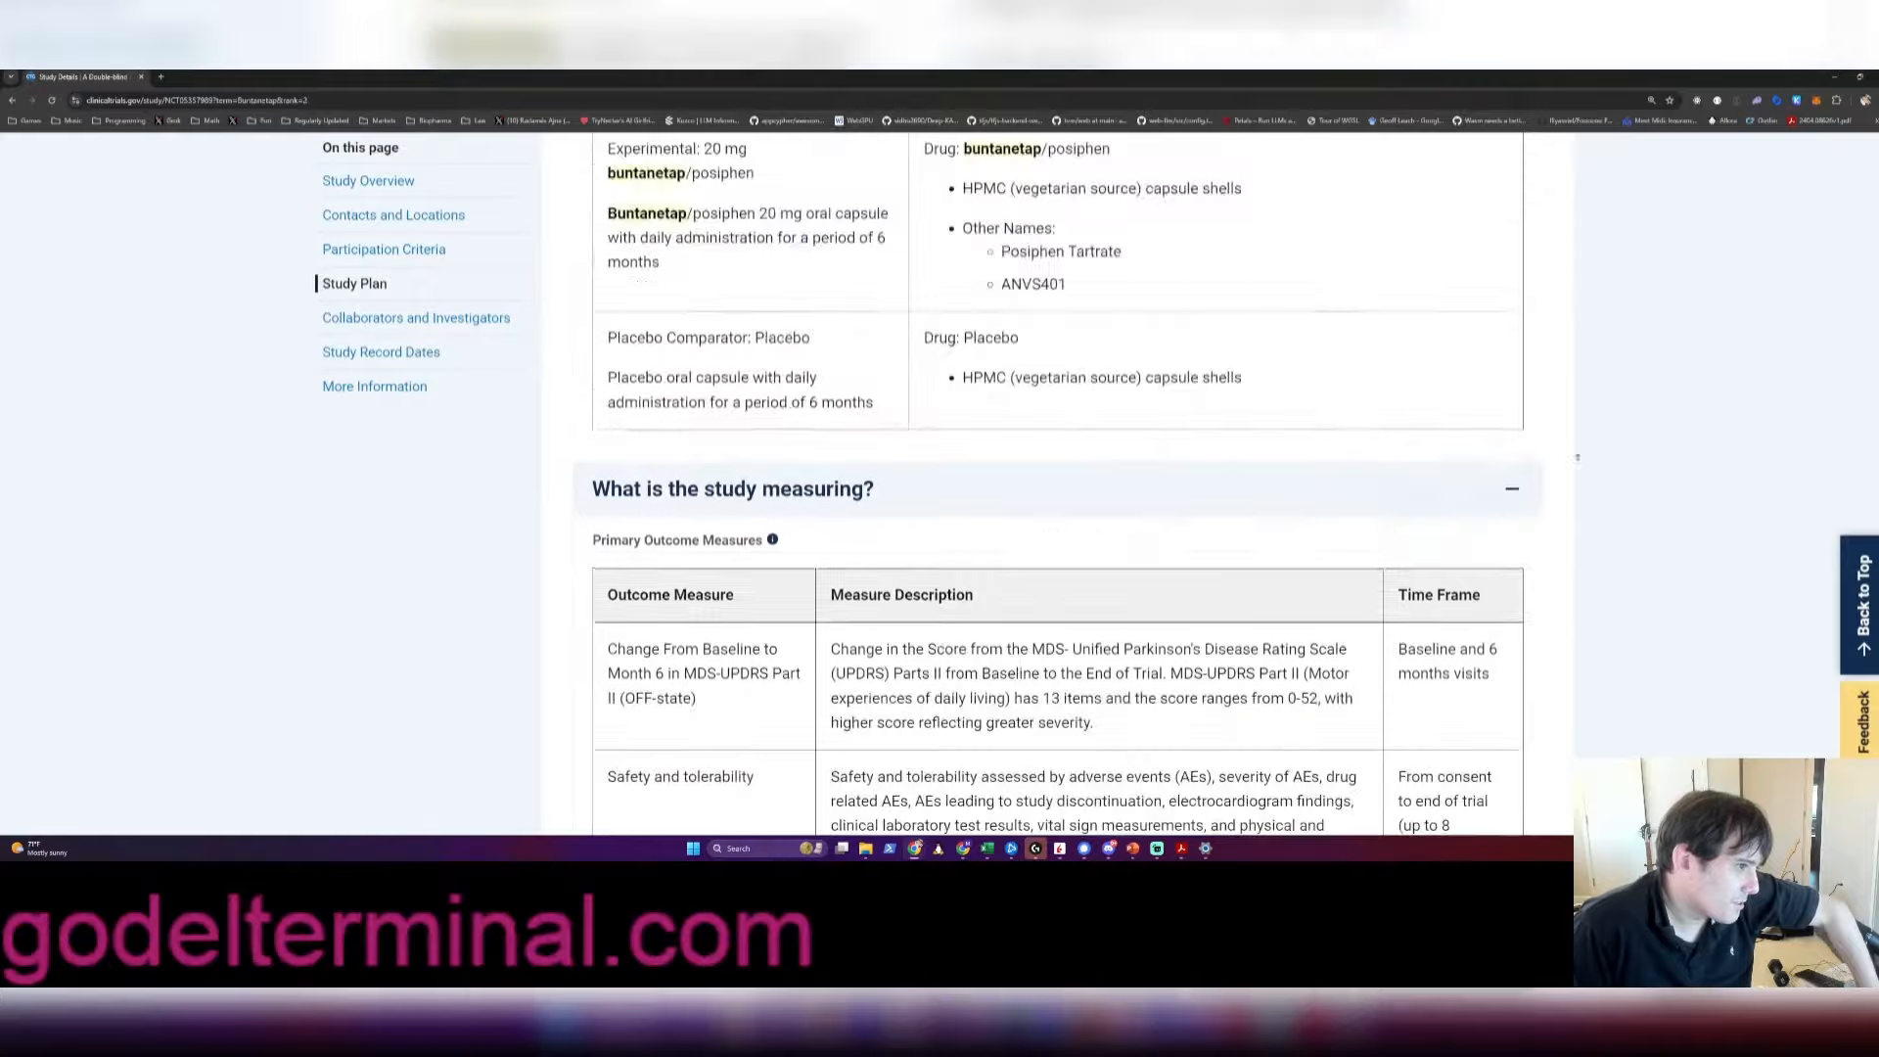
pyautogui.scroll(3)
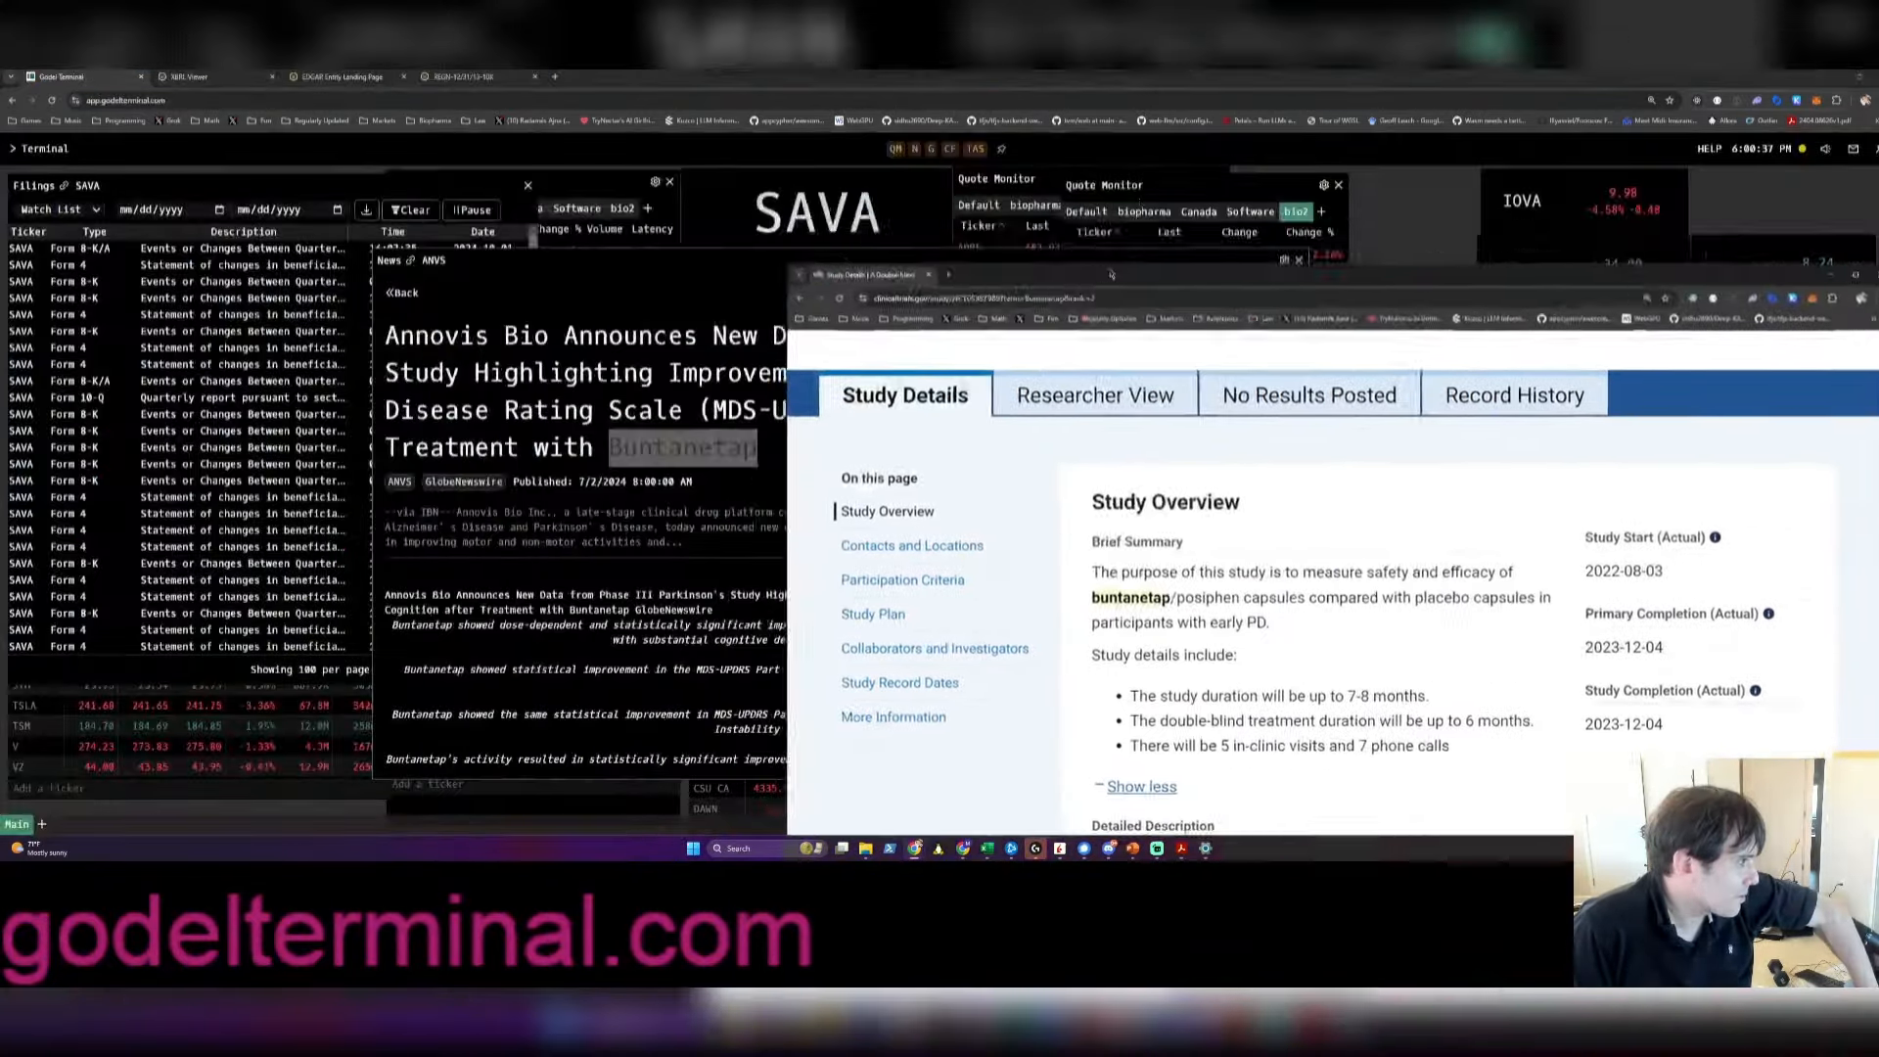
# Read the July Phase III release's cognition findings and check its Zoom webcast registration link
pyautogui.click(1295, 260)
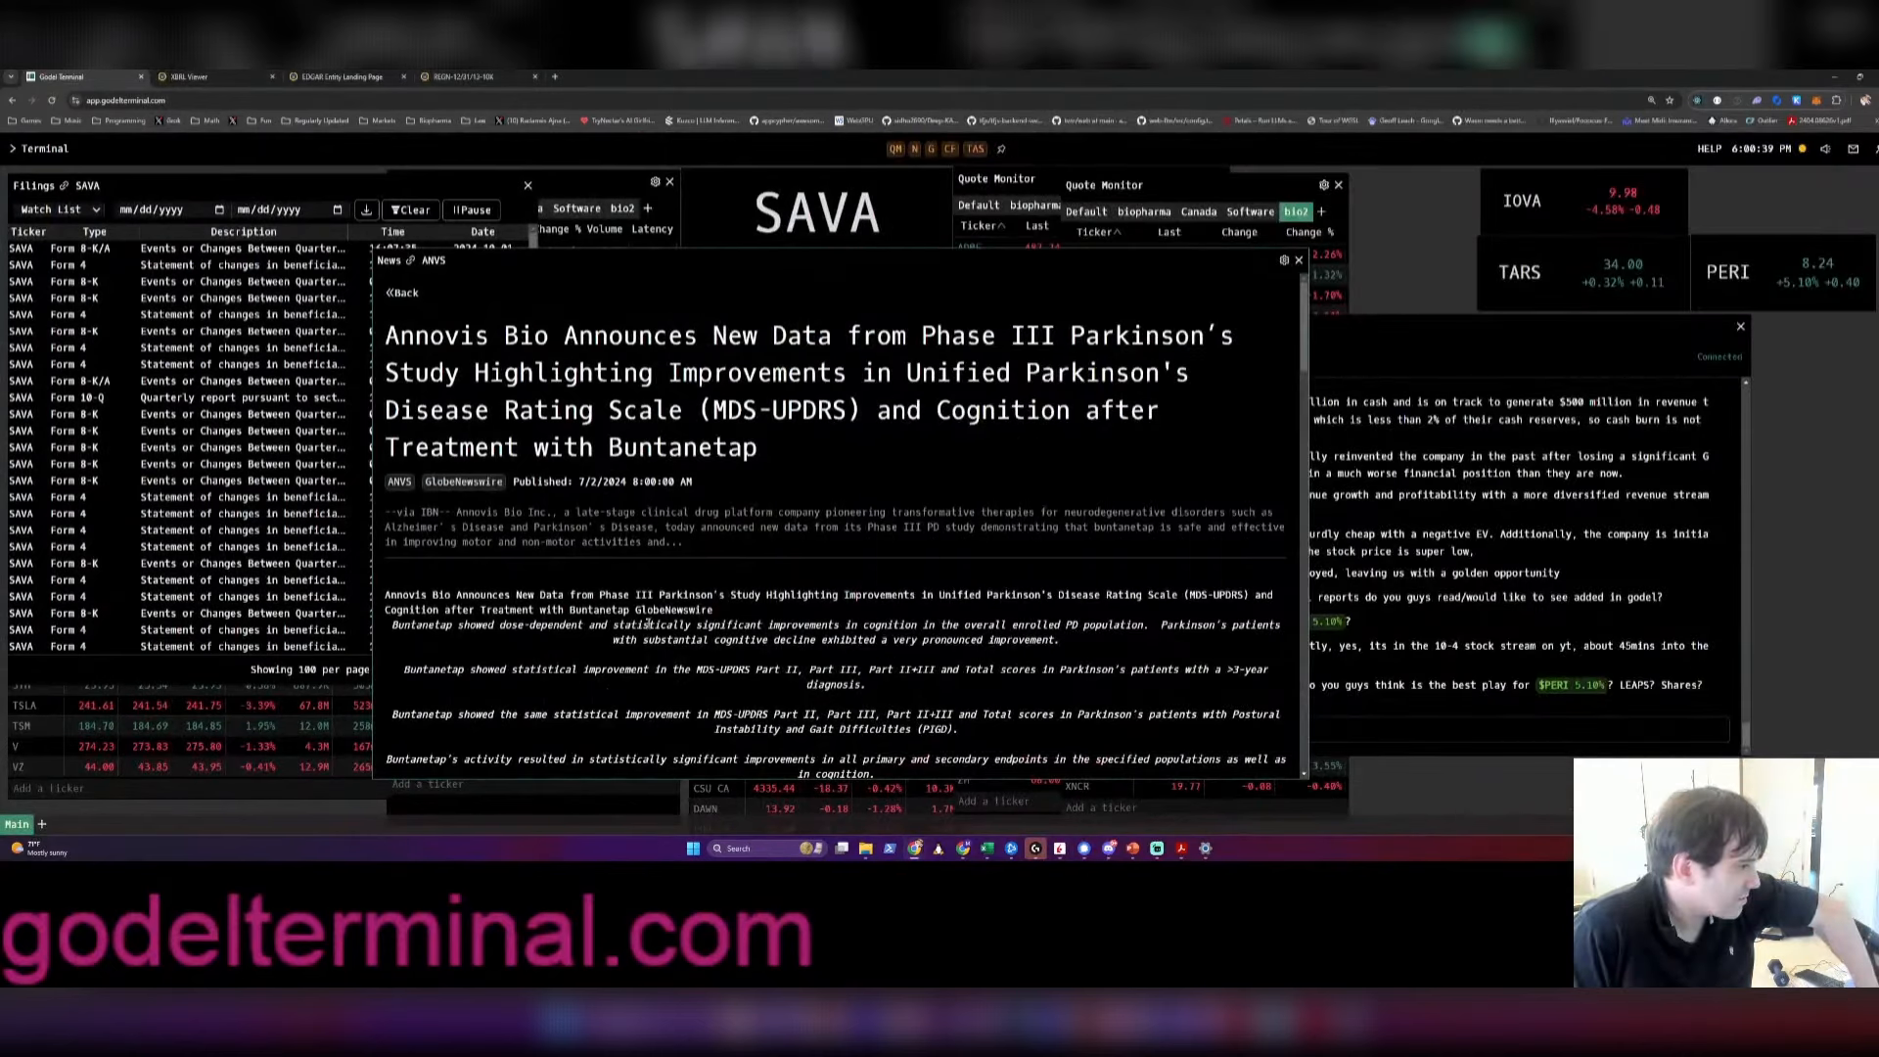
pyautogui.scroll(-3)
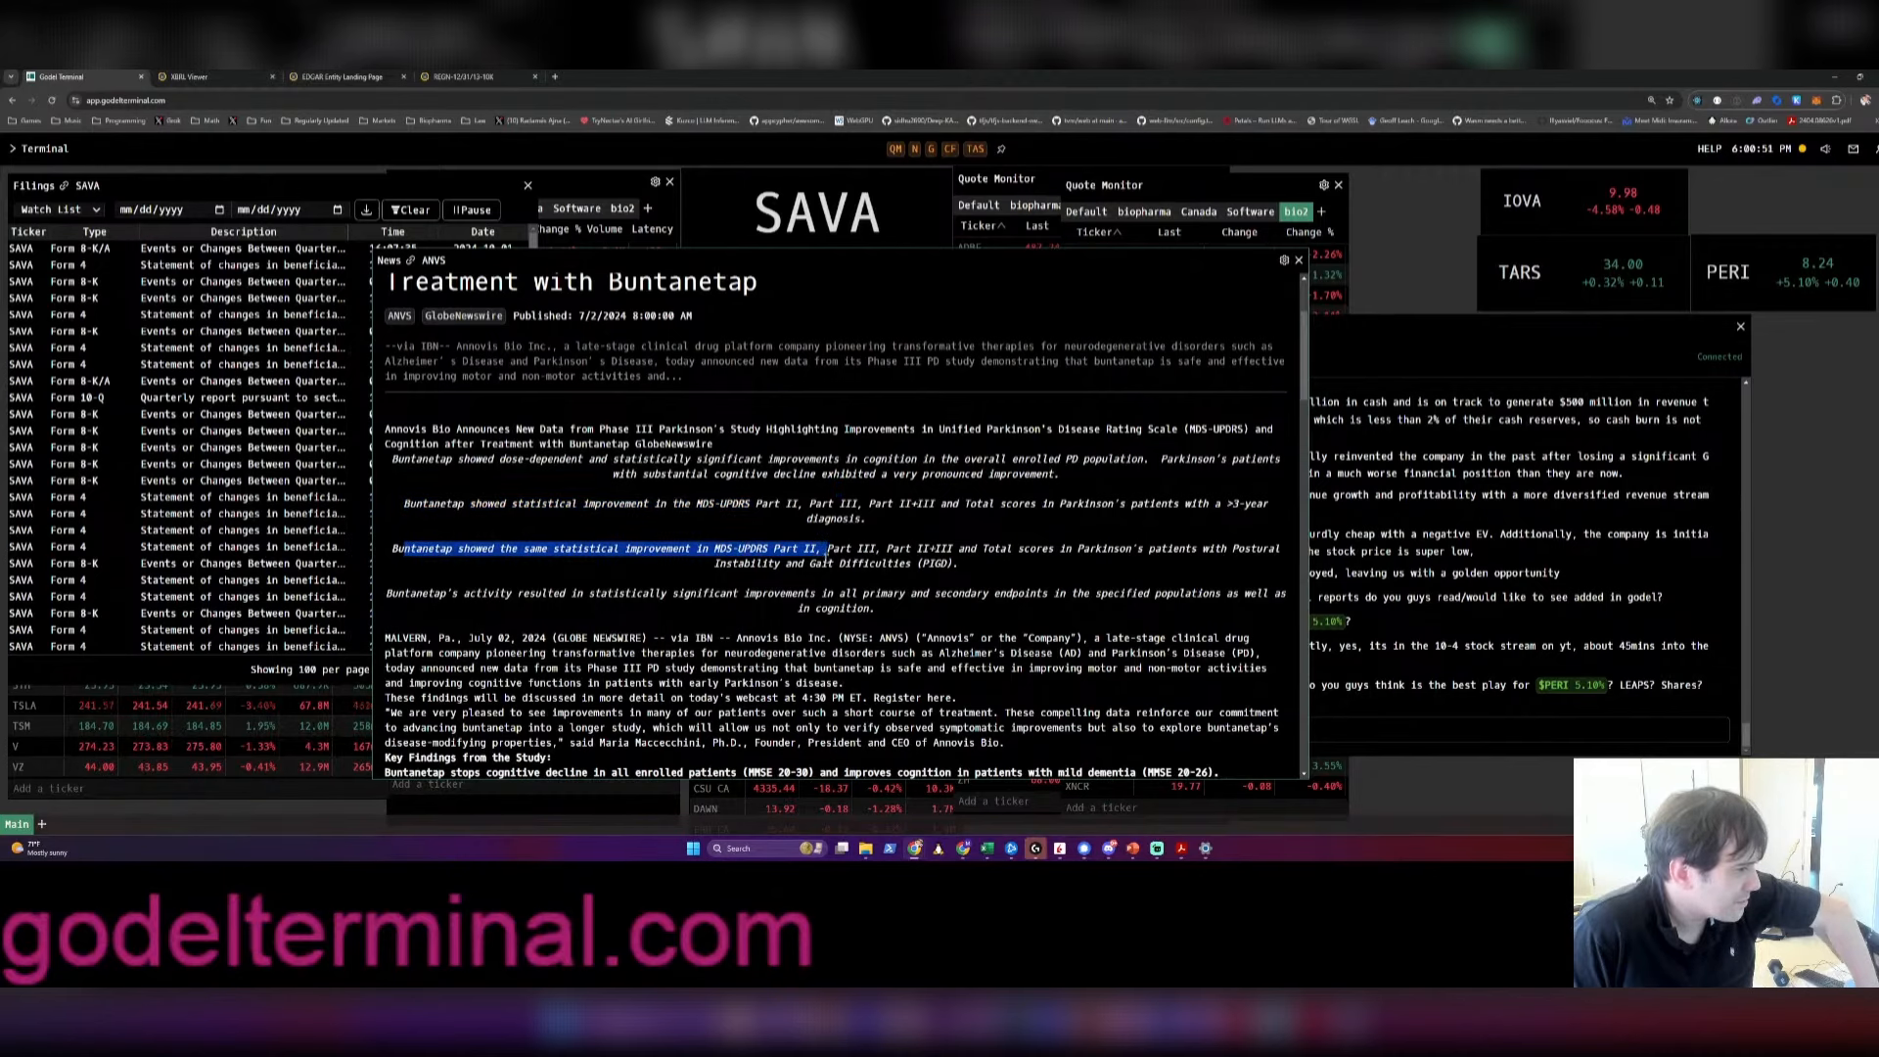
pyautogui.scroll(-3)
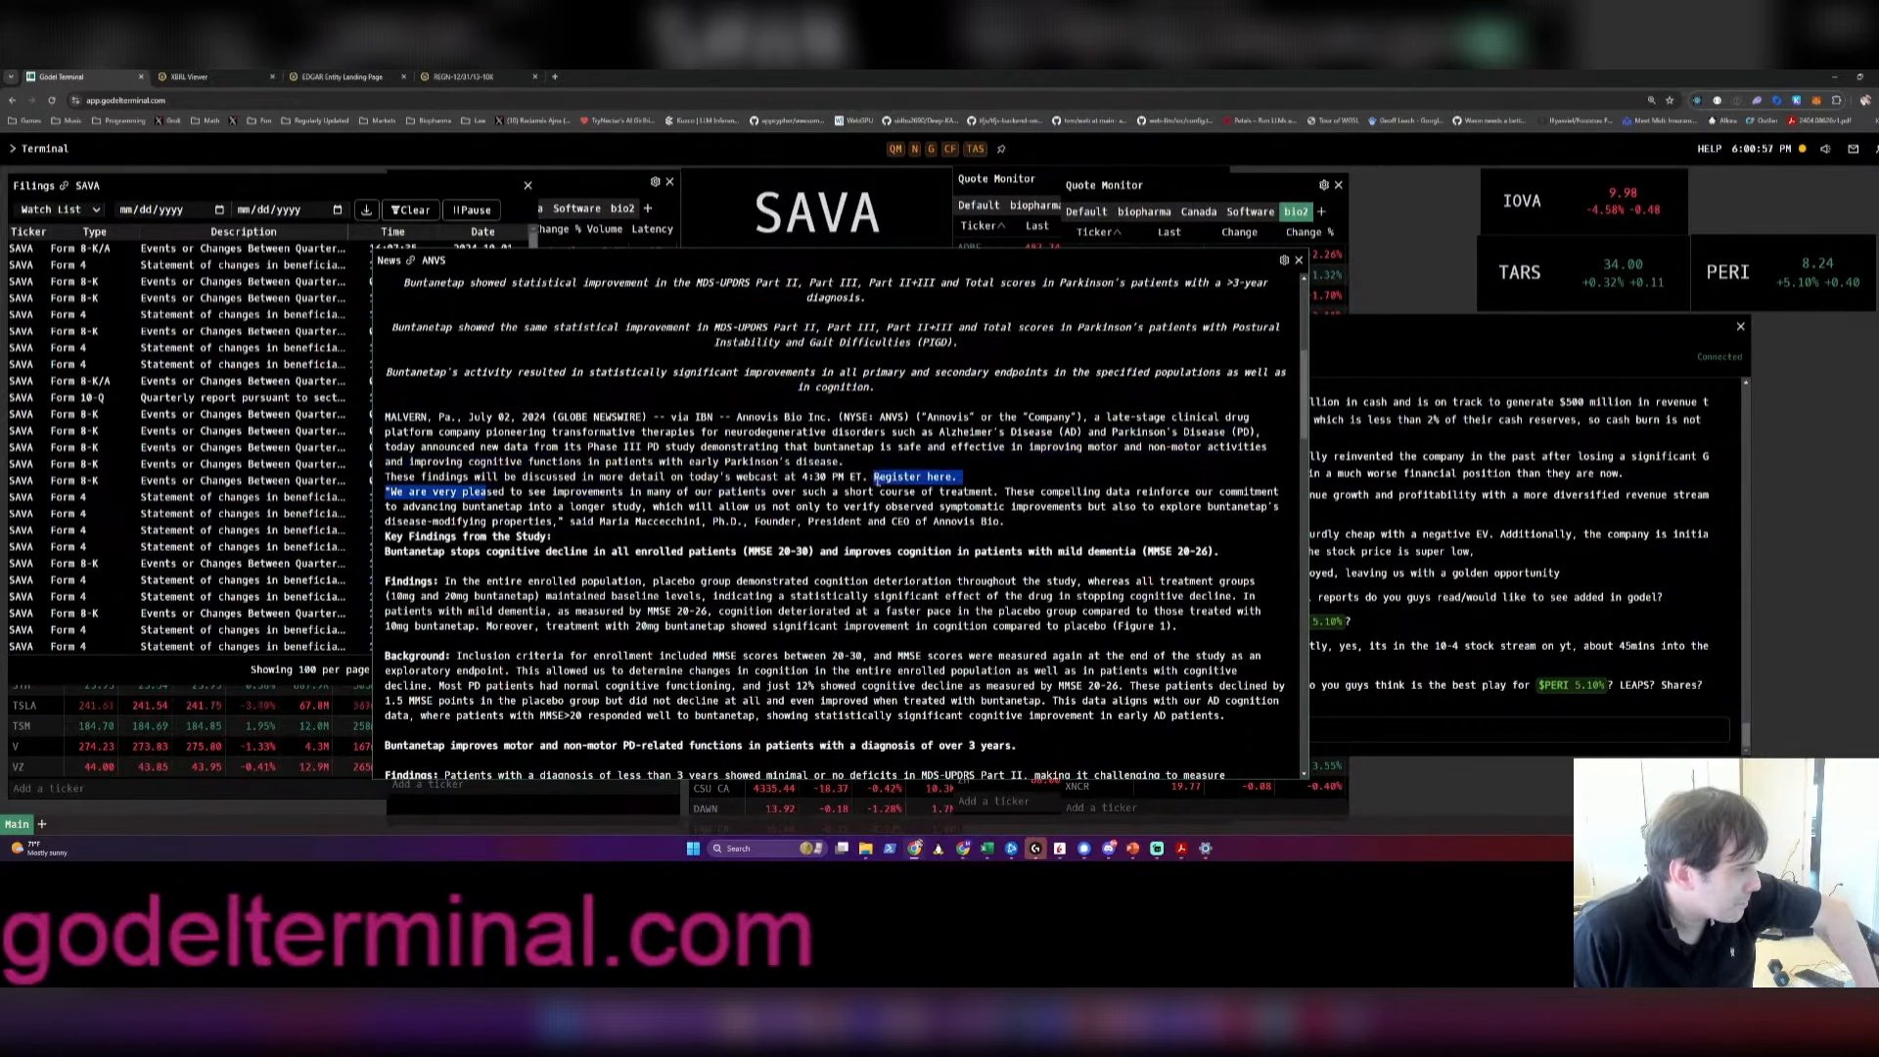
pyautogui.click(914, 475)
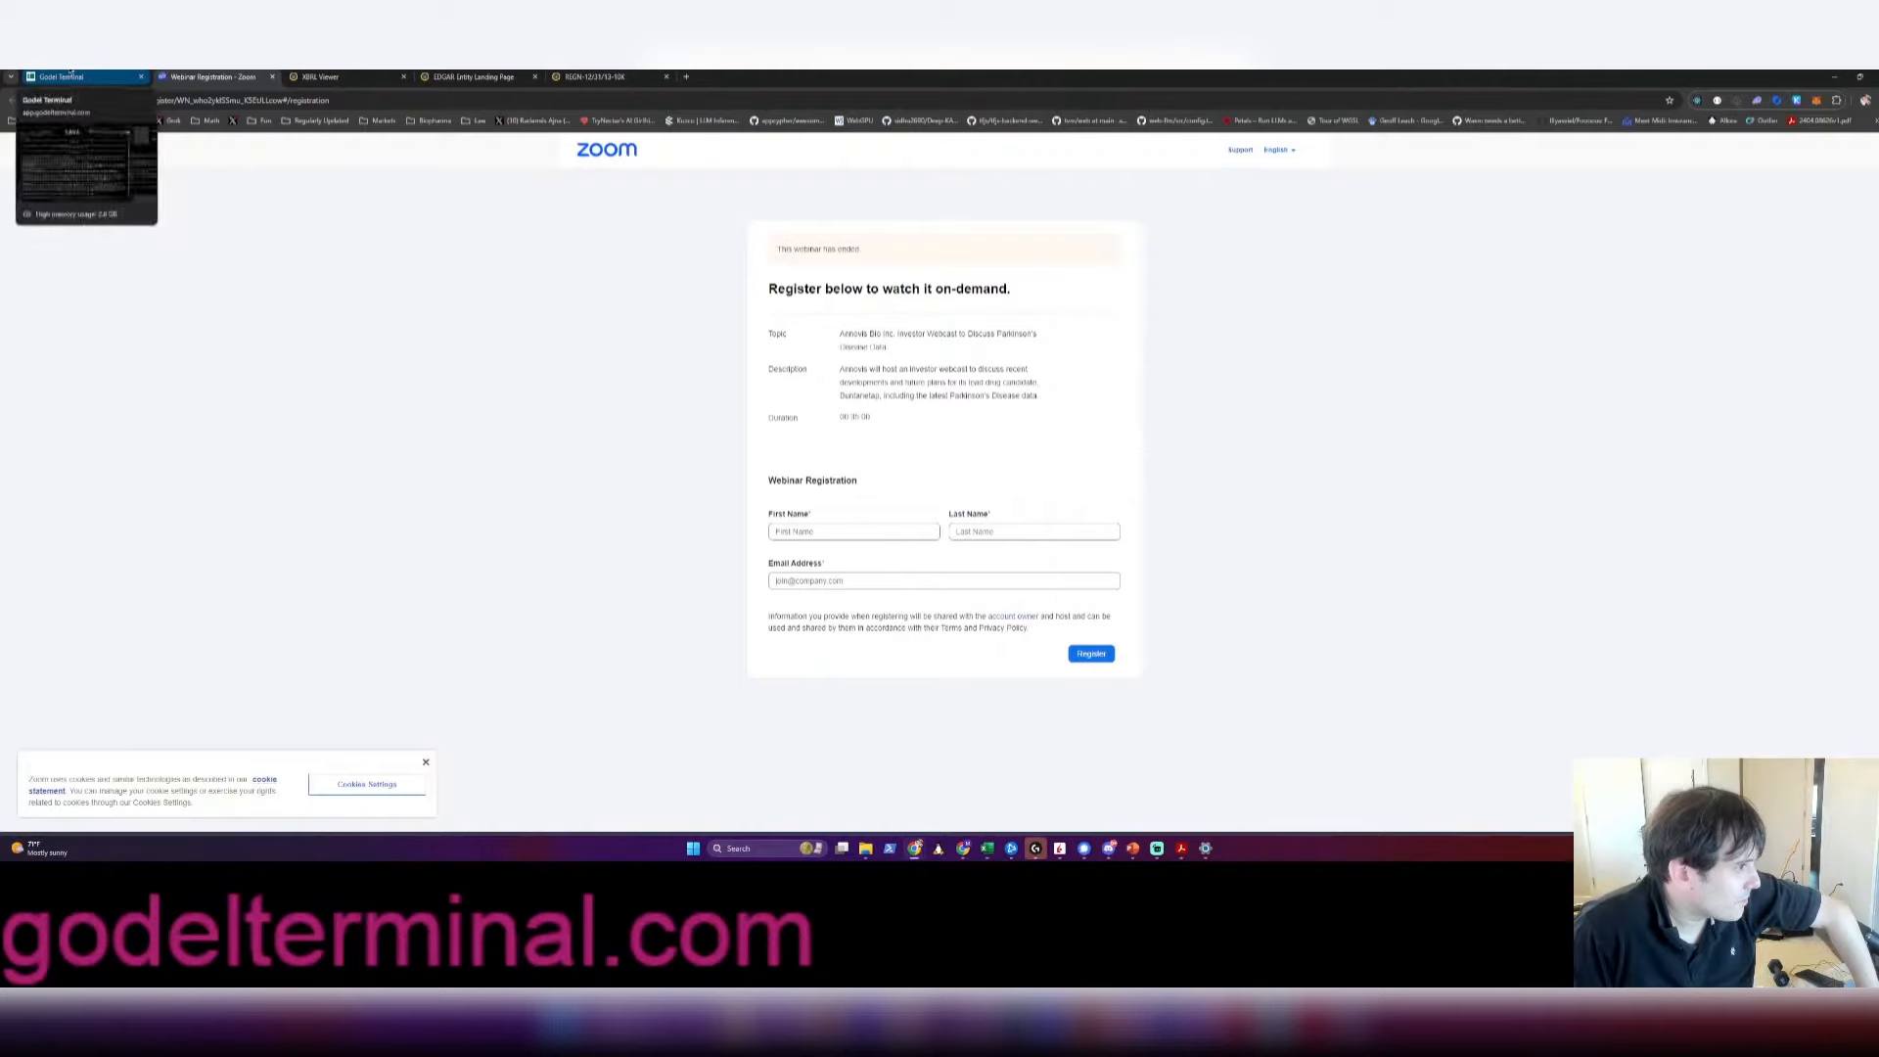
pyautogui.click(60, 76)
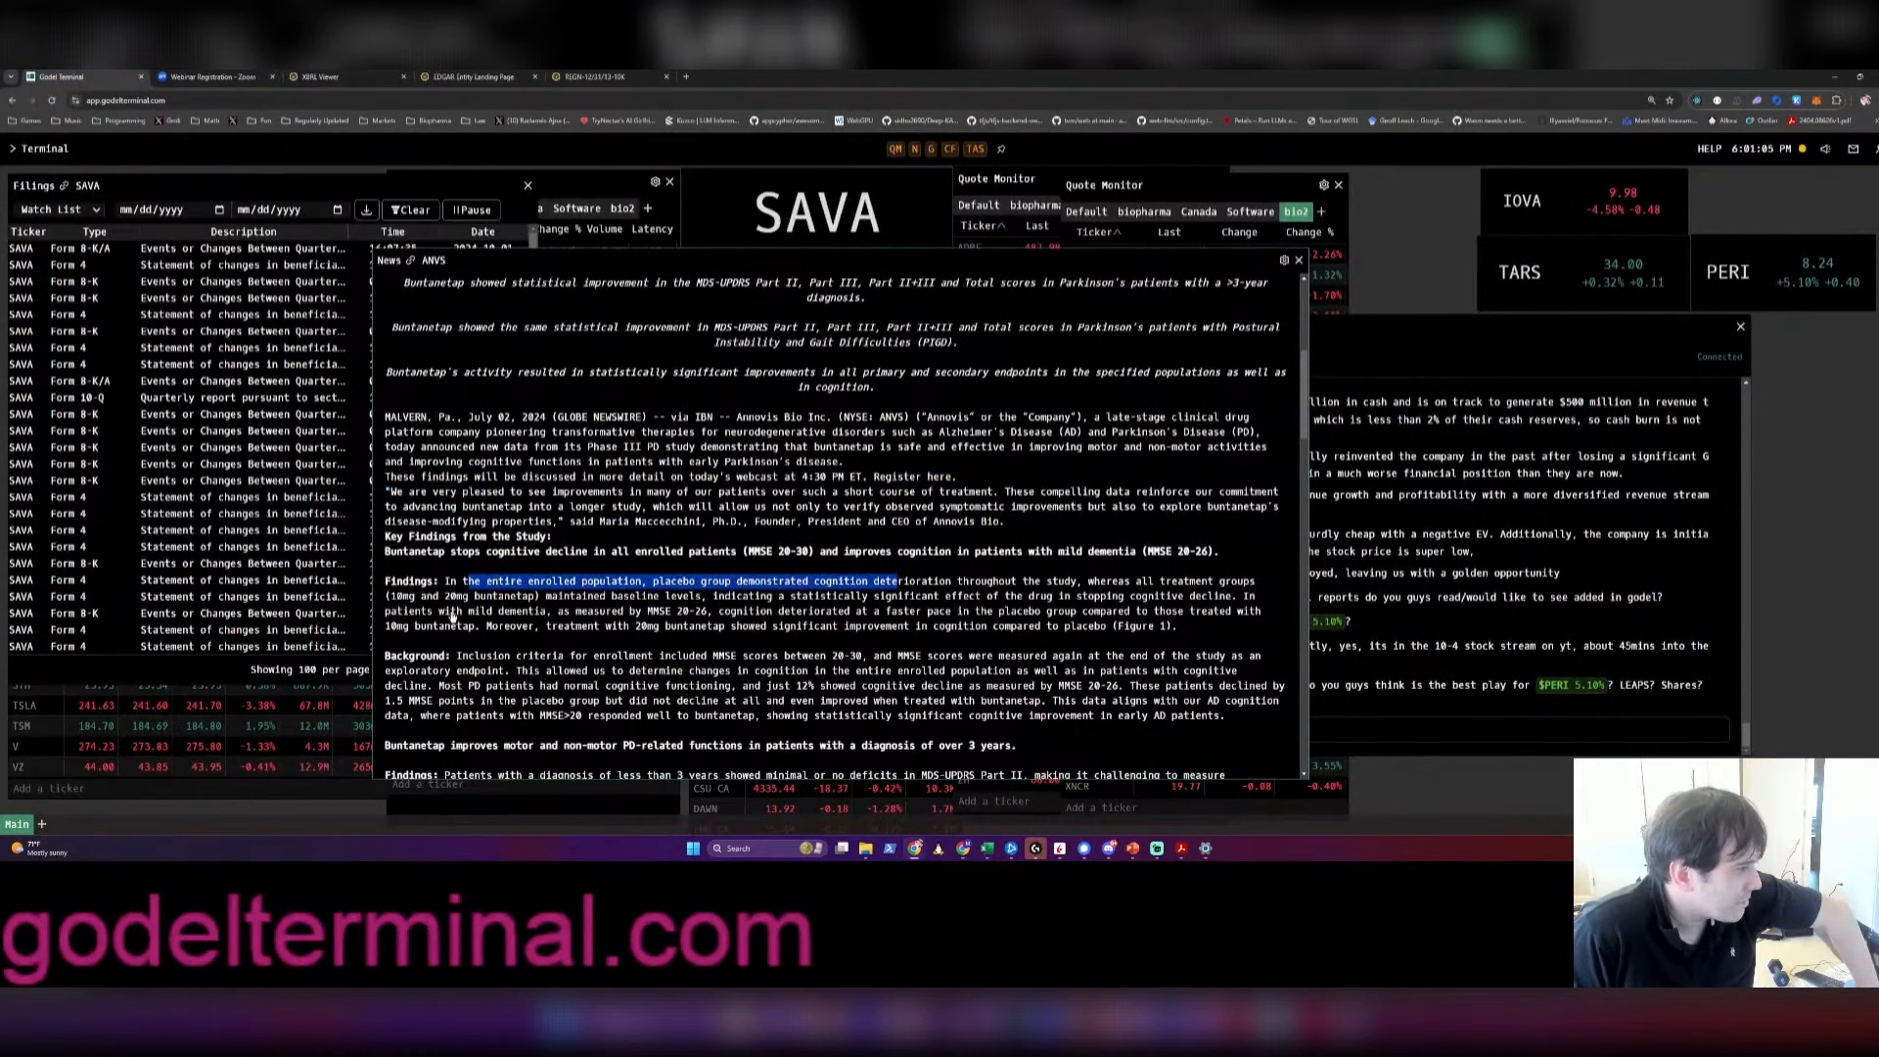
pyautogui.scroll(-3)
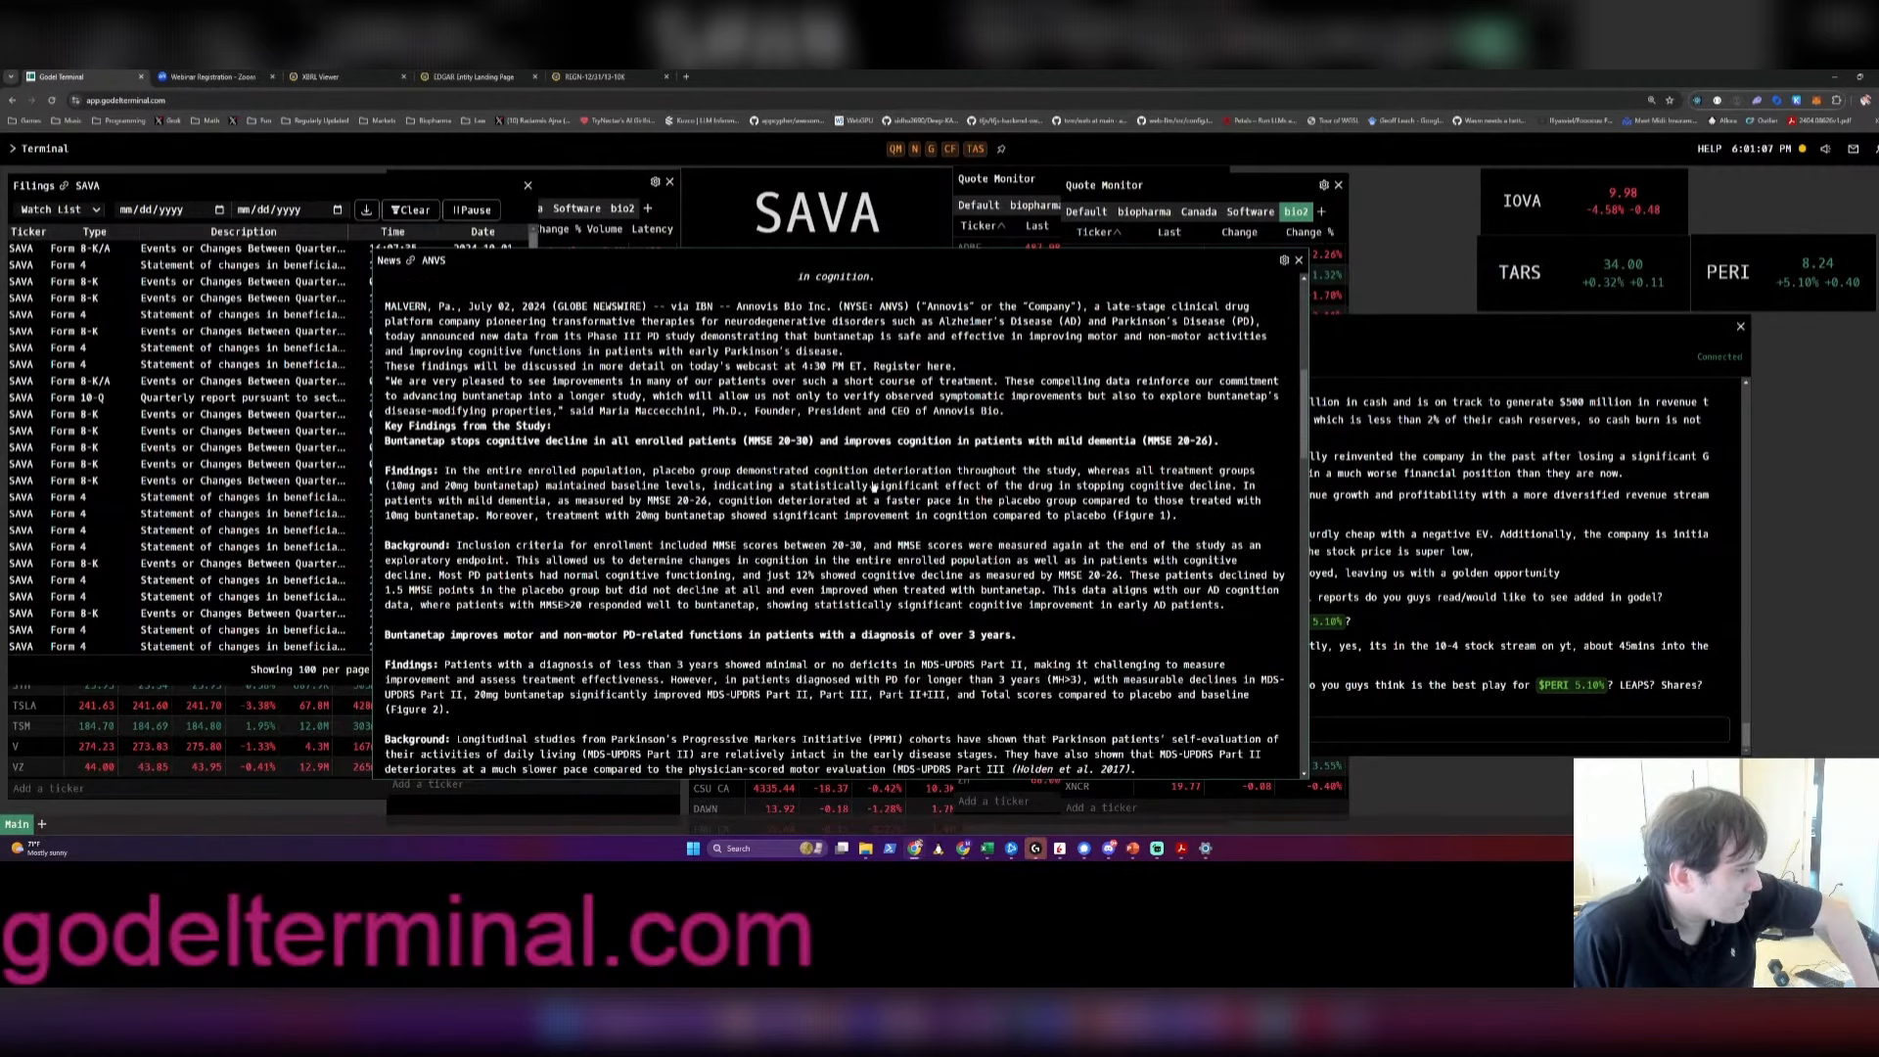
pyautogui.click(180, 481)
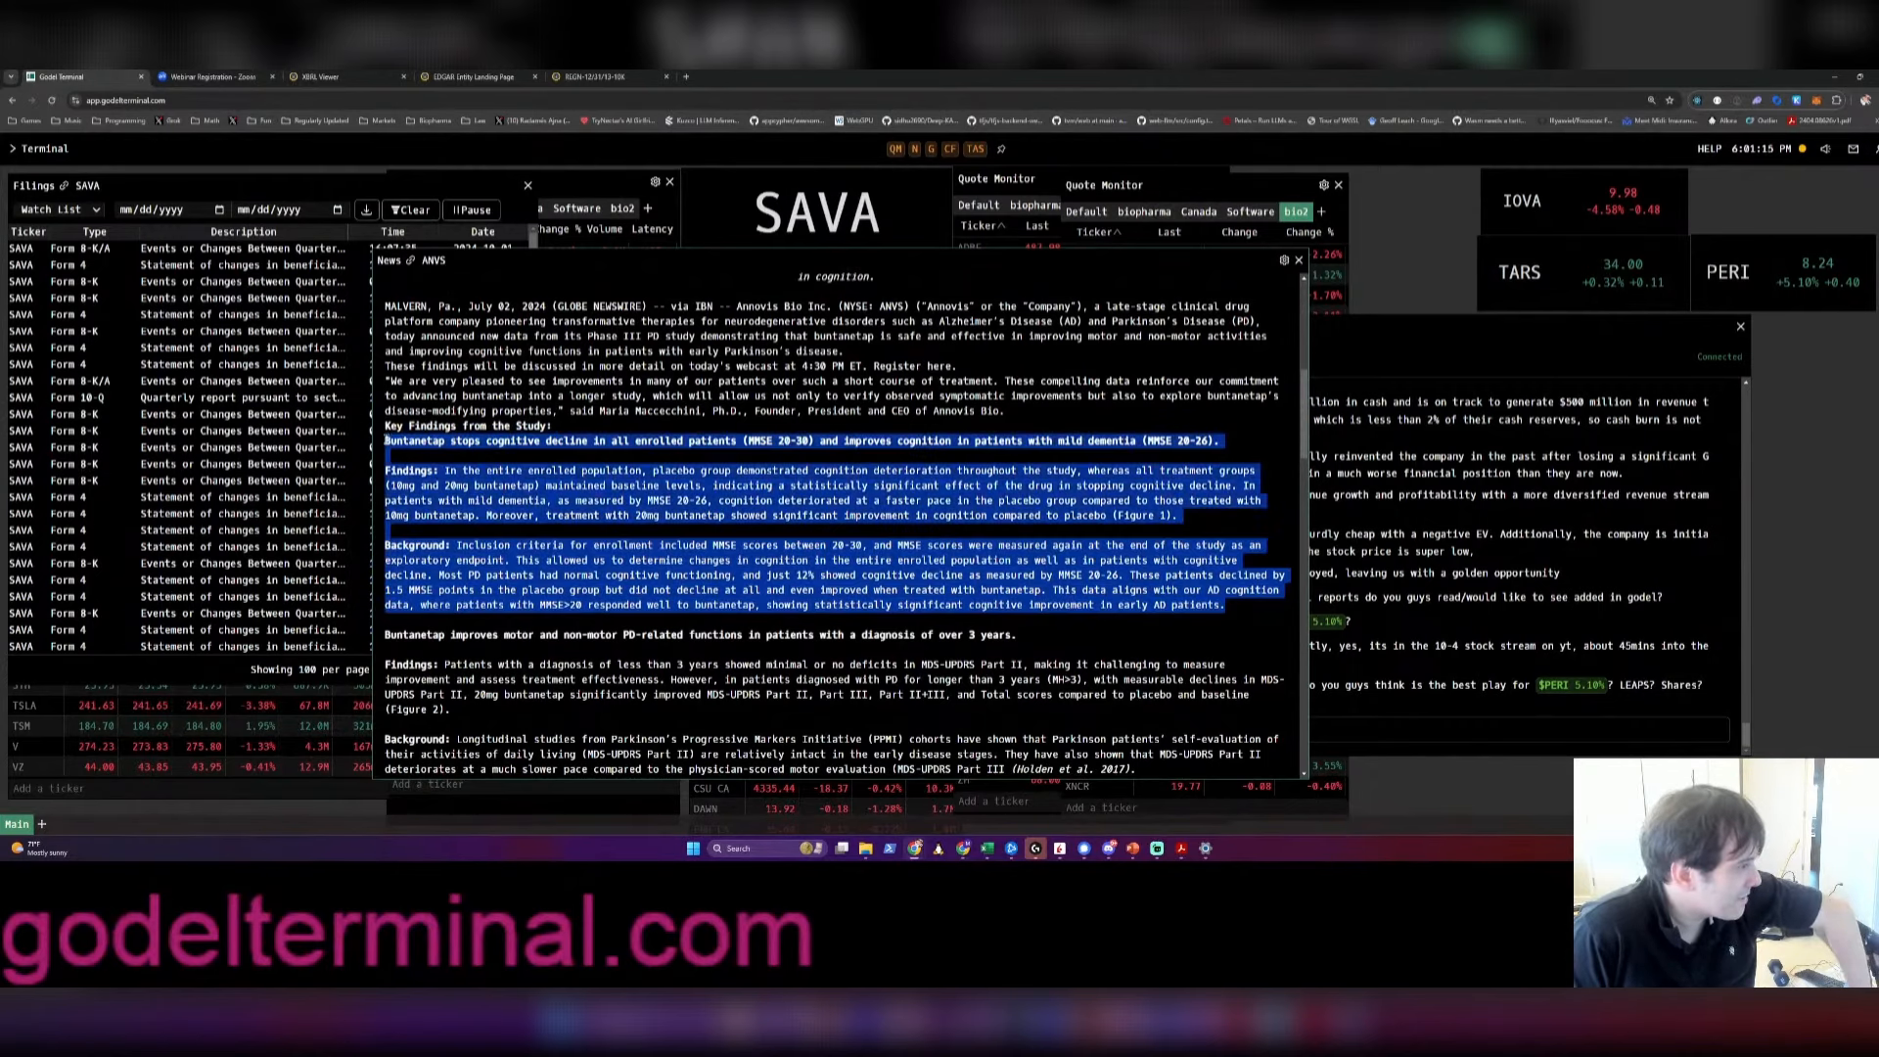
pyautogui.scroll(-3)
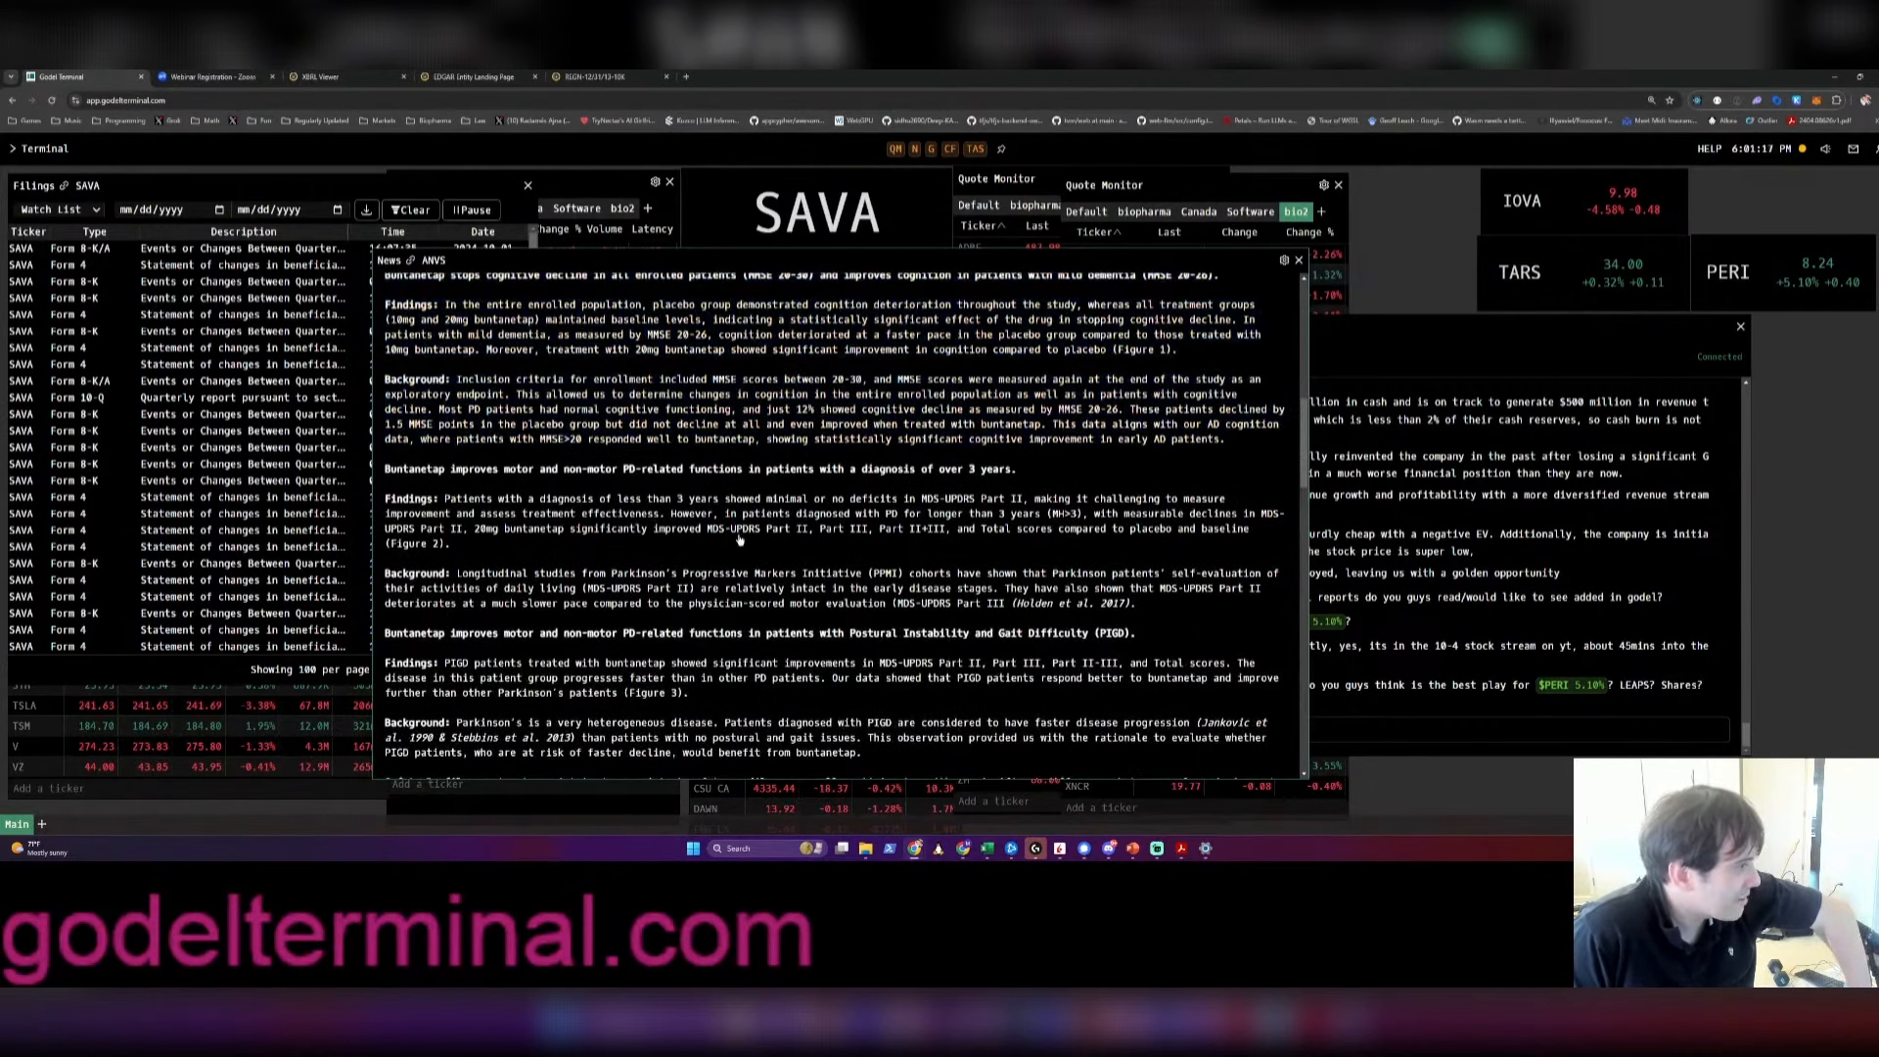
pyautogui.scroll(-3)
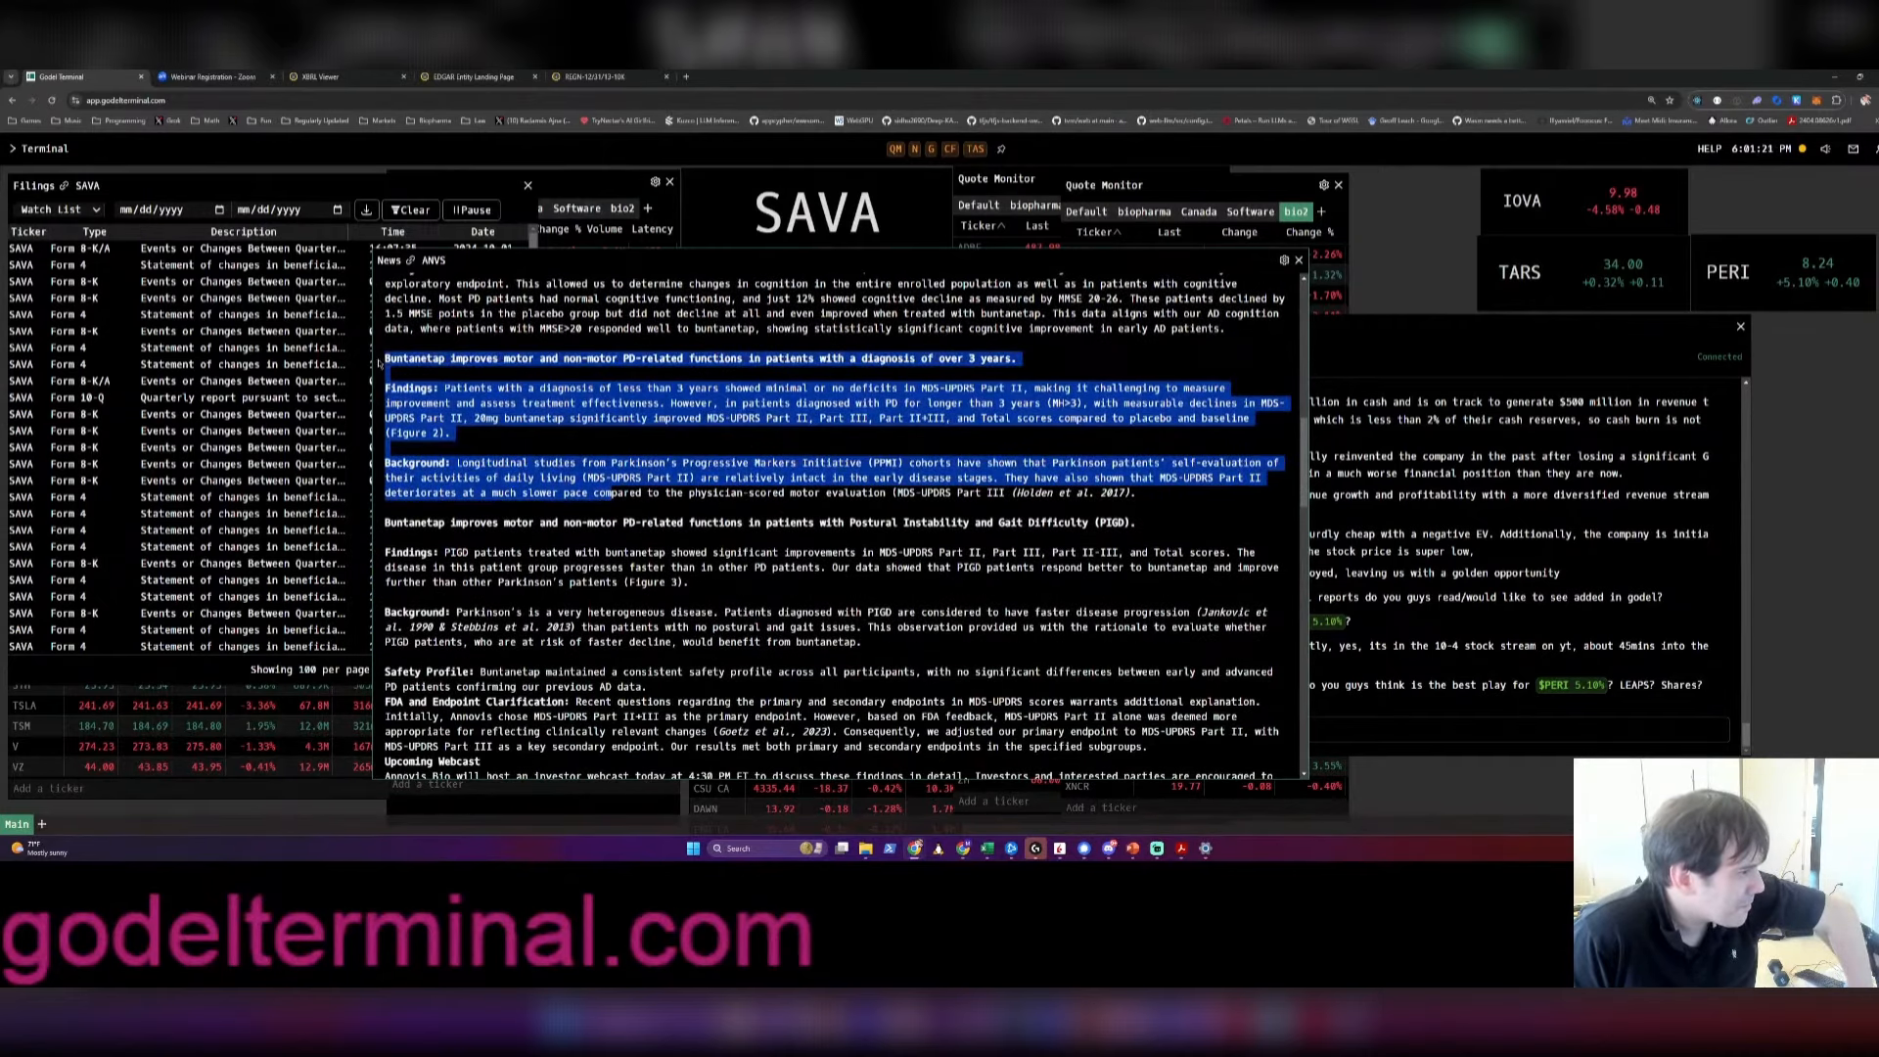
pyautogui.scroll(3)
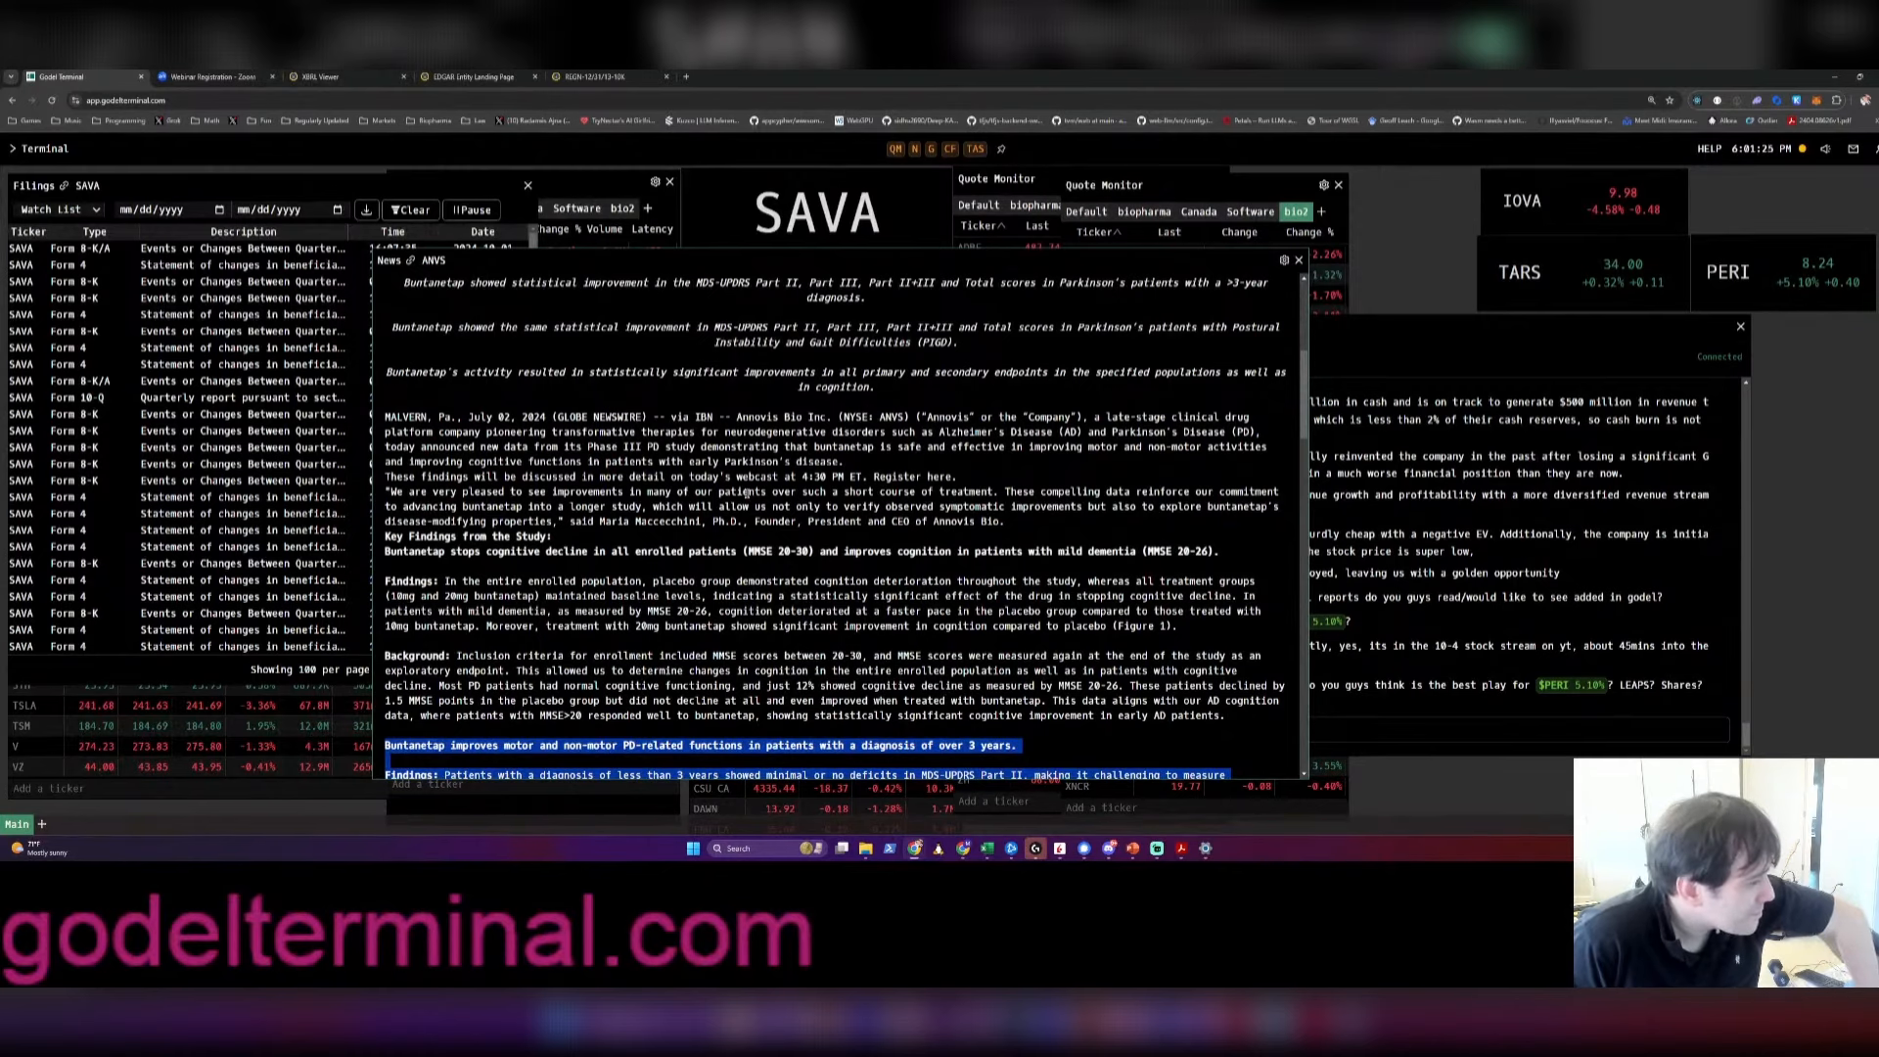
pyautogui.scroll(-3)
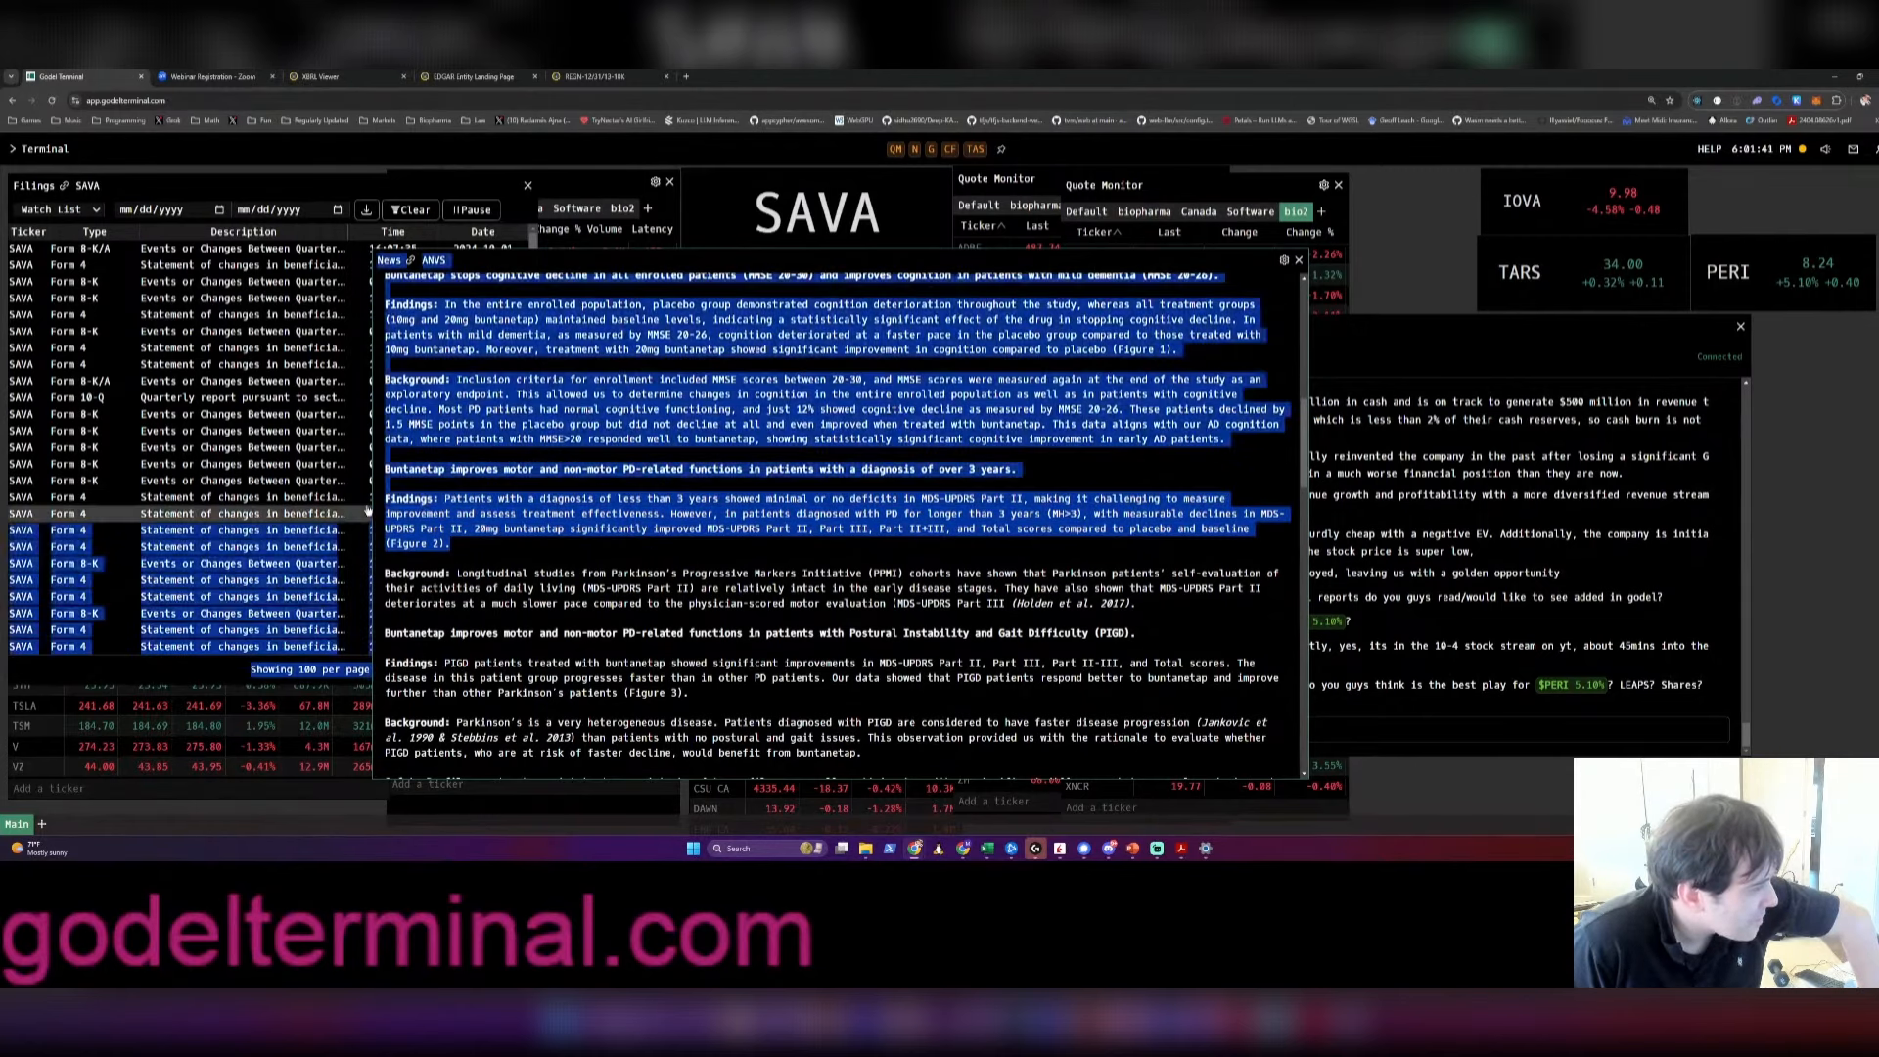
pyautogui.scroll(-3)
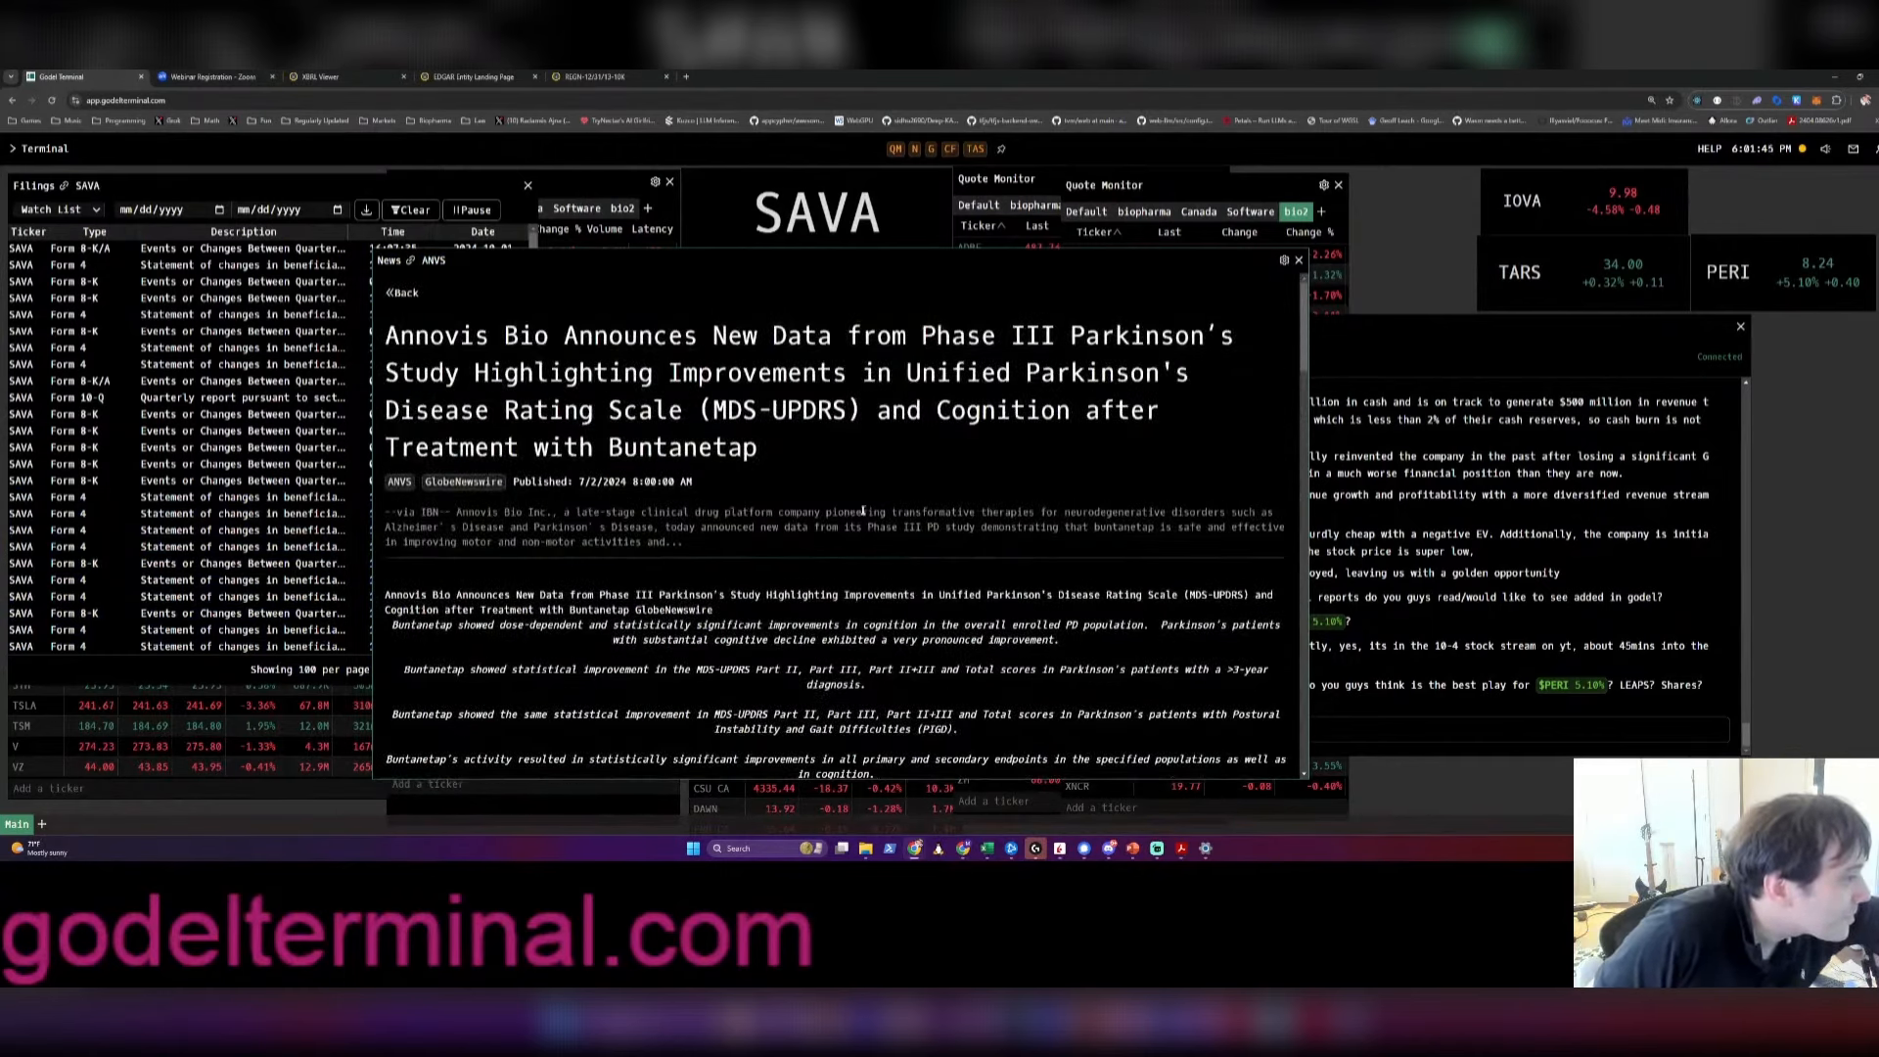
pyautogui.moveTo(911, 455)
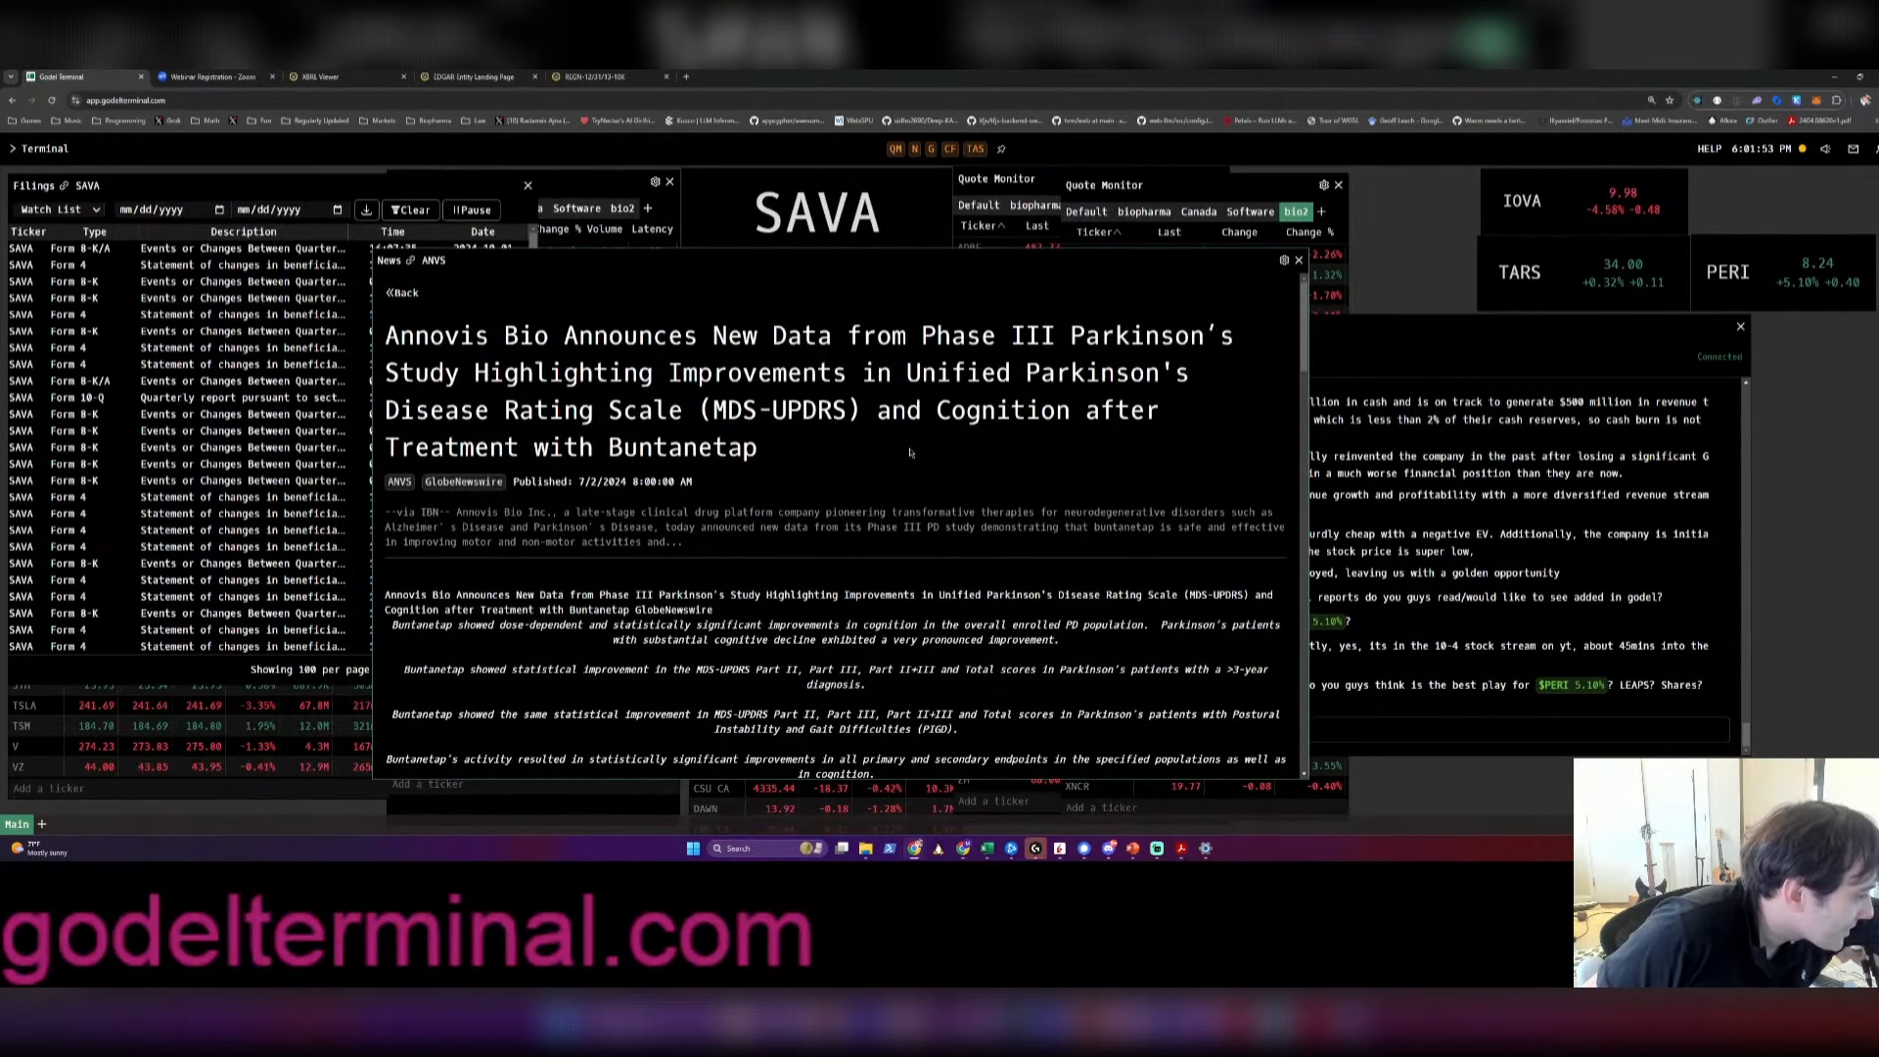
pyautogui.scroll(-3)
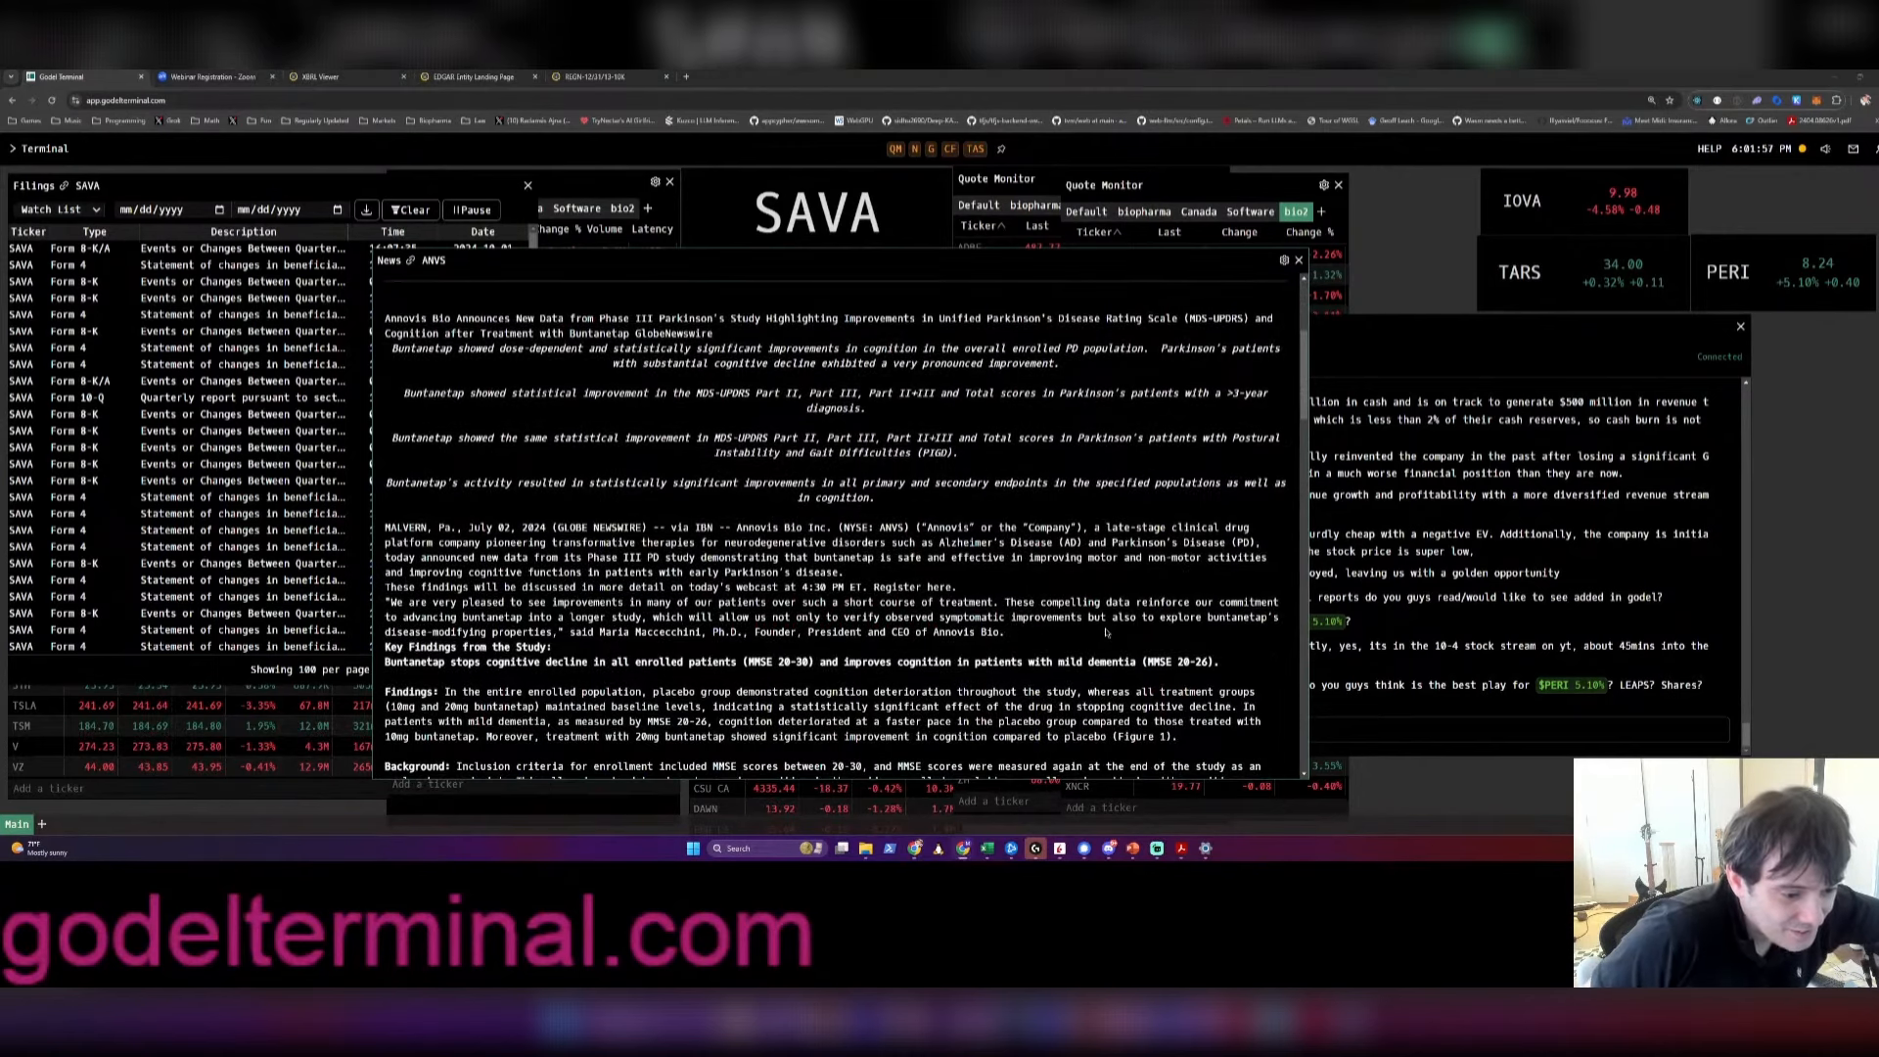
pyautogui.scroll(-3)
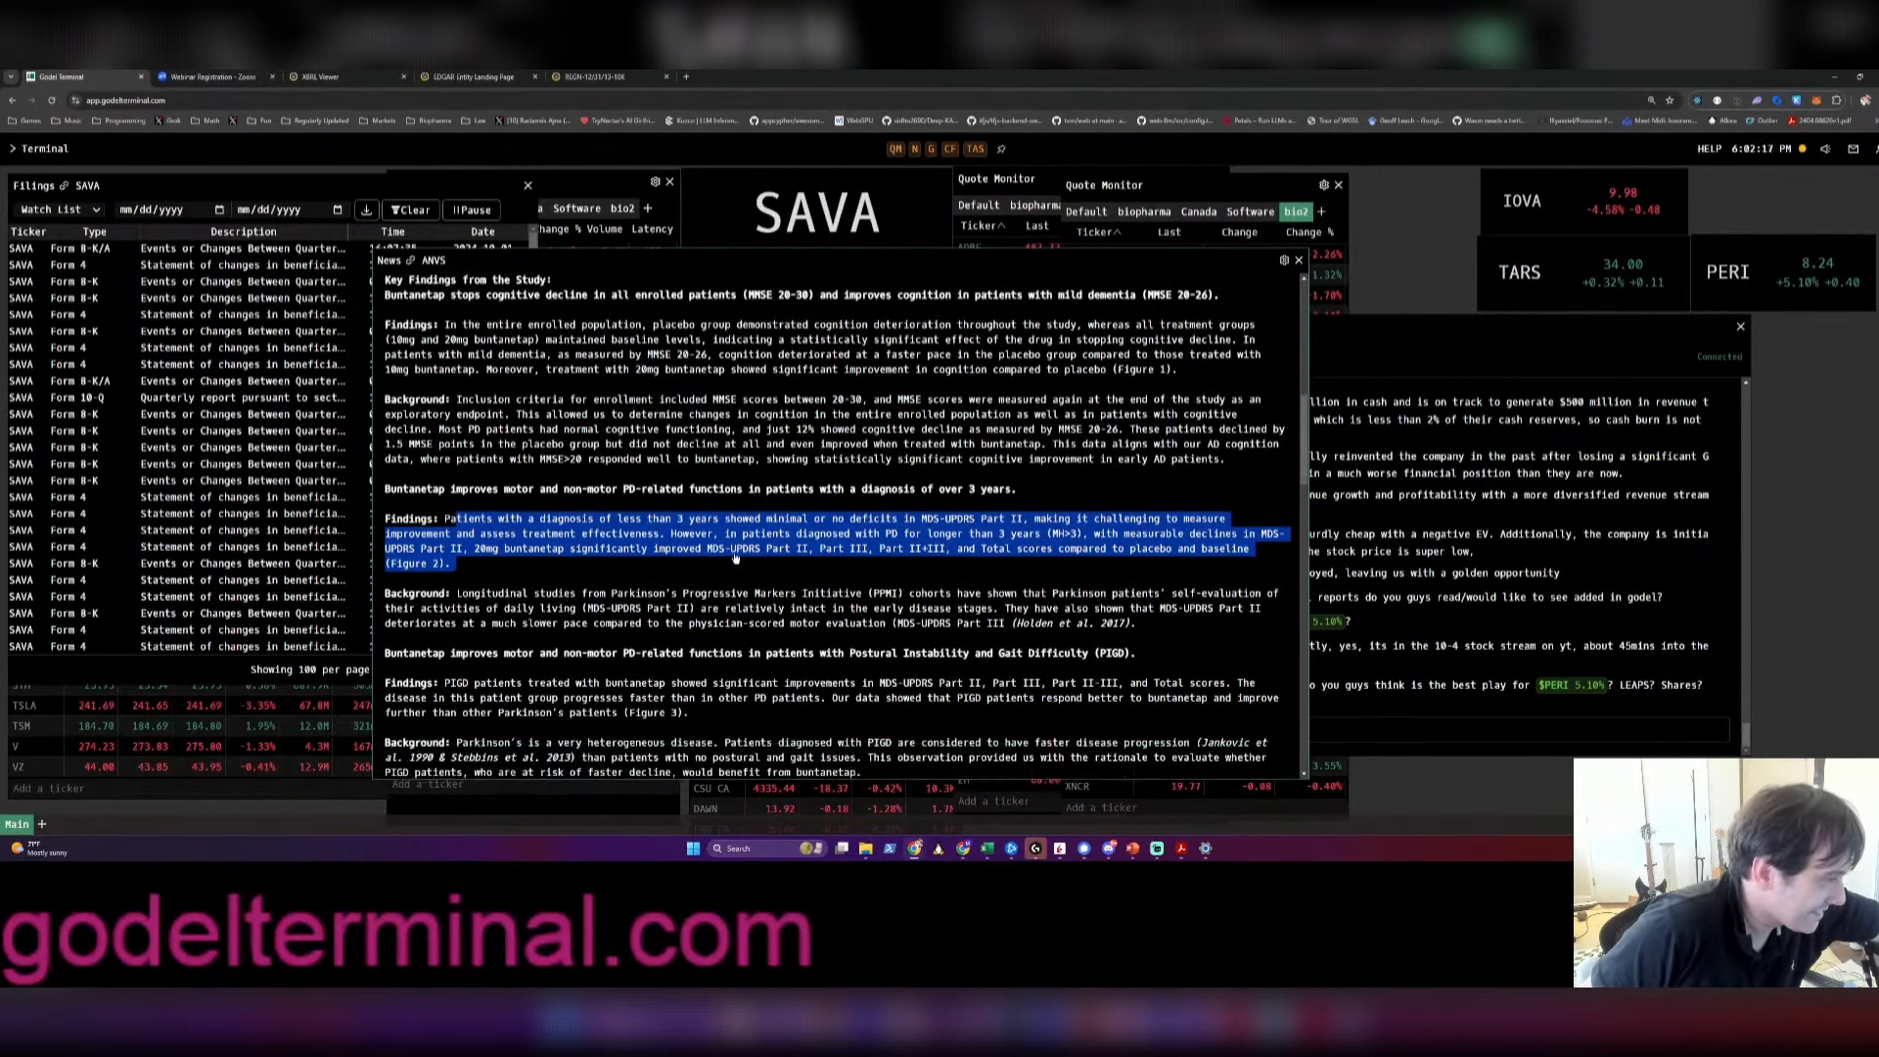
pyautogui.scroll(-3)
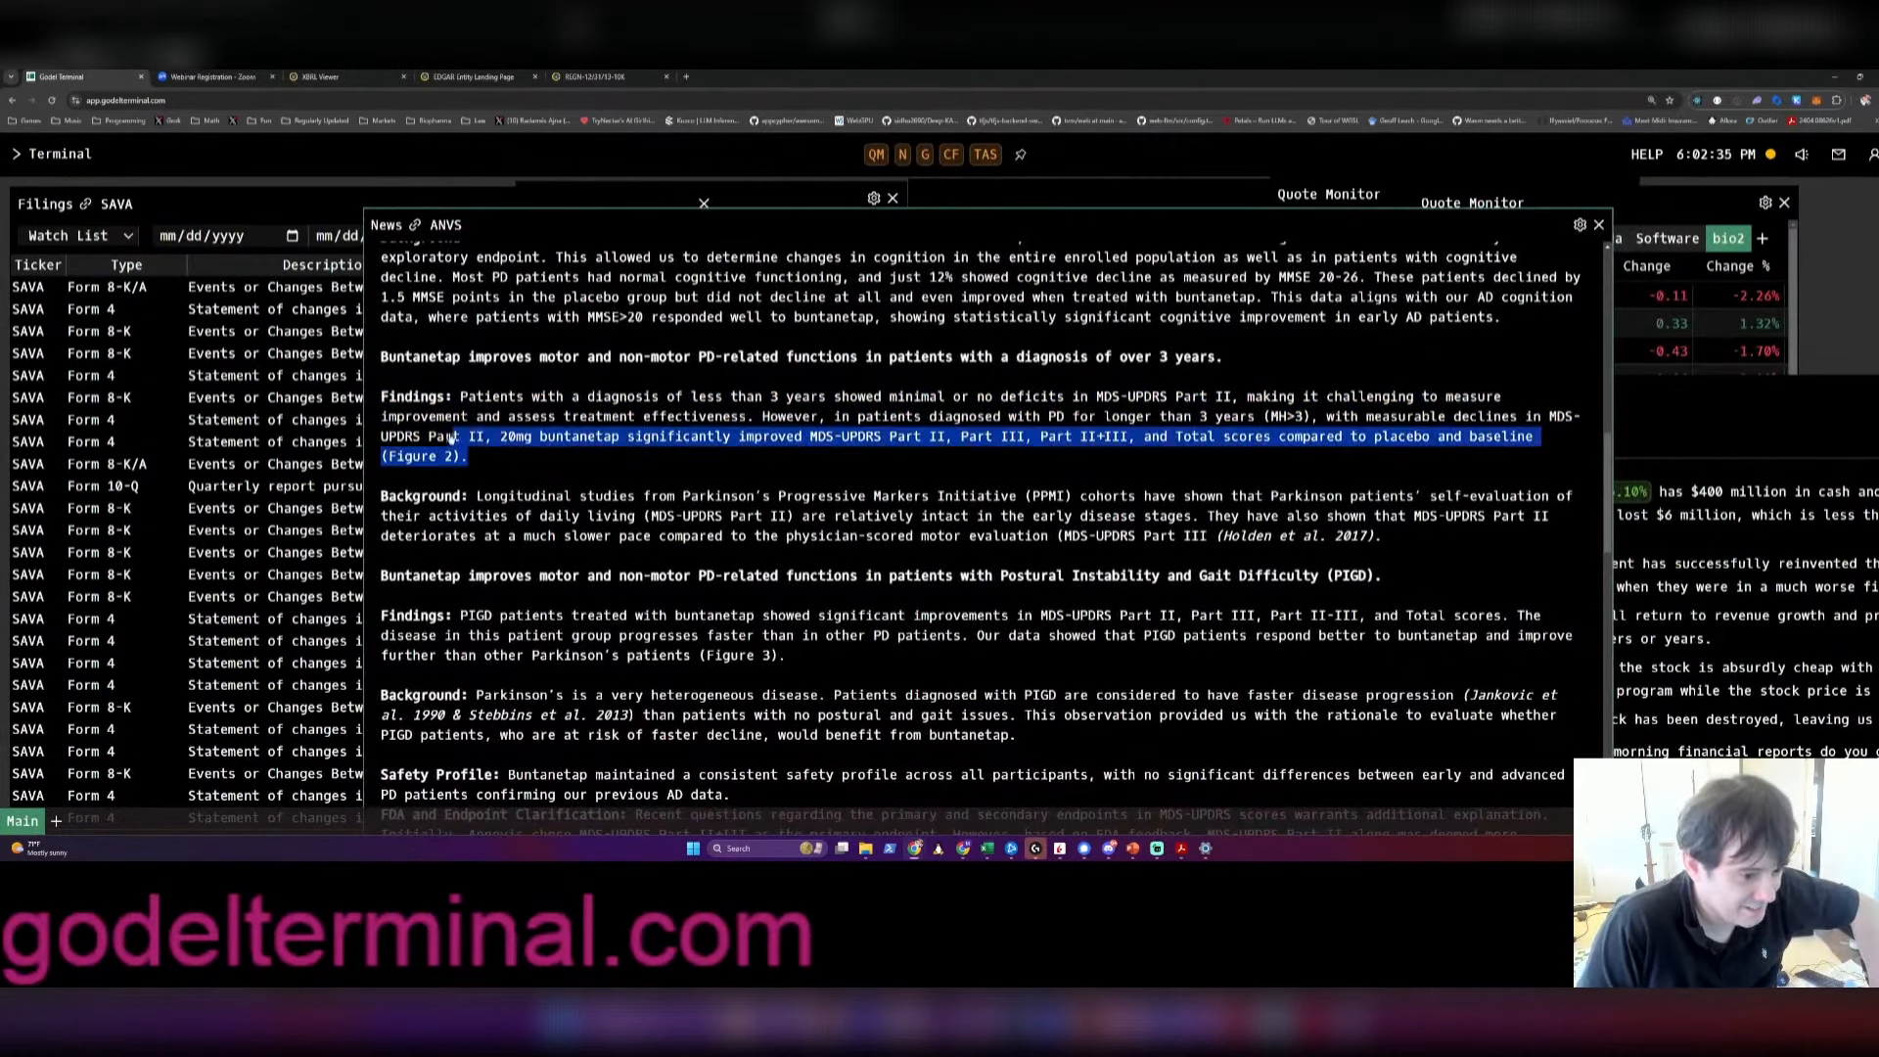
# Highlight the MDS-UPDRS Part II findings paragraph and bring up the ClinicalTrials.gov study record
pyautogui.moveTo(468, 435); pyautogui.dragTo(381, 356)
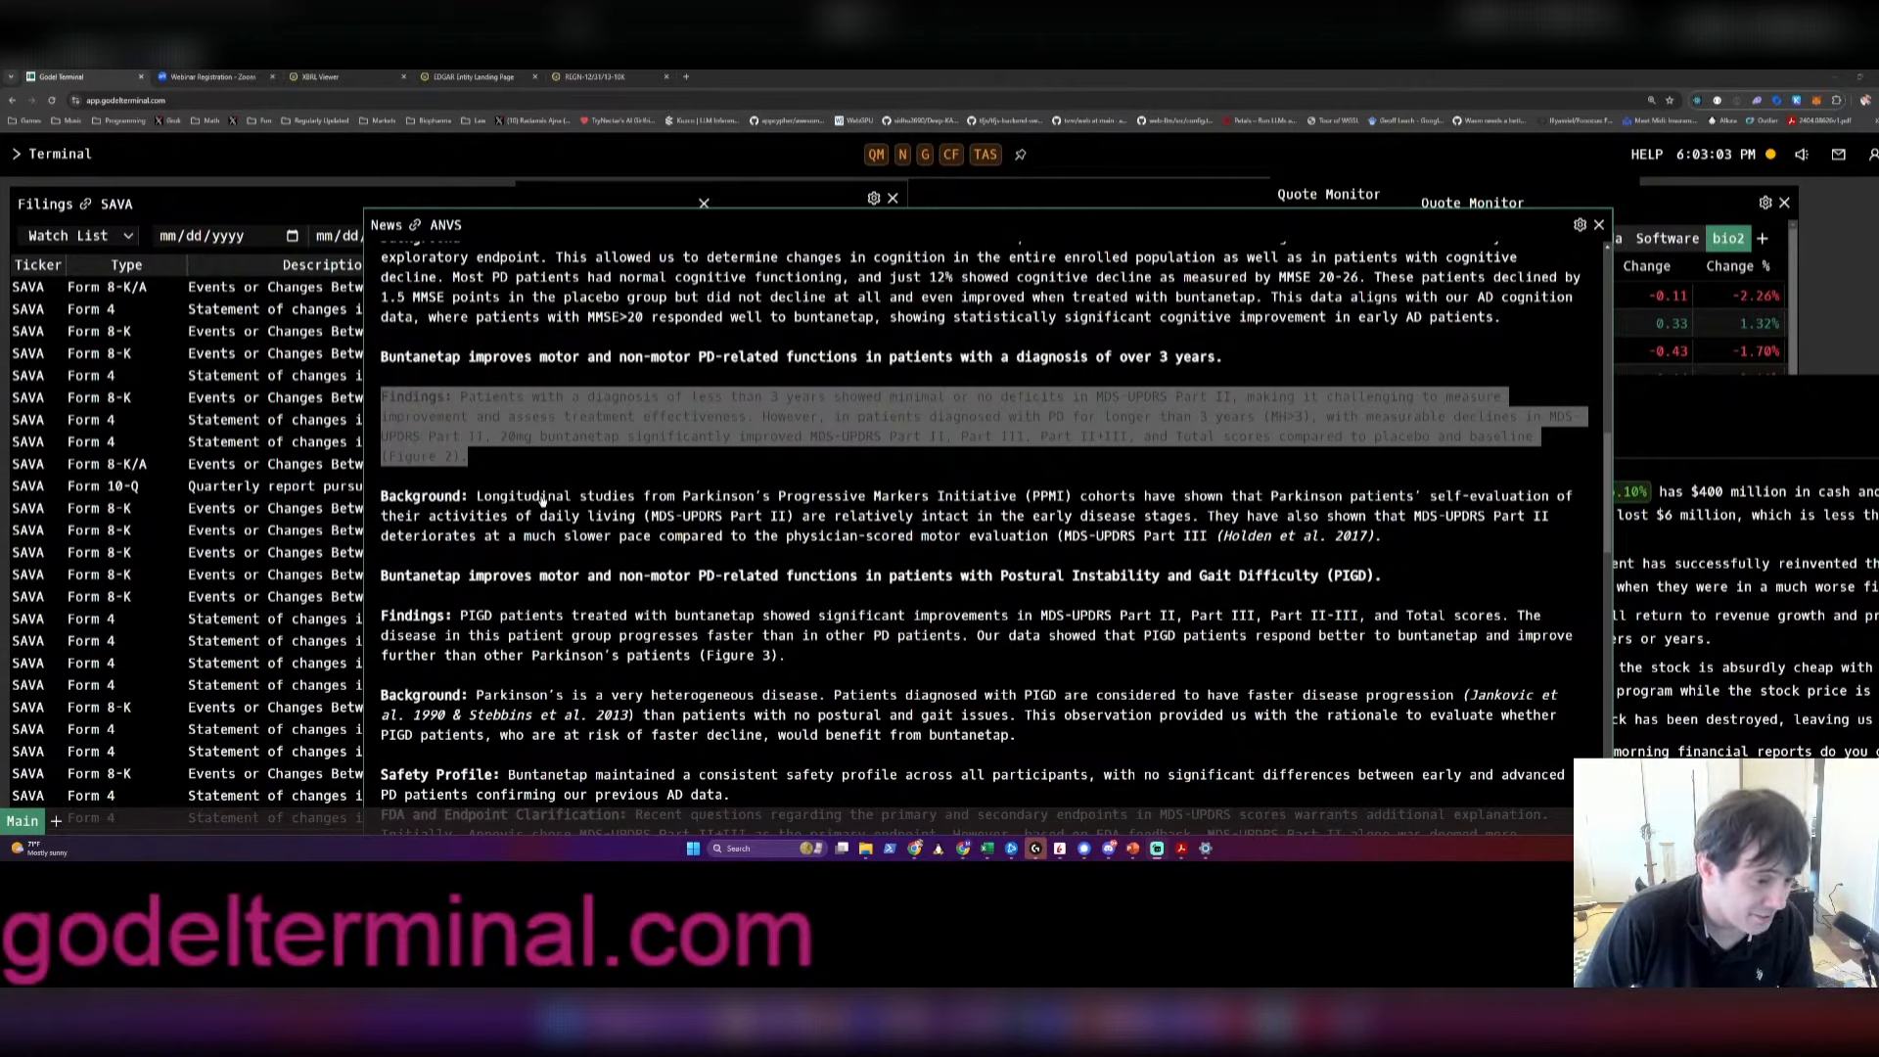
pyautogui.click(557, 454)
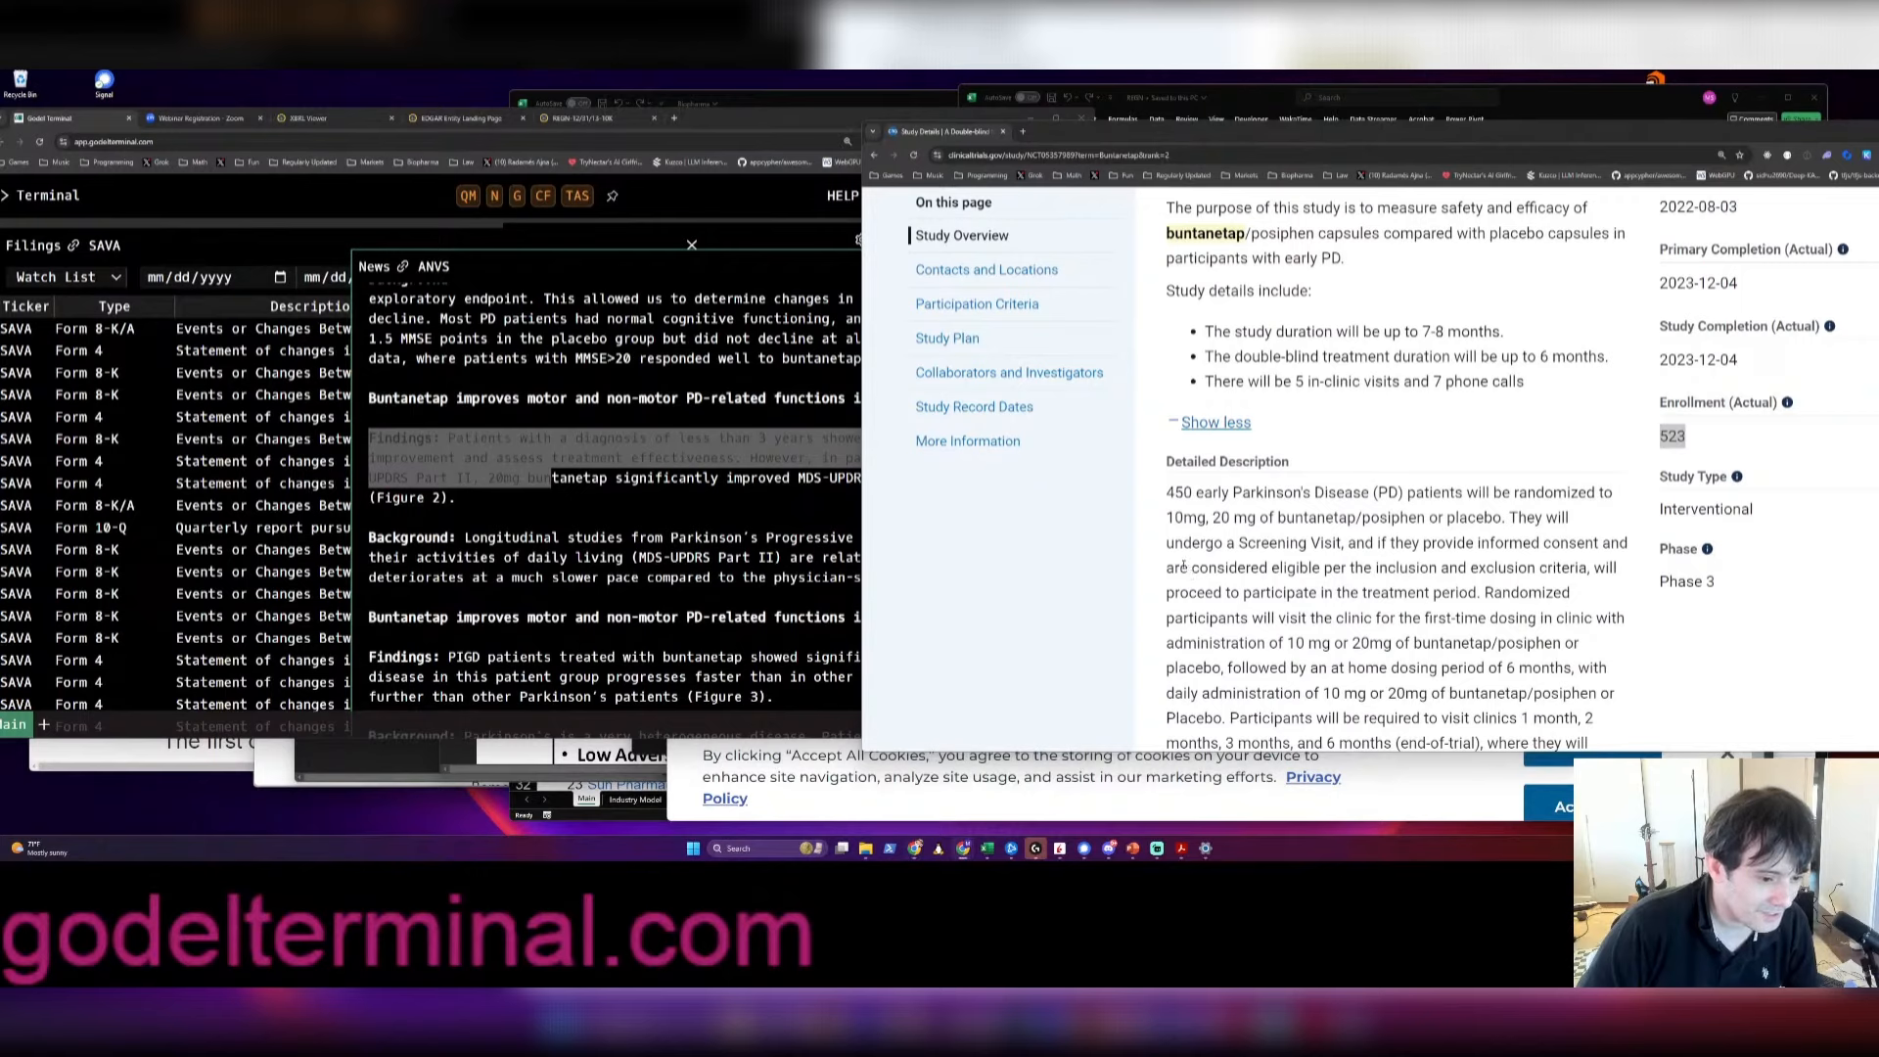
# Jump through Participation Criteria to the buntanetap record's Study Plan section
pyautogui.scroll(-3)
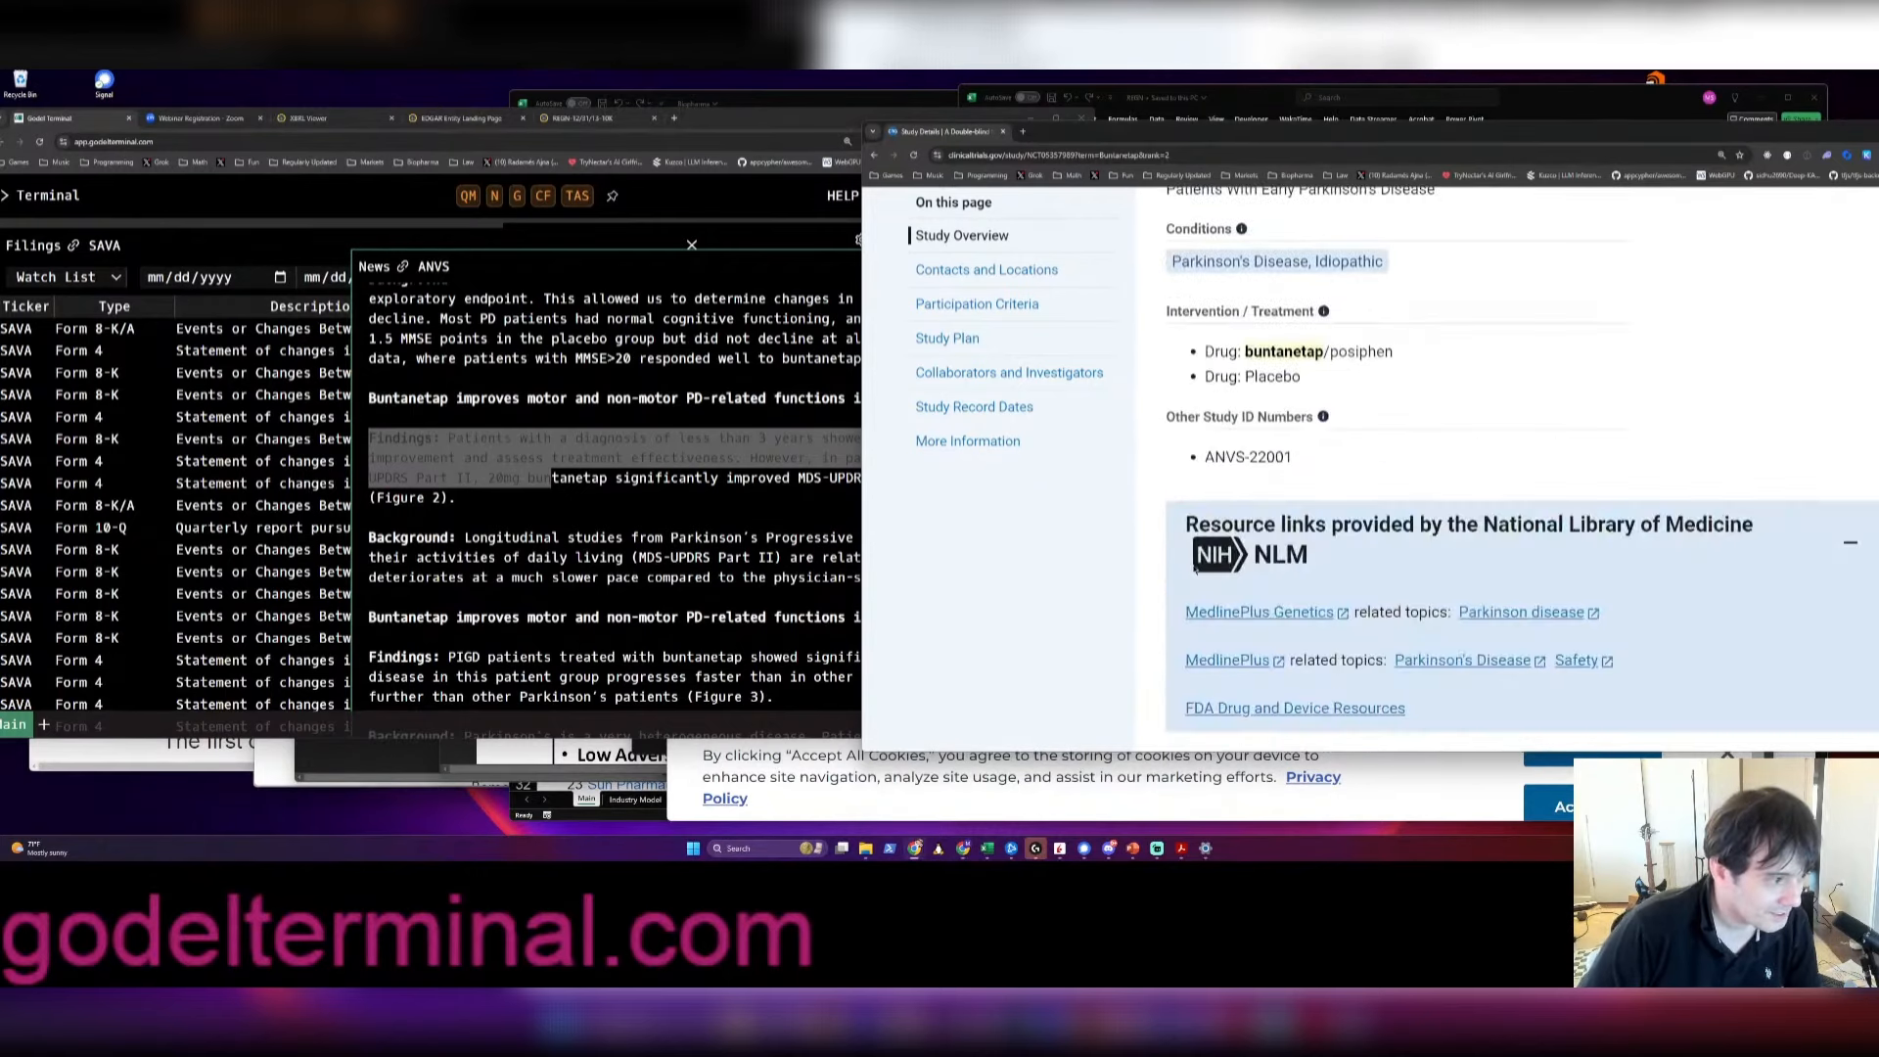
pyautogui.click(977, 304)
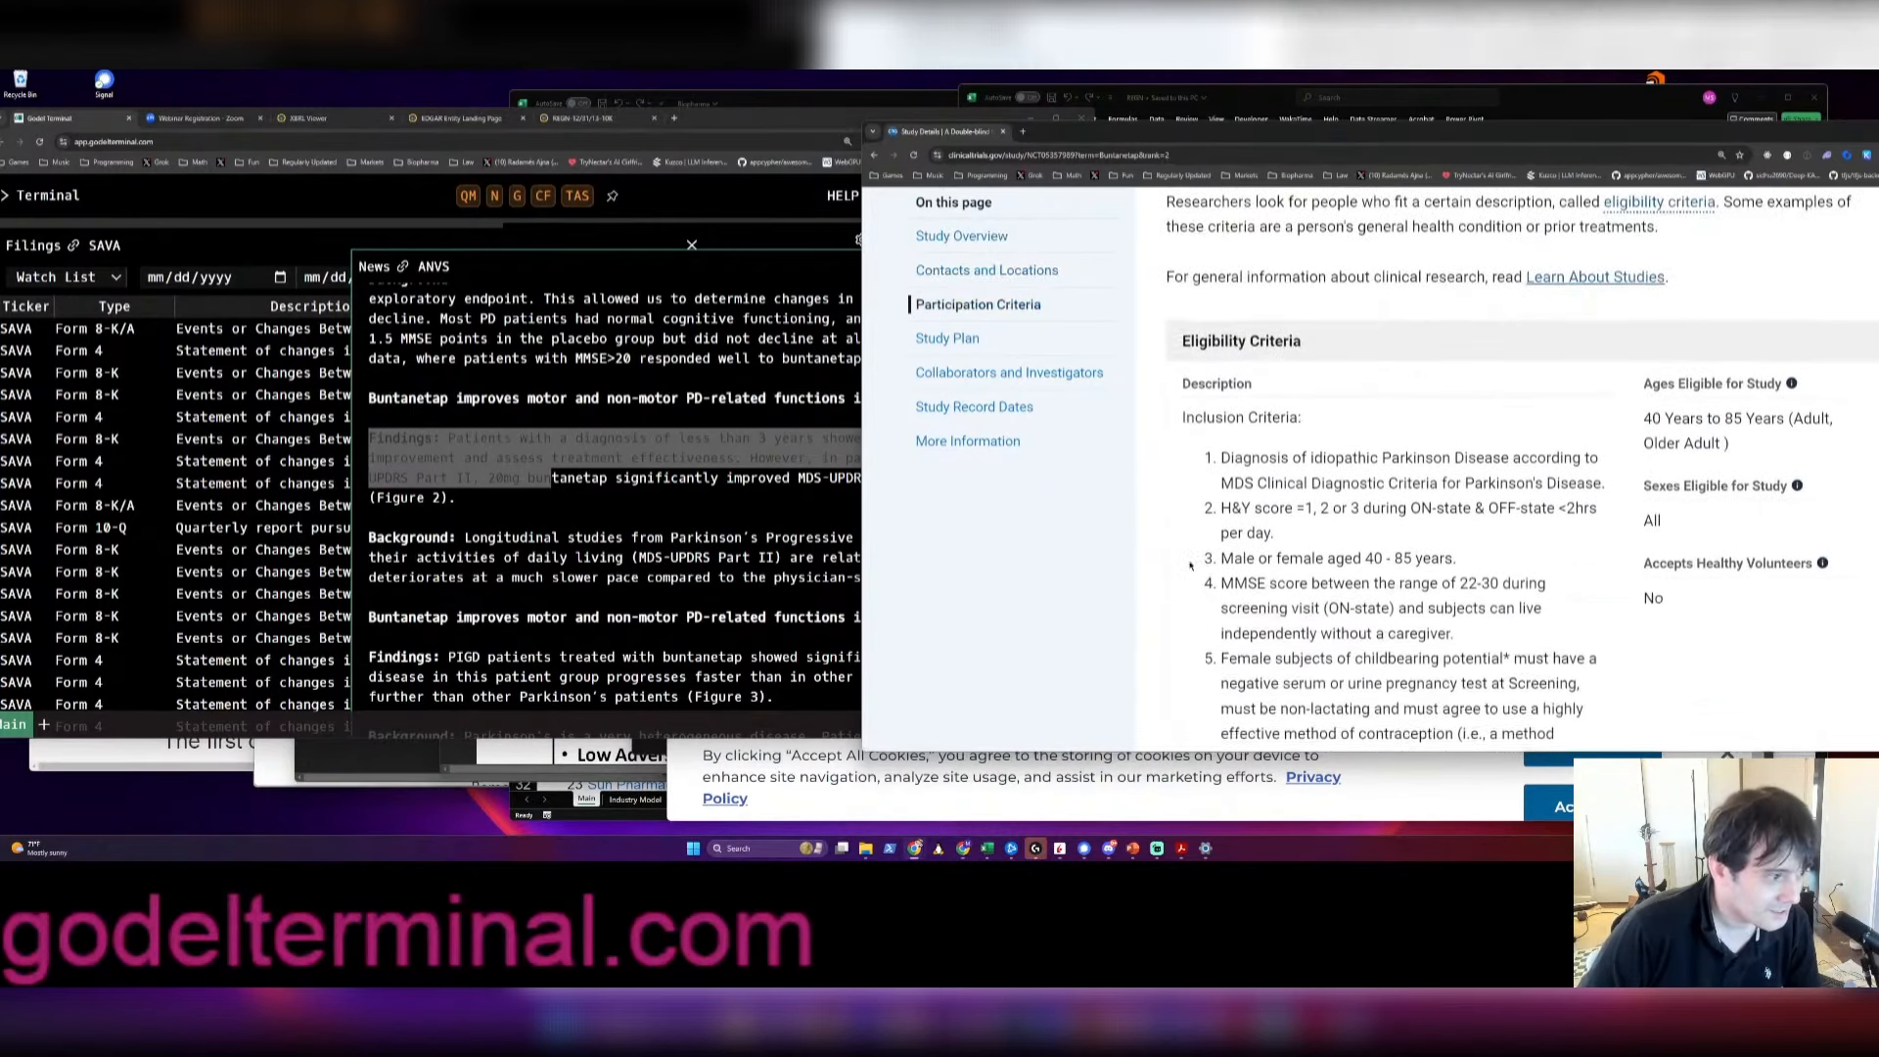
pyautogui.scroll(-3)
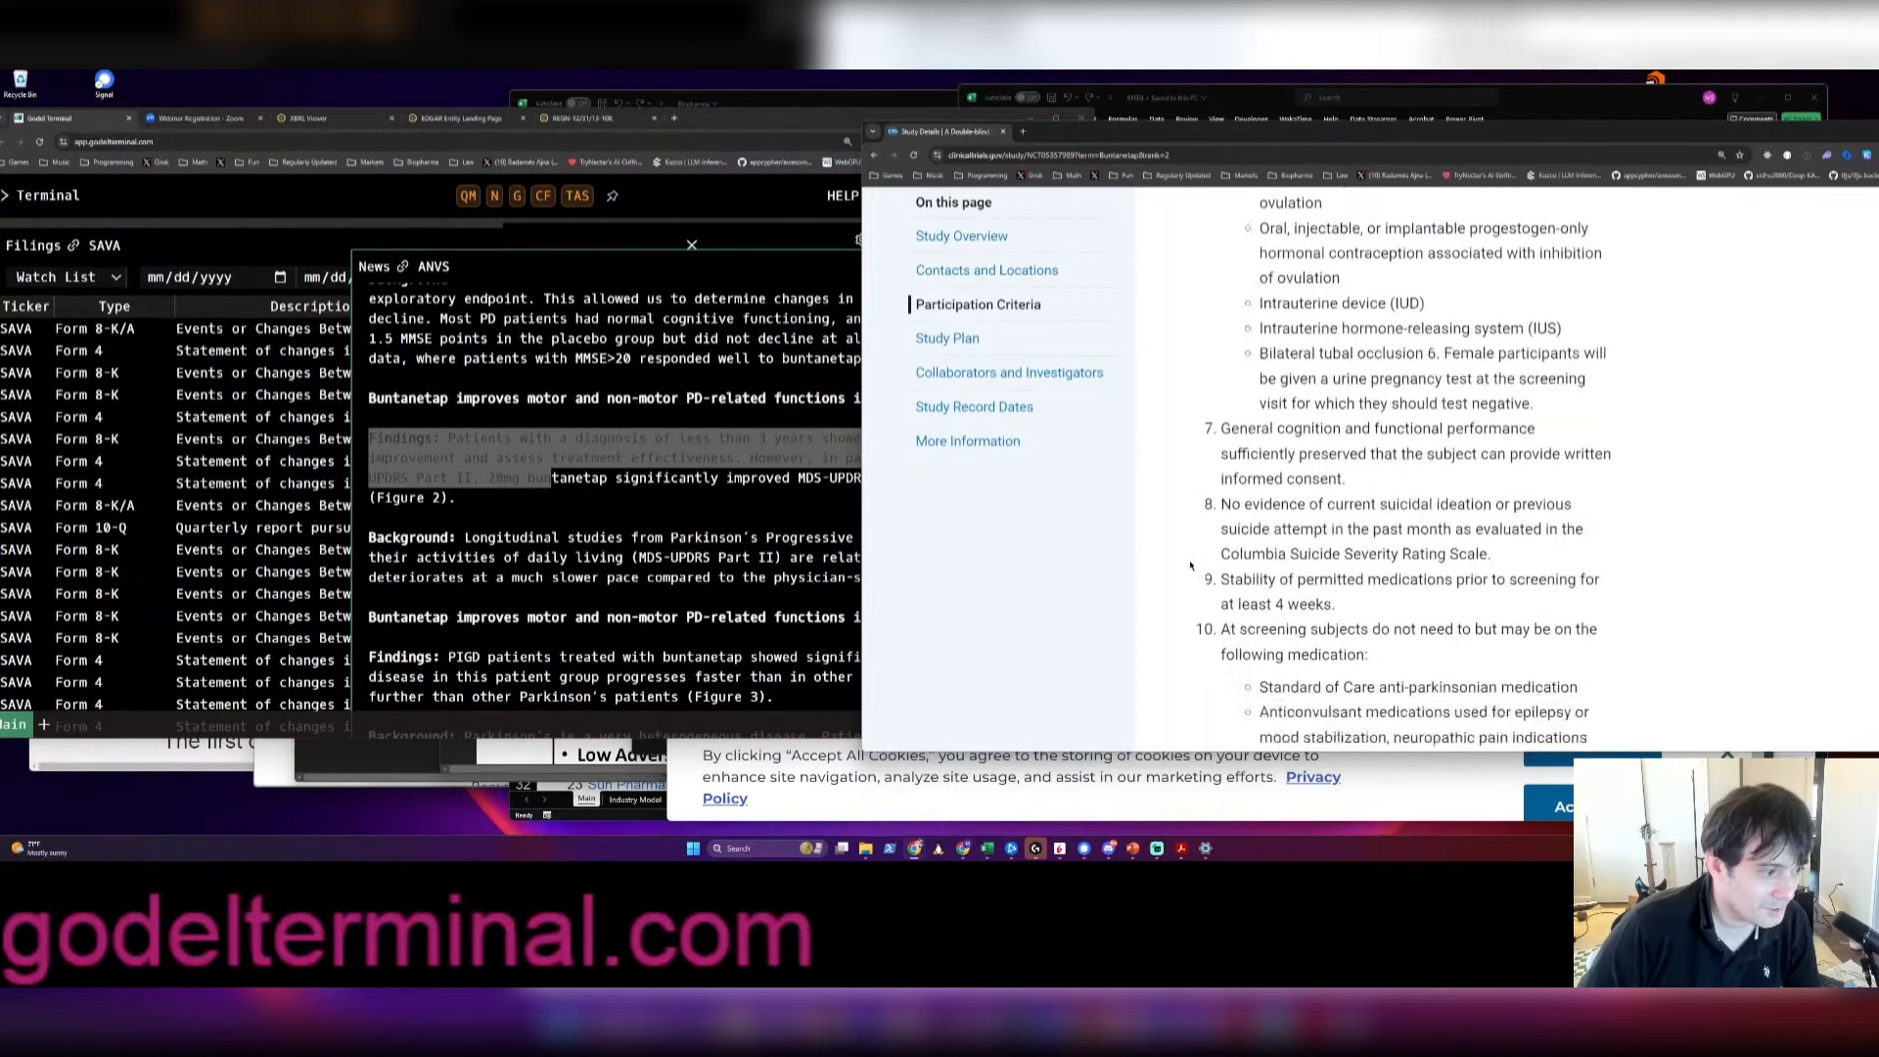
pyautogui.click(947, 336)
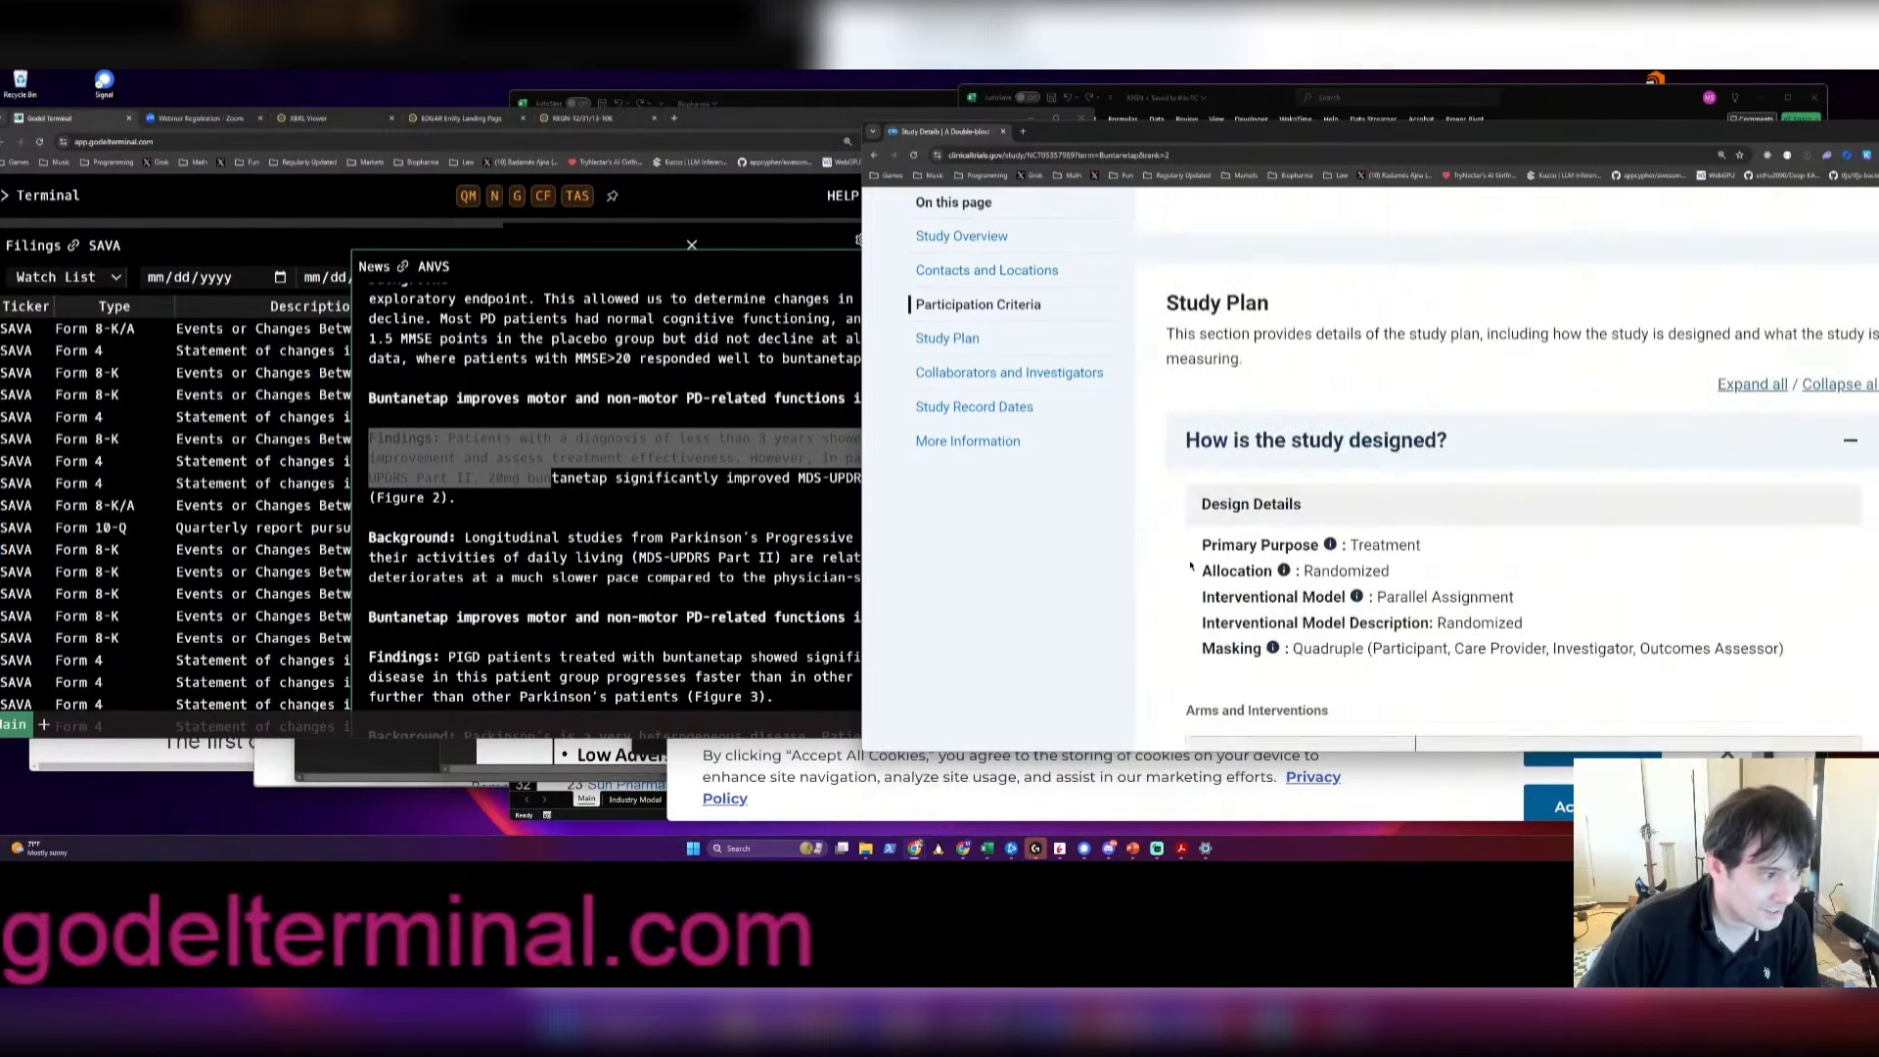
pyautogui.scroll(-3)
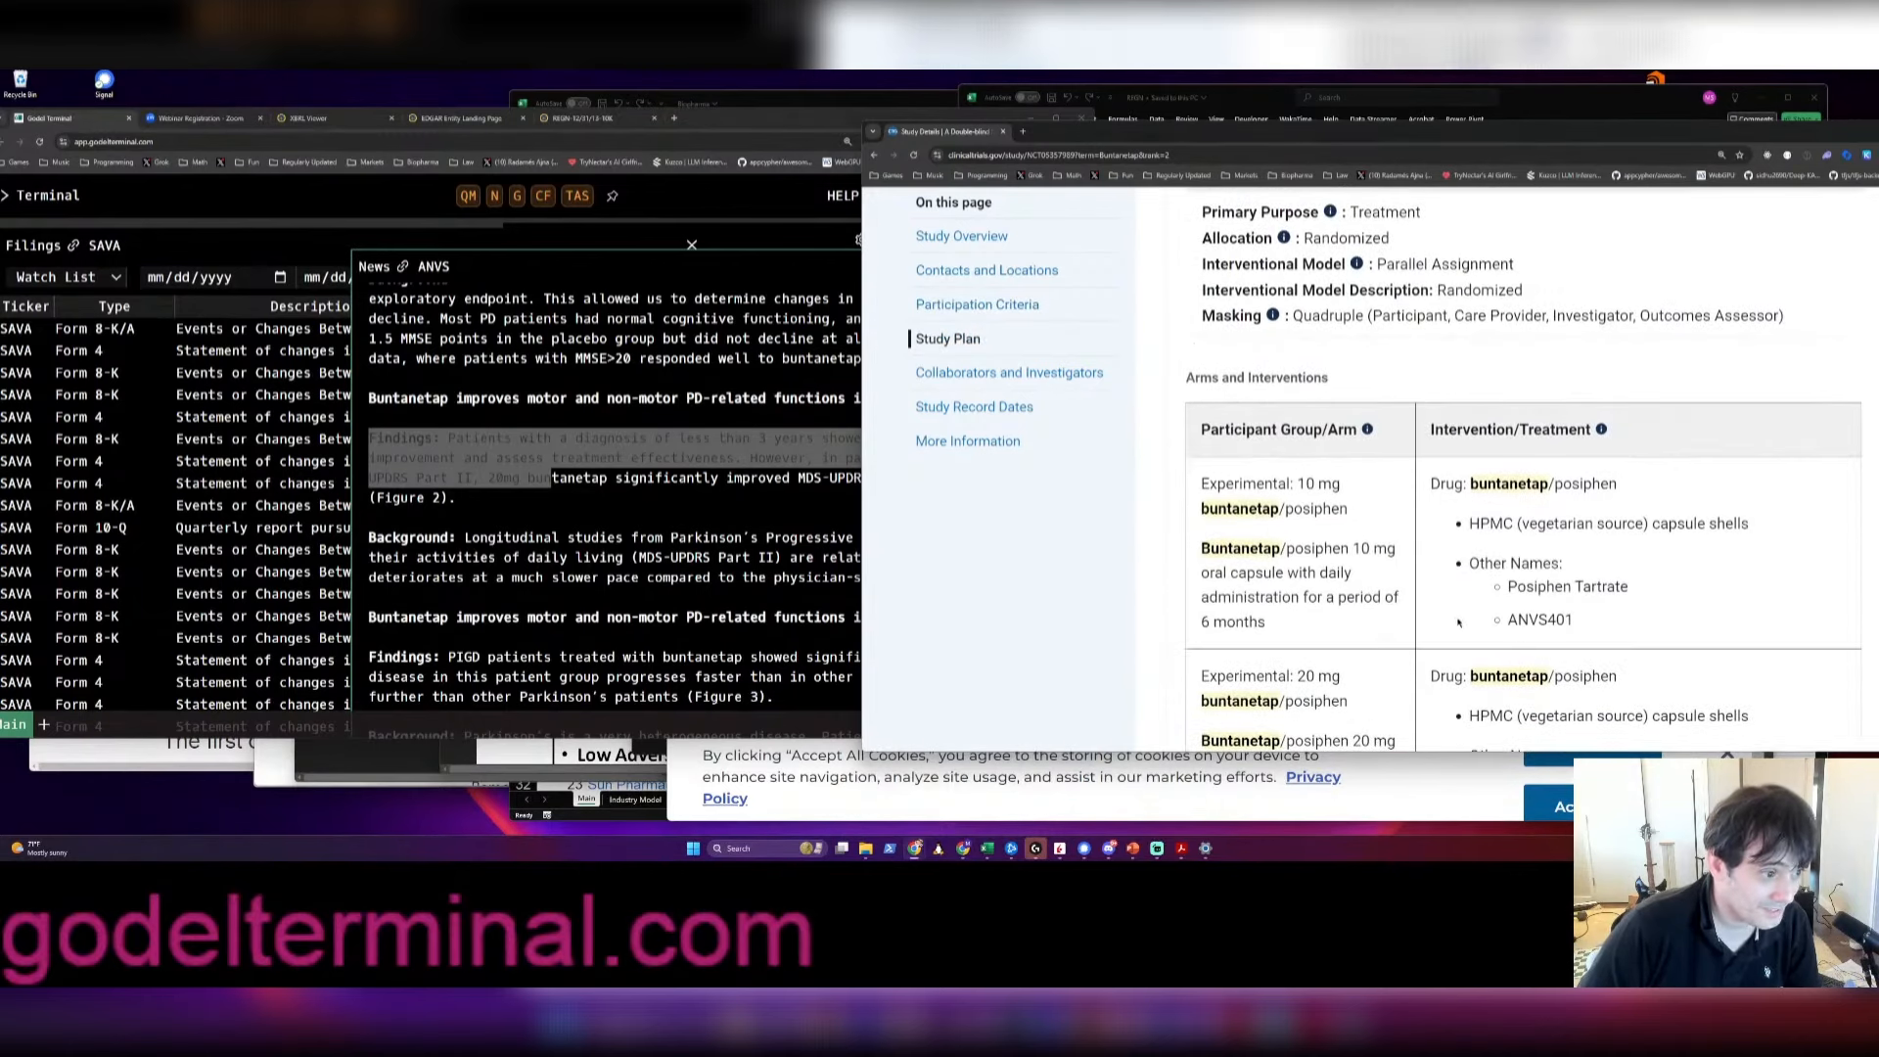
pyautogui.scroll(-3)
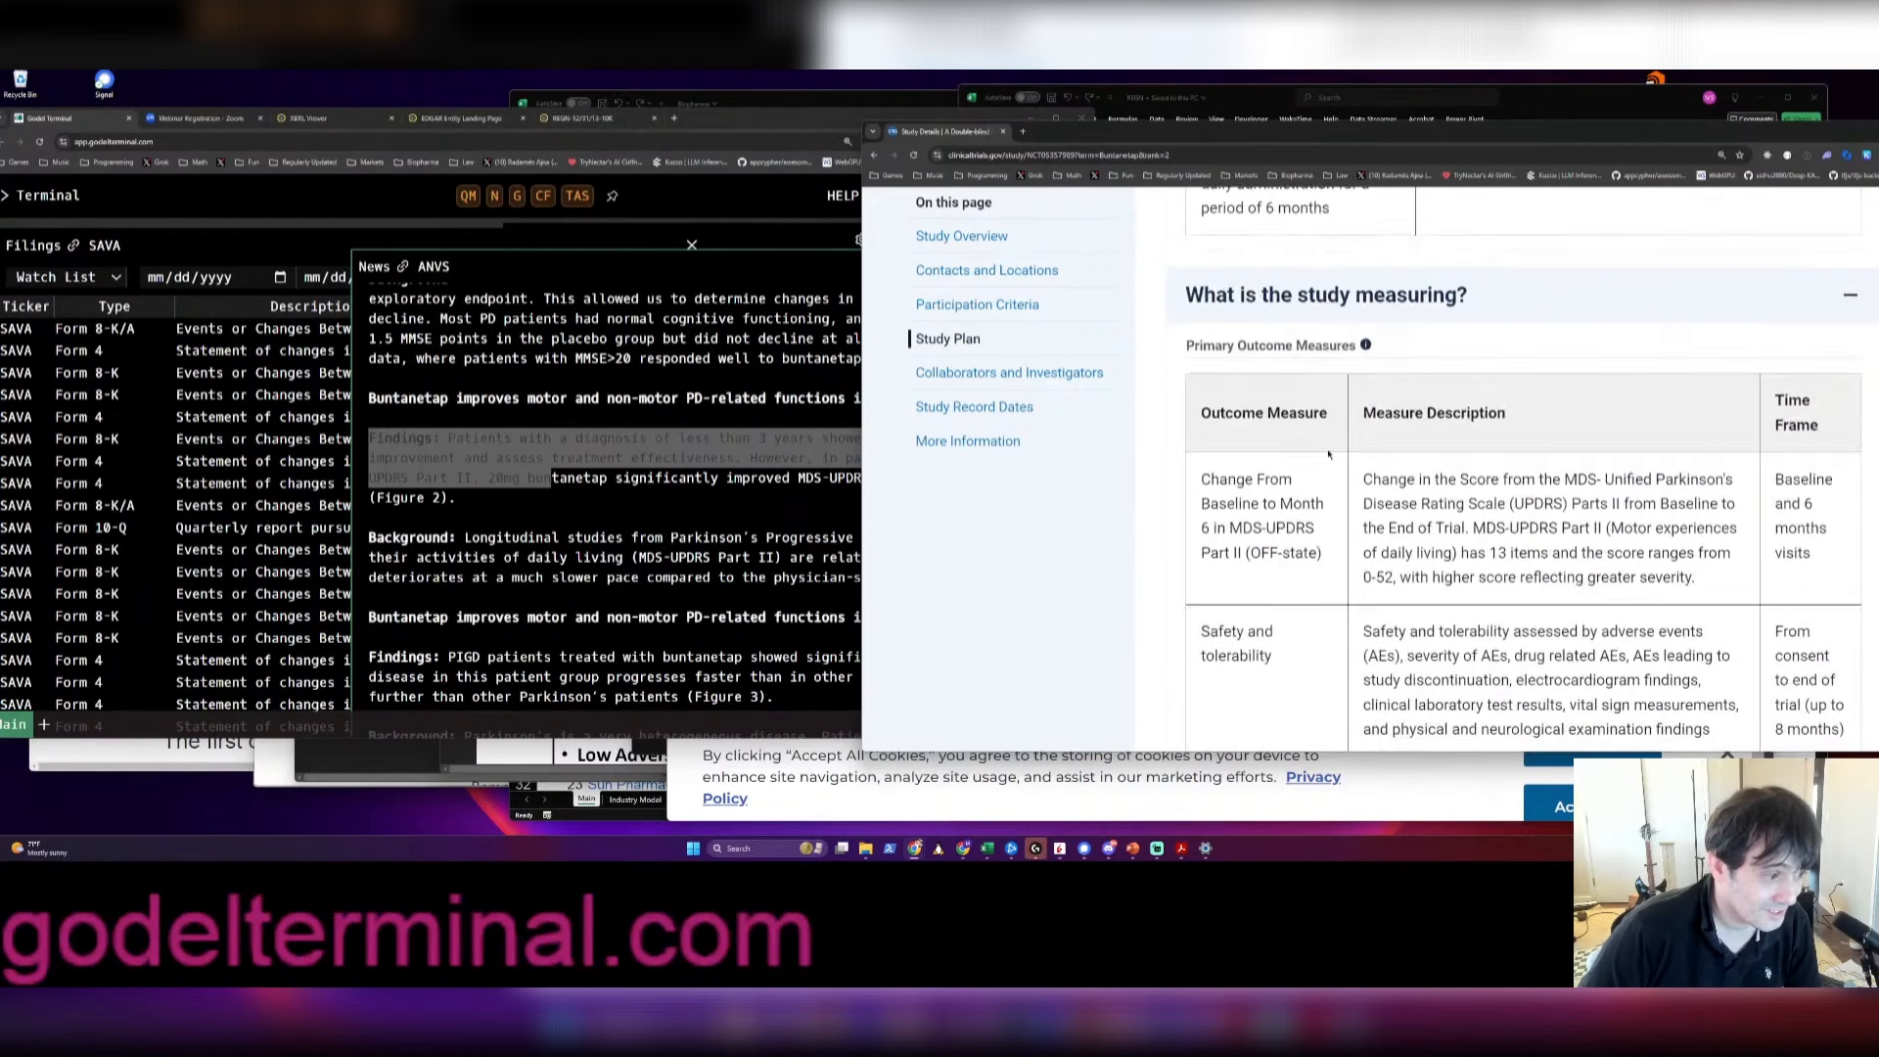
# Highlight Primary Outcome Measures, including the month-6 MDS-UPDRS Part II OFF-state endpoint
pyautogui.doubleClick(1270, 345)
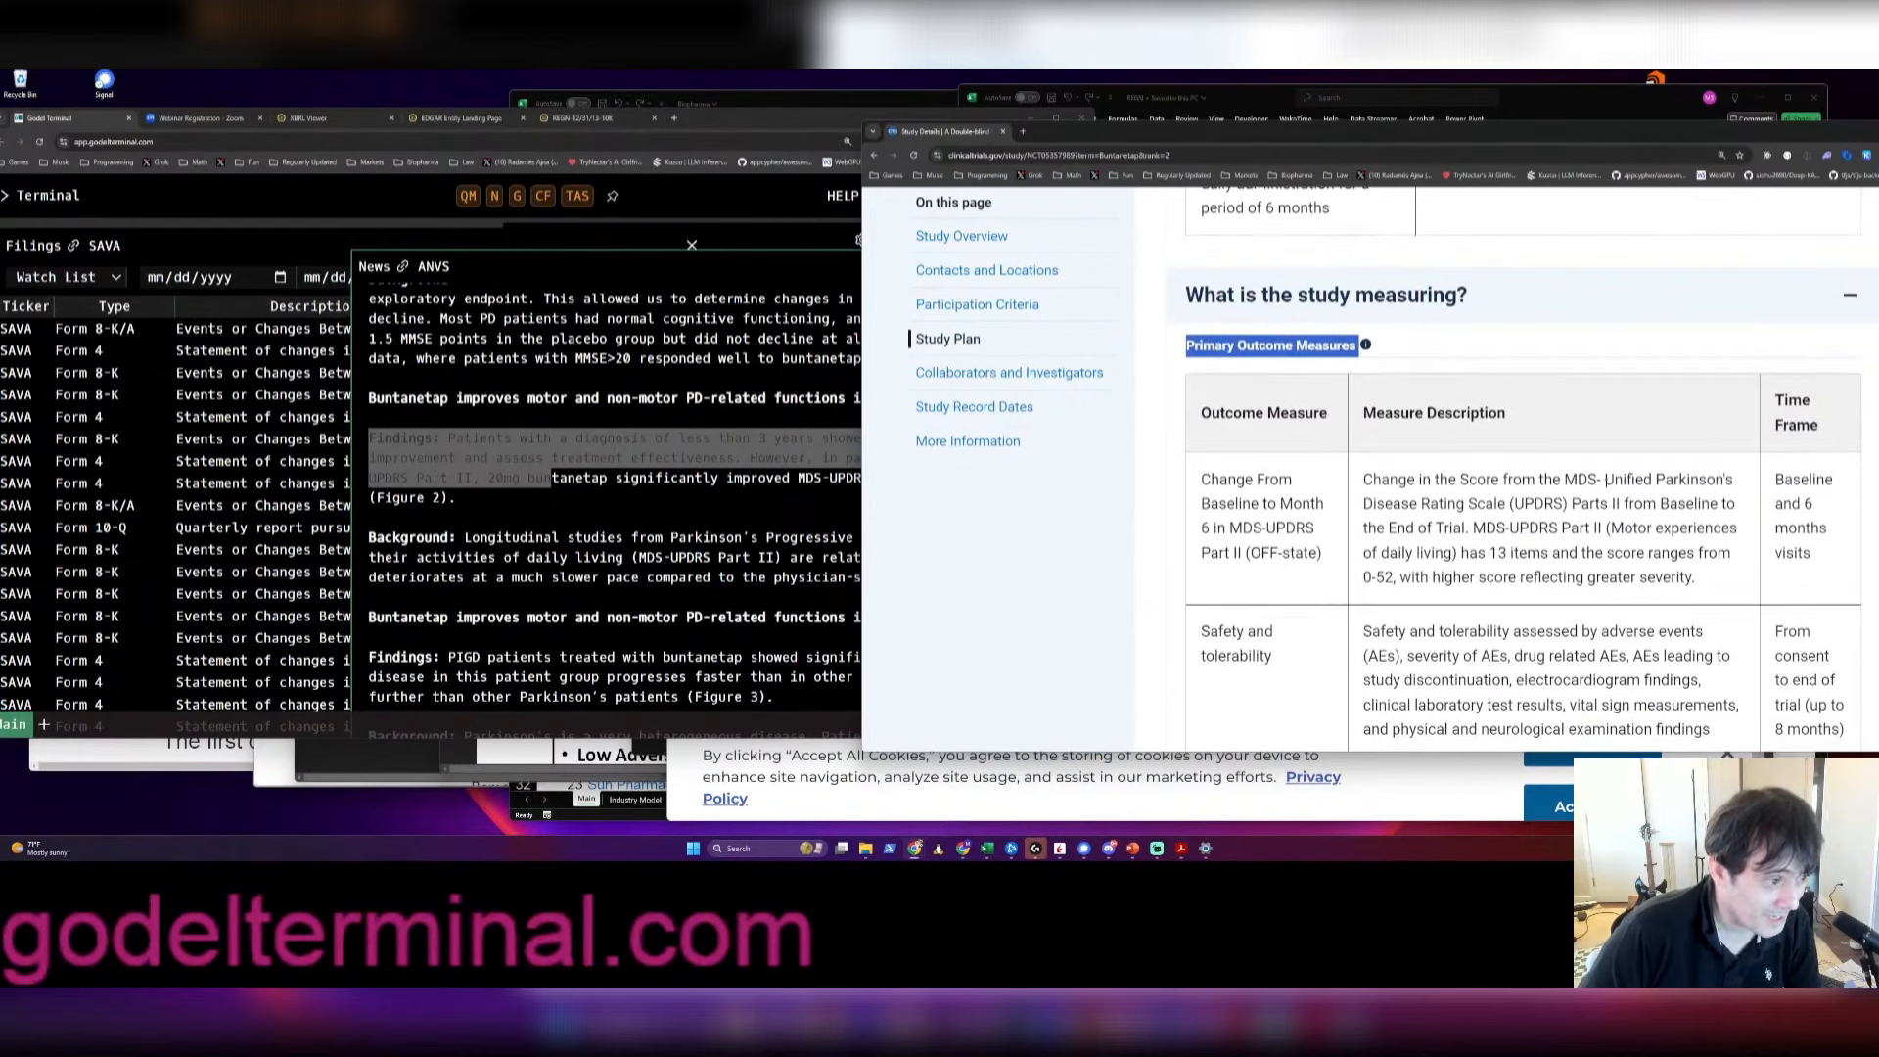
pyautogui.scroll(-3)
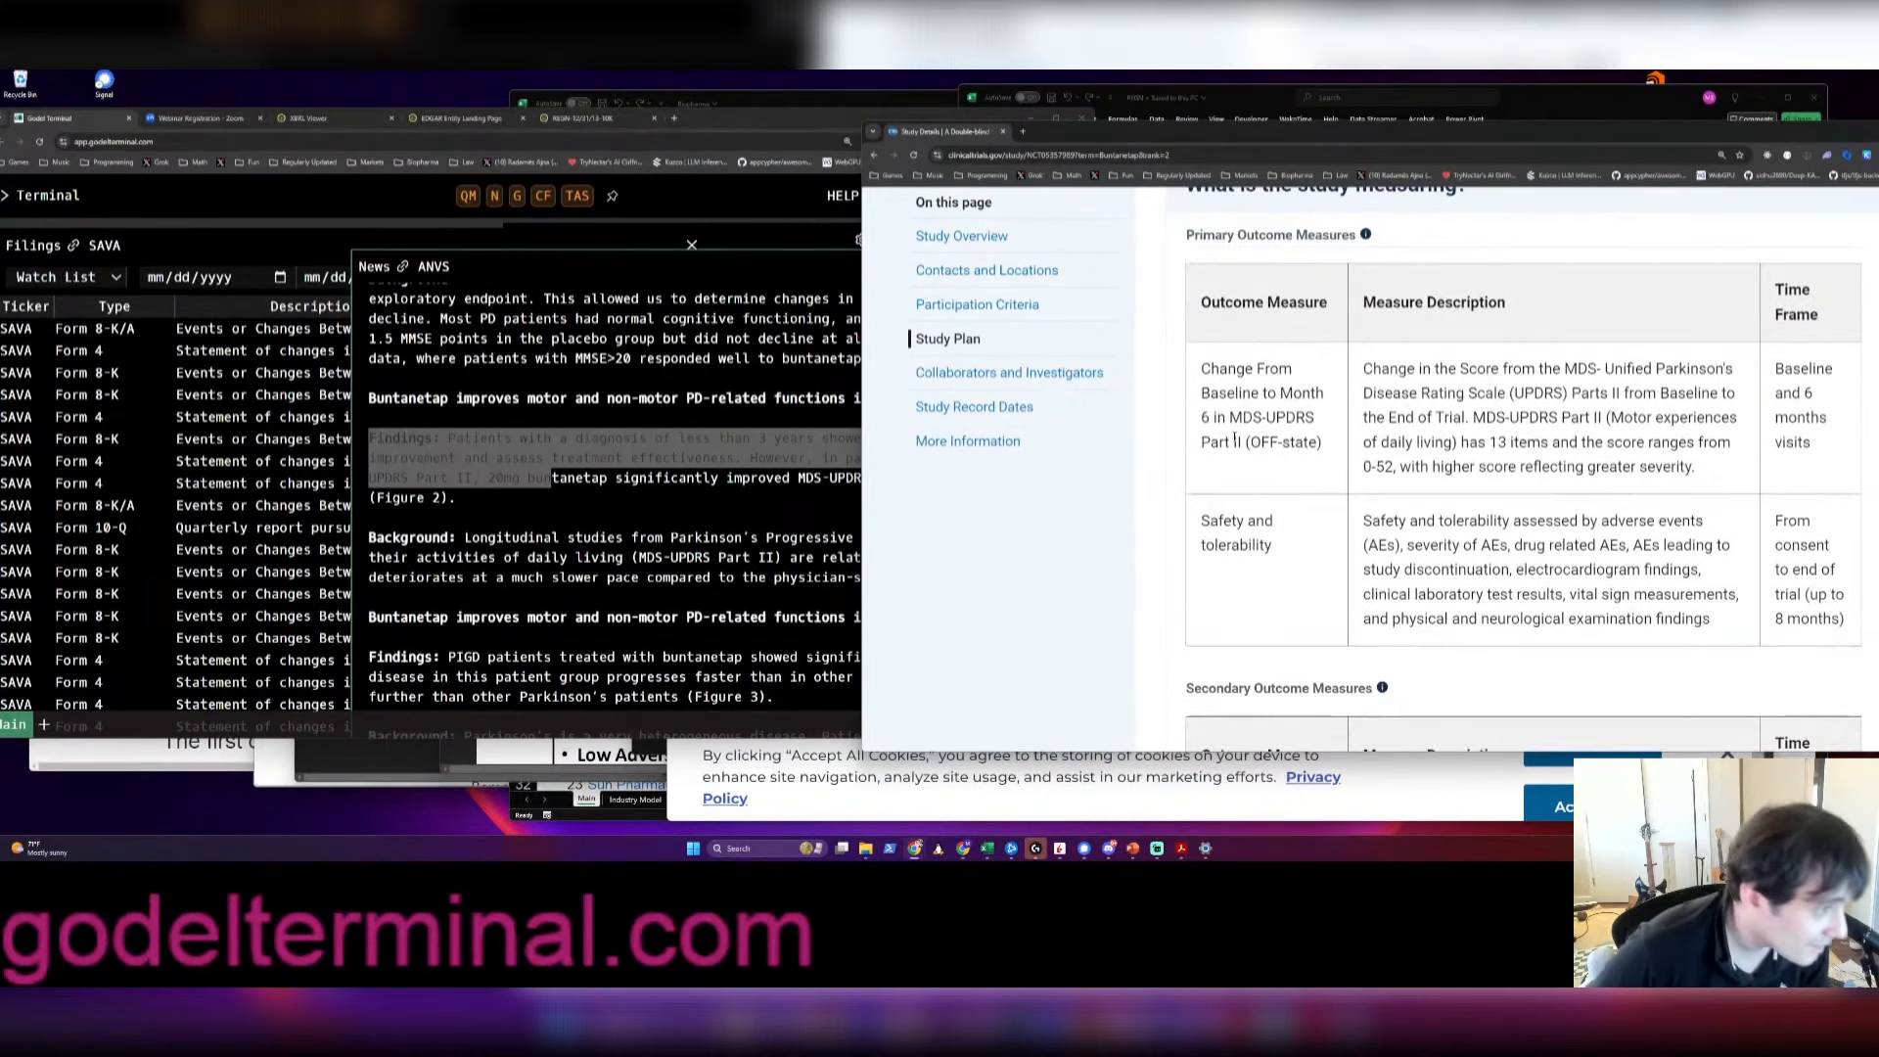
pyautogui.doubleClick(1213, 441)
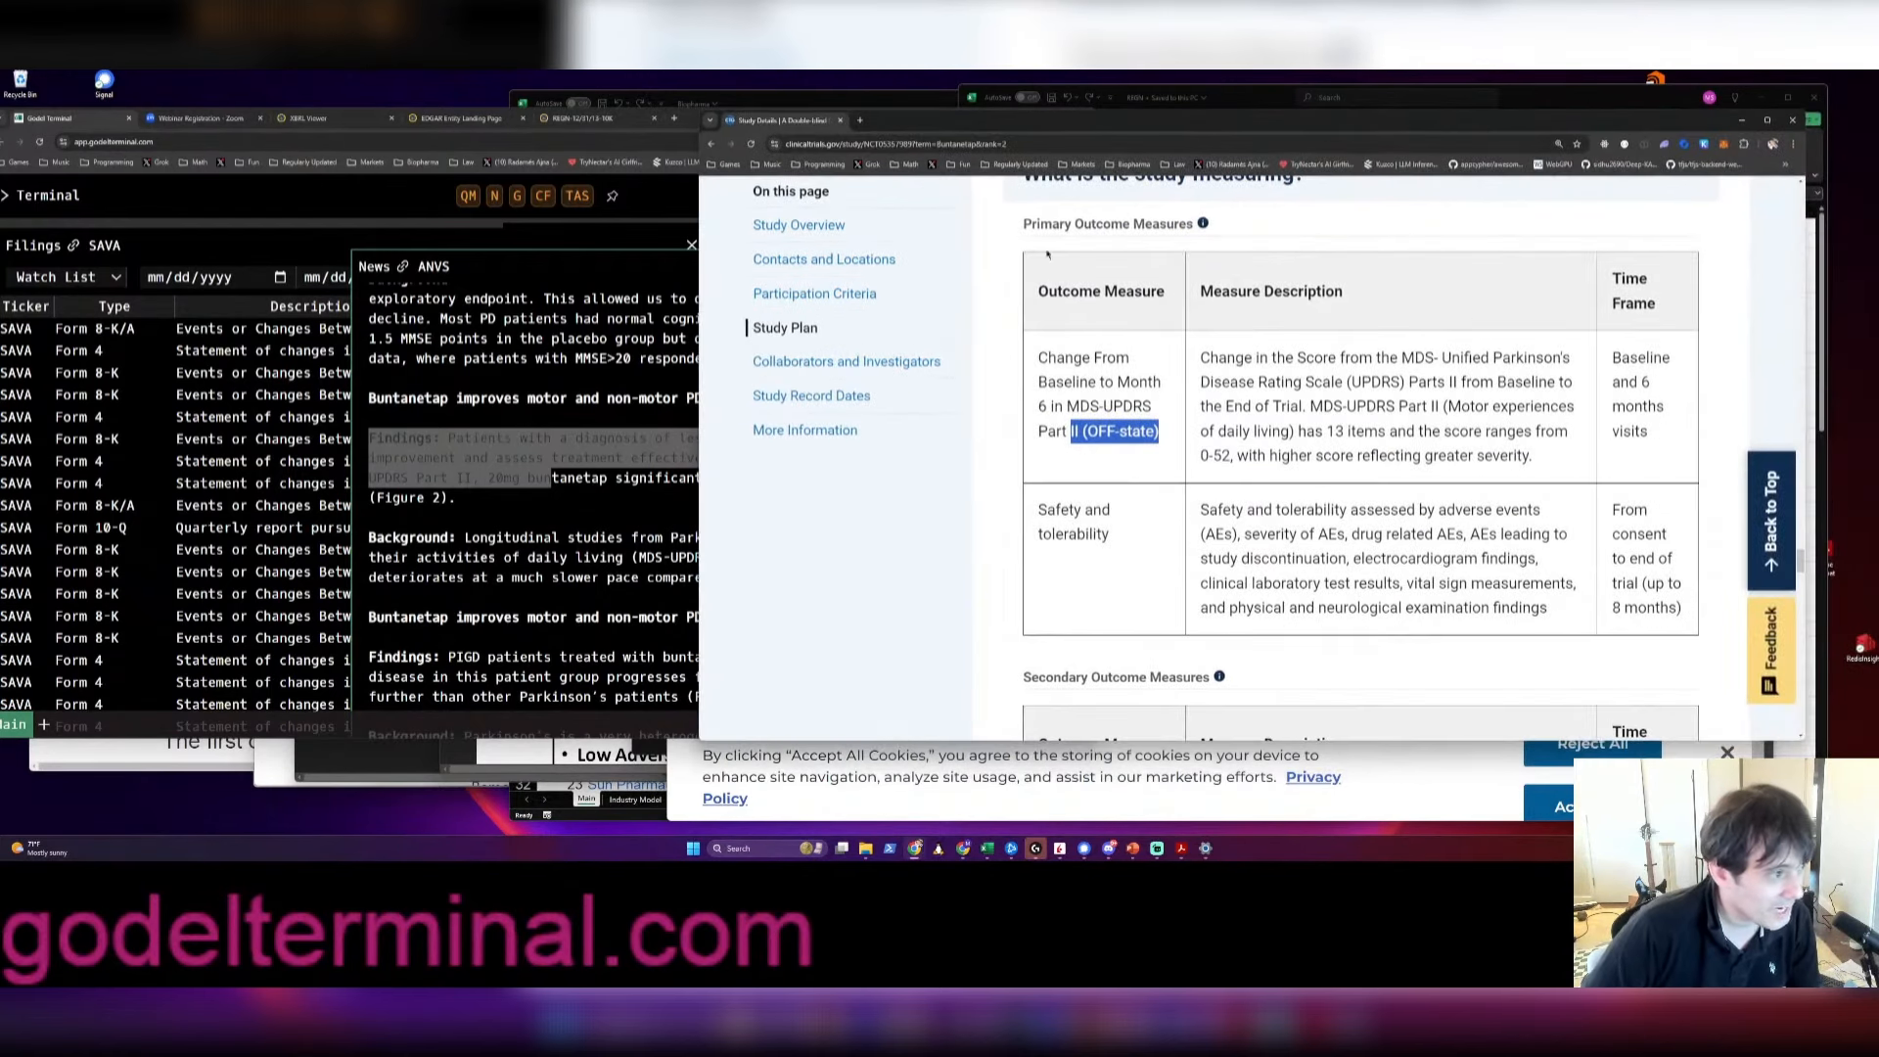
pyautogui.doubleClick(1105, 223)
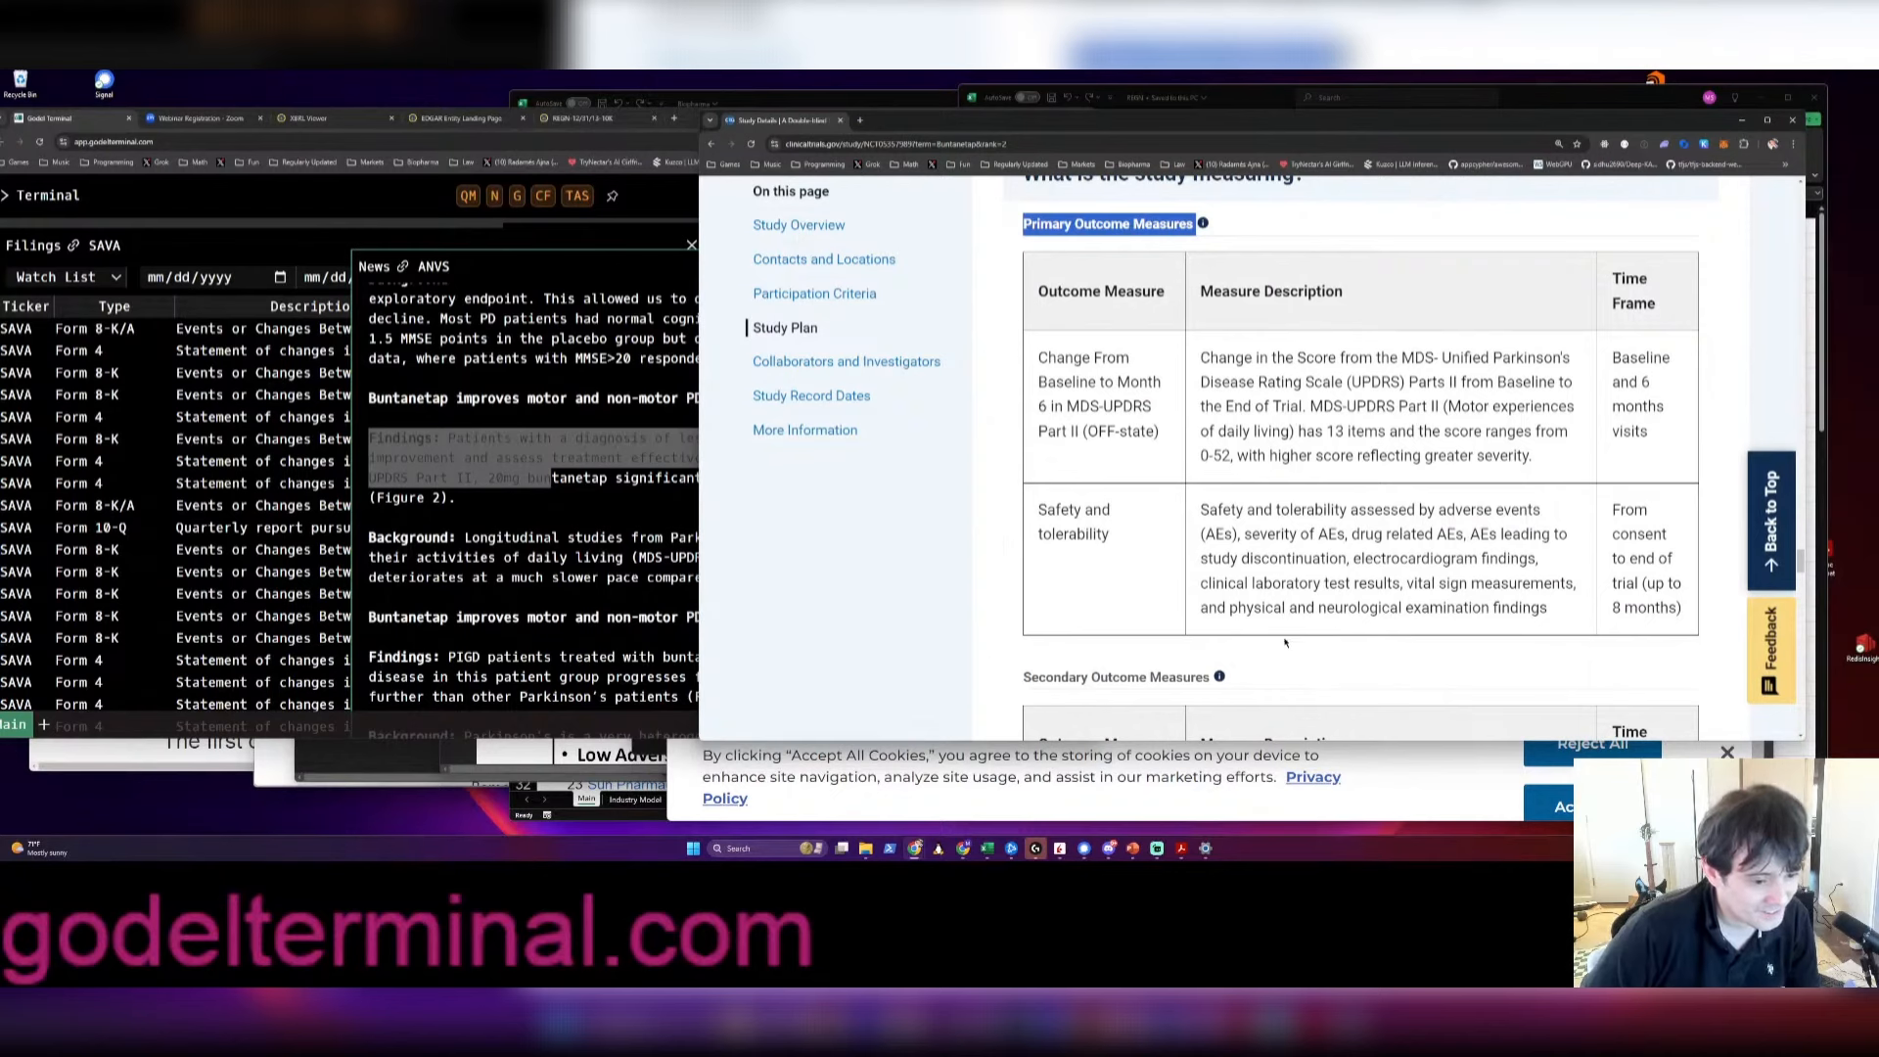
pyautogui.moveTo(1327, 635)
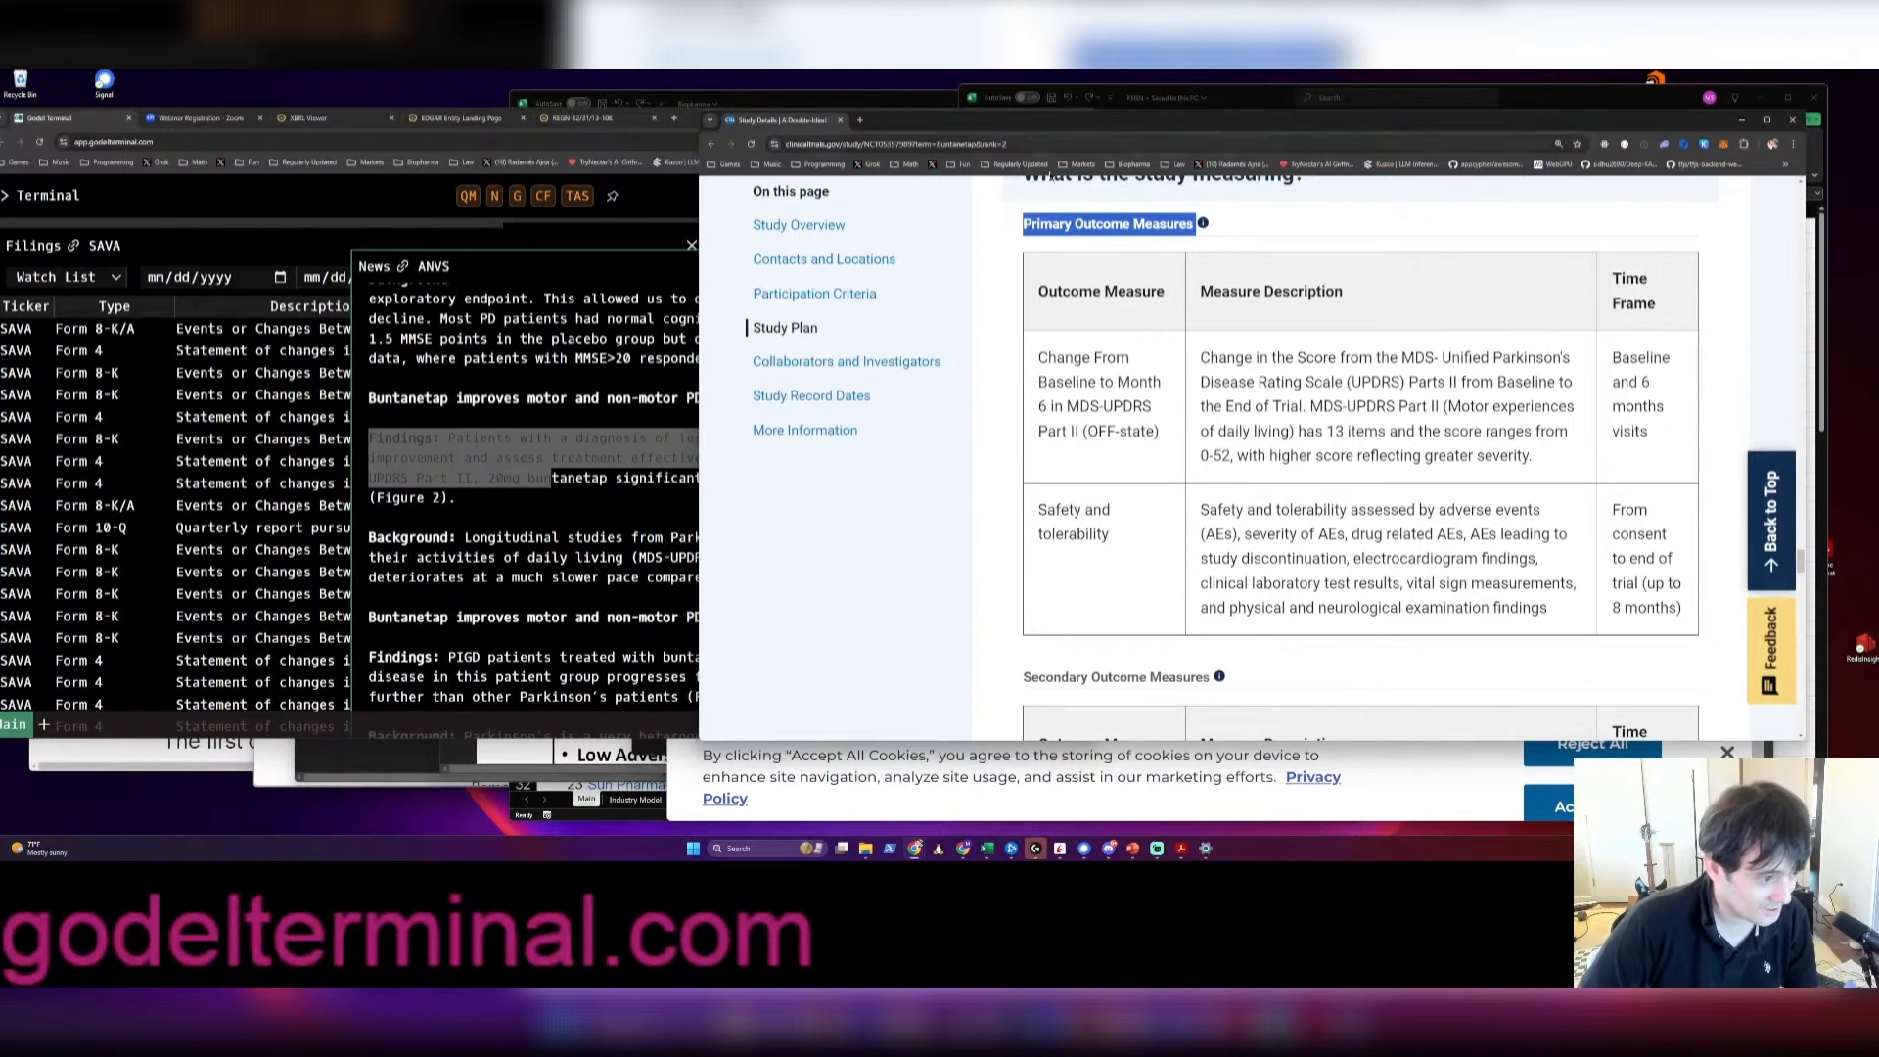
pyautogui.moveTo(1002, 243)
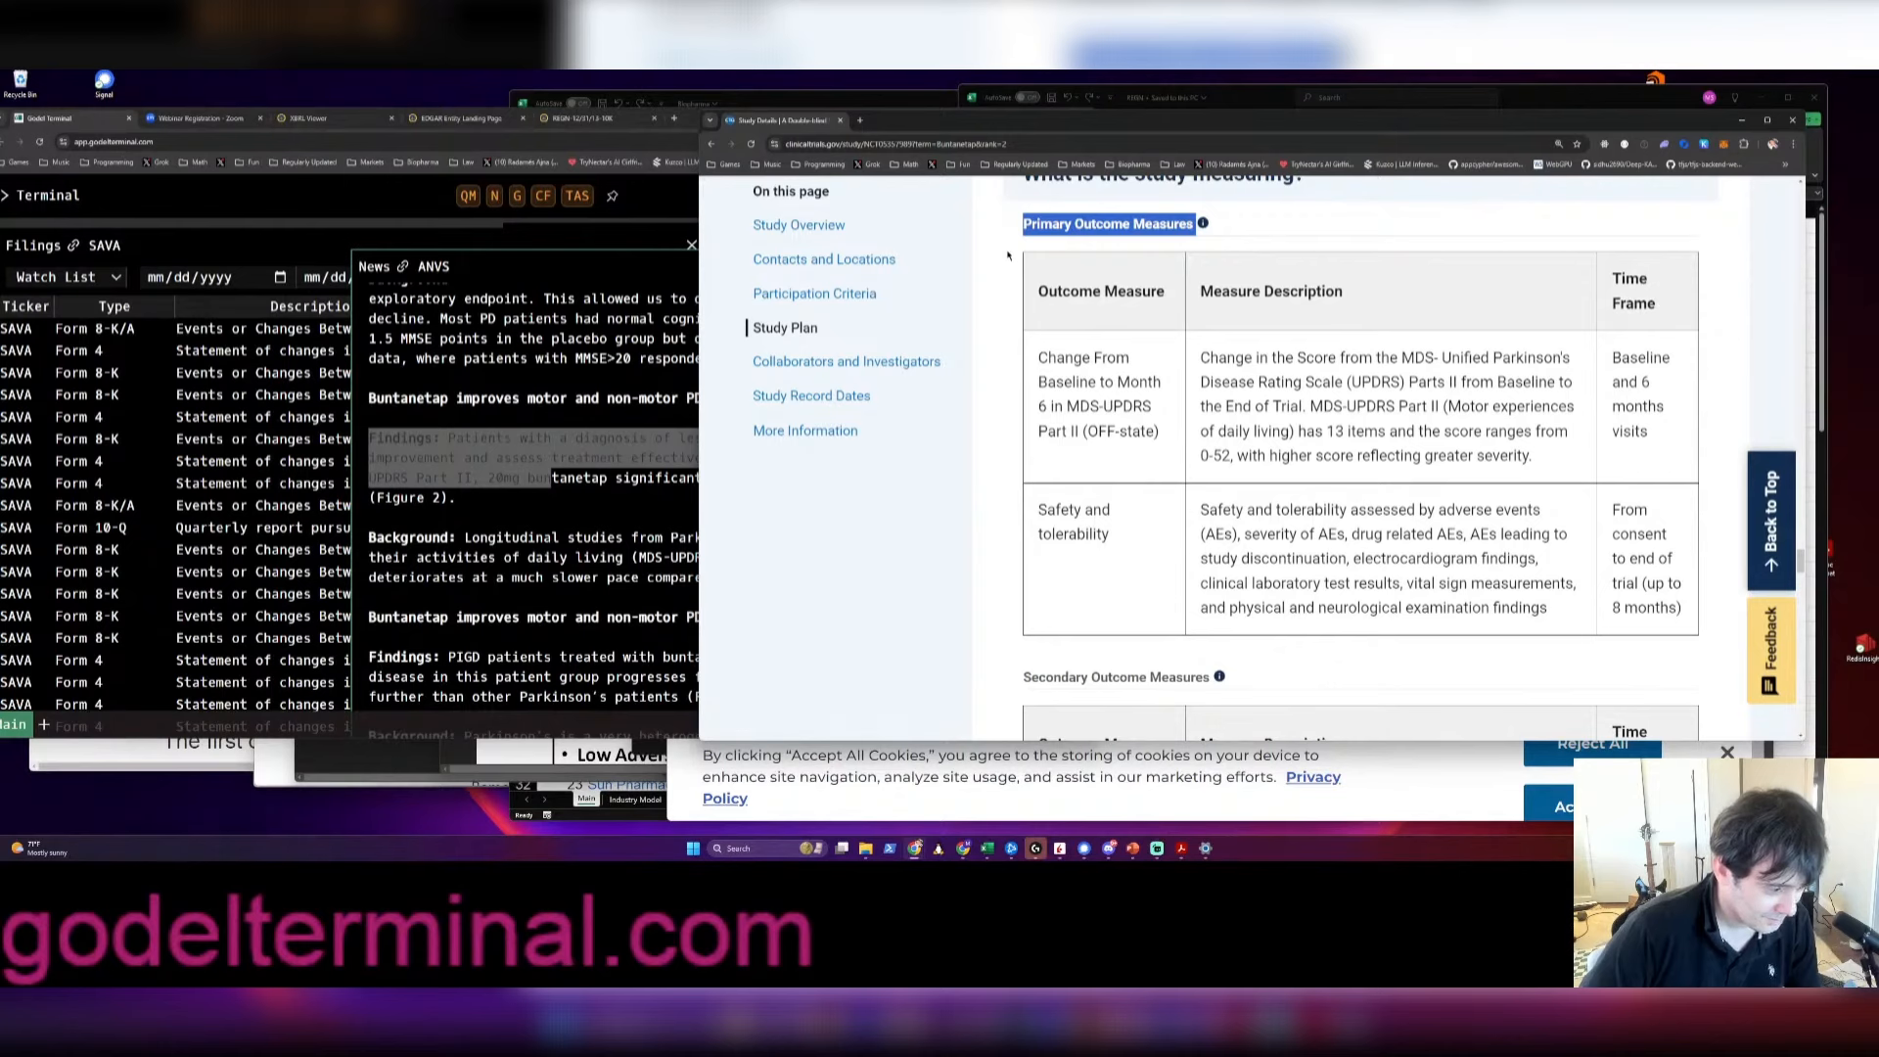
pyautogui.moveTo(1090, 614)
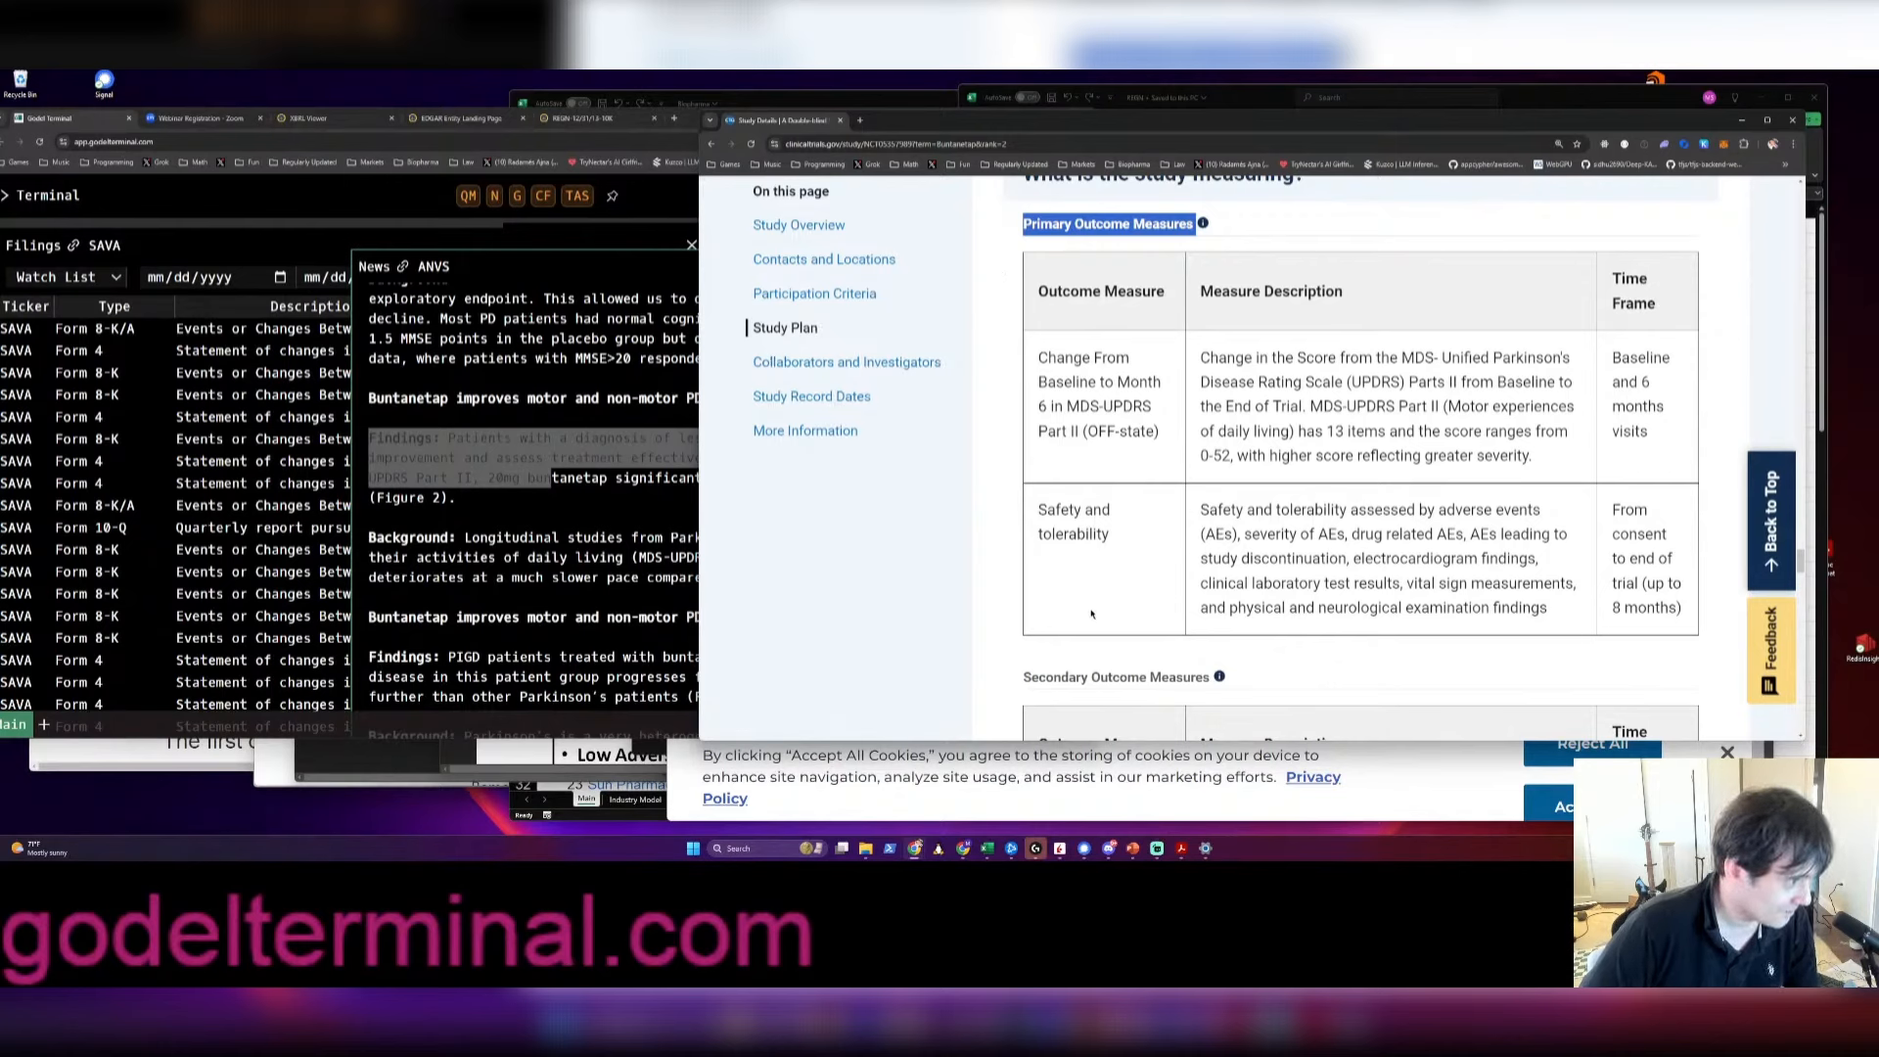
pyautogui.moveTo(1073, 273)
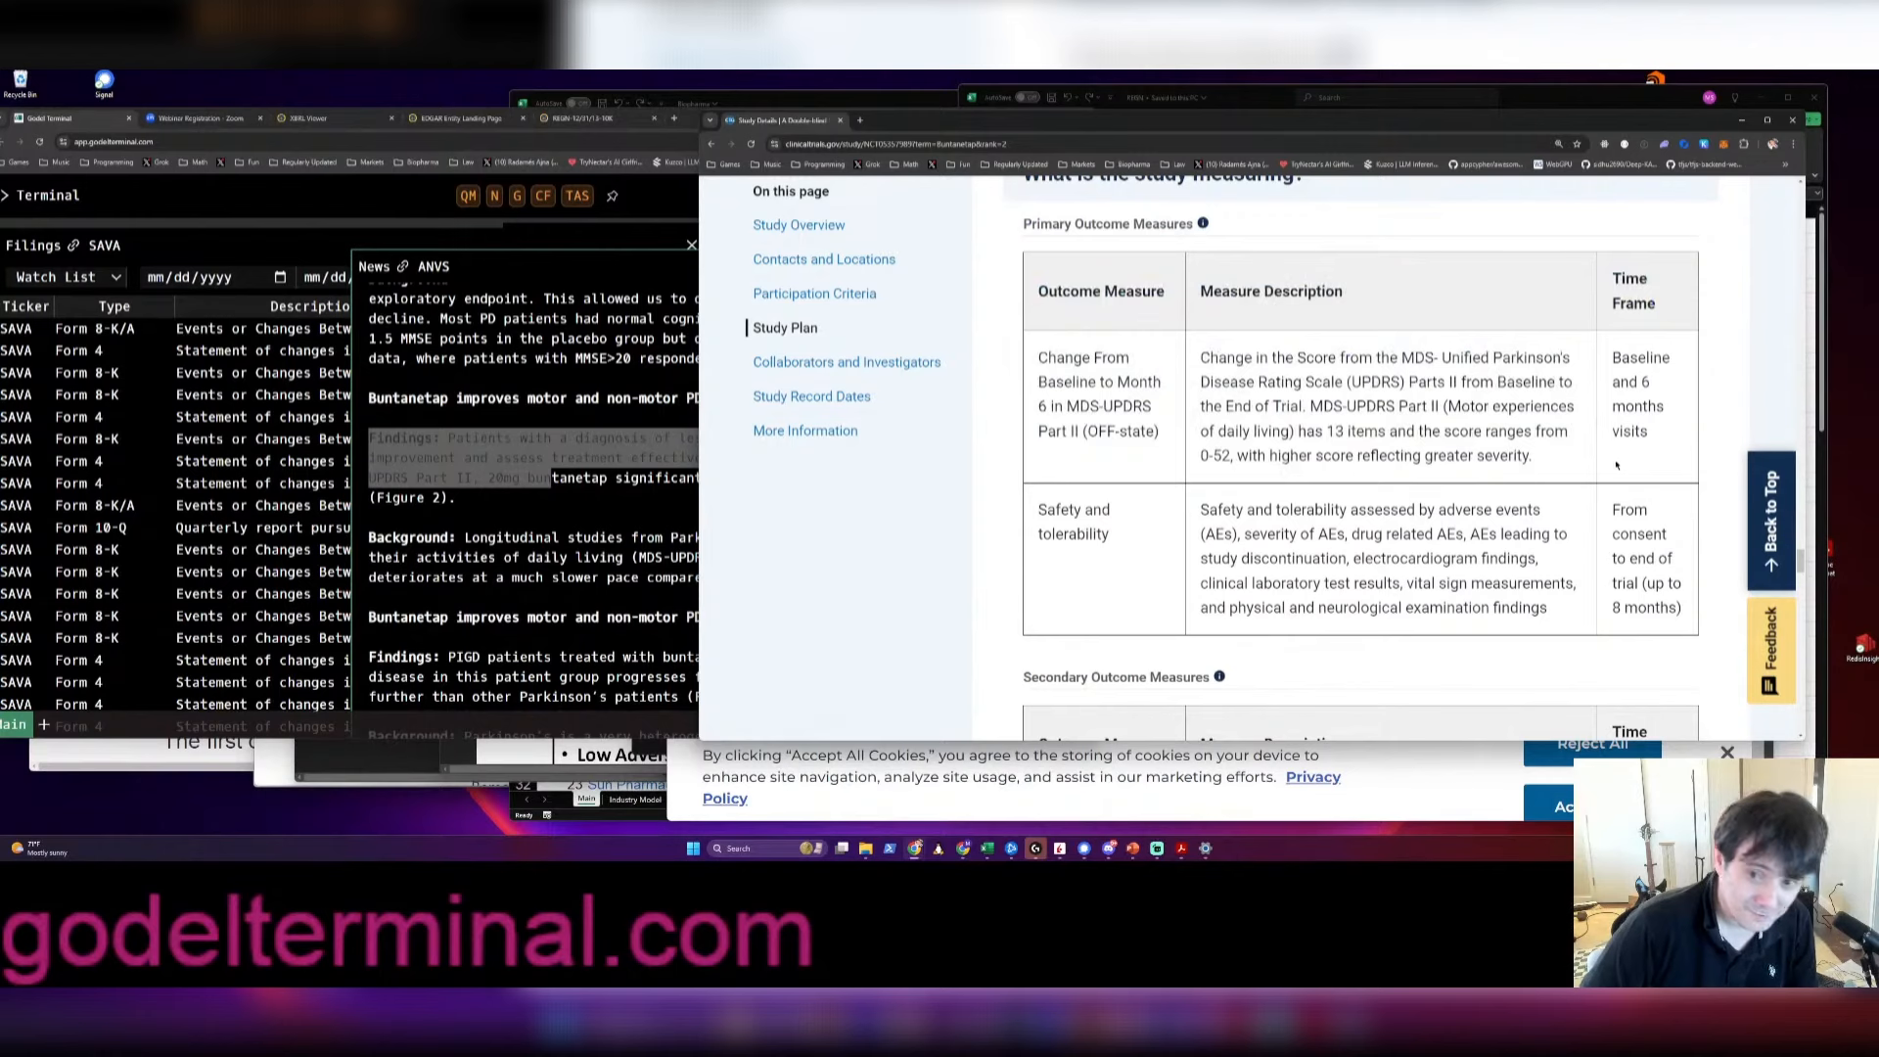
pyautogui.moveTo(1616, 468)
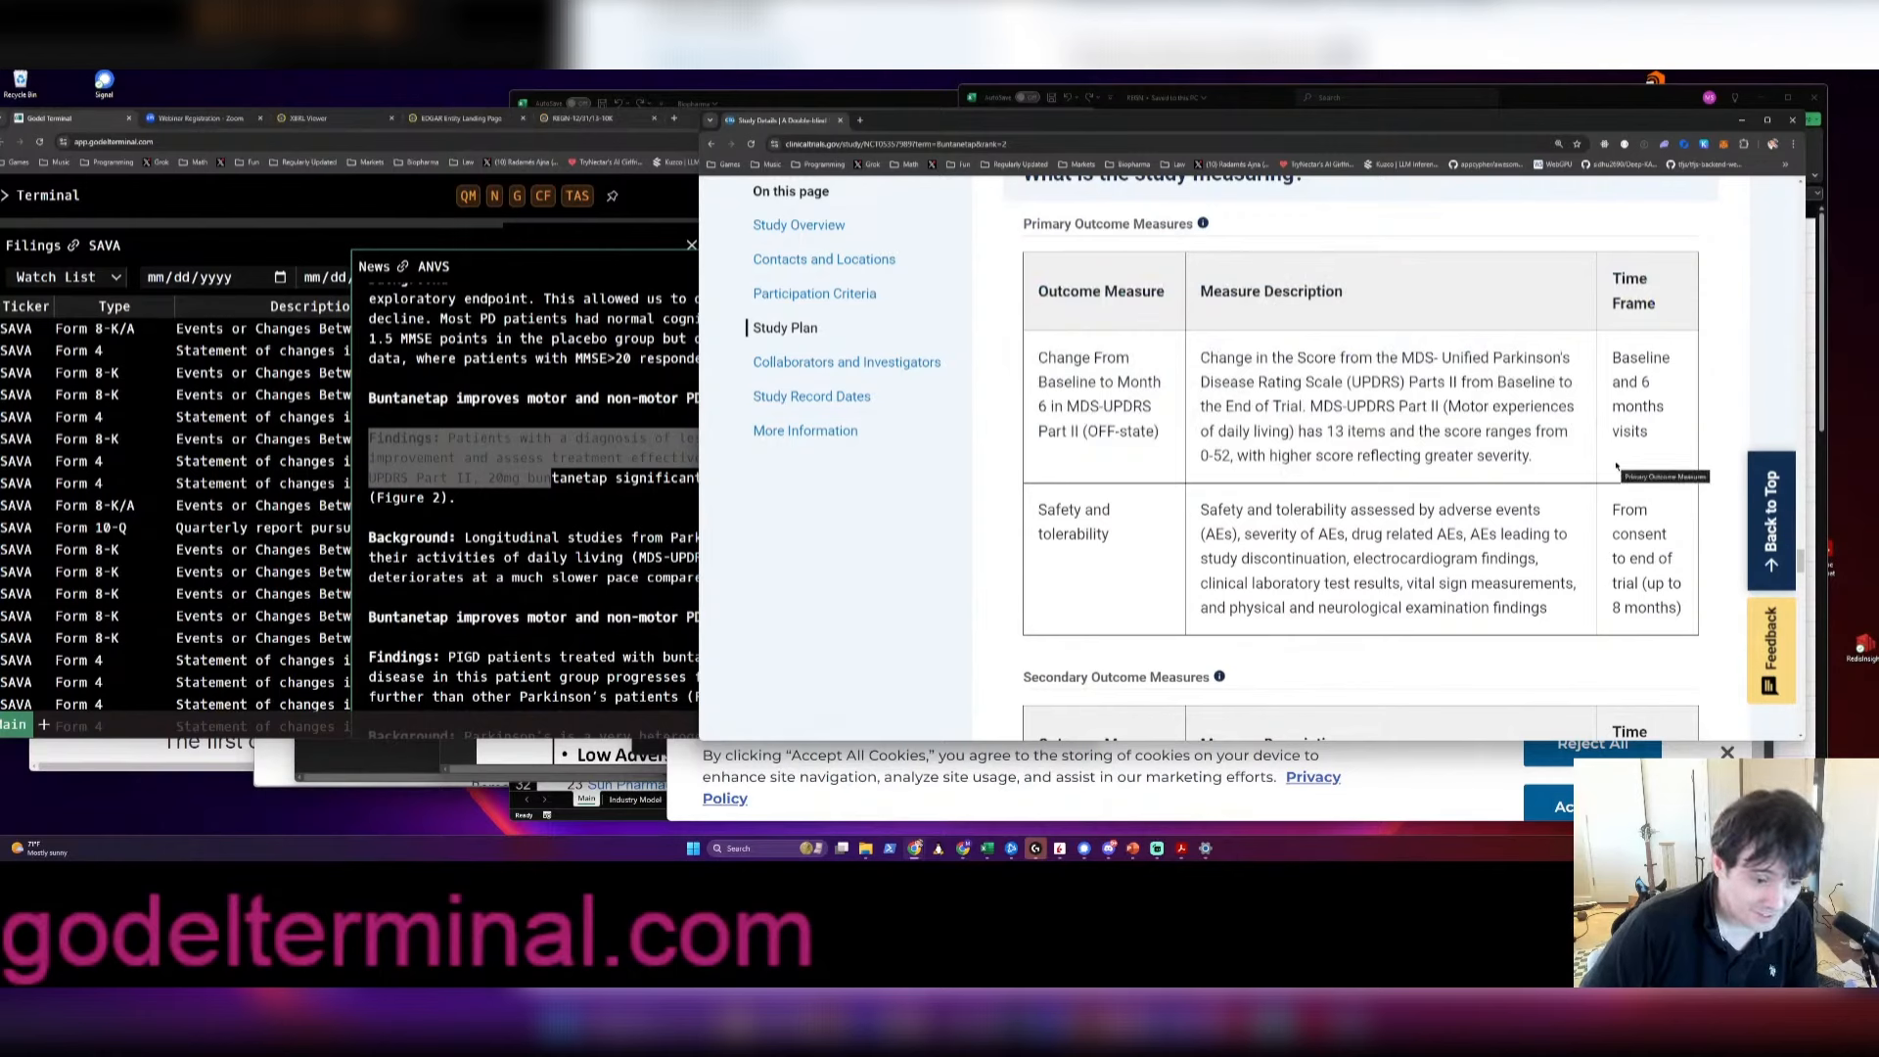
pyautogui.moveTo(1462, 583)
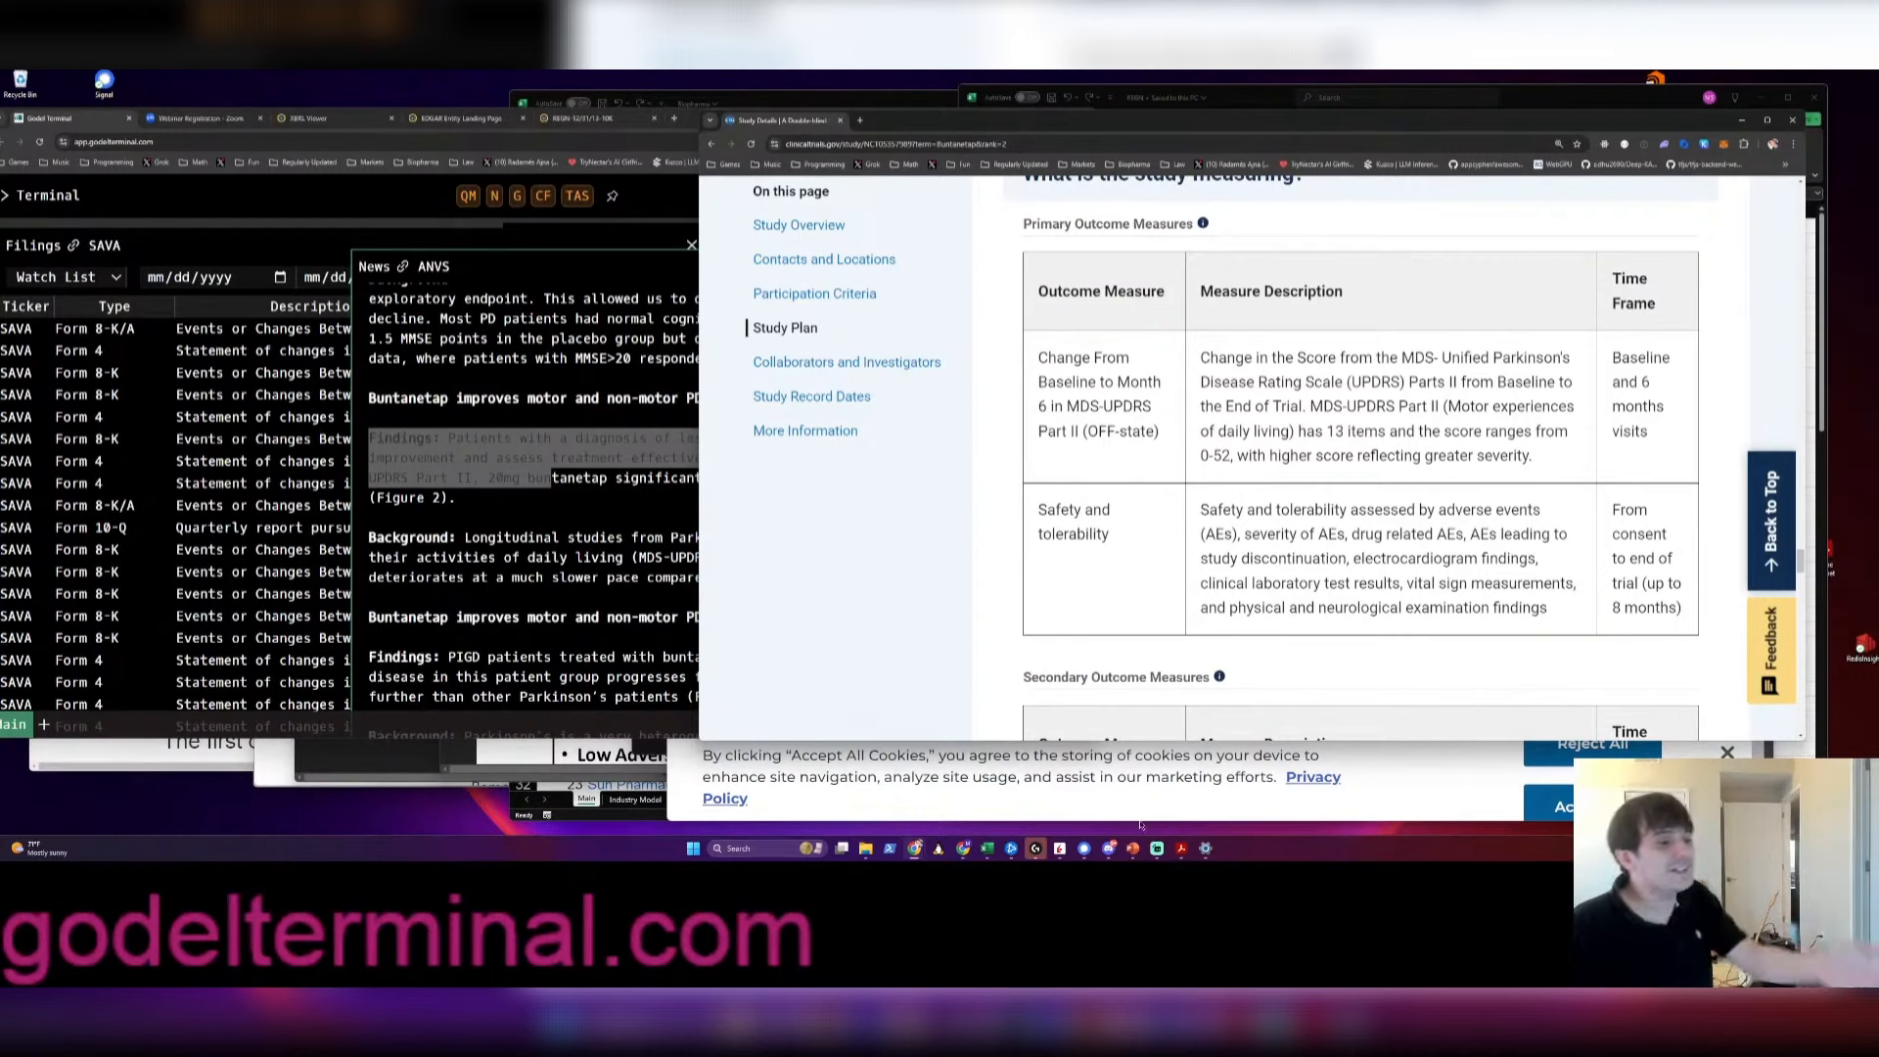
pyautogui.scroll(-3)
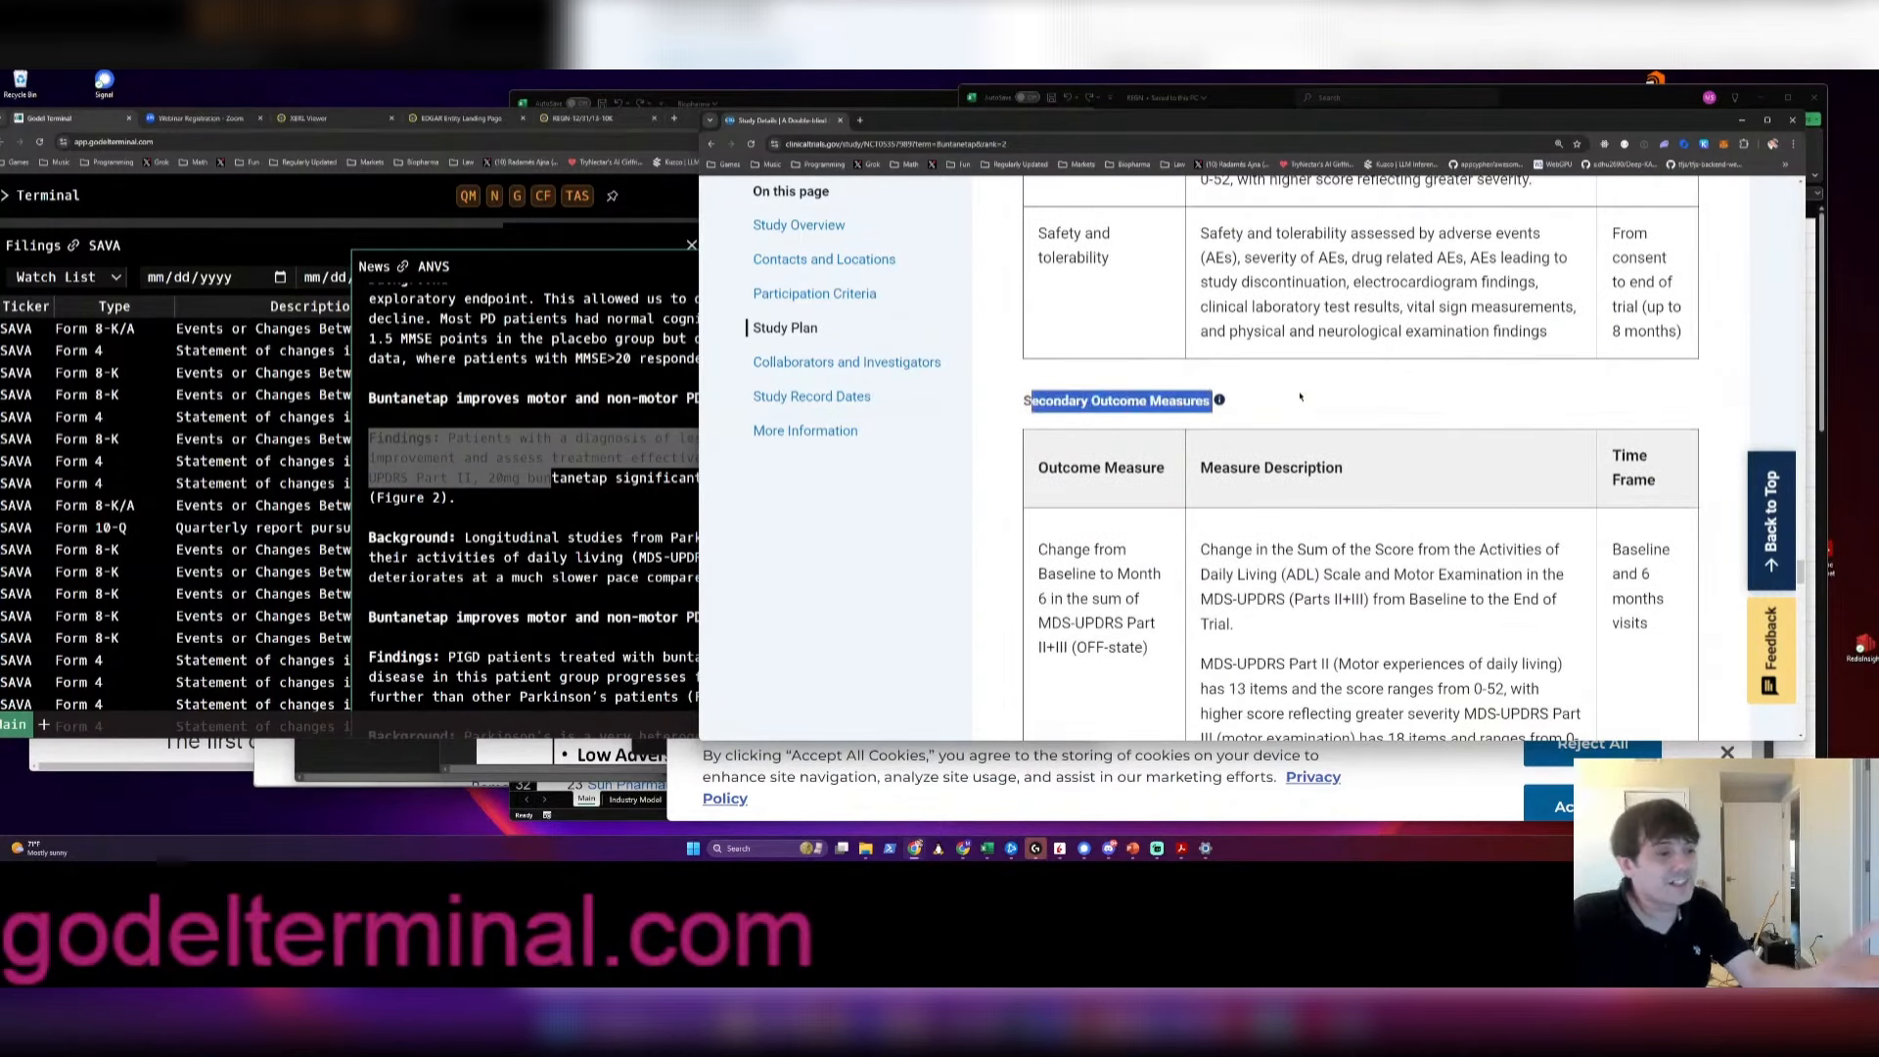
pyautogui.moveTo(1495, 448)
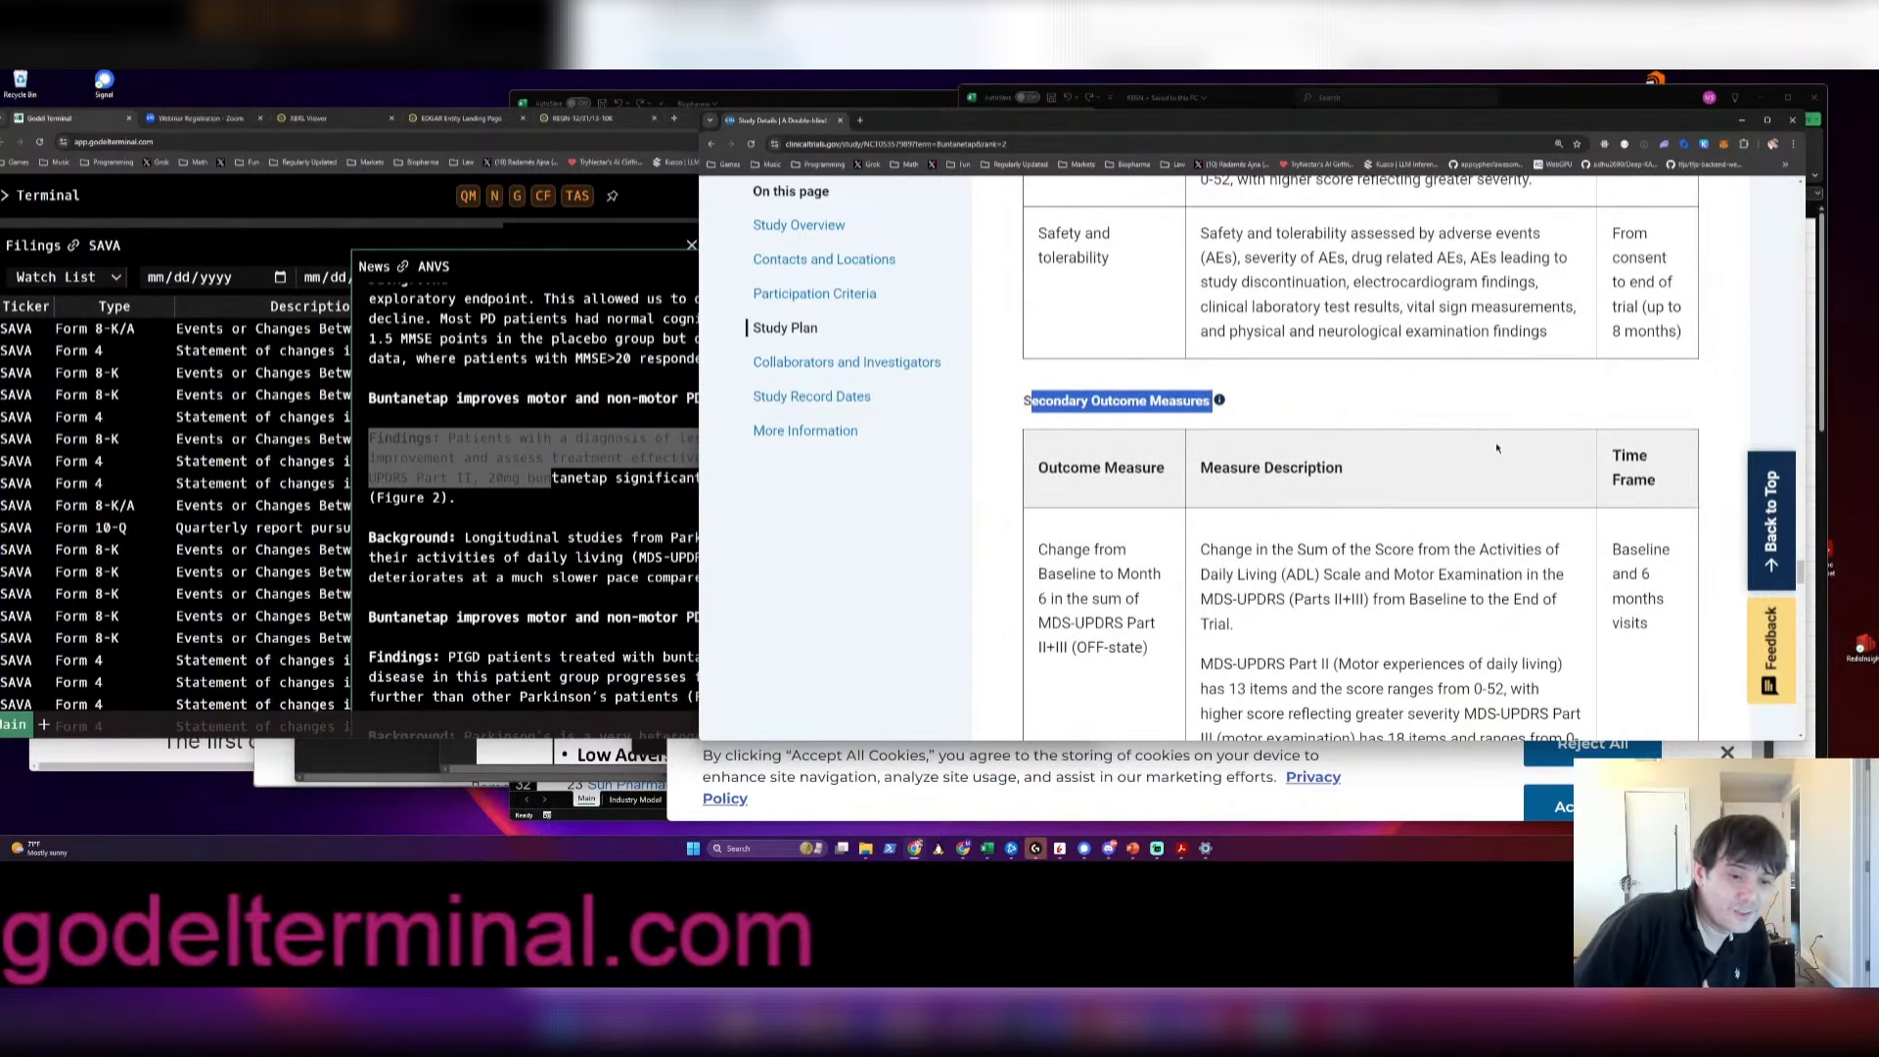
pyautogui.moveTo(1444, 529)
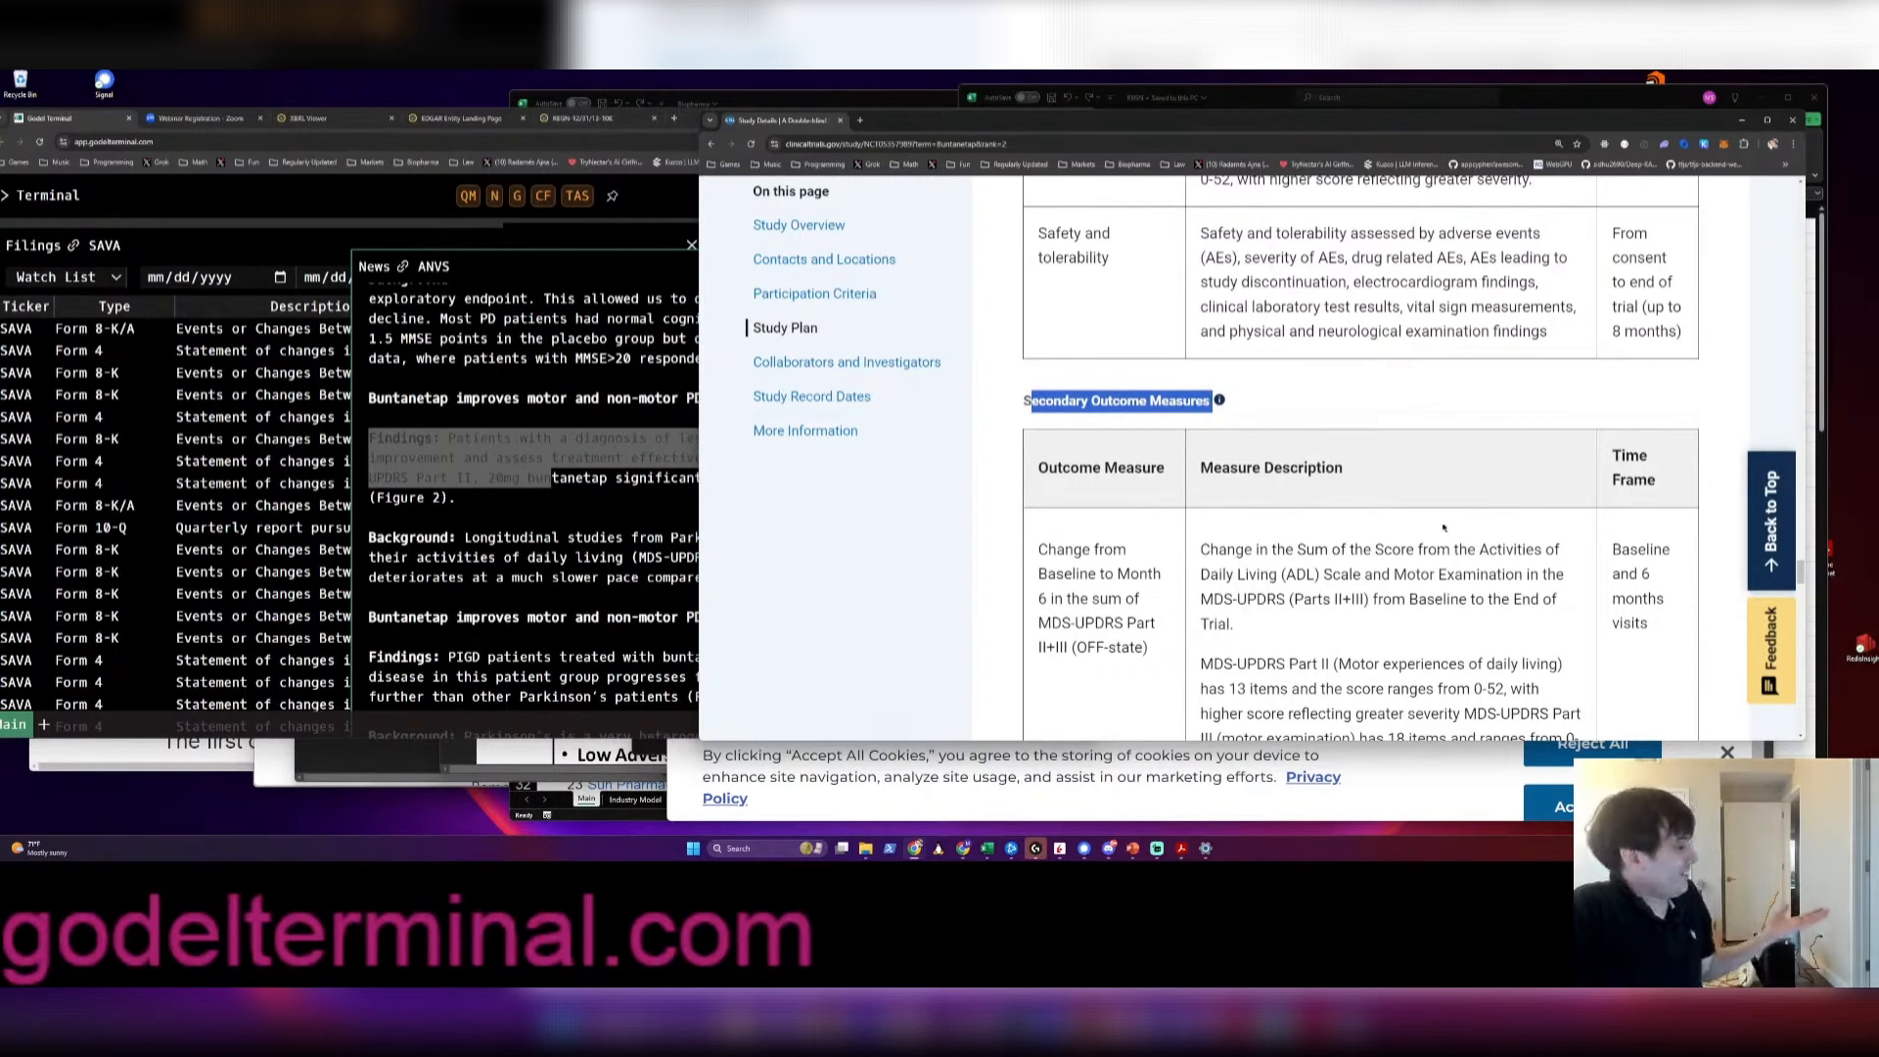
pyautogui.scroll(3)
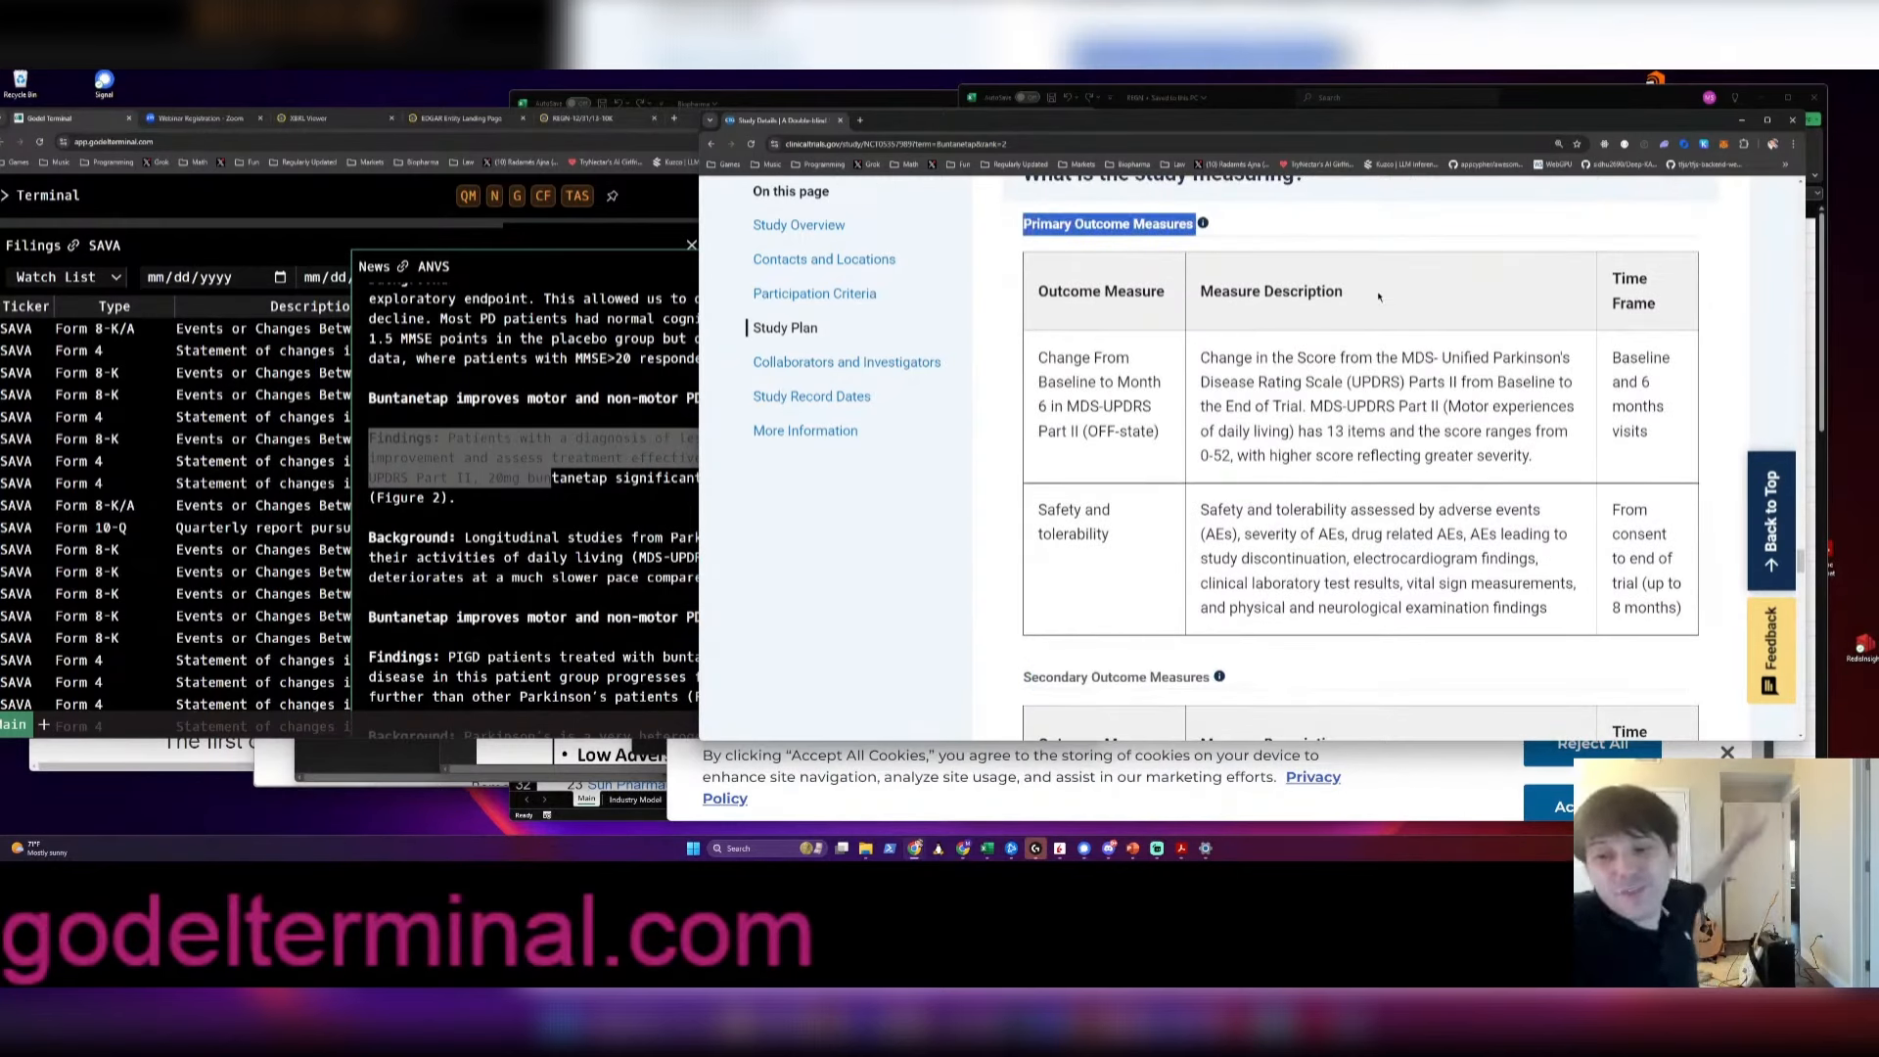
pyautogui.moveTo(1254, 402)
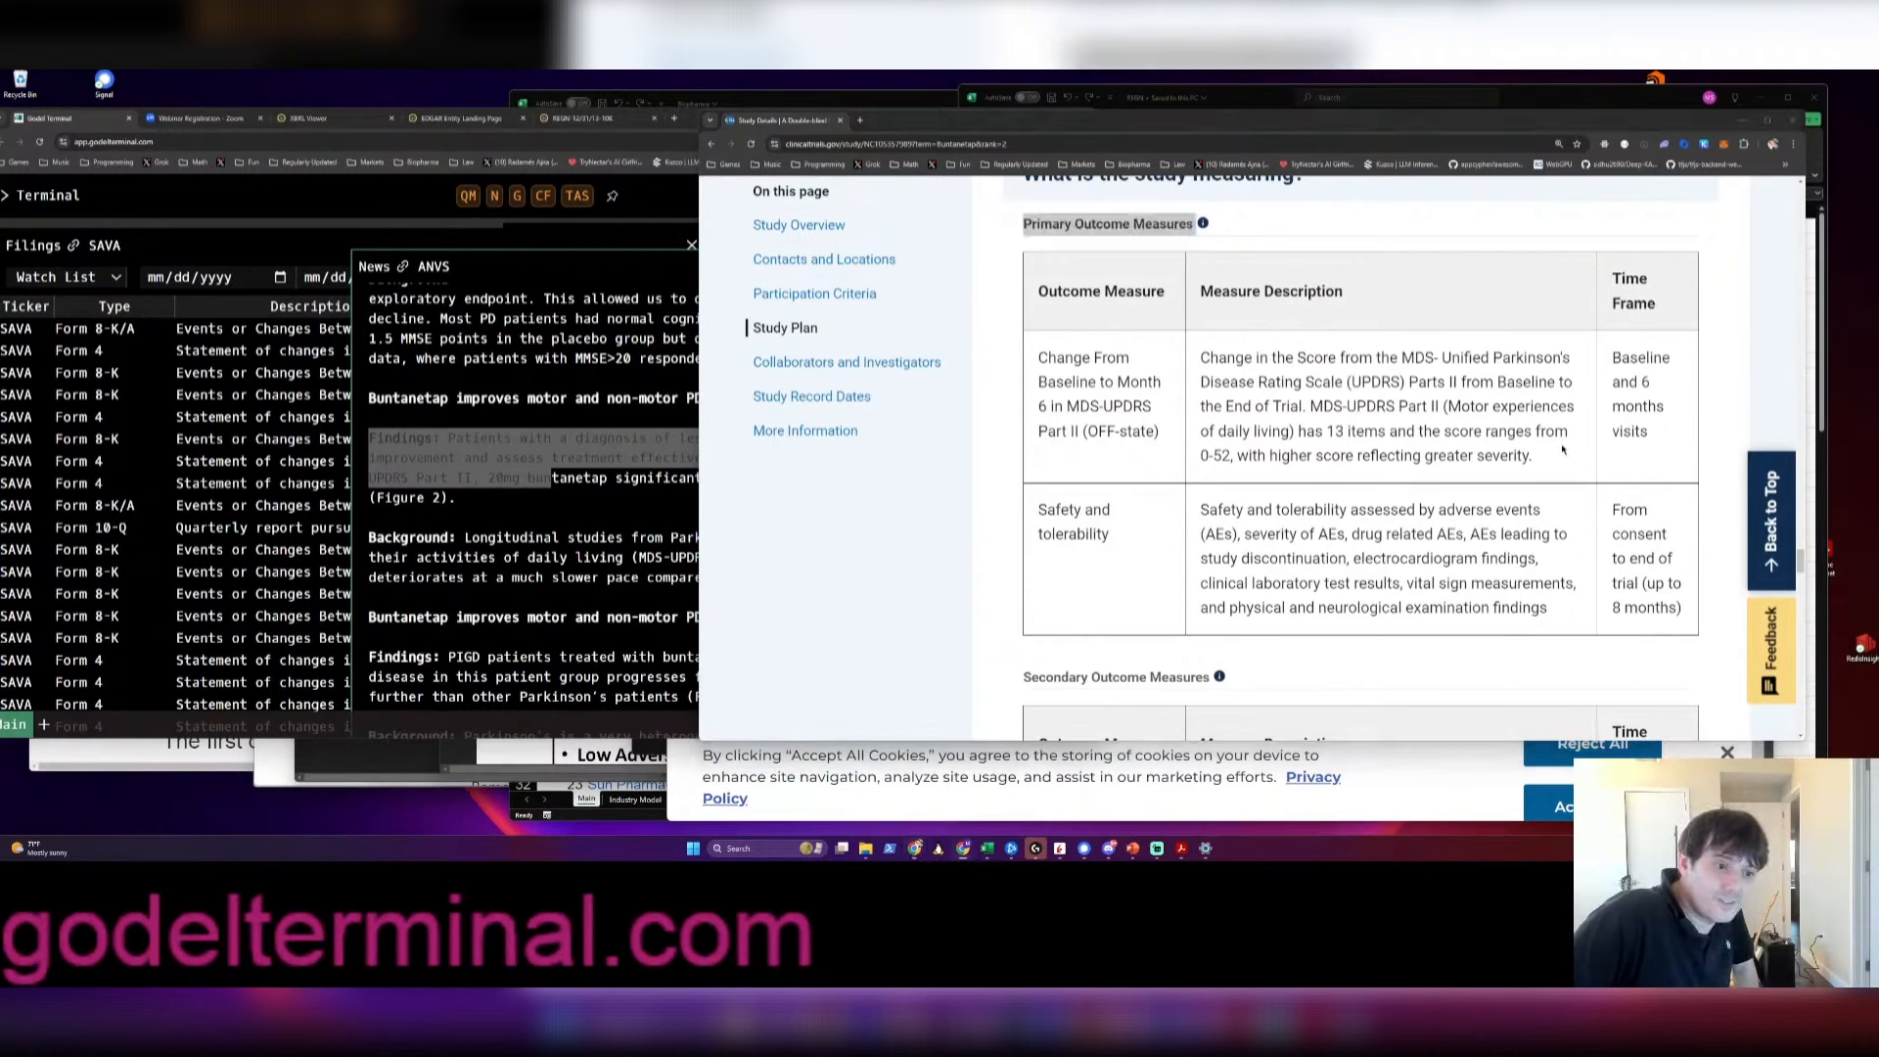
pyautogui.scroll(-3)
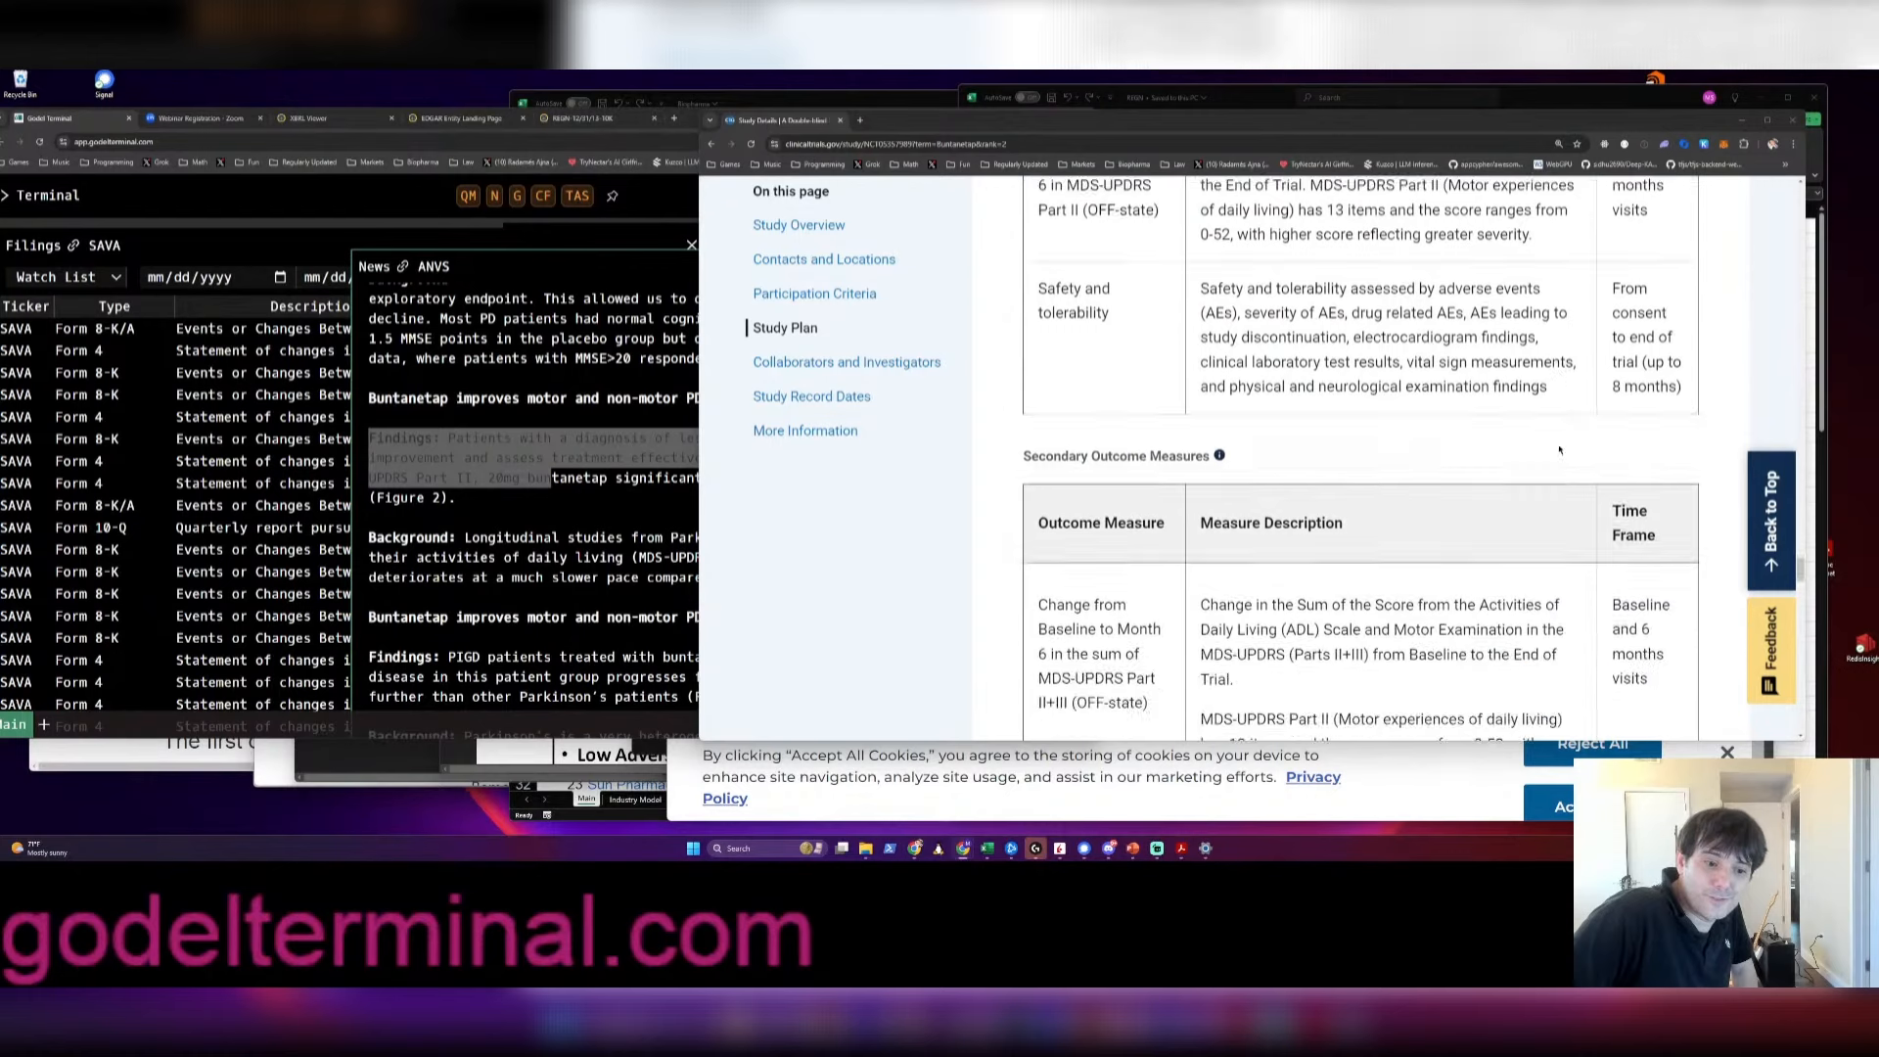
pyautogui.scroll(-3)
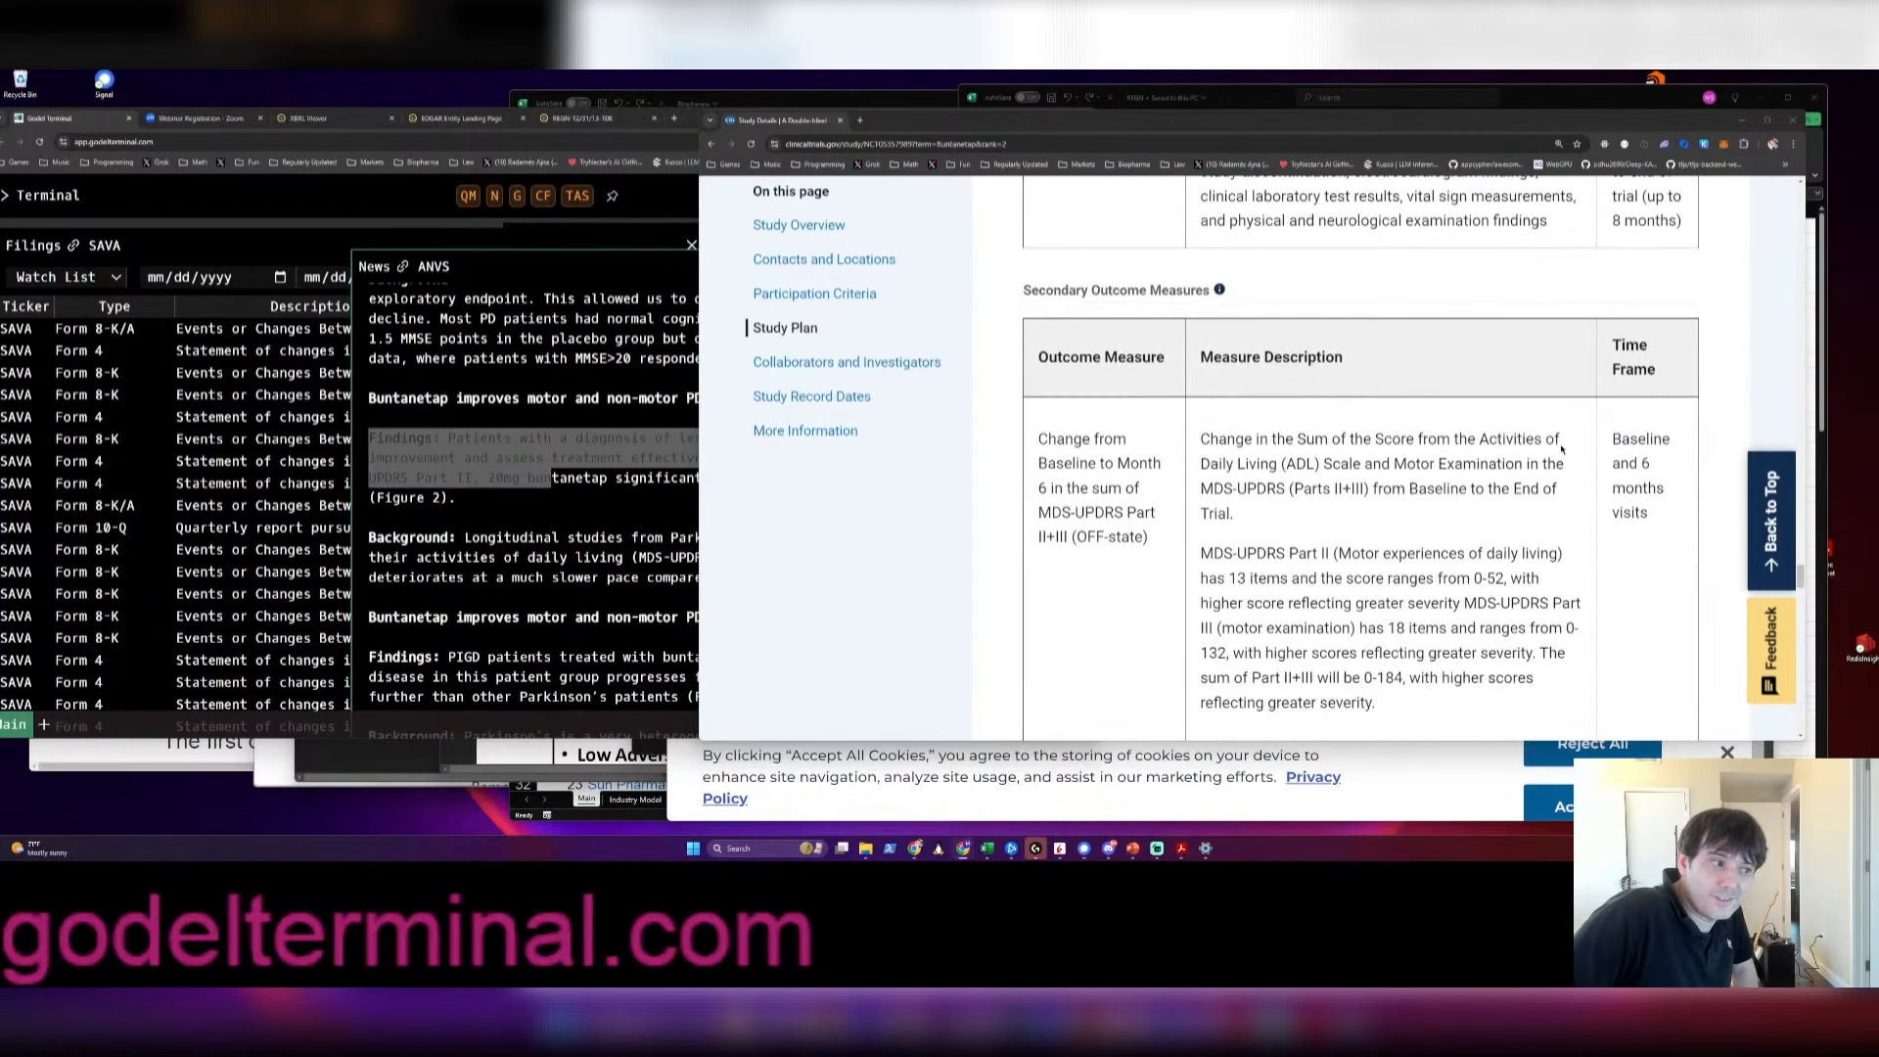
pyautogui.scroll(-3)
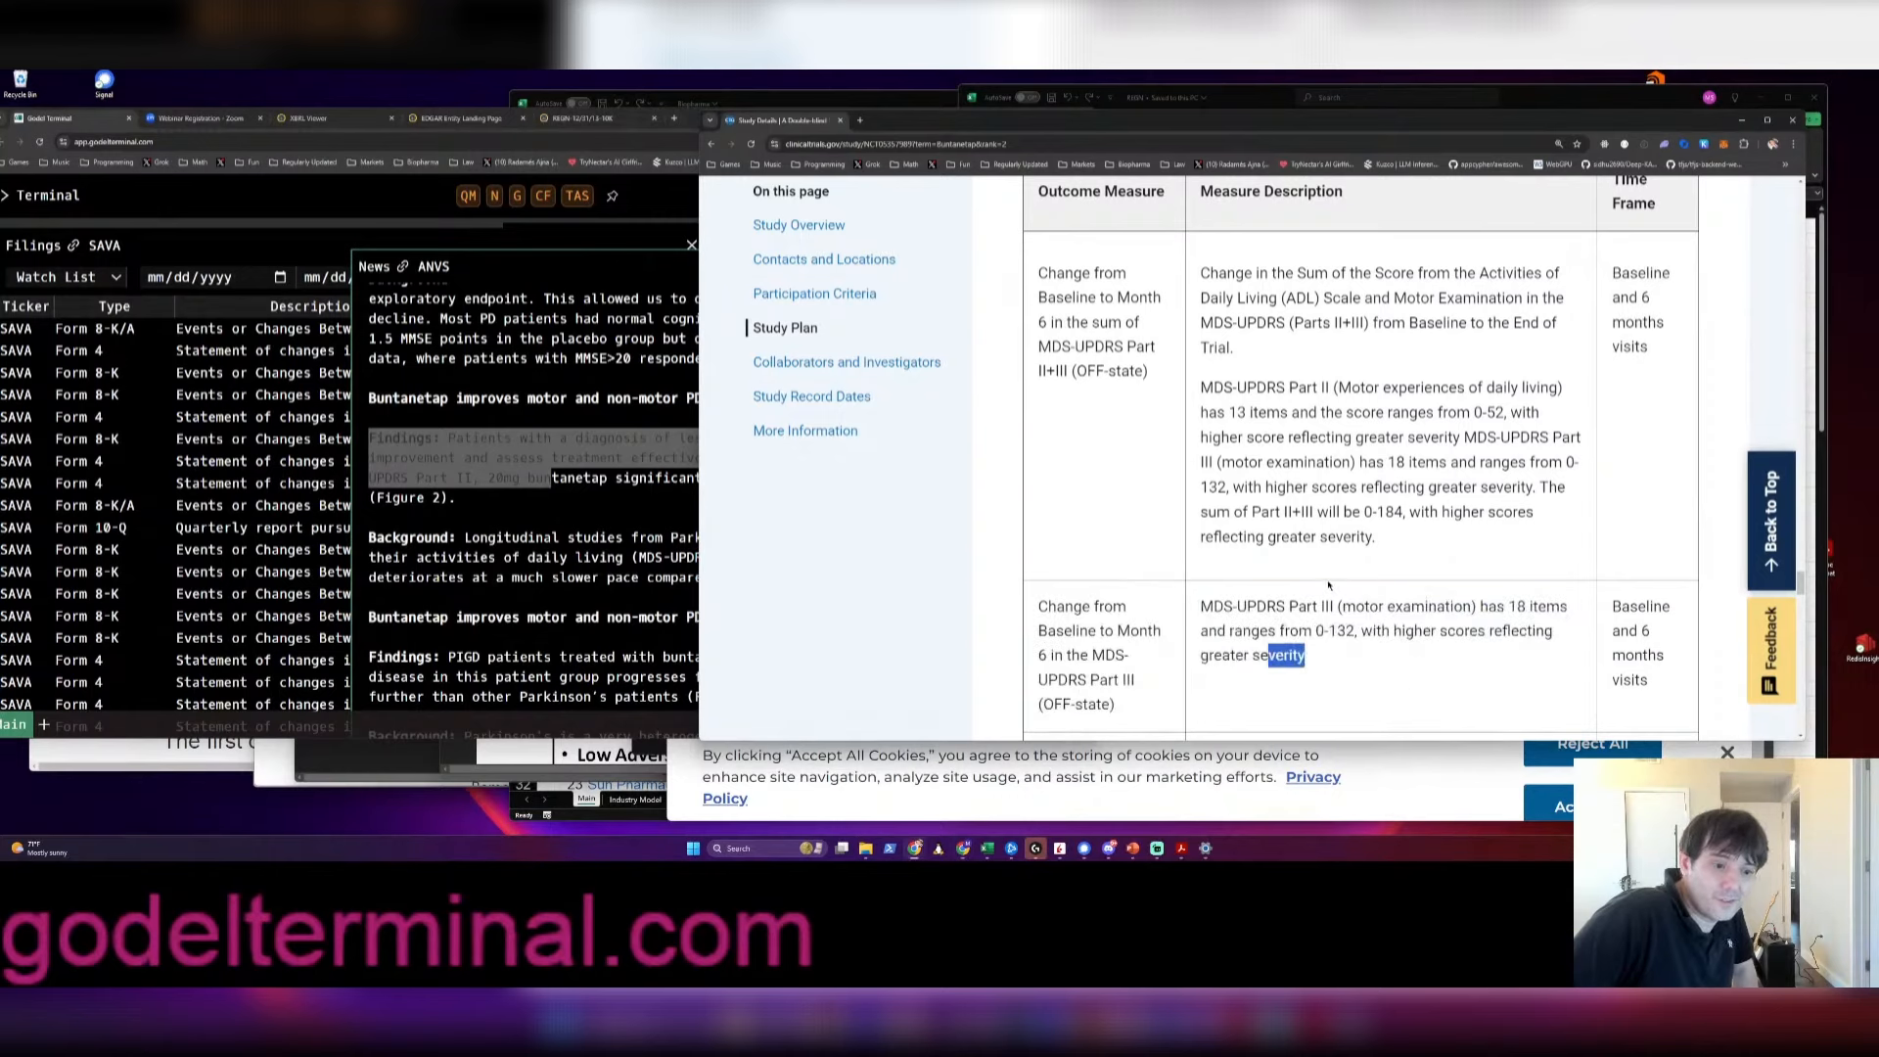
pyautogui.scroll(3)
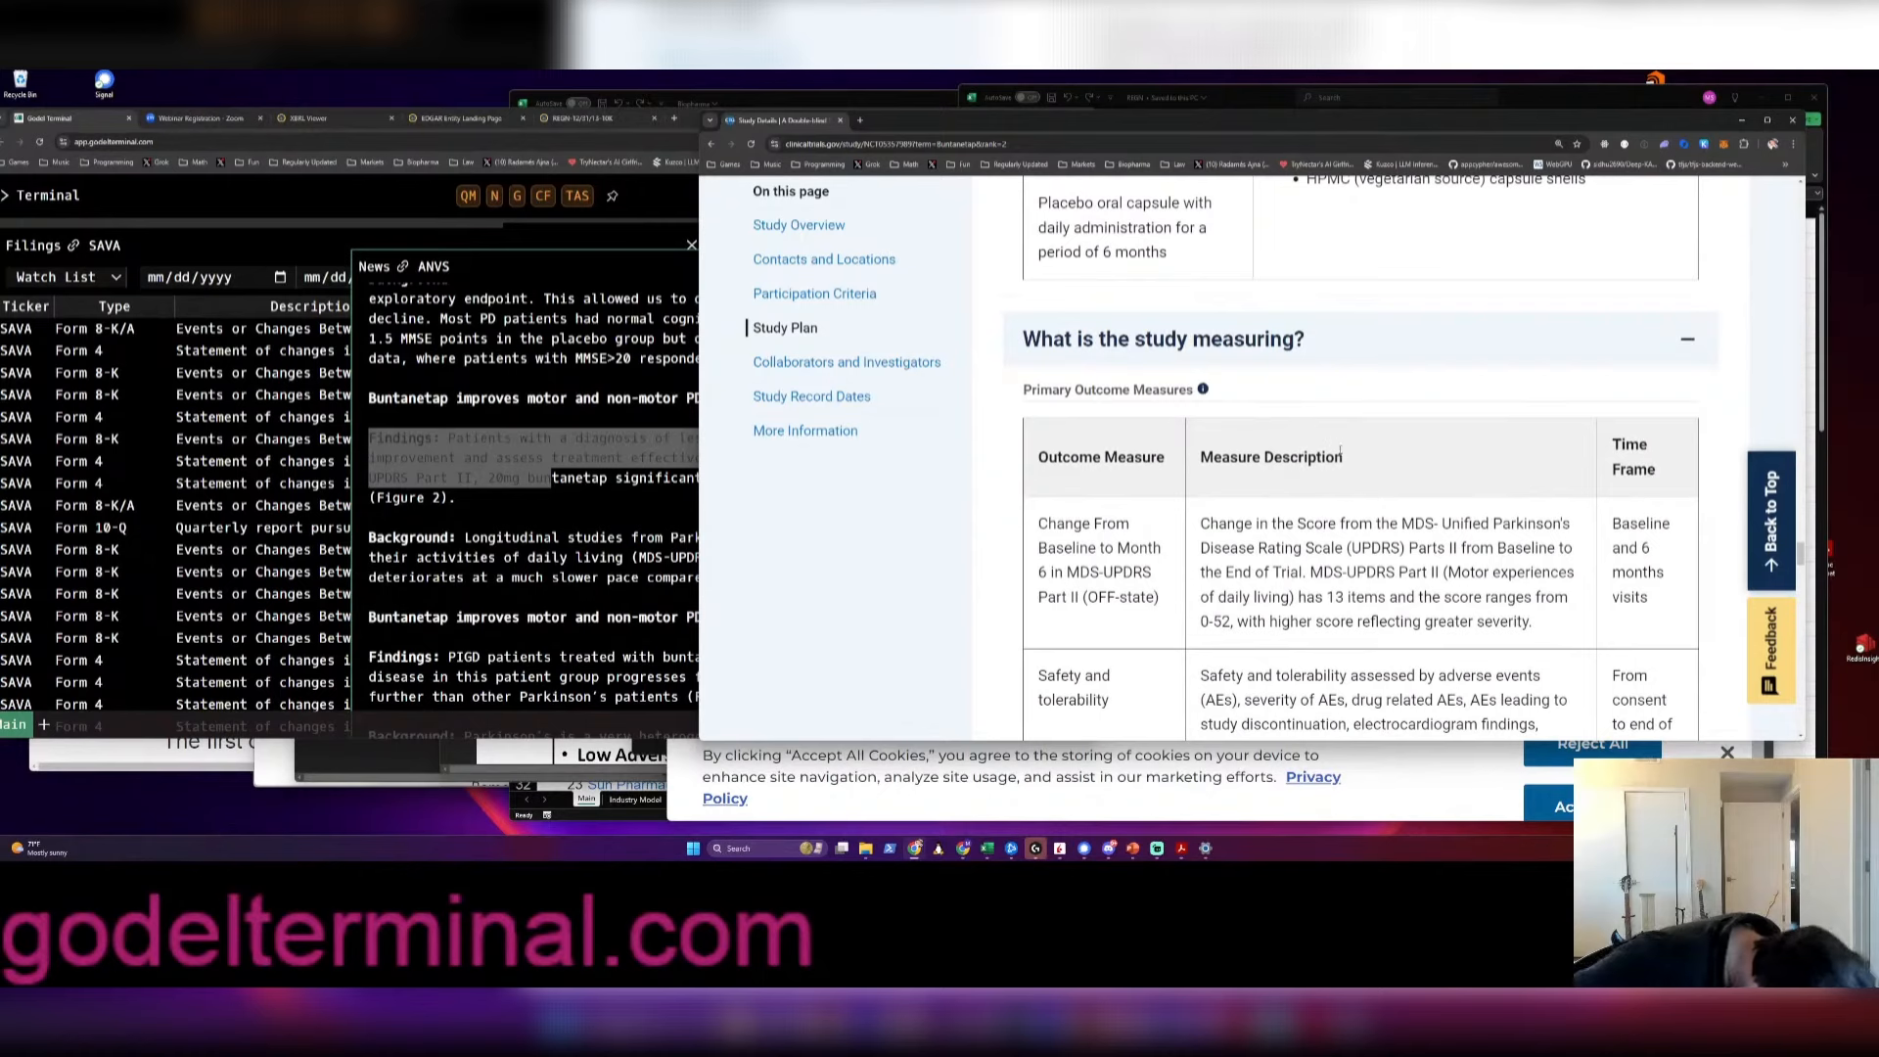
pyautogui.scroll(-3)
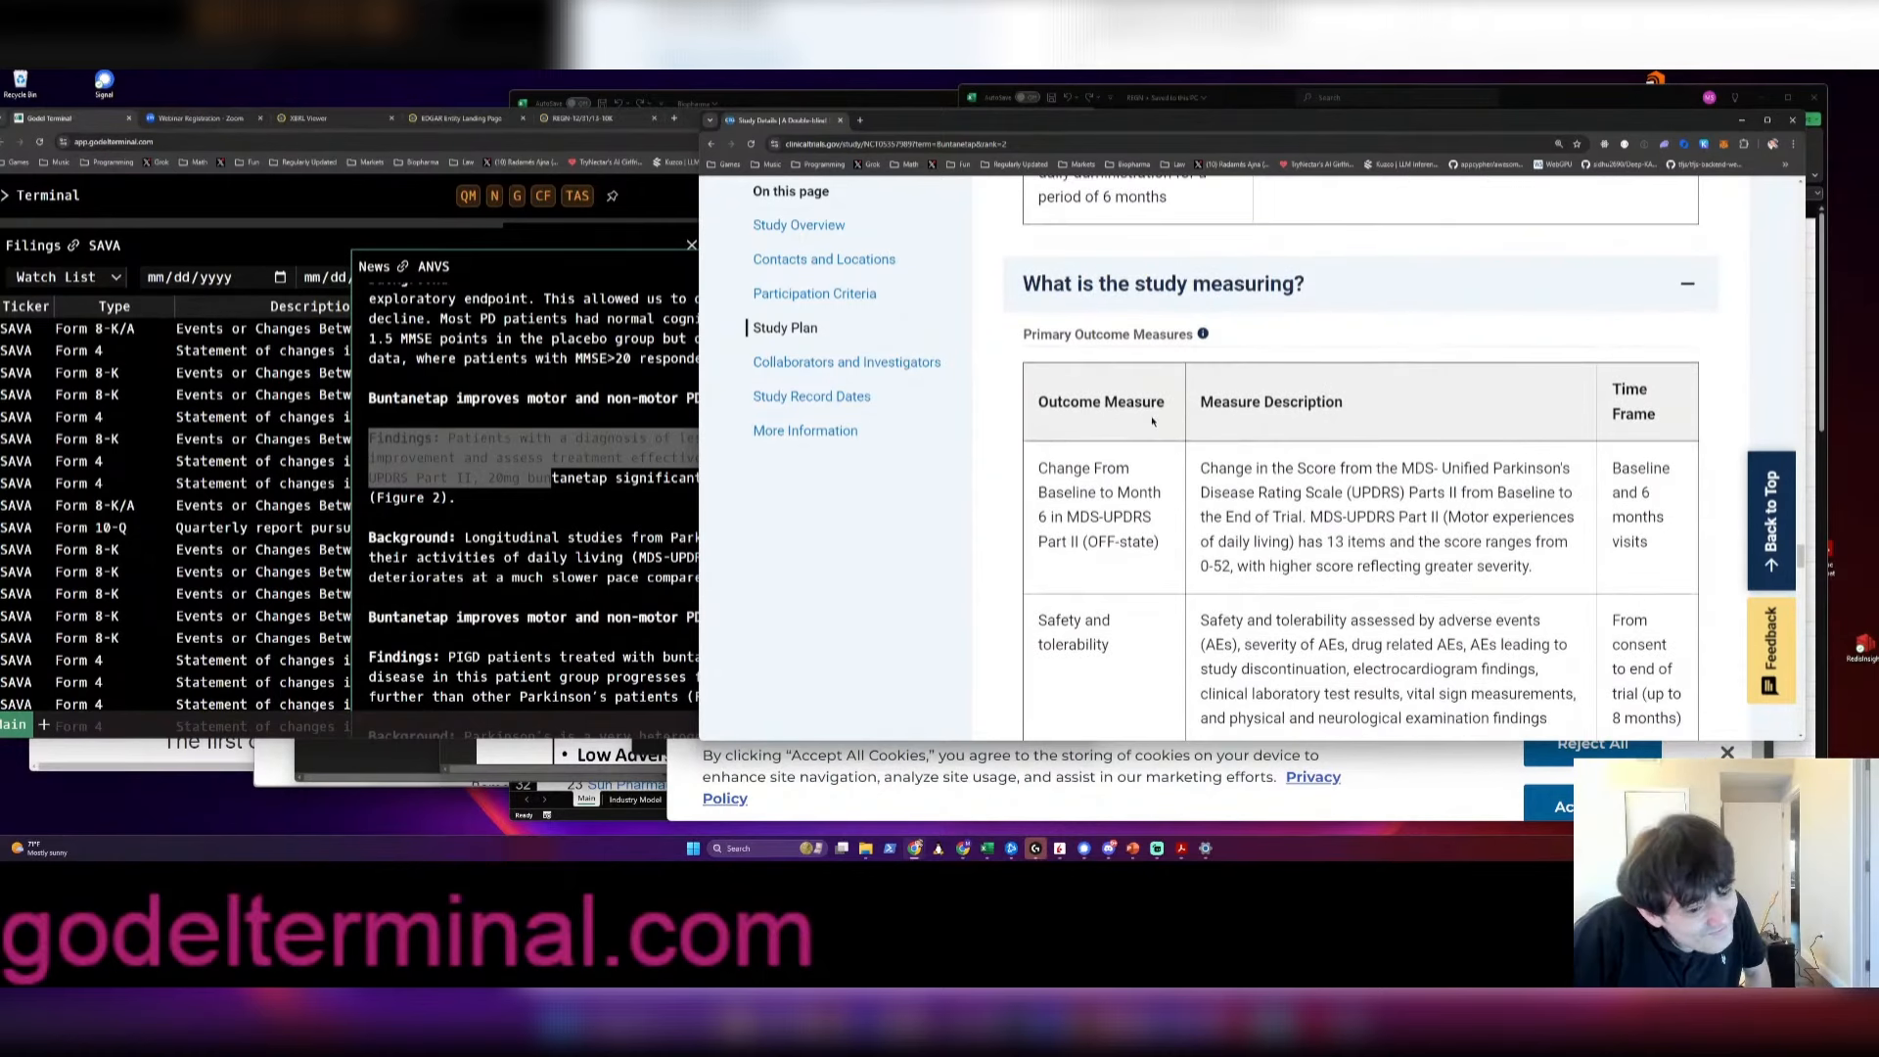
pyautogui.scroll(-3)
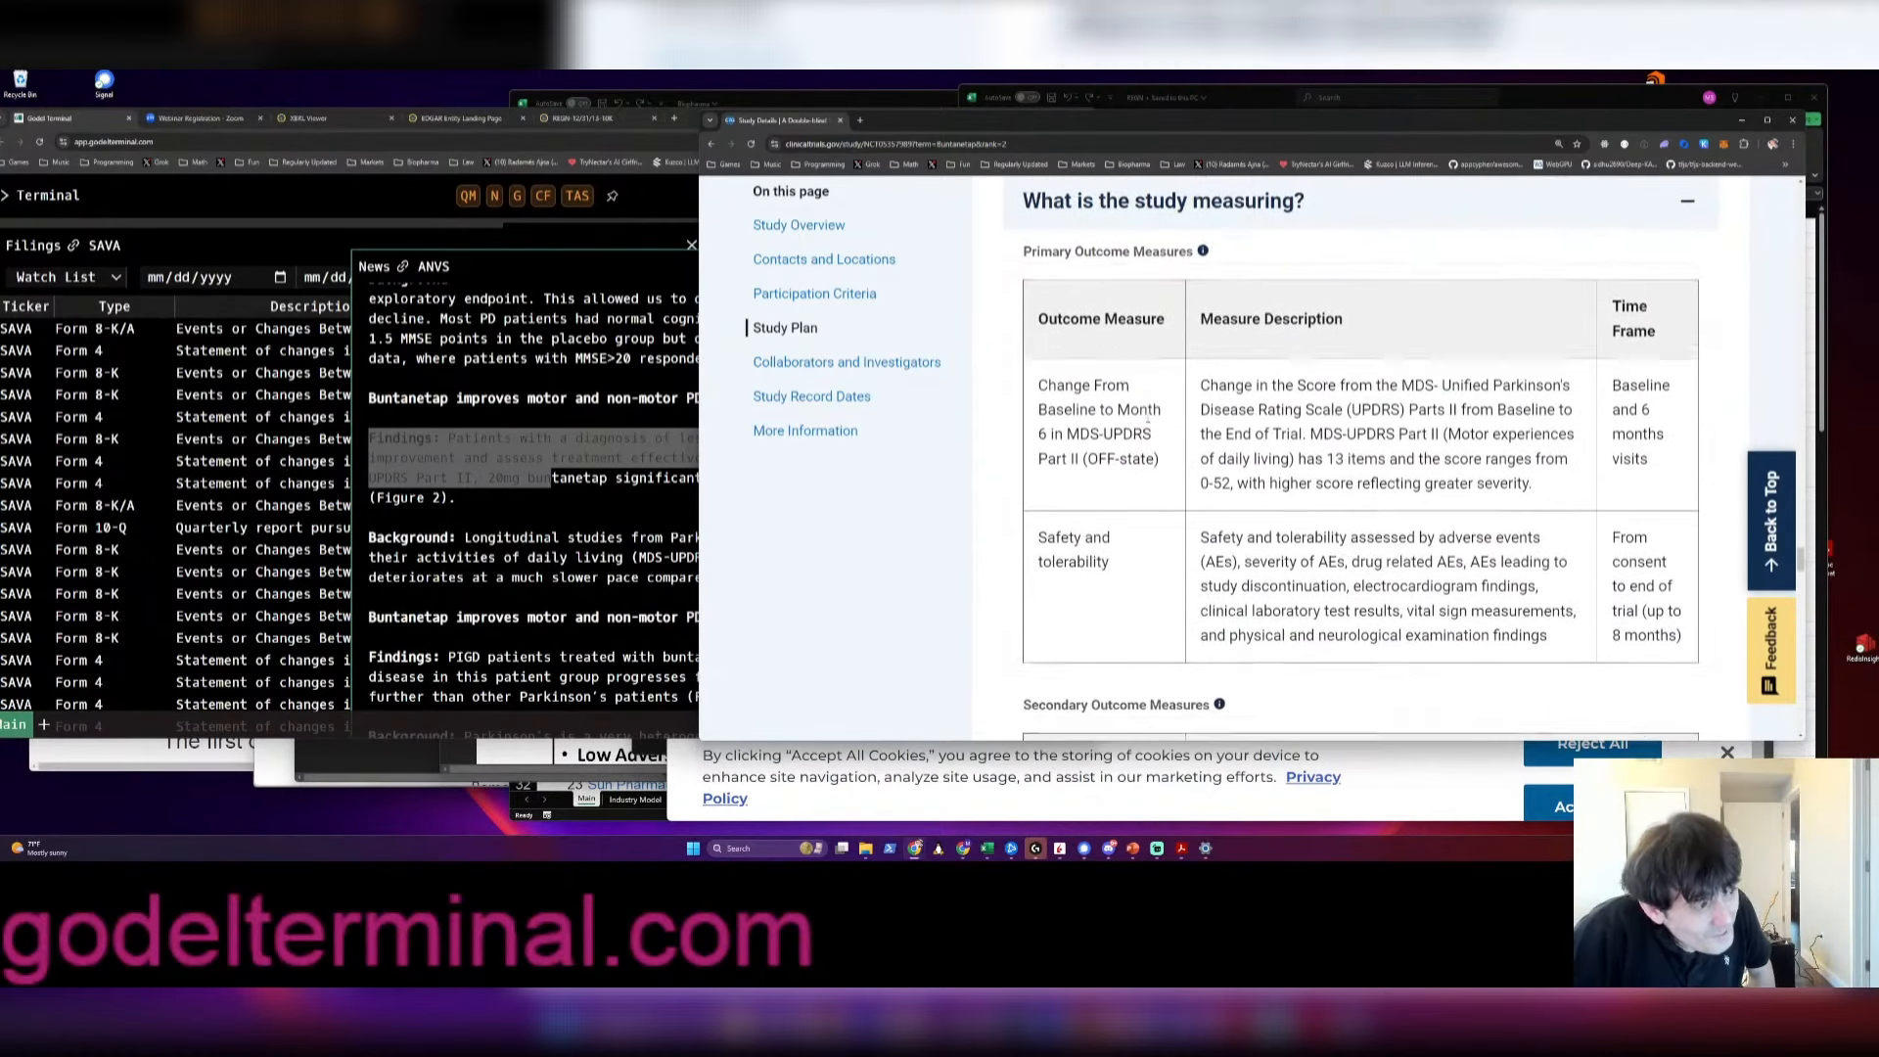
pyautogui.scroll(-3)
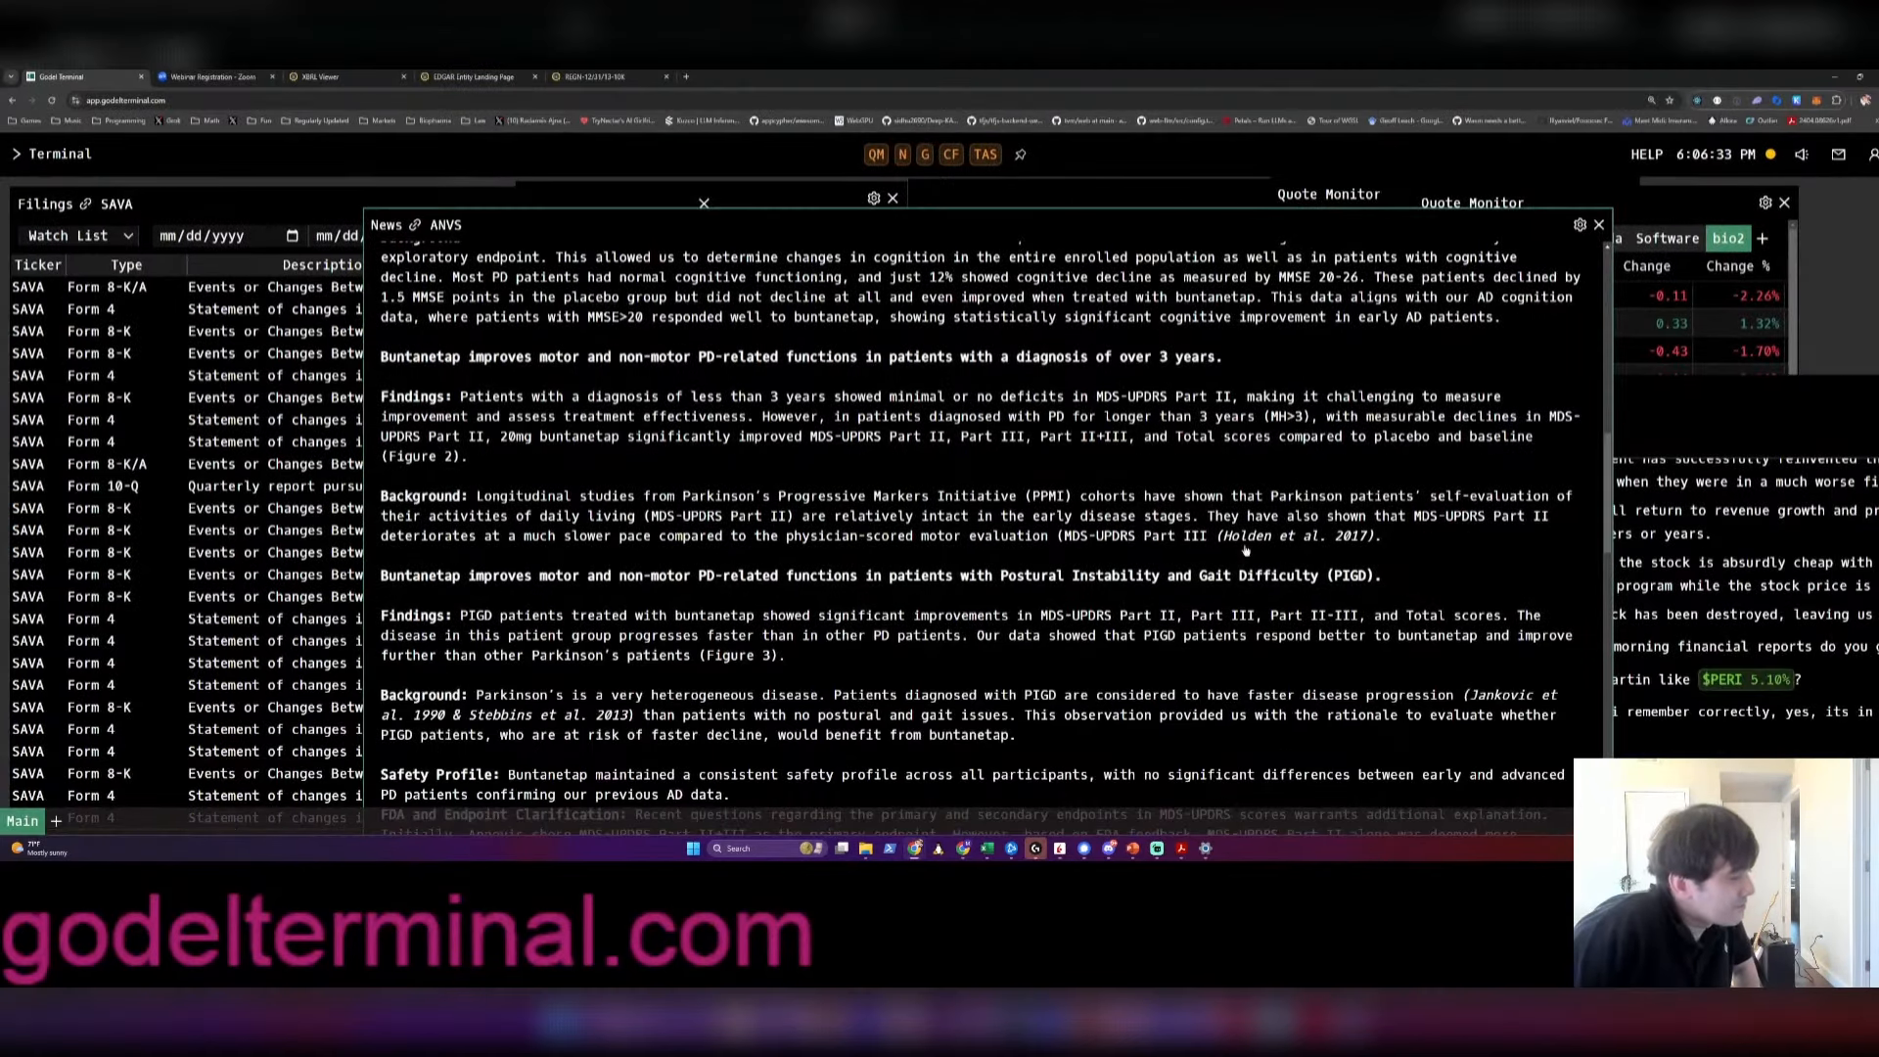
# Scroll the ANVS release down to the FDA and Endpoint Clarification paragraph
pyautogui.scroll(-3)
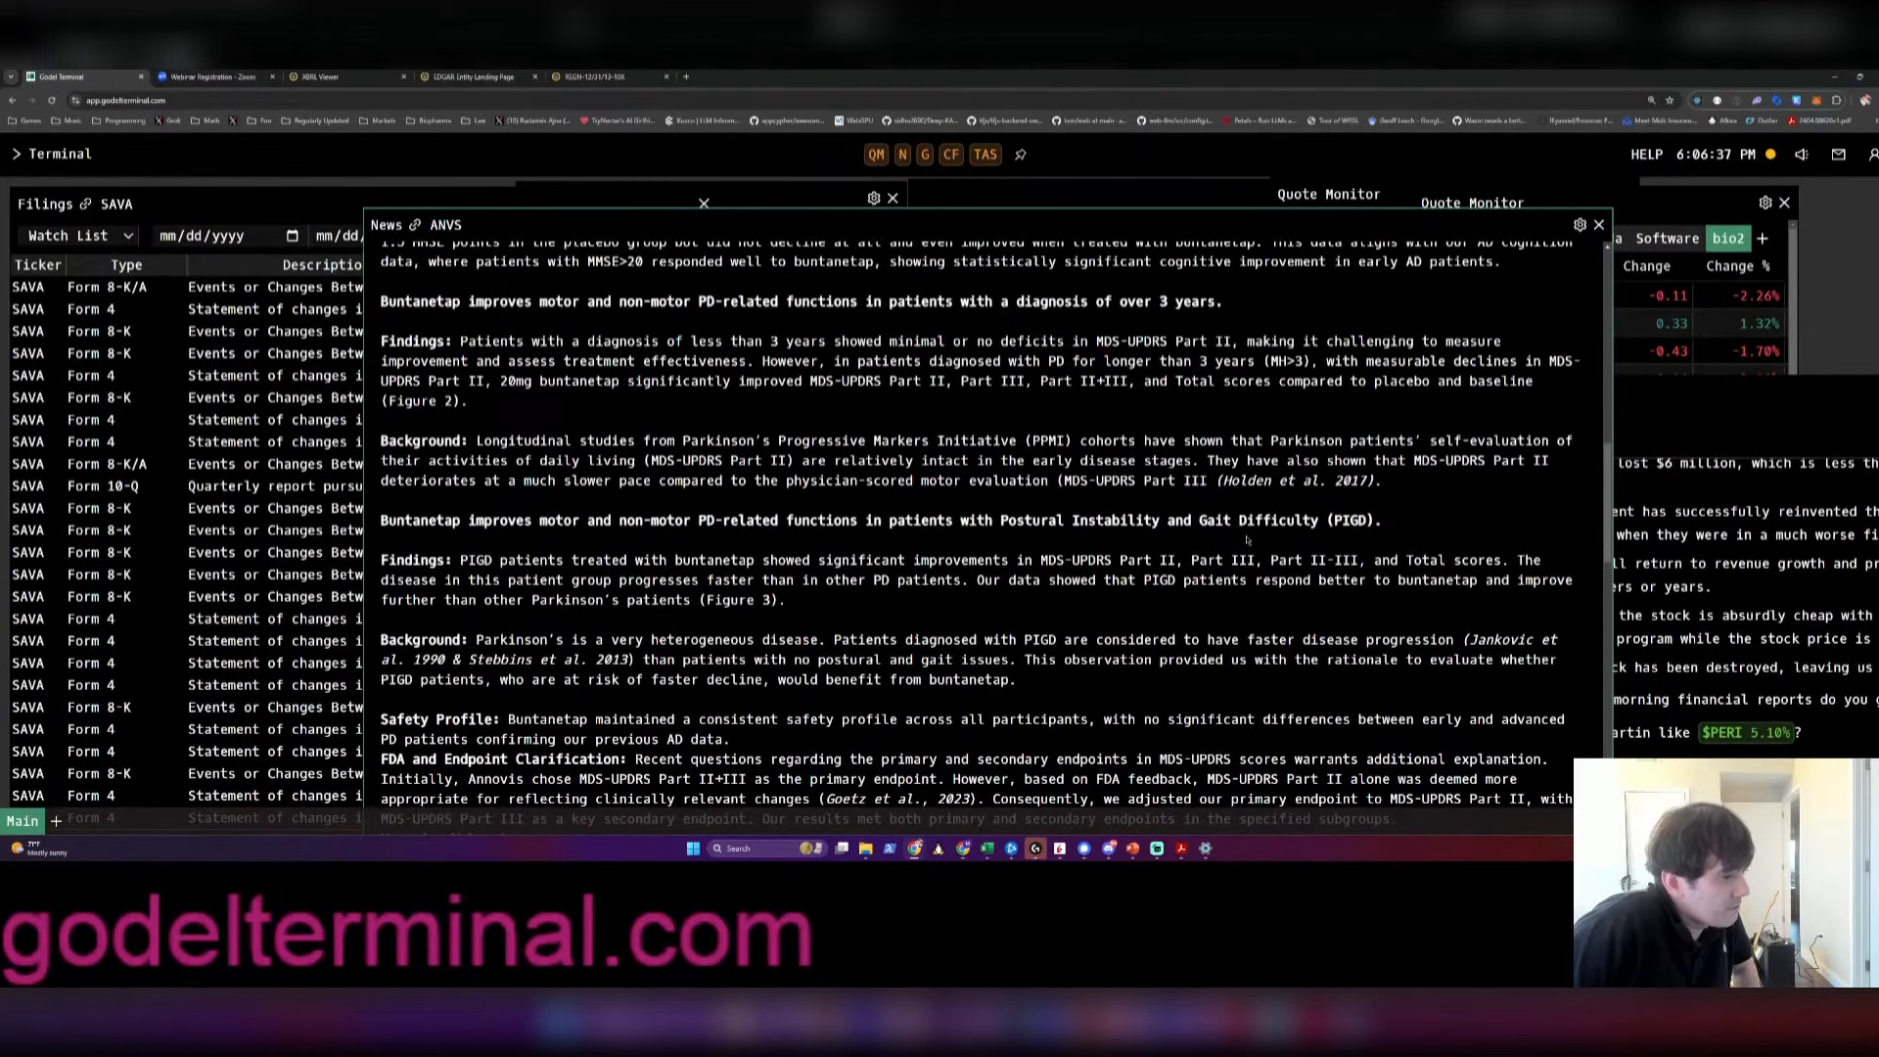
pyautogui.scroll(-3)
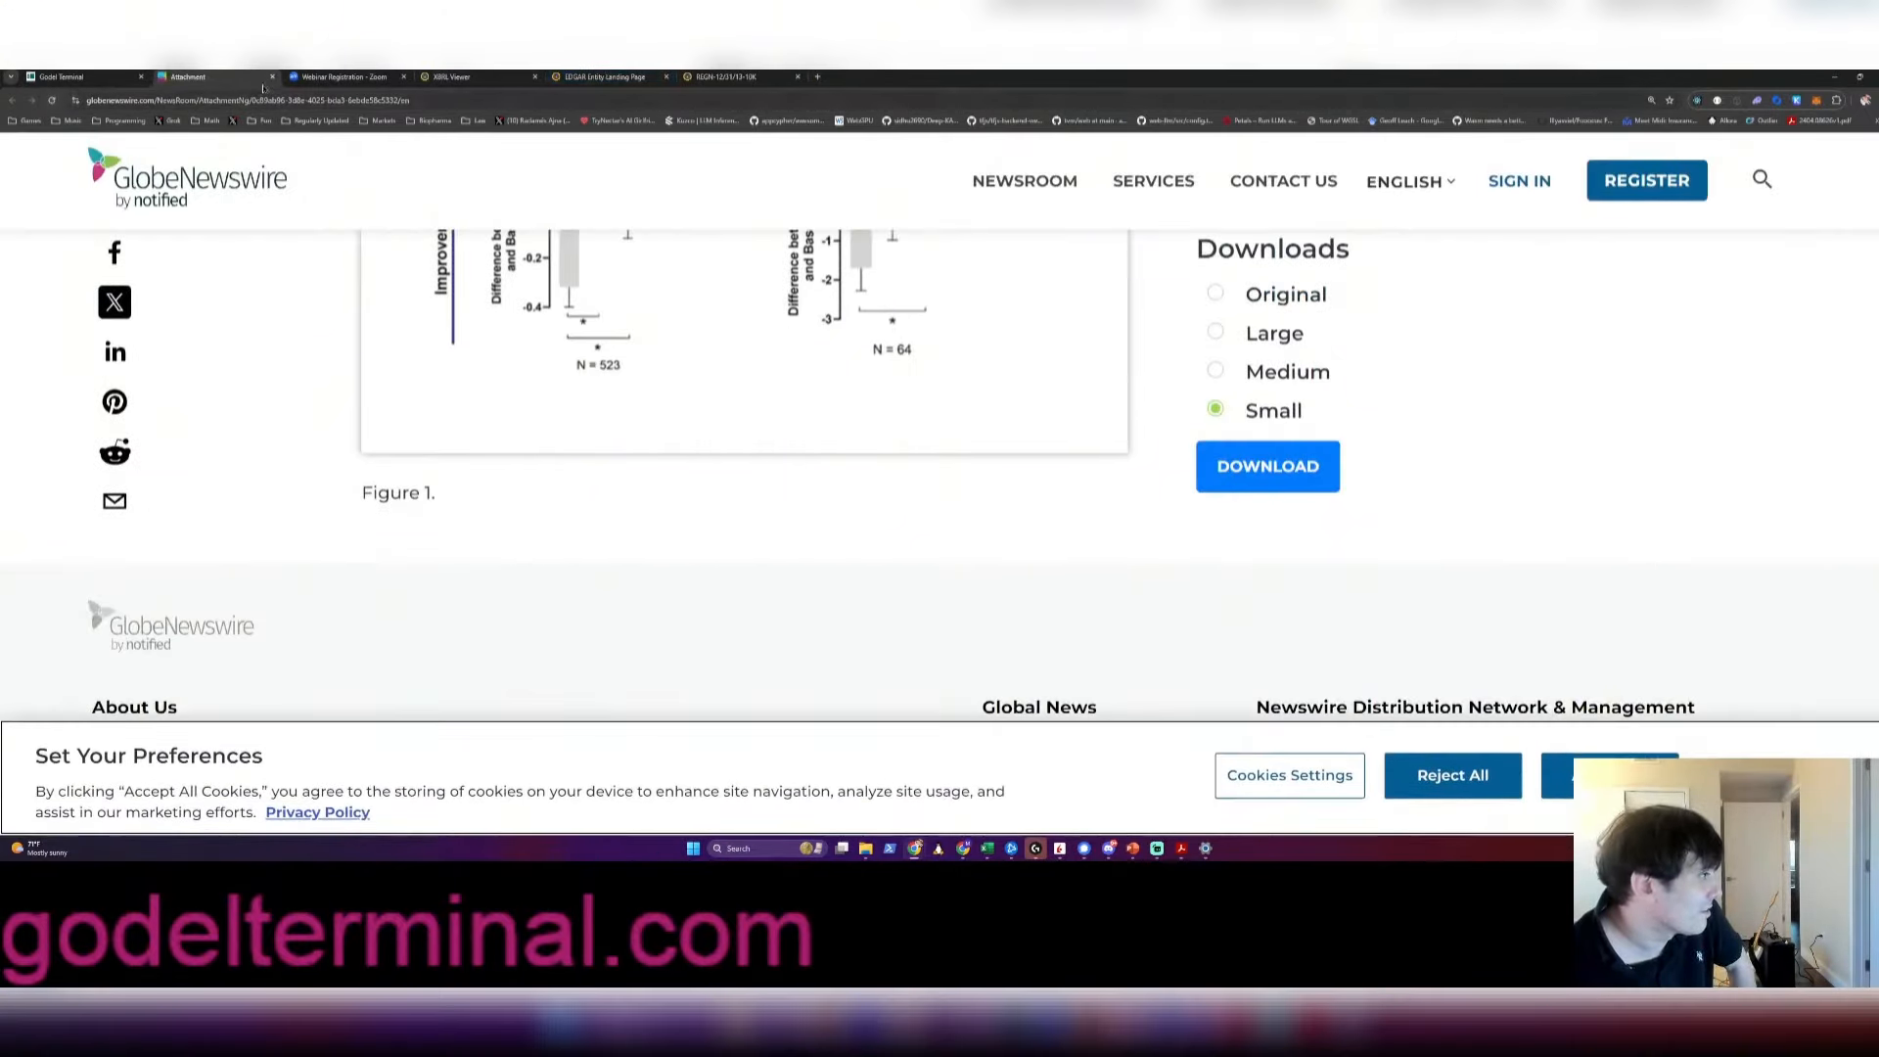
# View the Figure 2 MDS-UPDRS bar charts for 10mg and 20mg buntanetap patients diagnosed over 3 years
pyautogui.click(1266, 465)
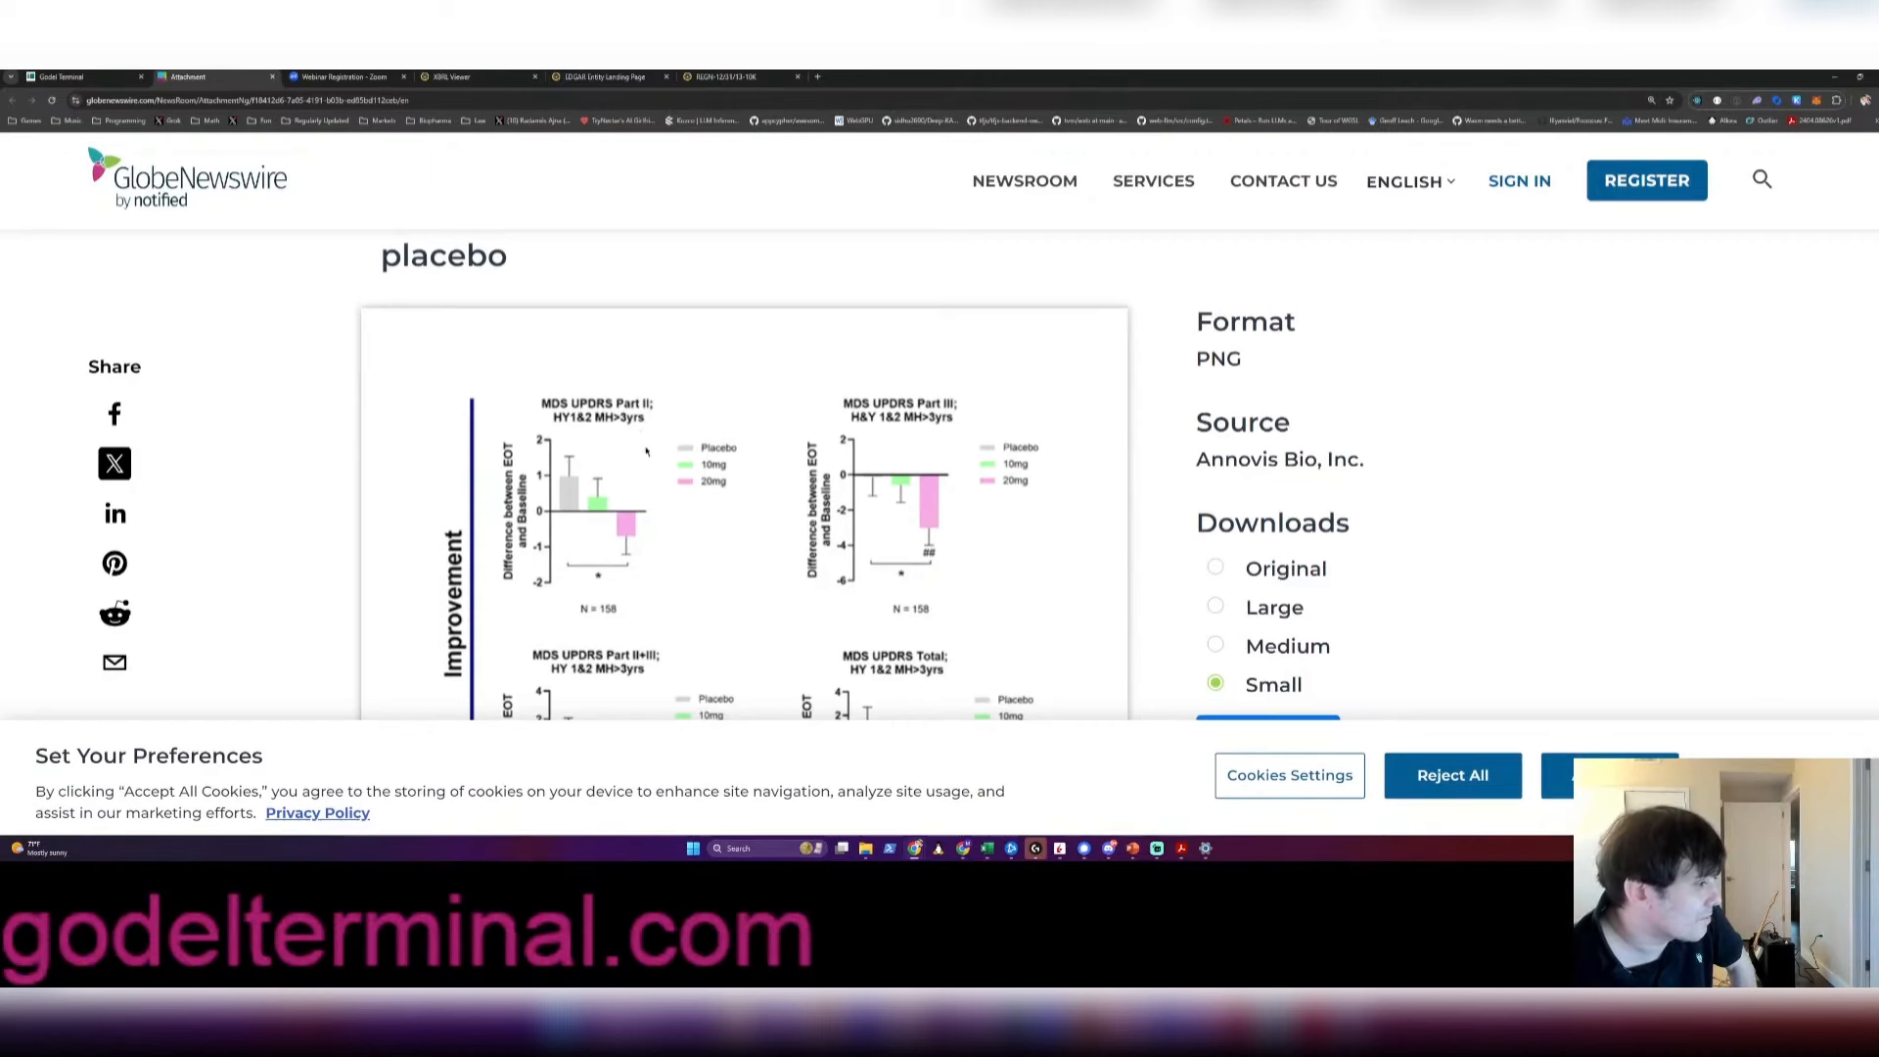
pyautogui.scroll(-3)
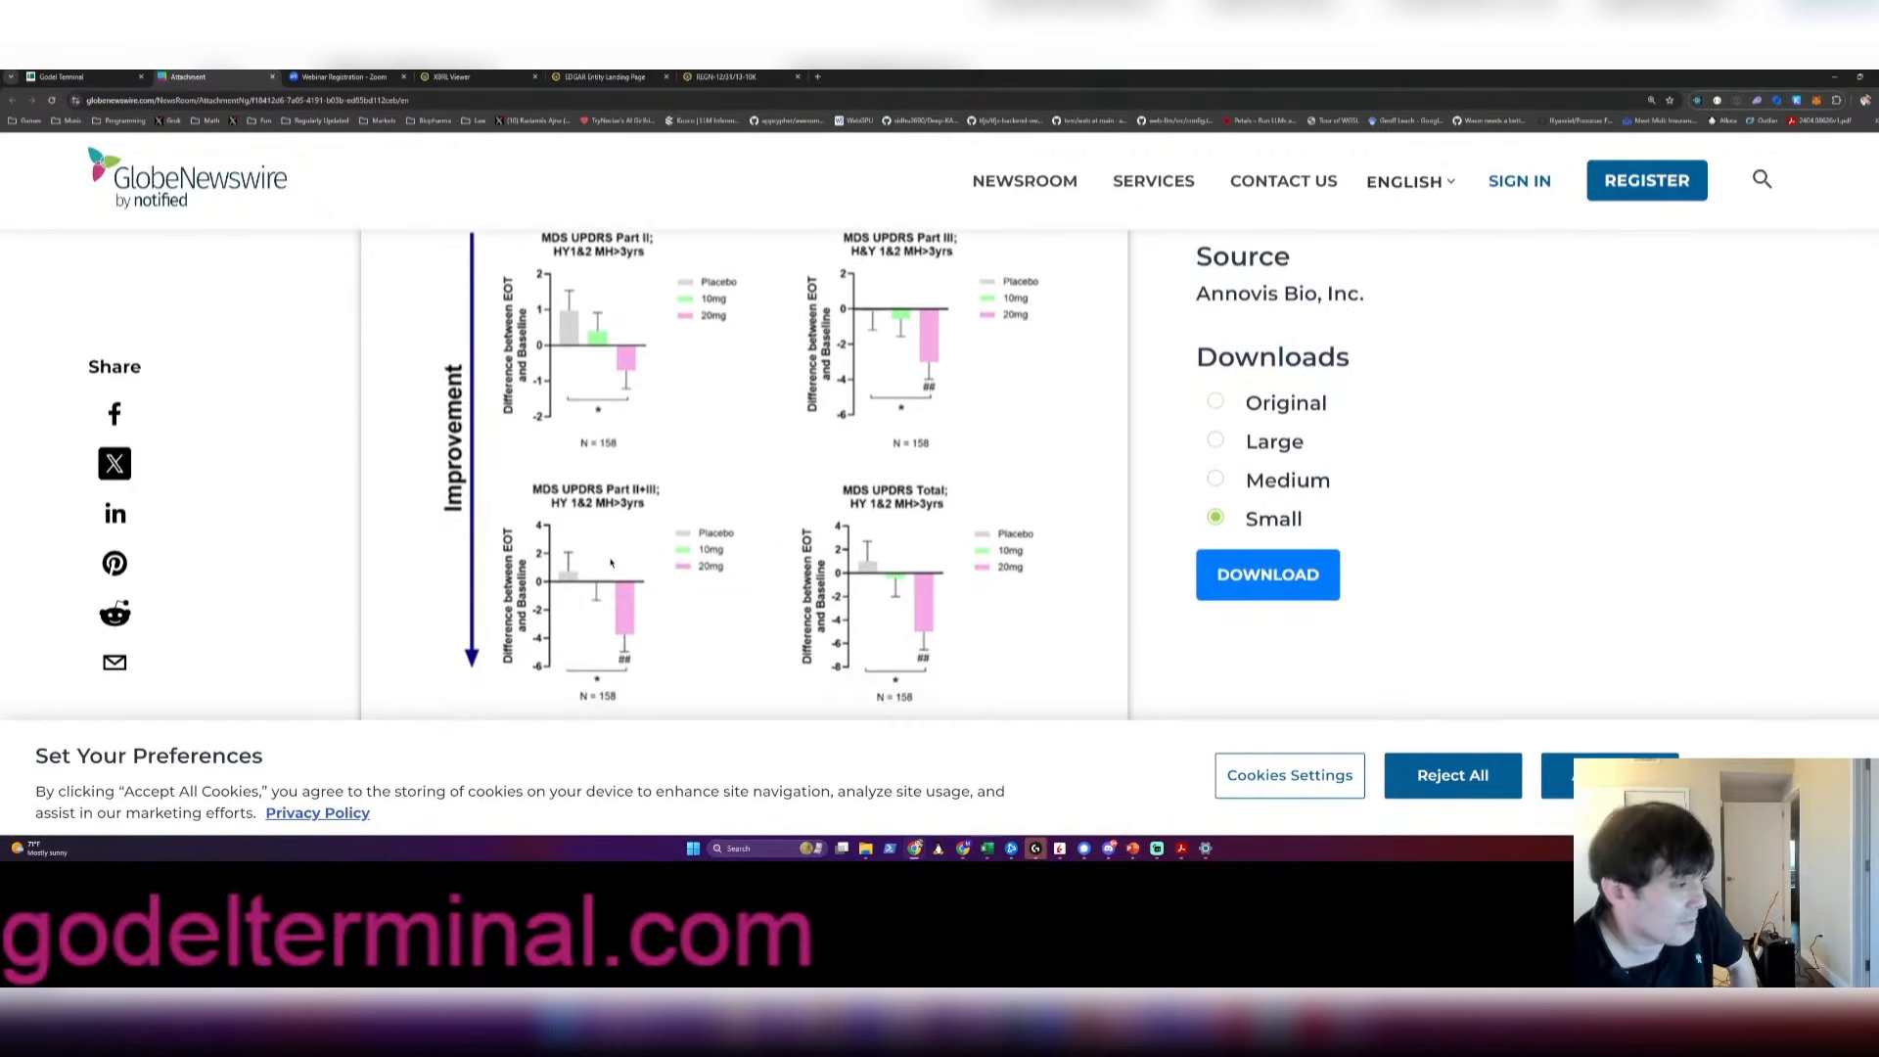
pyautogui.scroll(3)
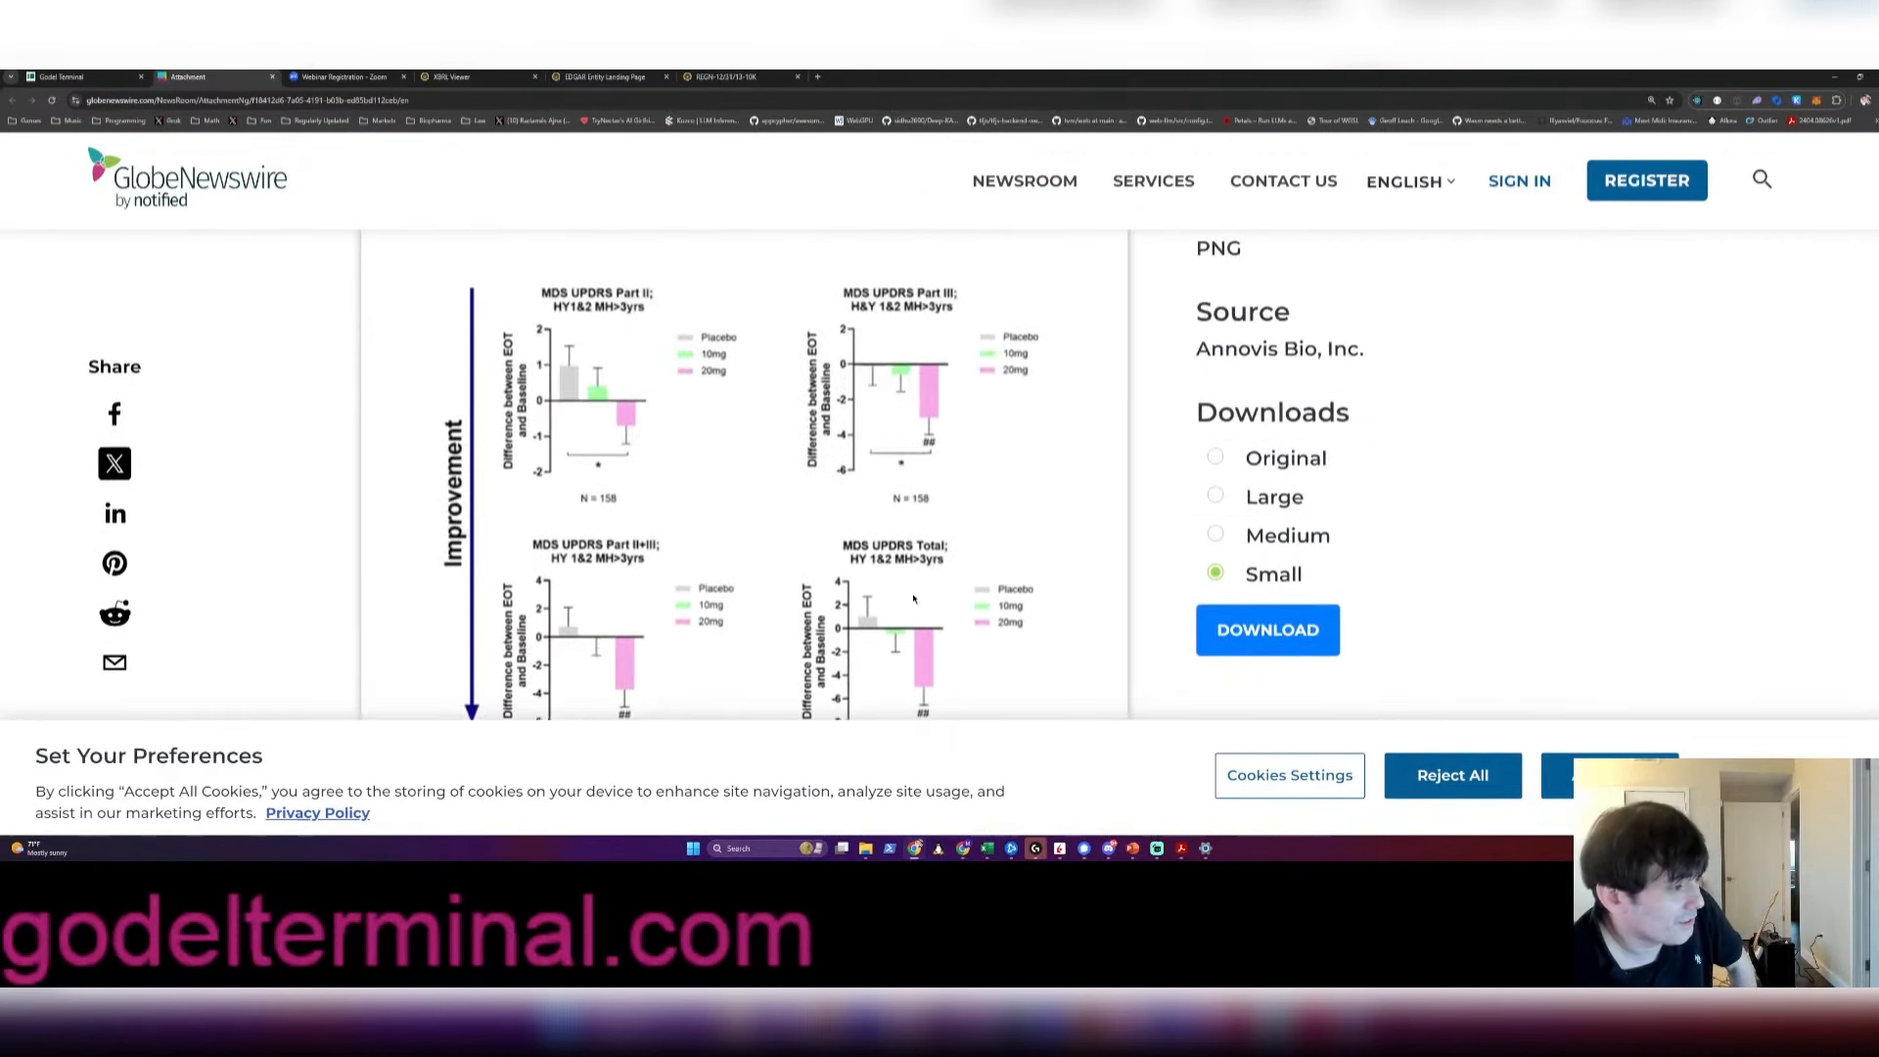
pyautogui.click(72, 77)
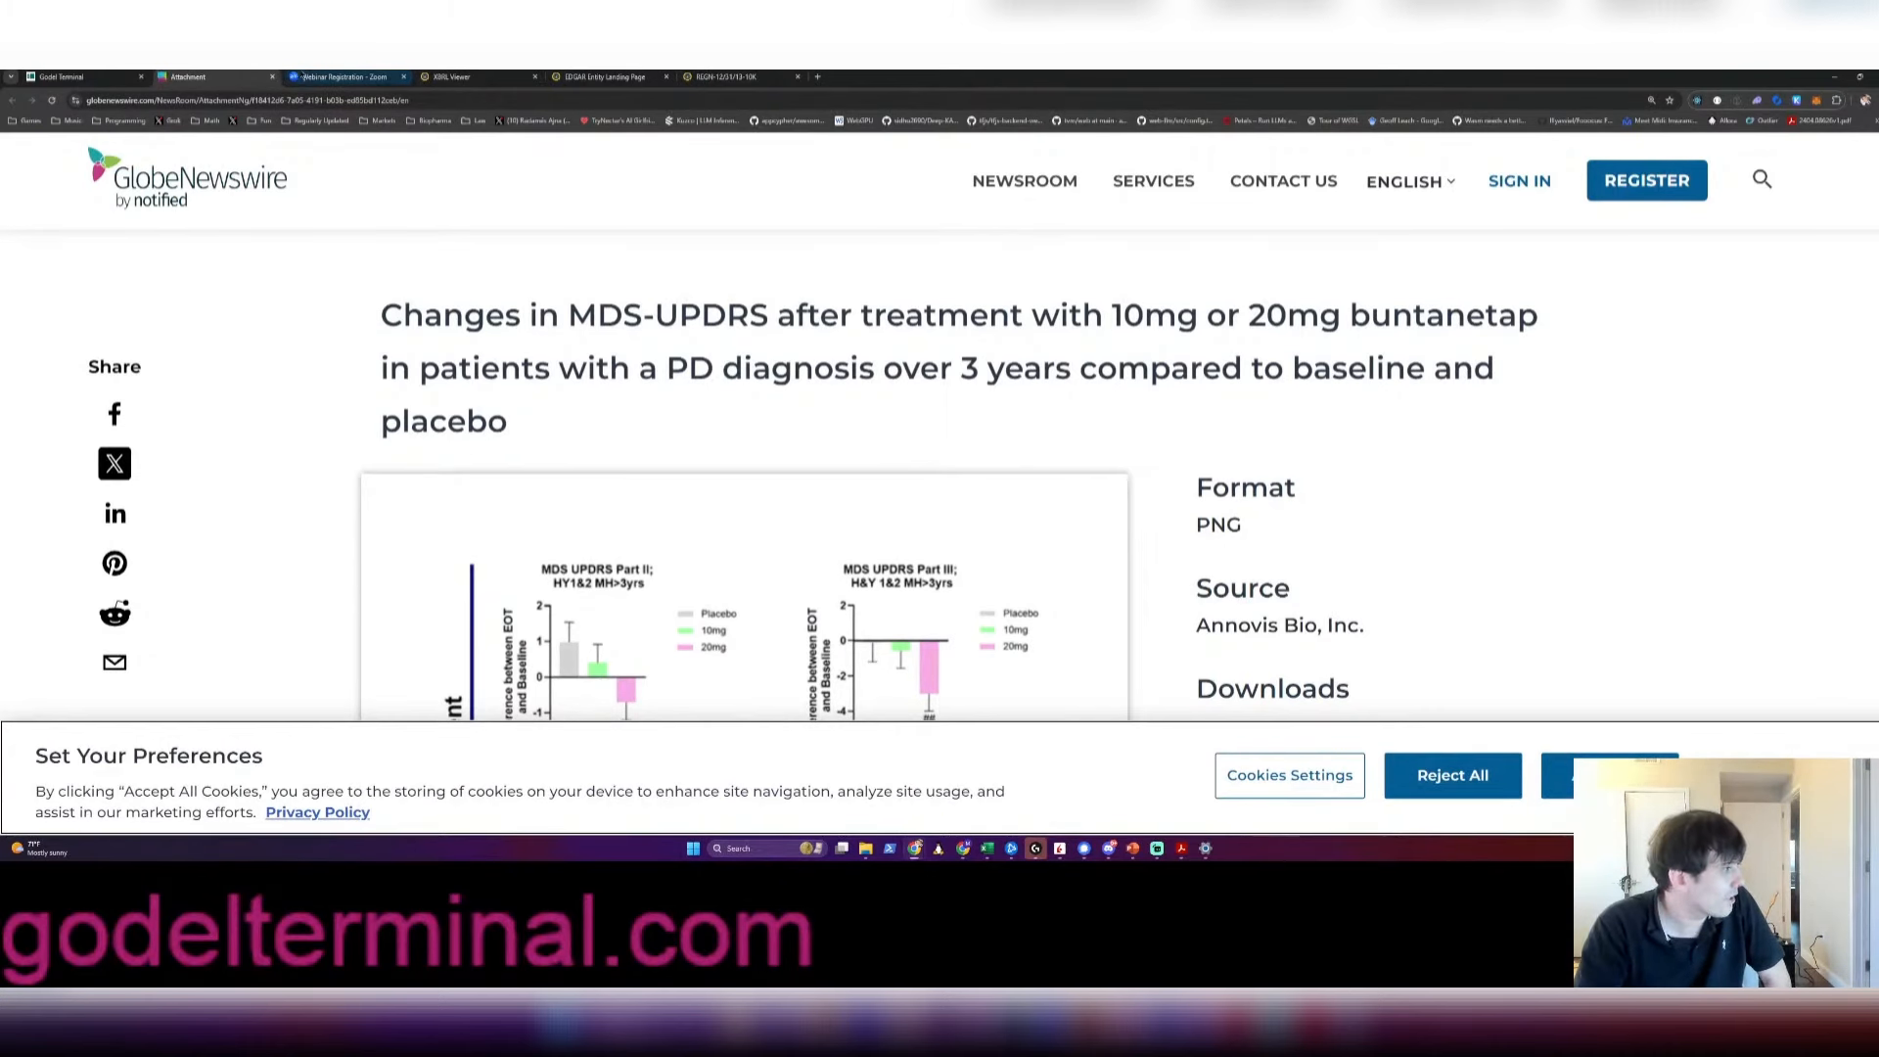
pyautogui.click(65, 75)
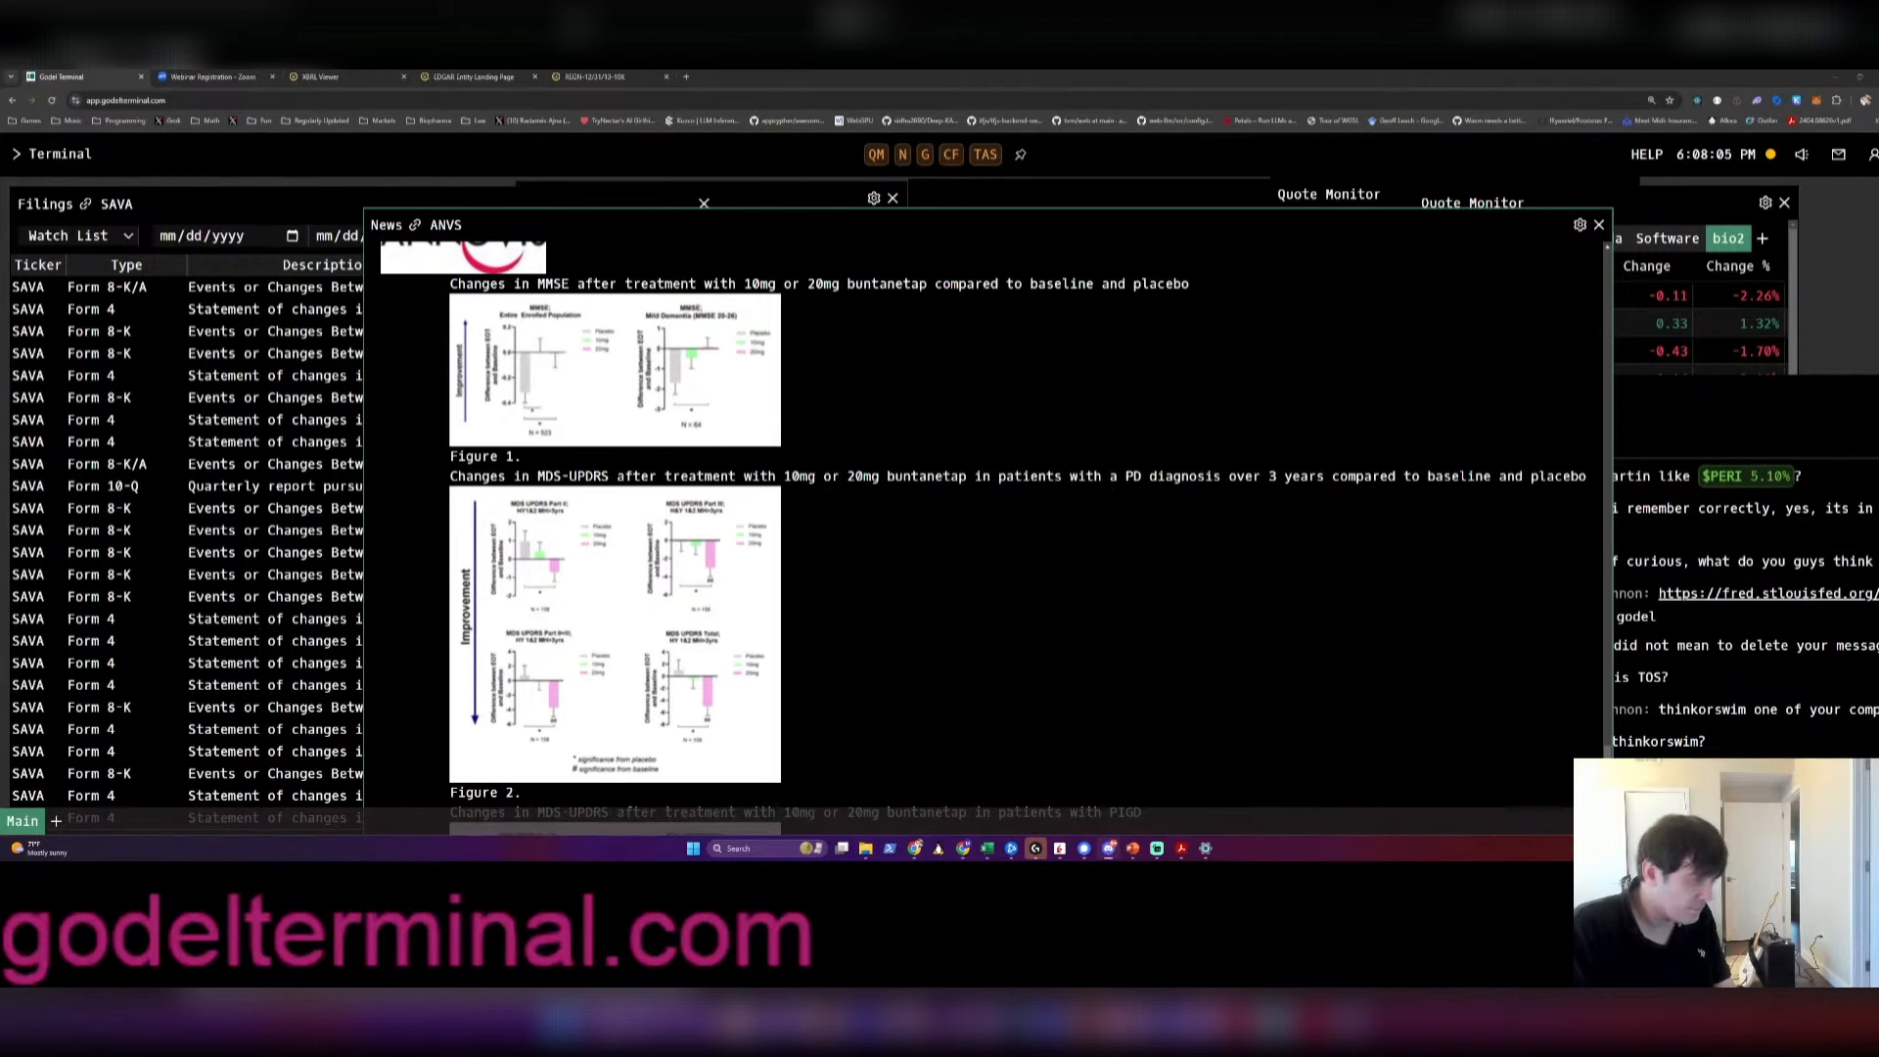
pyautogui.write('ANVS')
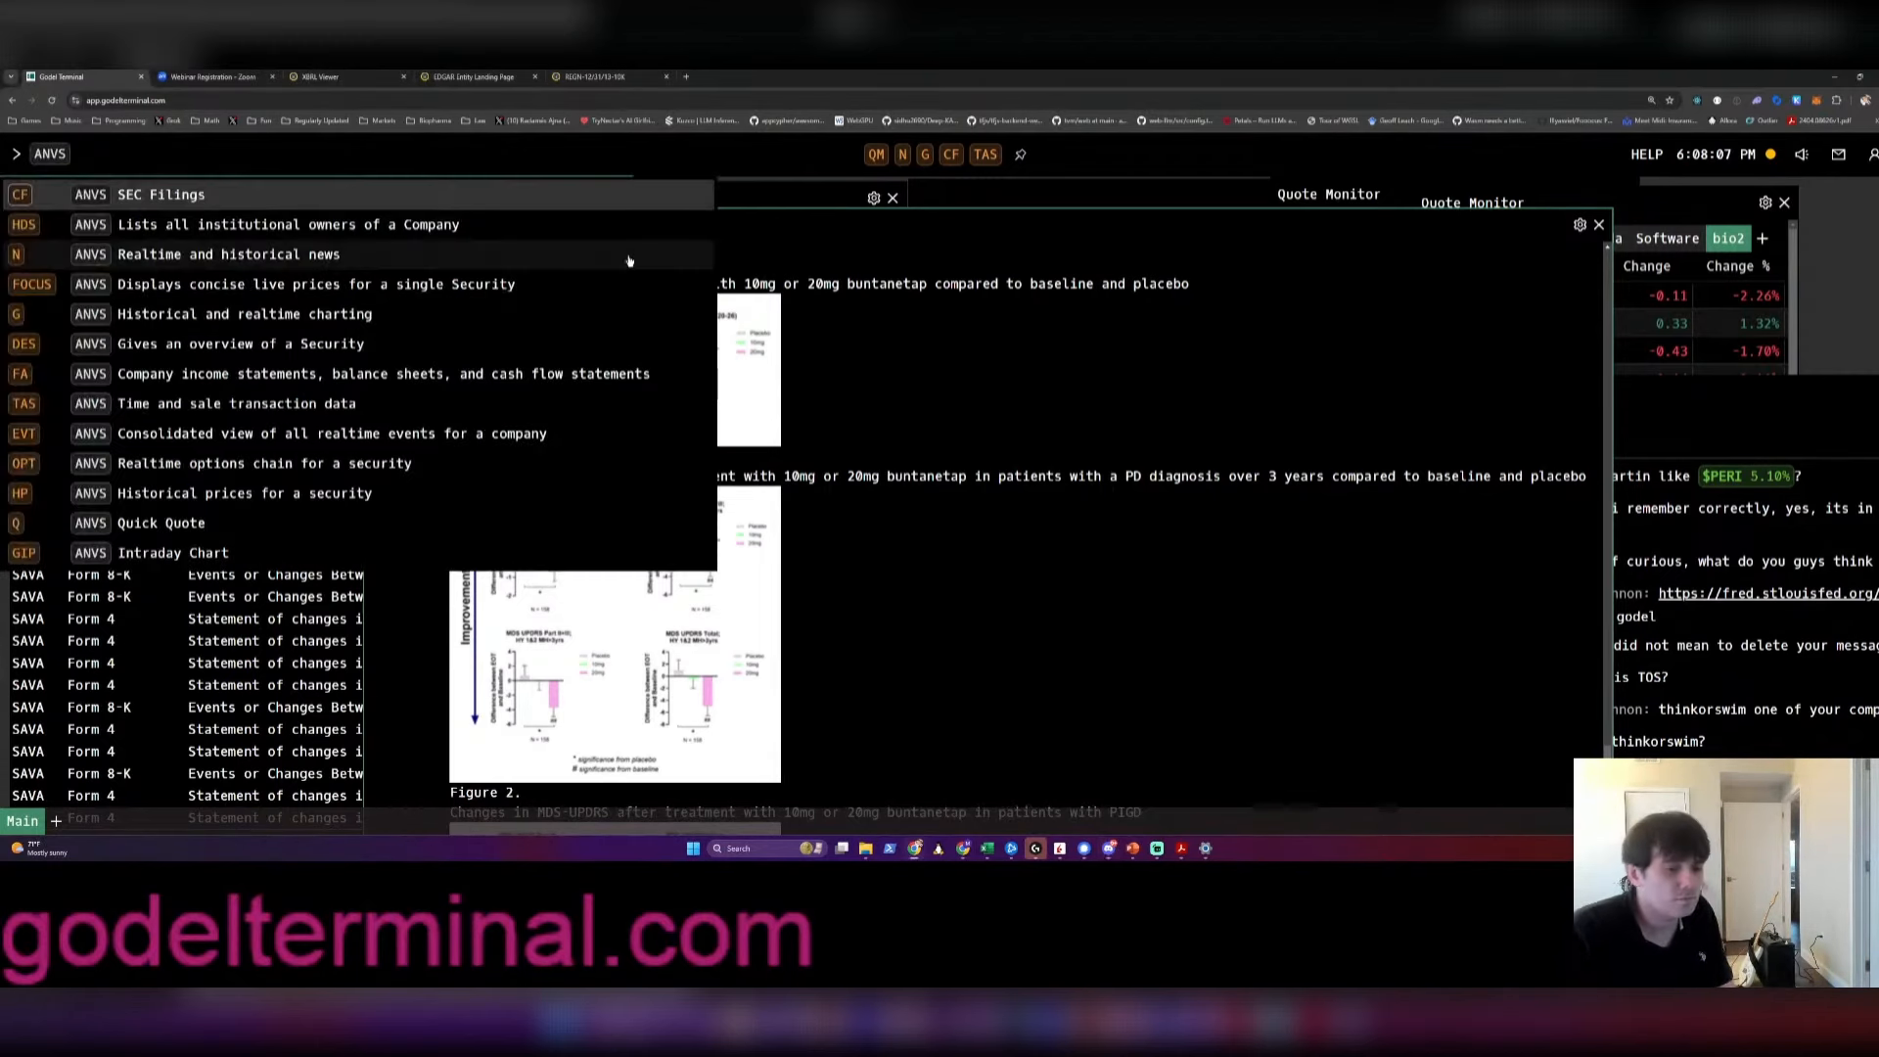
pyautogui.click(23, 373)
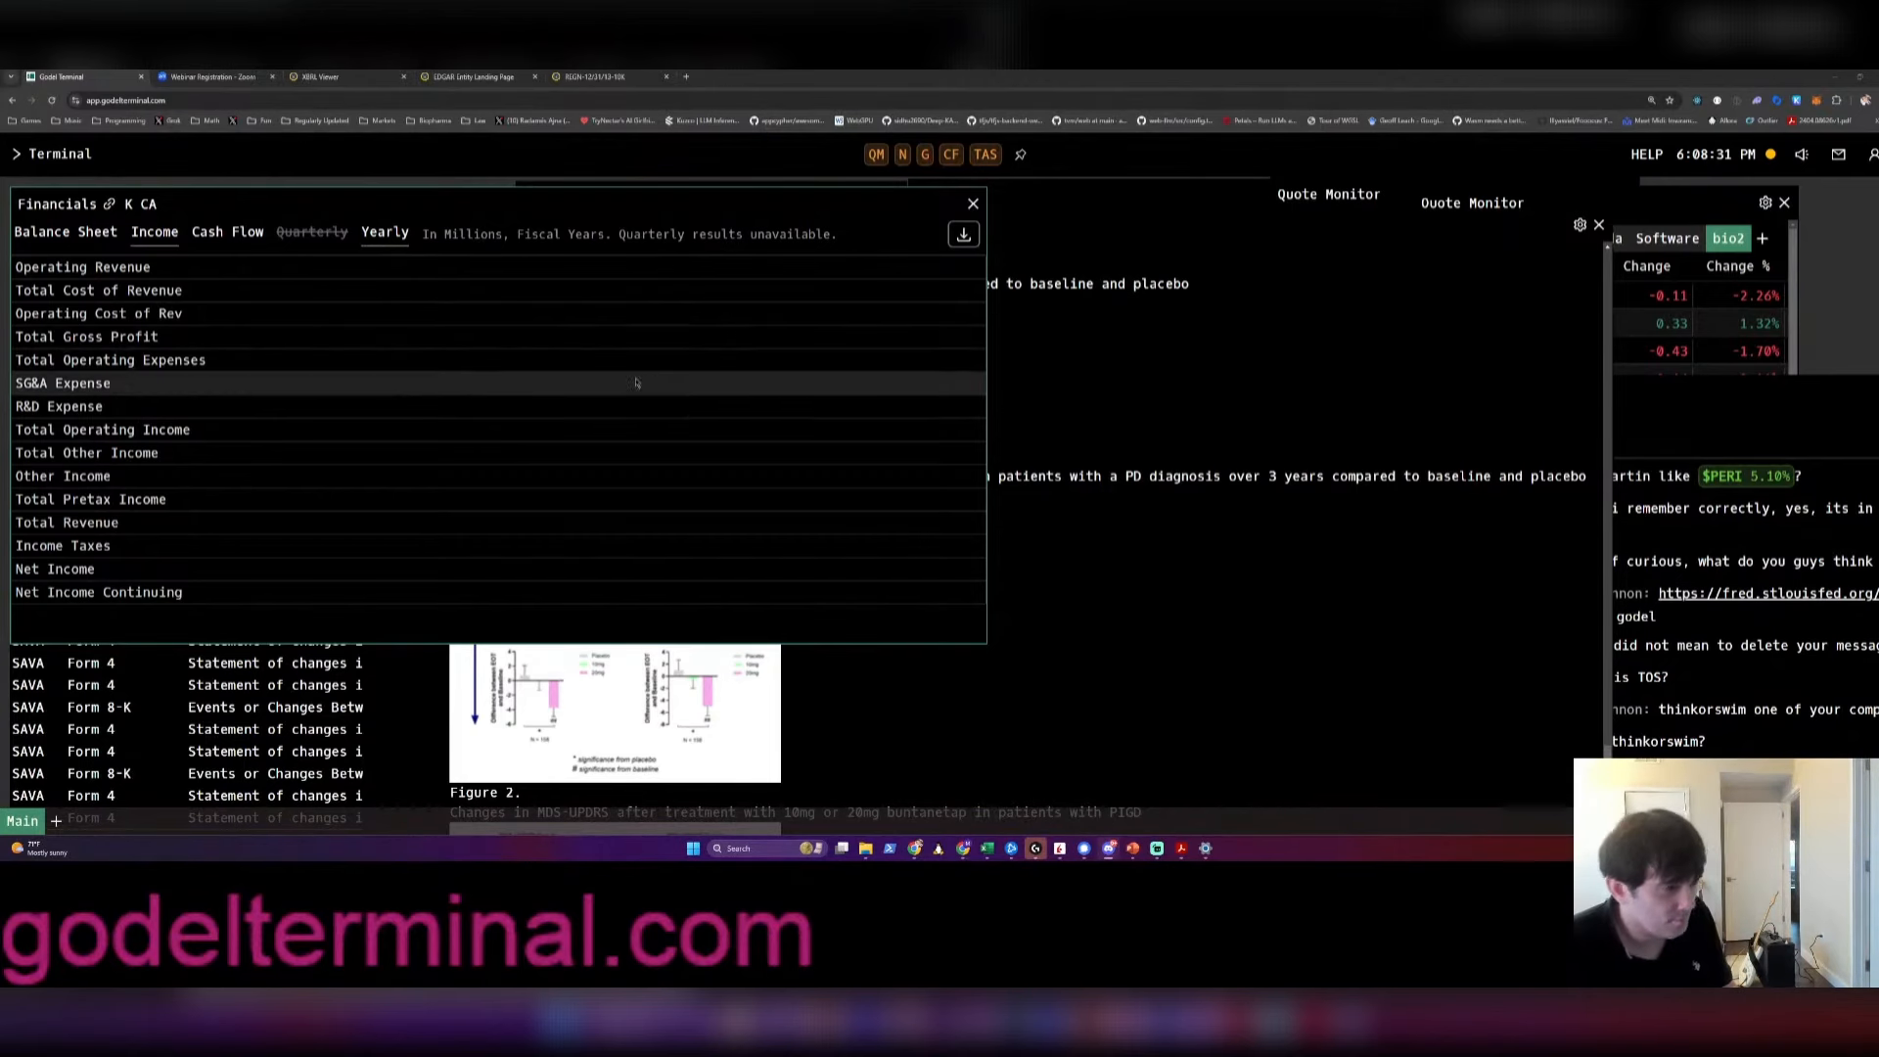
pyautogui.click(972, 203)
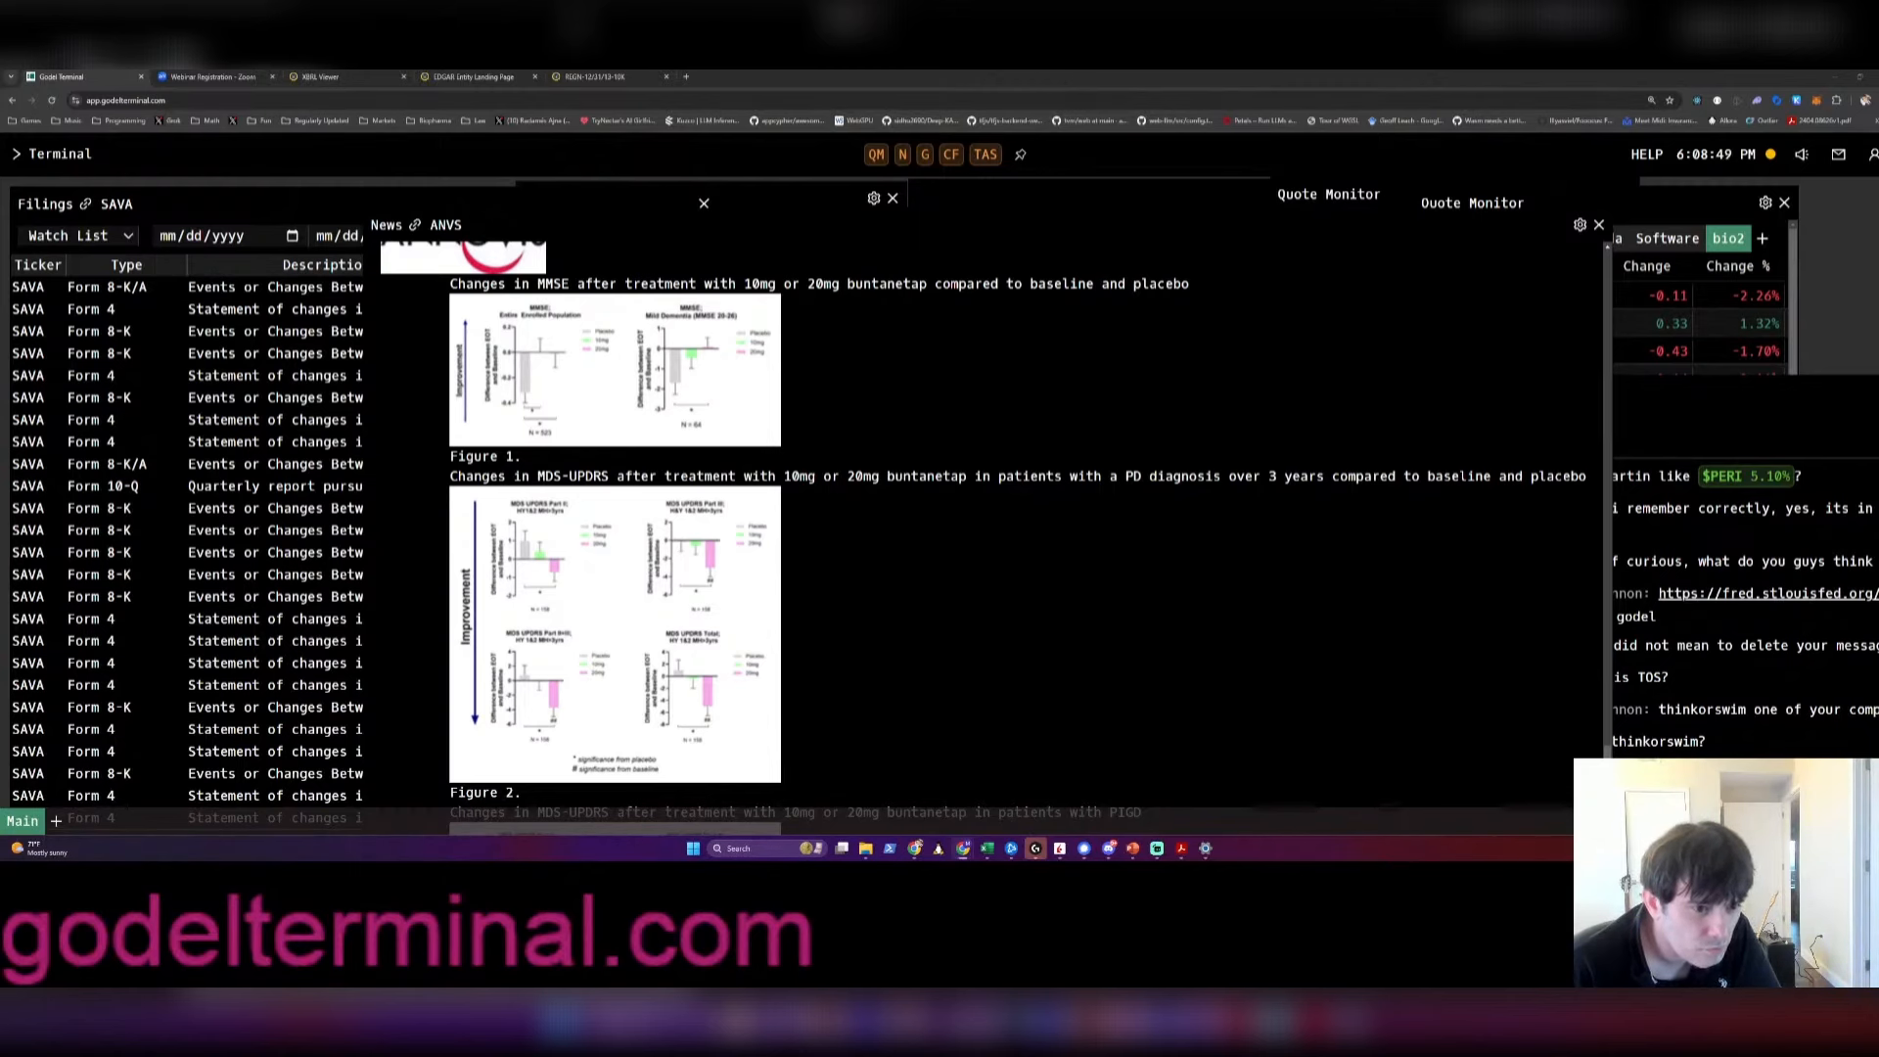
# Recheck the Figure 2 chart, then close the SAVA filings panel in Godel Terminal
pyautogui.click(180, 76)
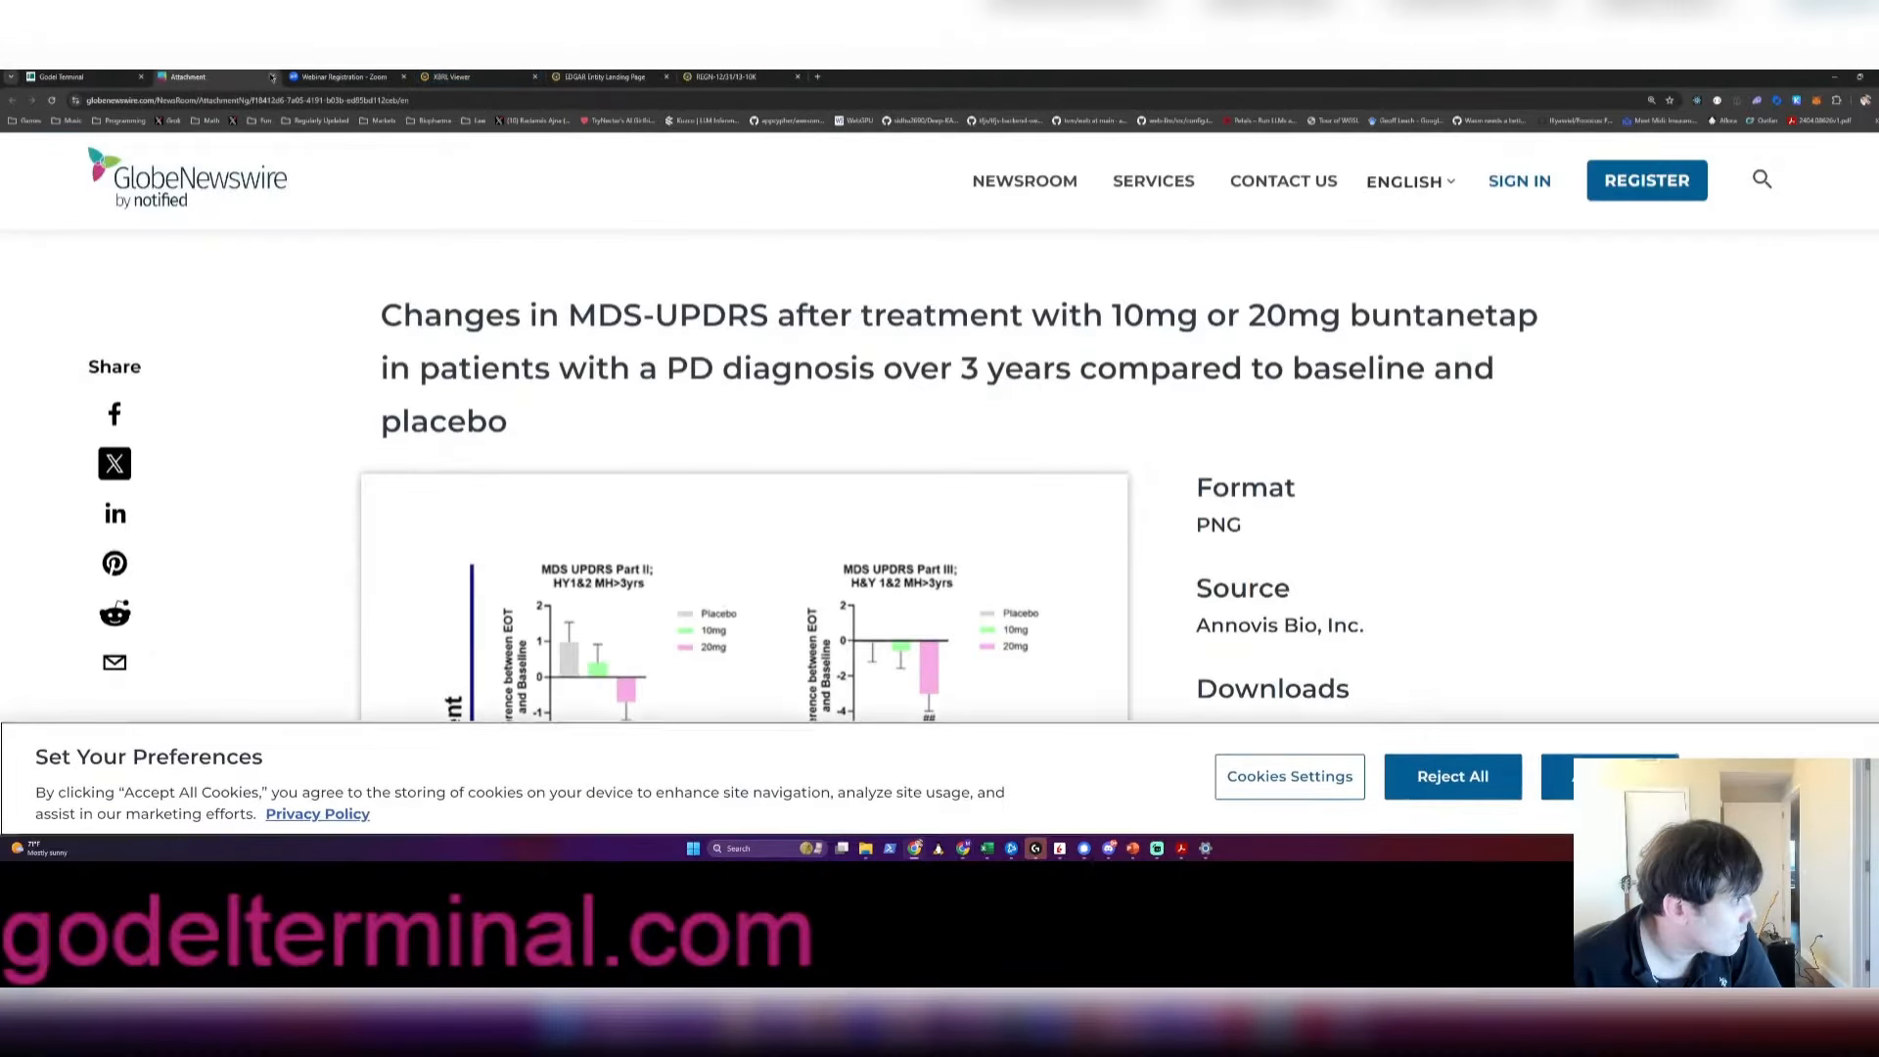
pyautogui.click(65, 75)
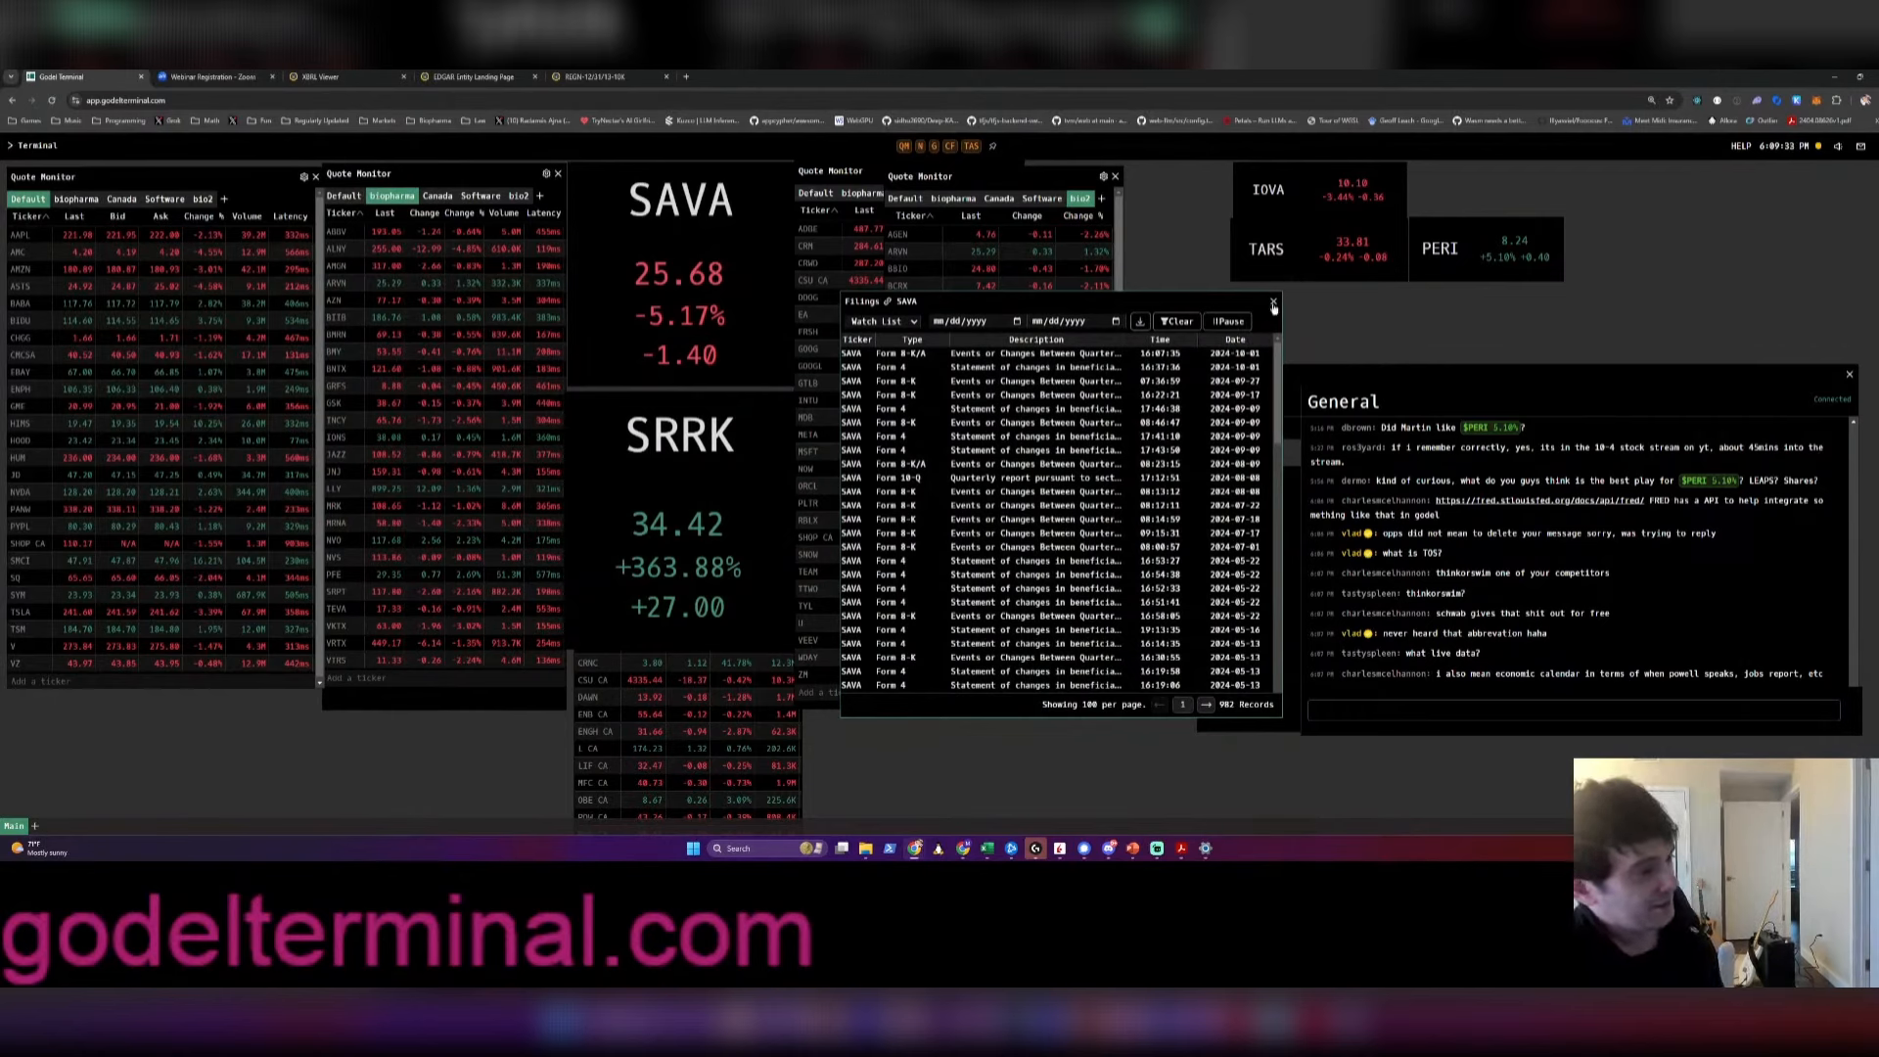
pyautogui.click(1272, 303)
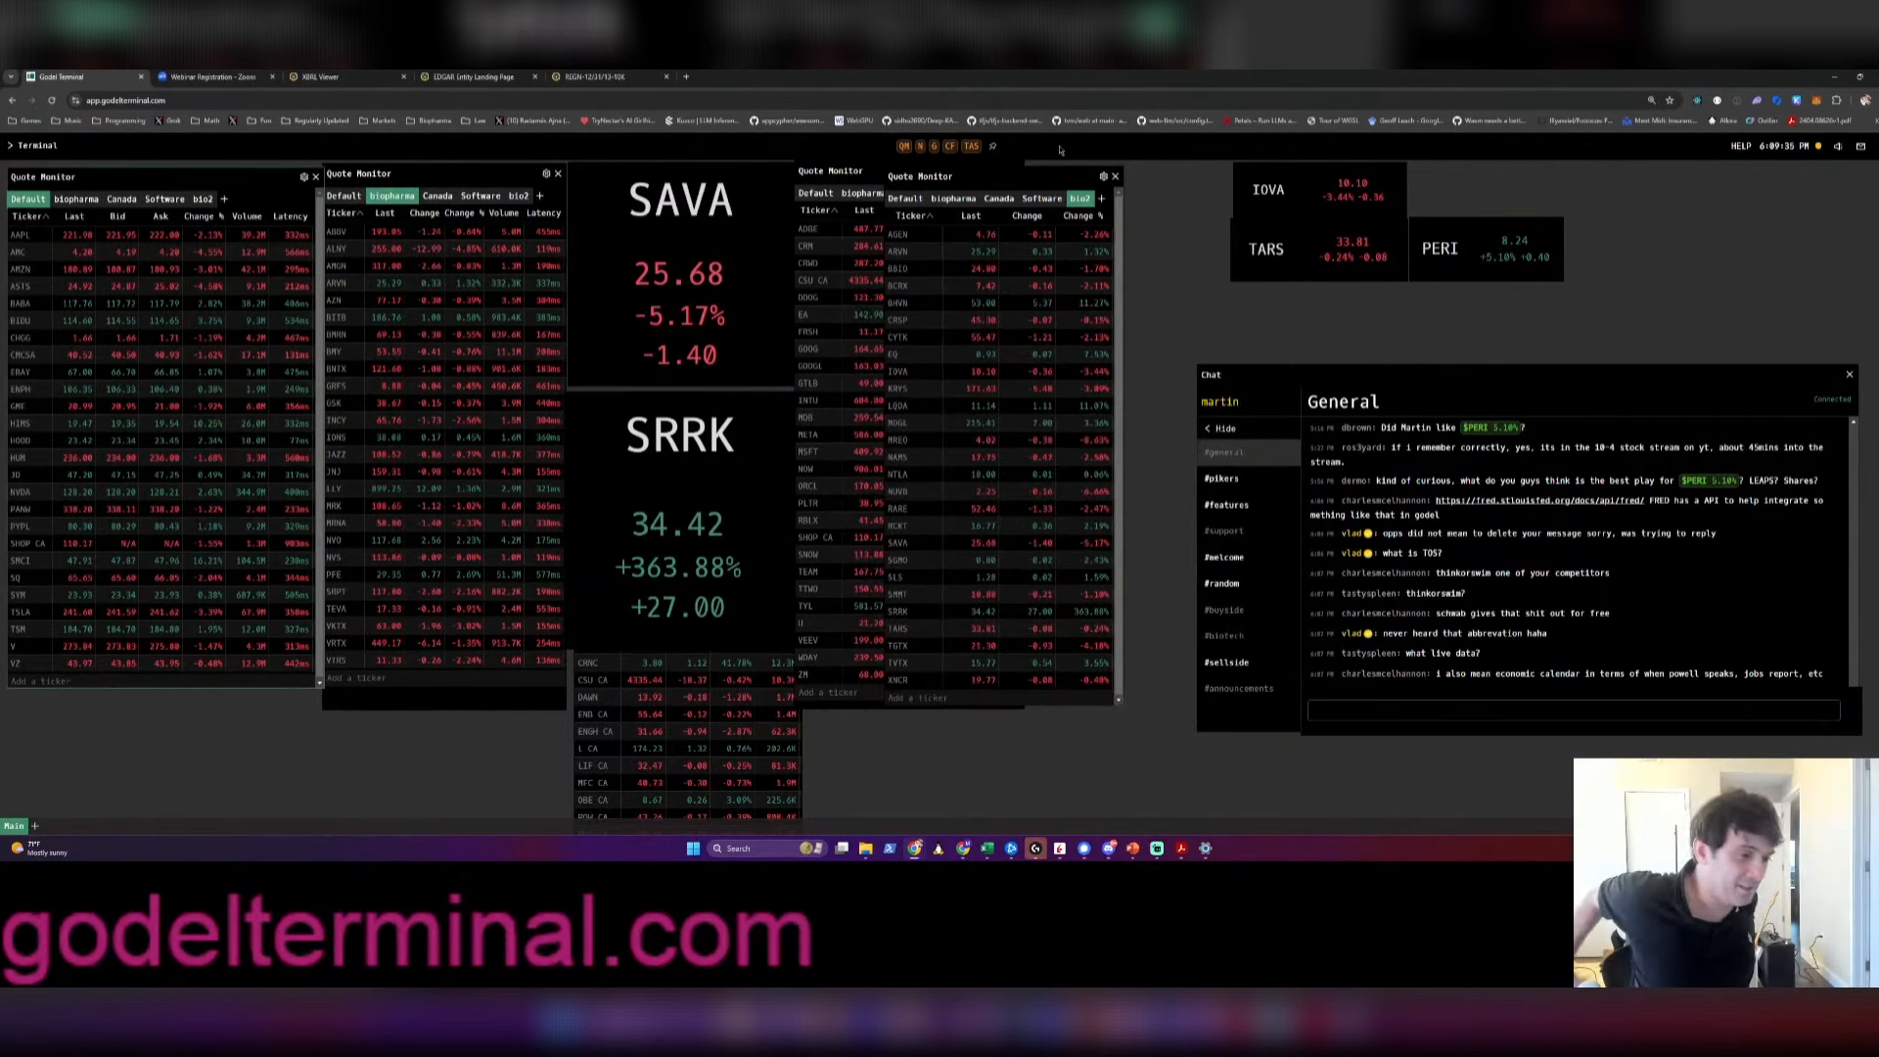